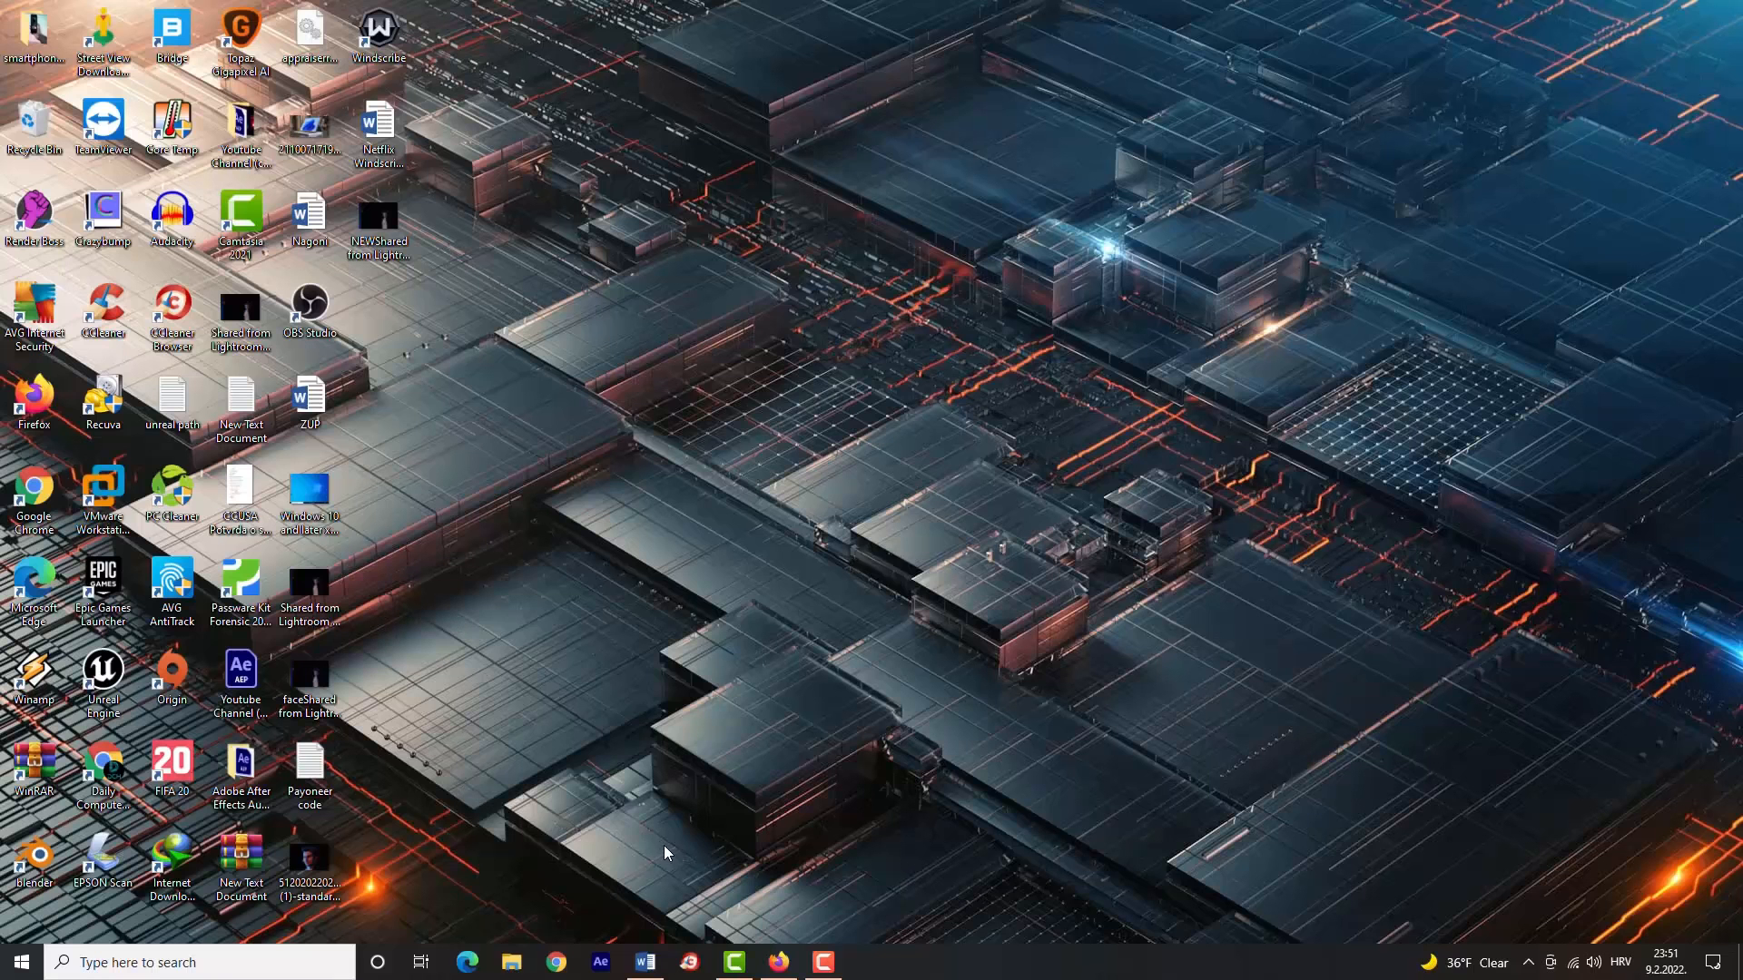
Launch Firefox and run a Google search for 'simplified ai' from the suggestions.
click(779, 962)
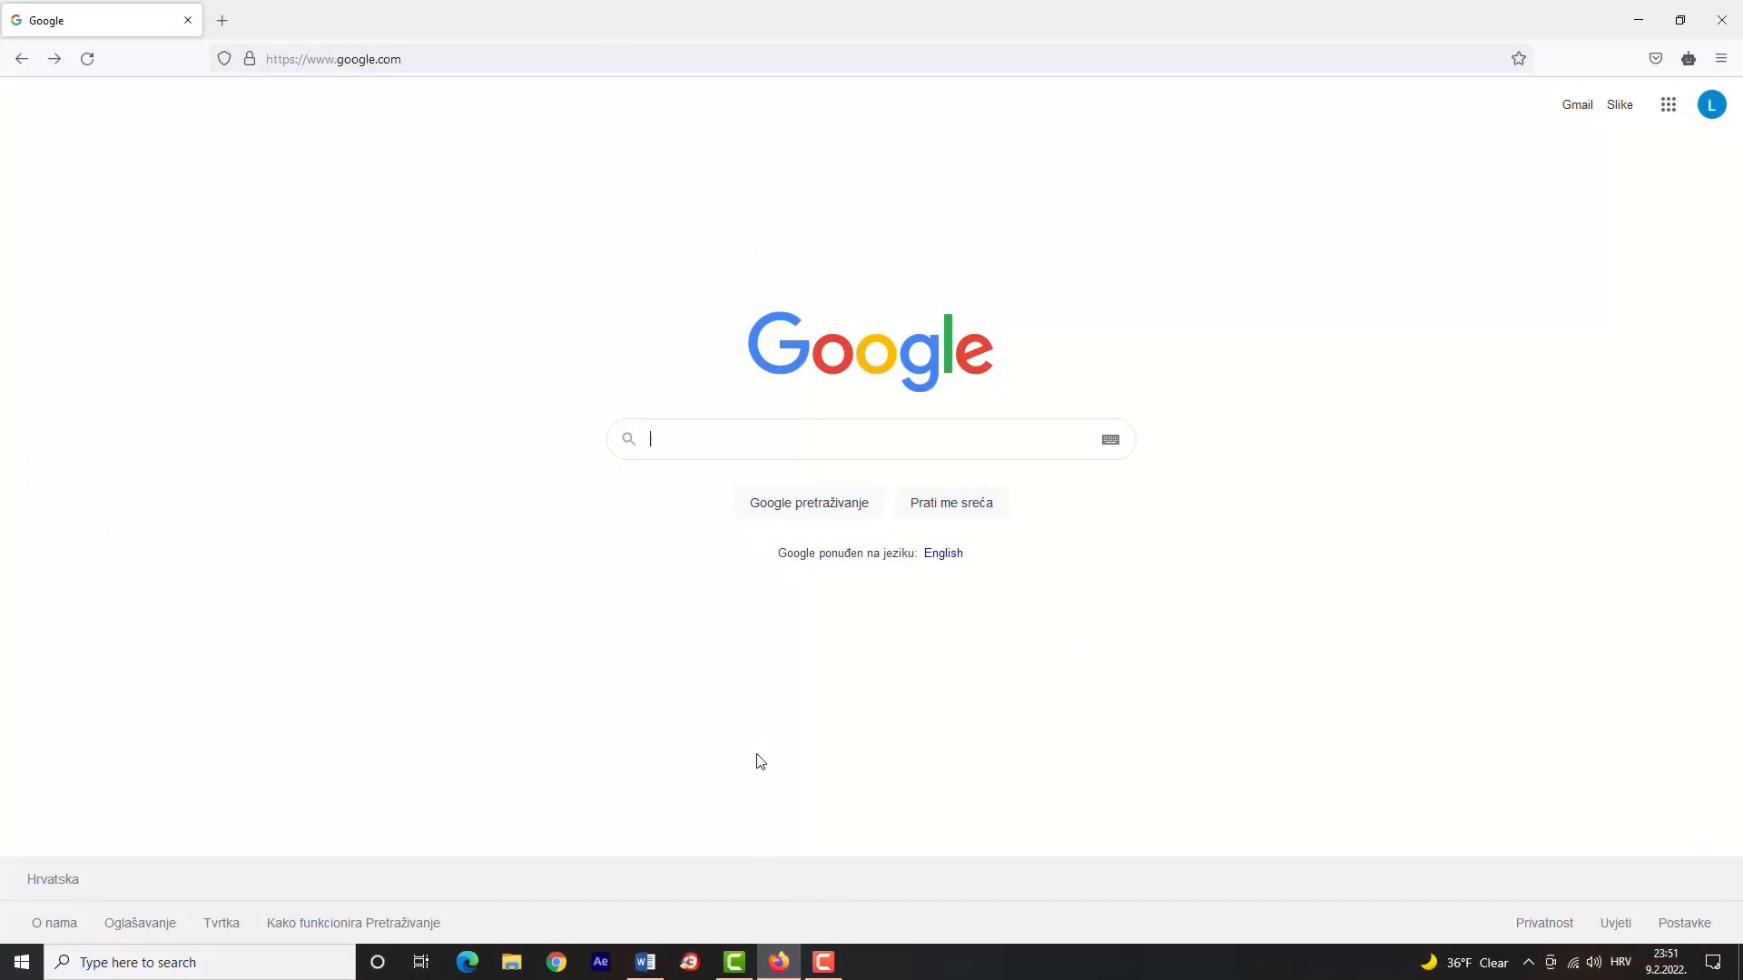
click(870, 437)
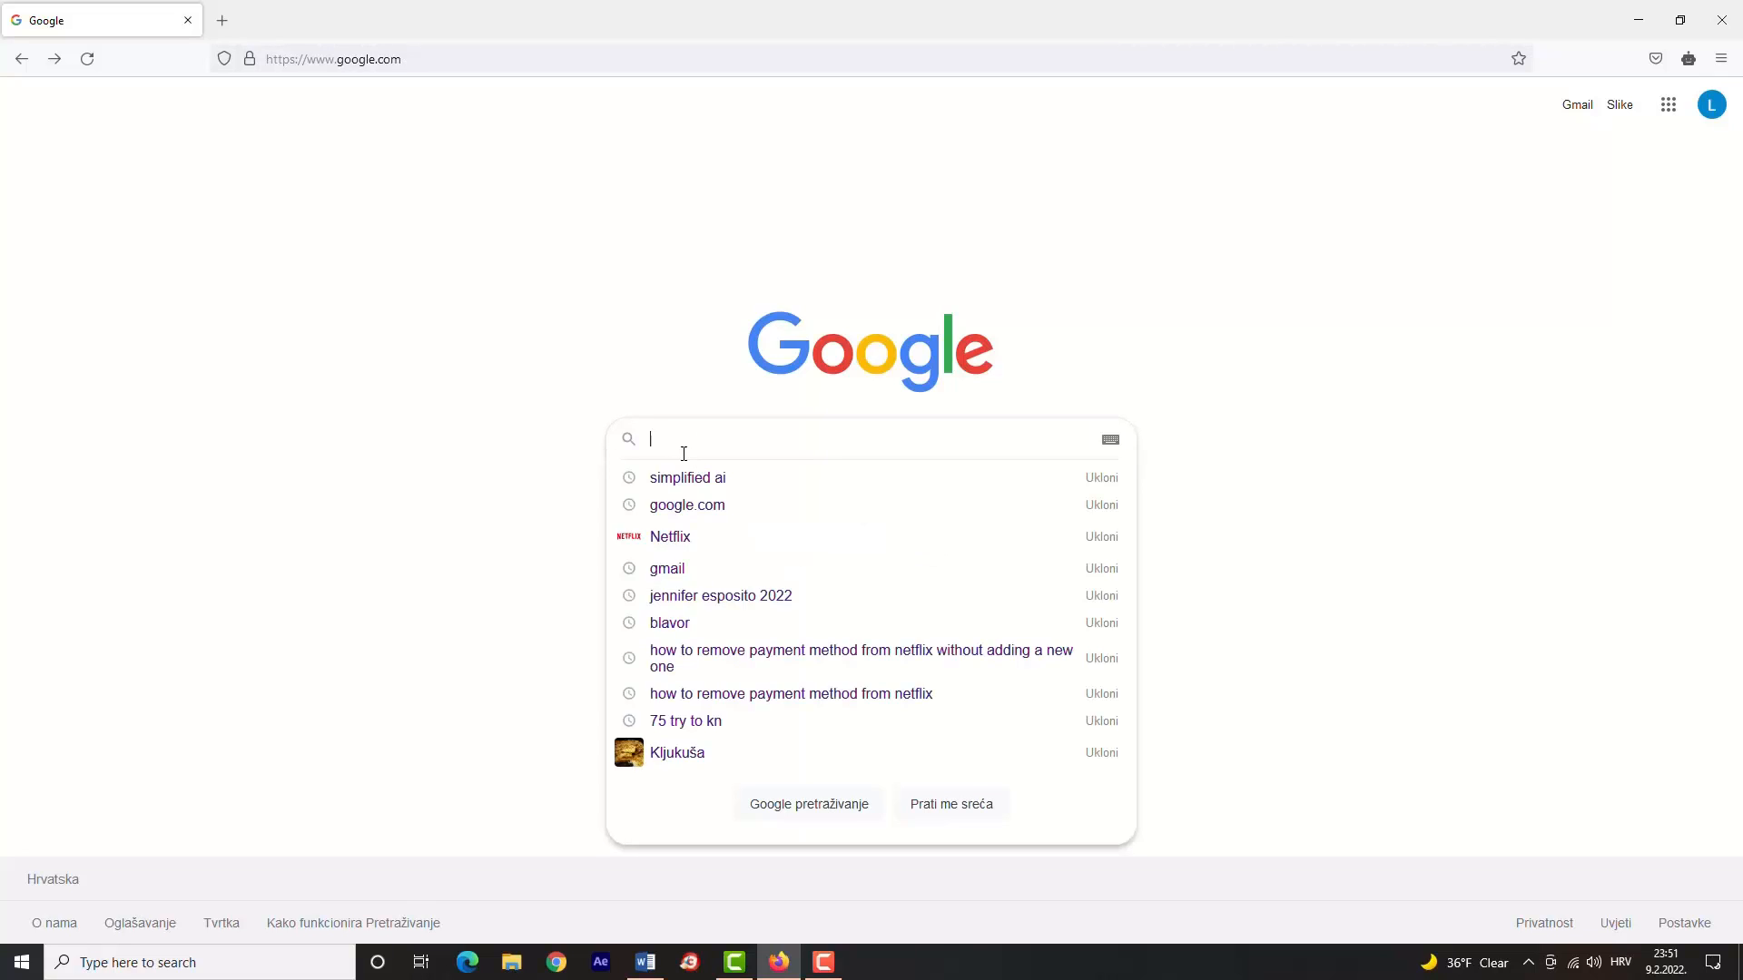
mouse_move(701, 478)
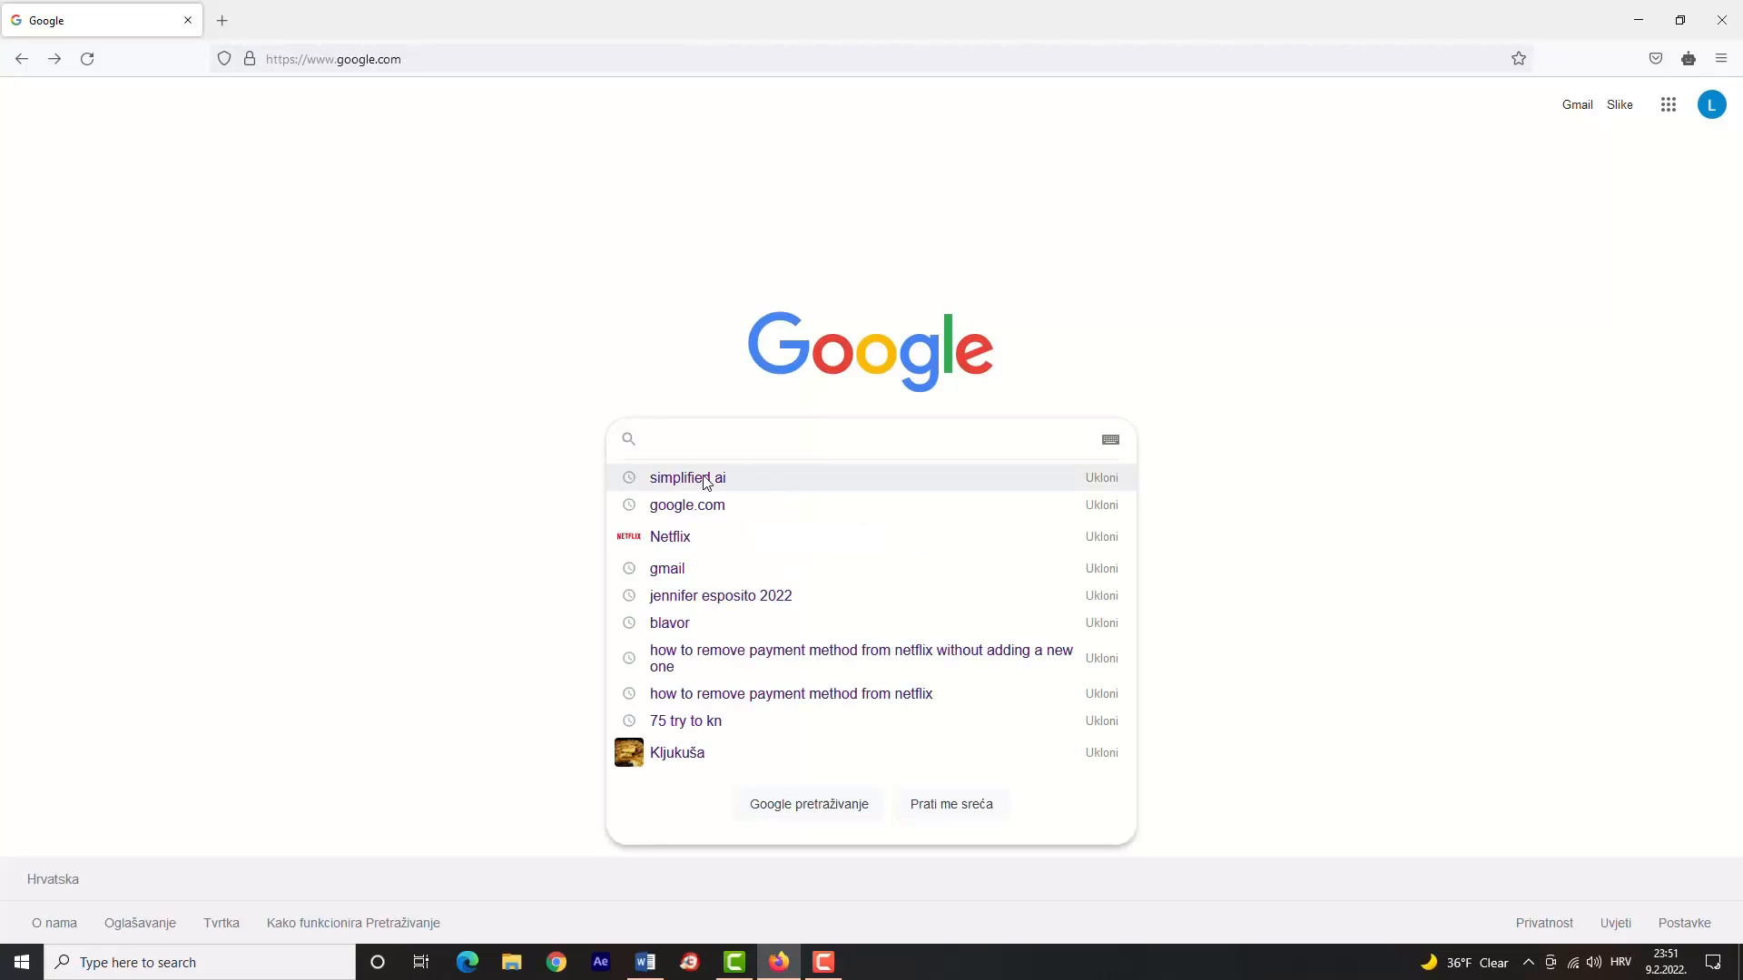
click(687, 478)
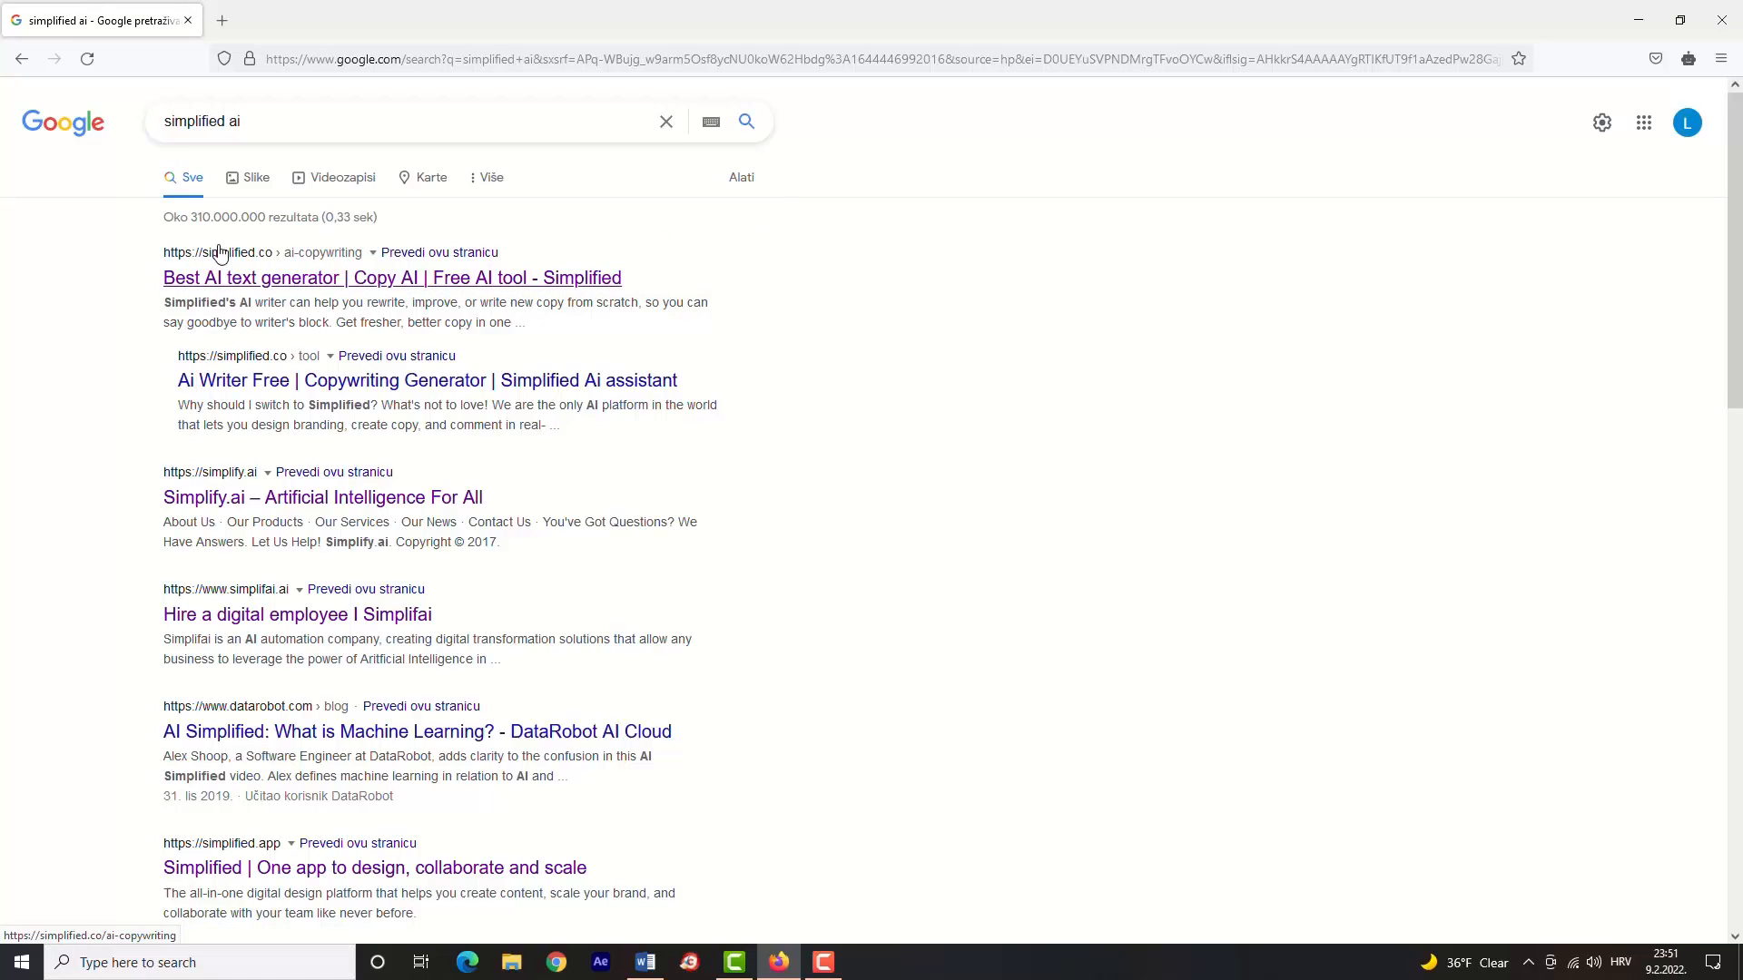
Follow the 'Best AI text generator | Copy AI' result to Simplified's copywriting page.
click(392, 277)
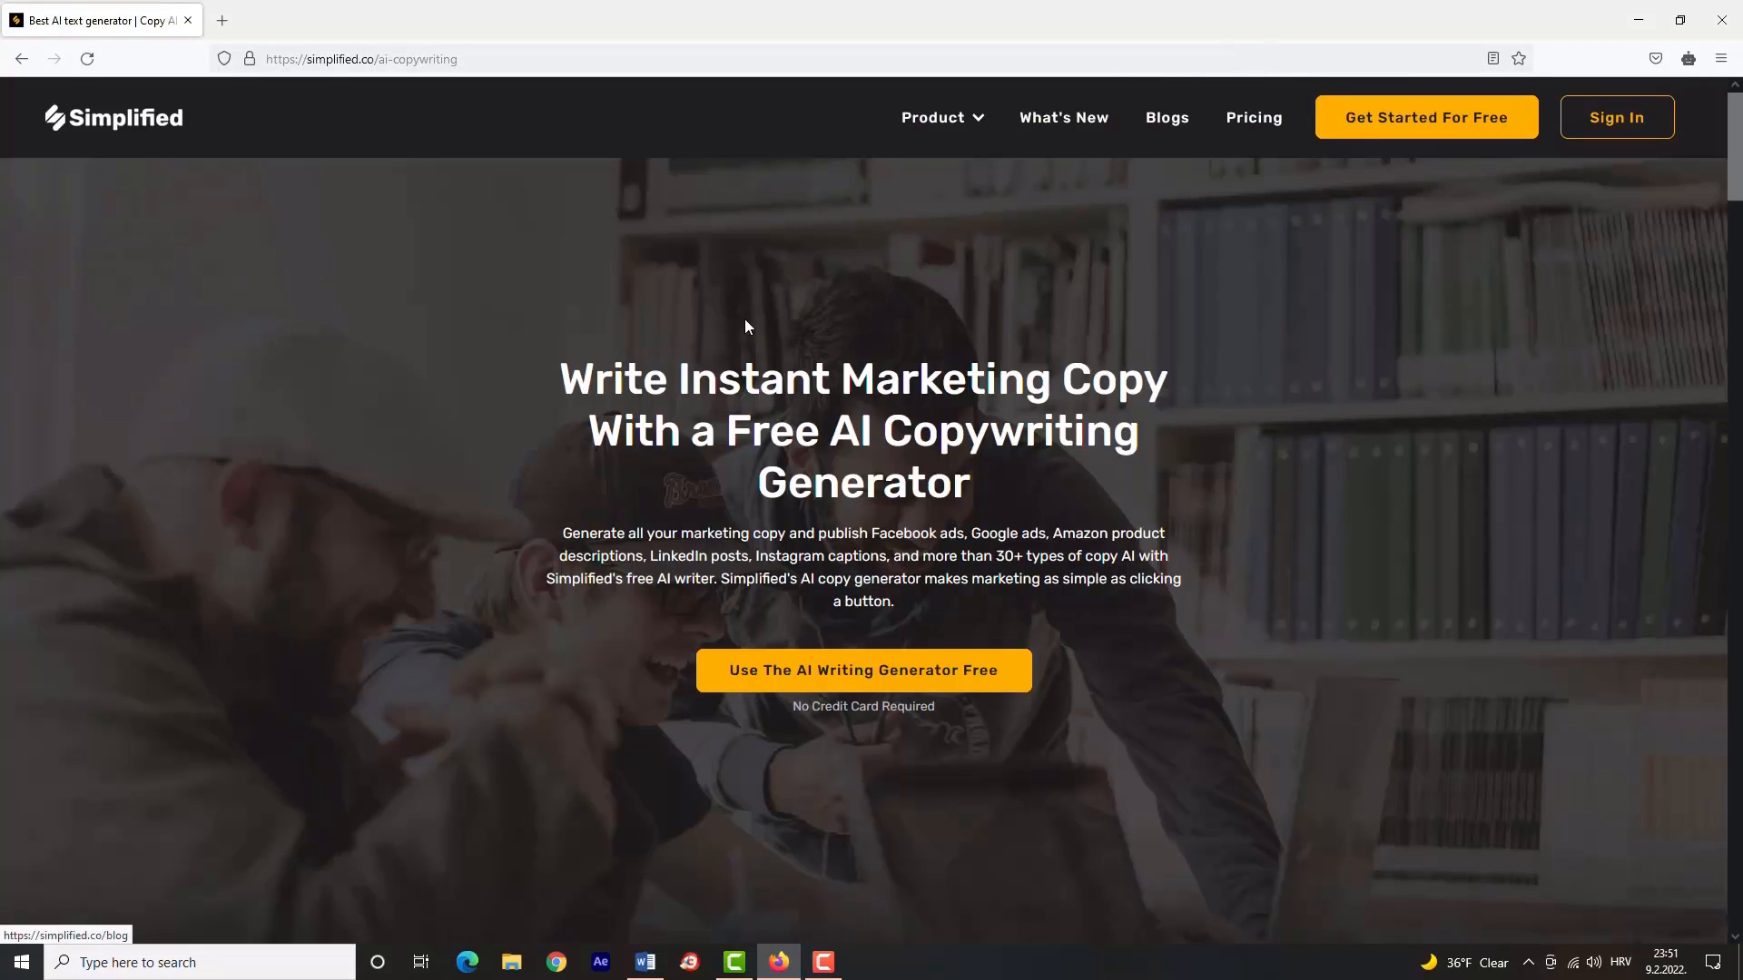
mouse_move(858, 463)
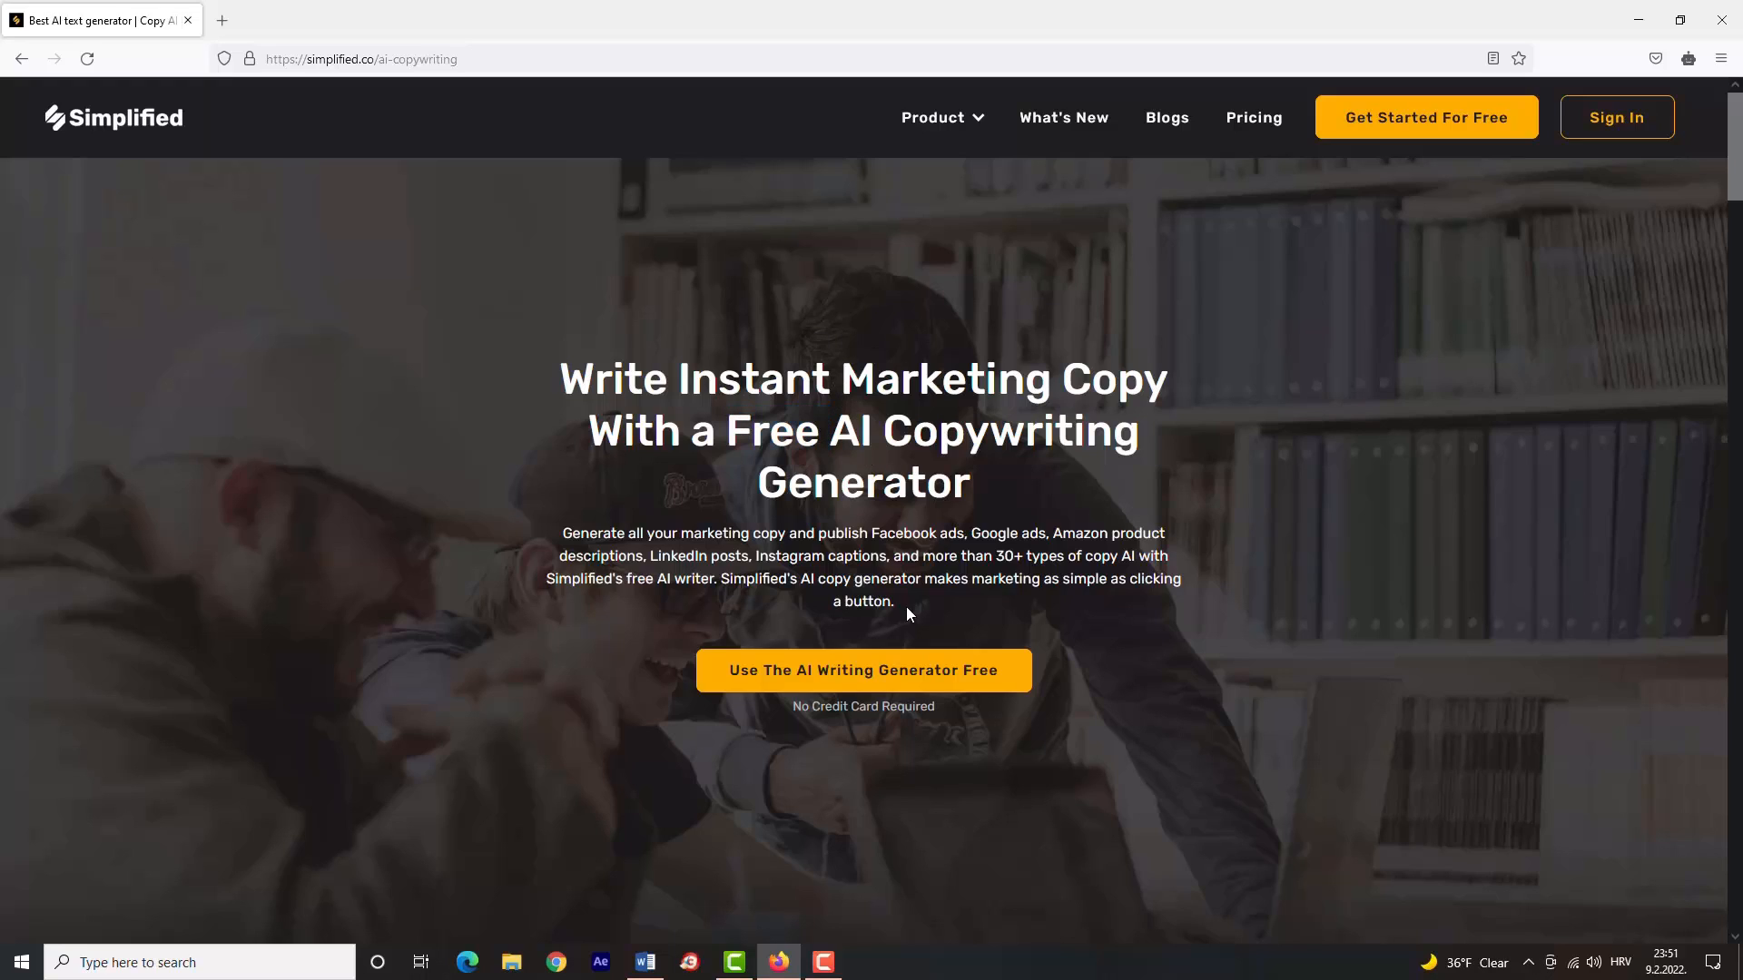
double_click(862, 706)
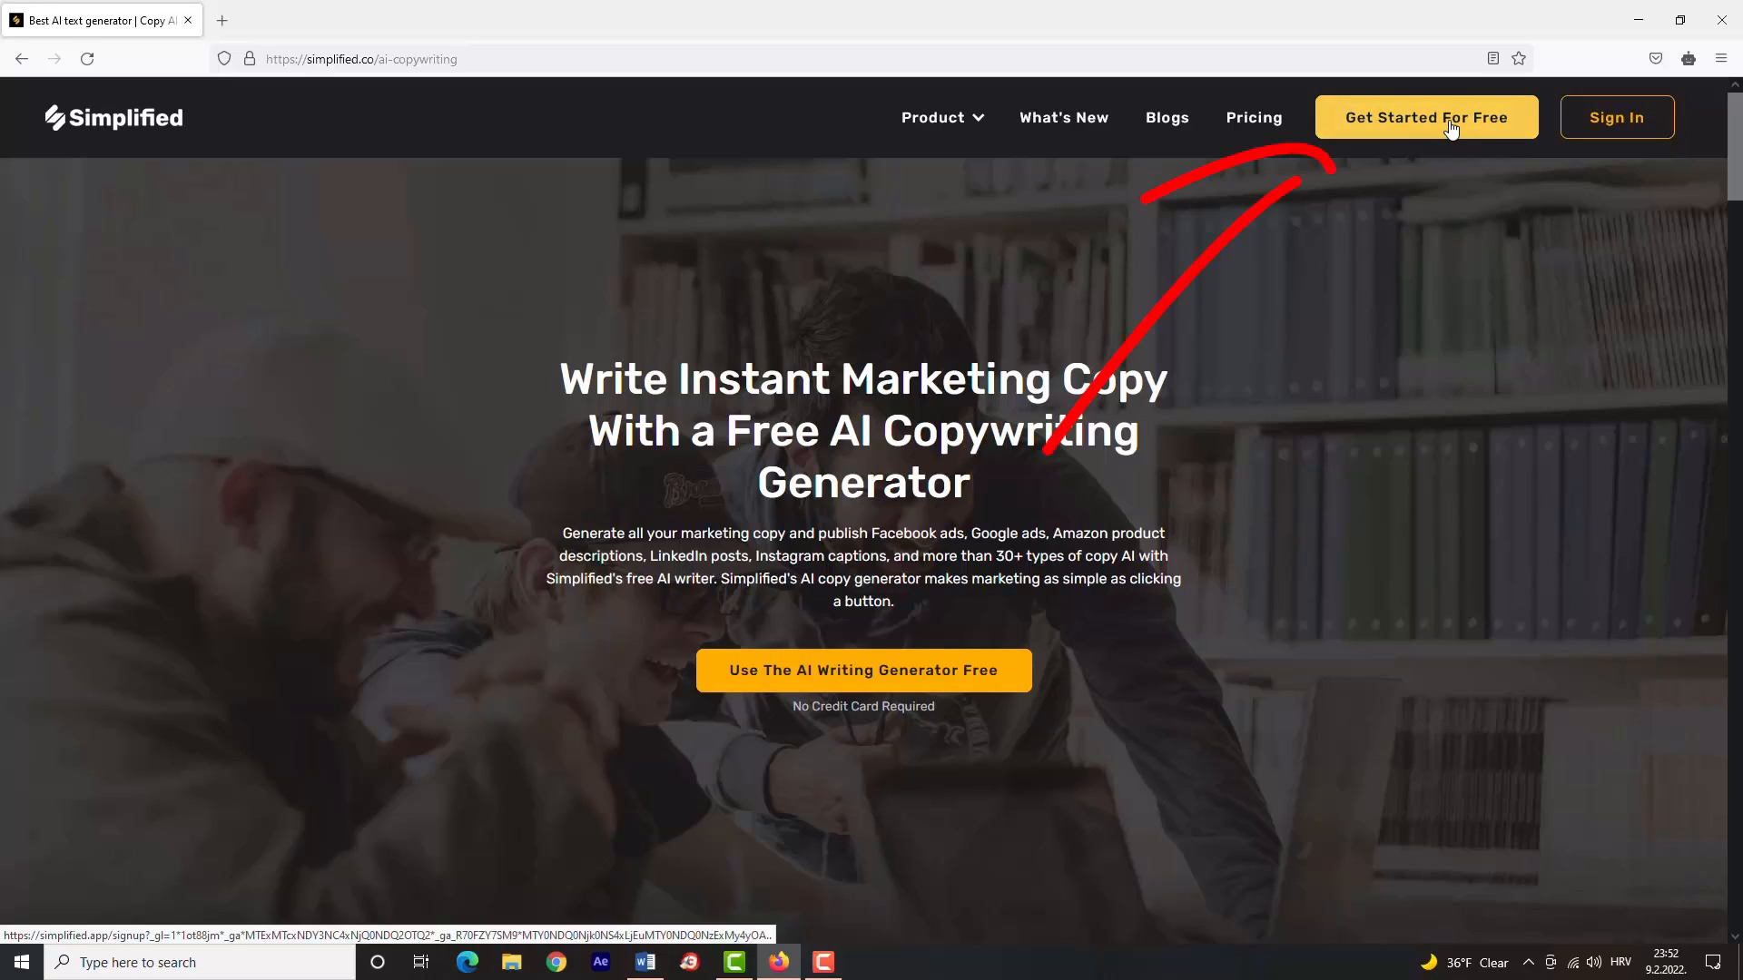
Start Get Started For Free and complete sign-up with a Google account to reach the dashboard.
click(1427, 116)
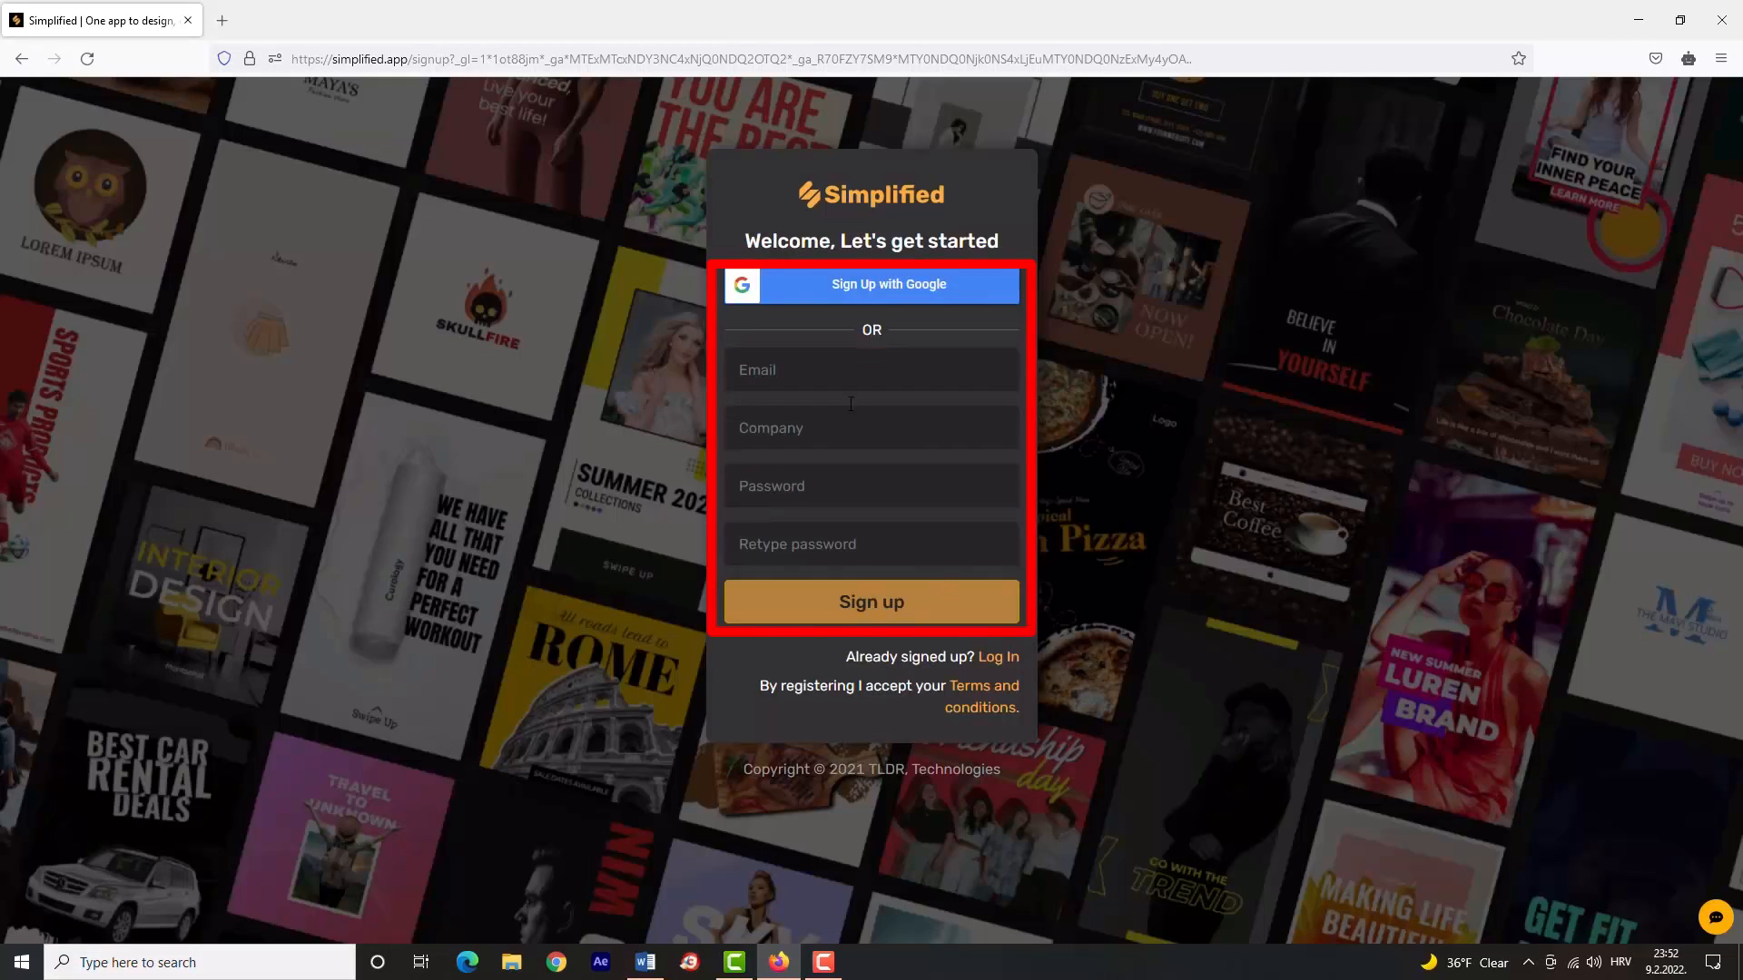
click(871, 487)
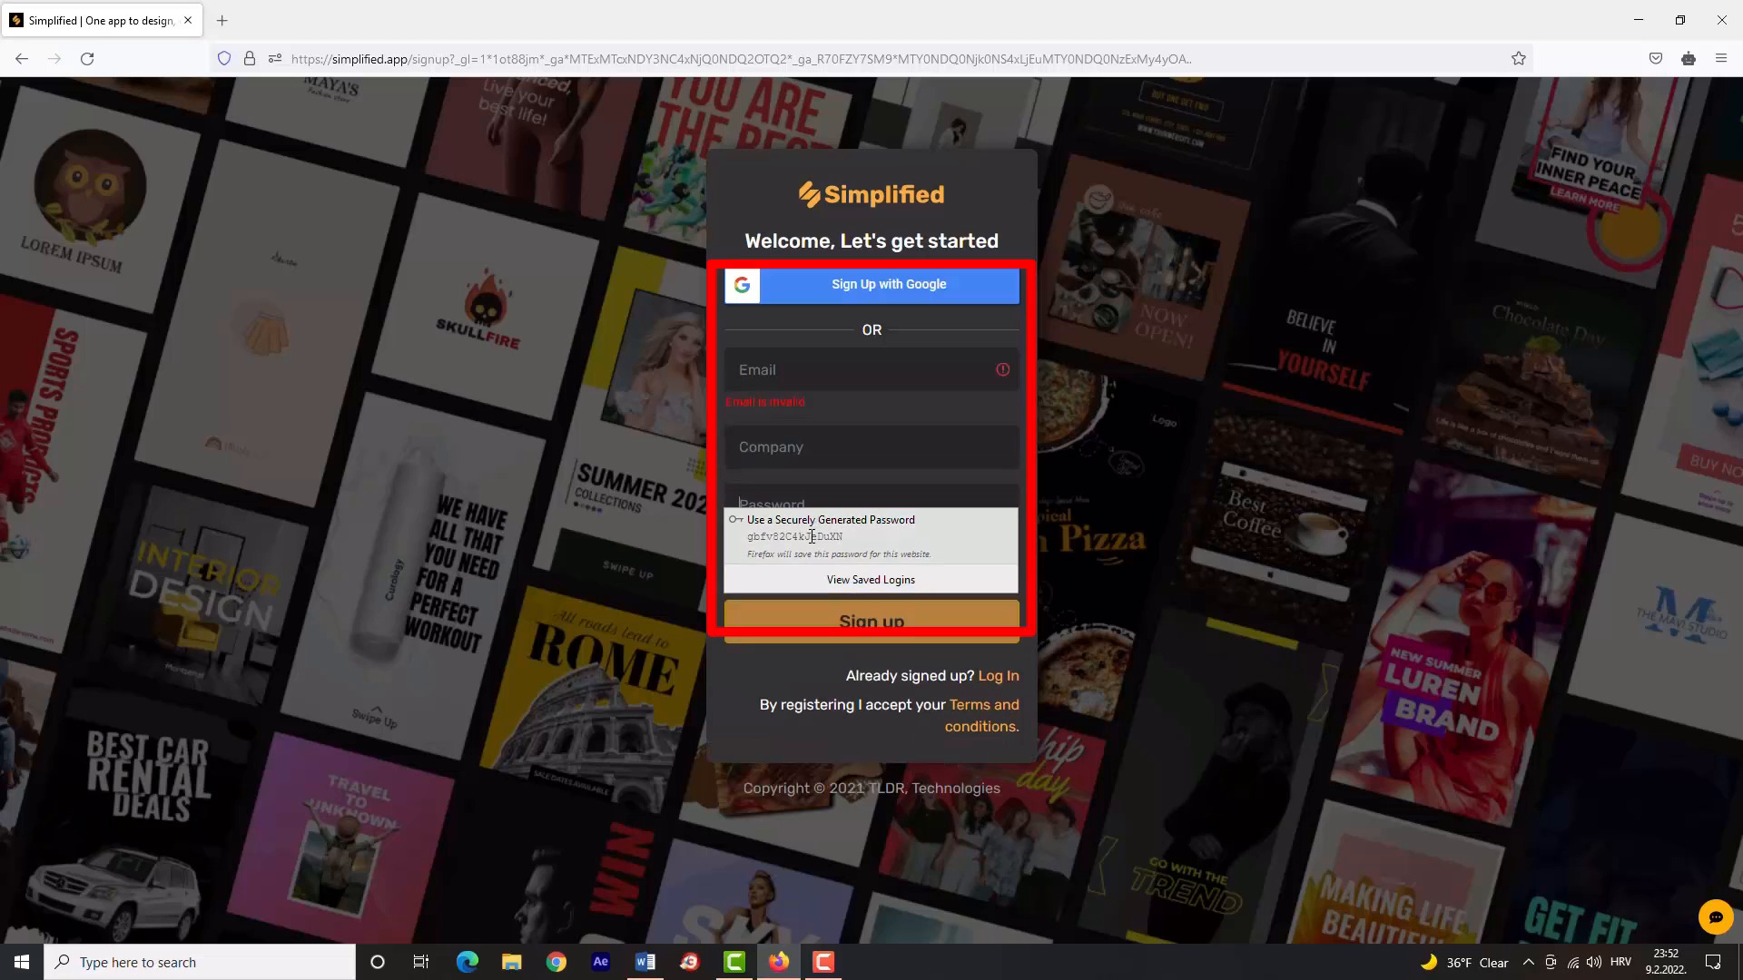
click(870, 505)
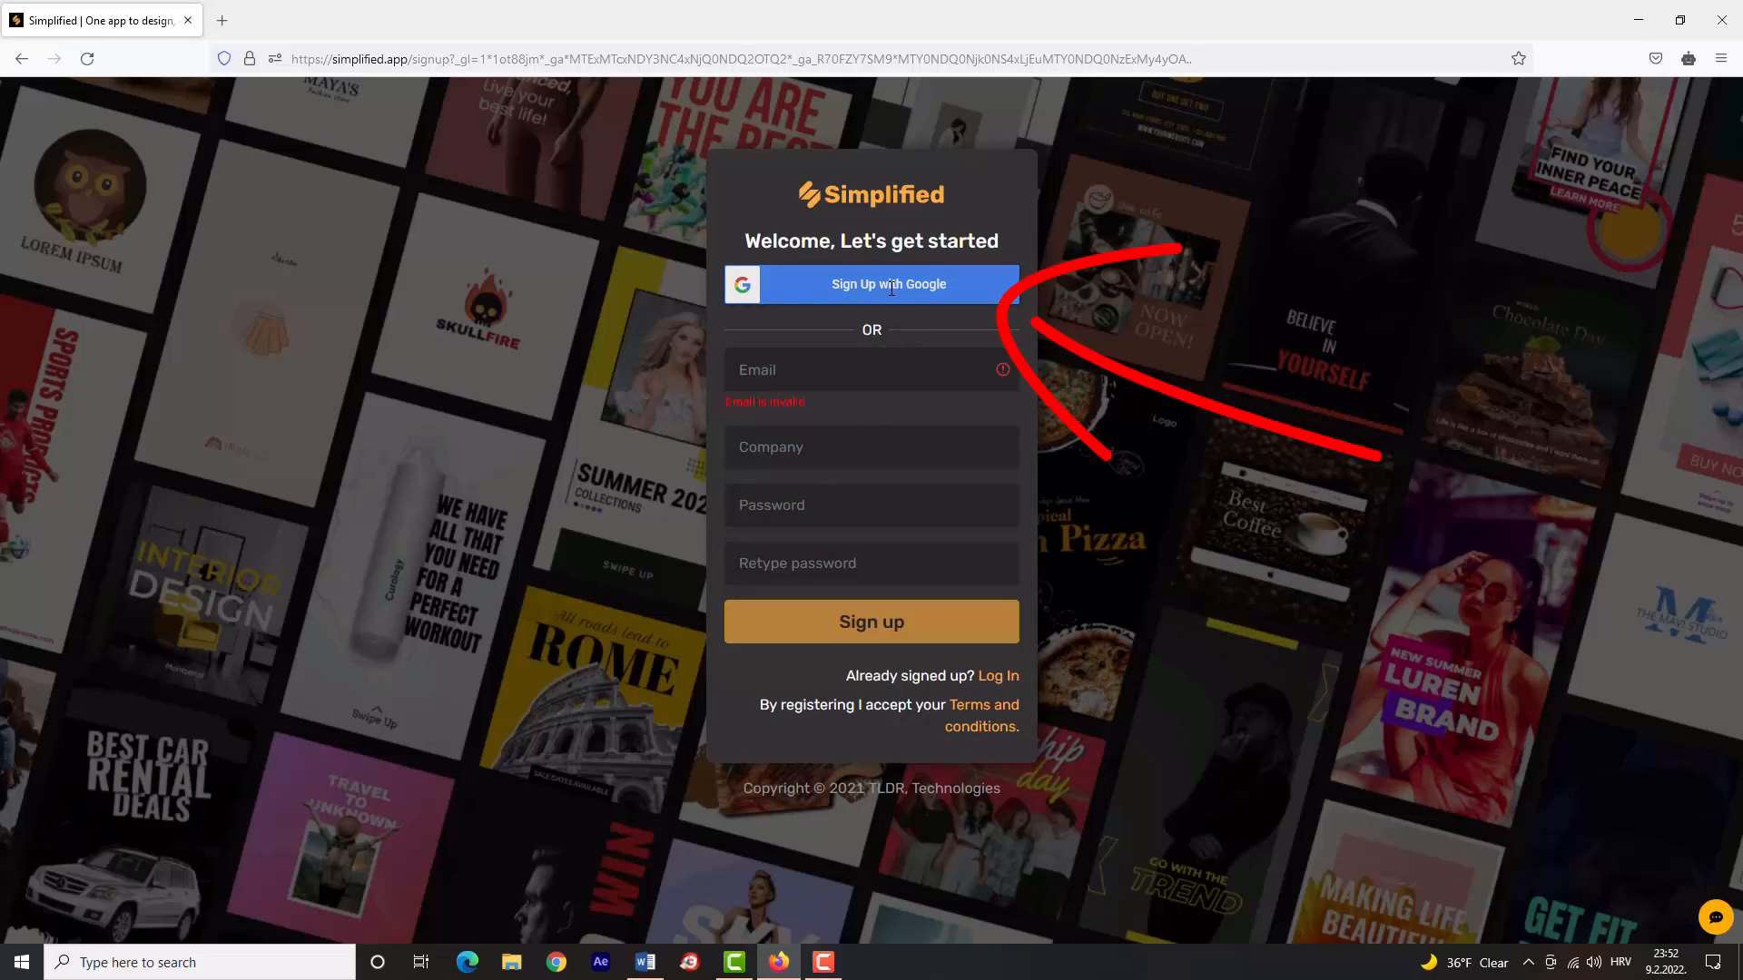
click(871, 285)
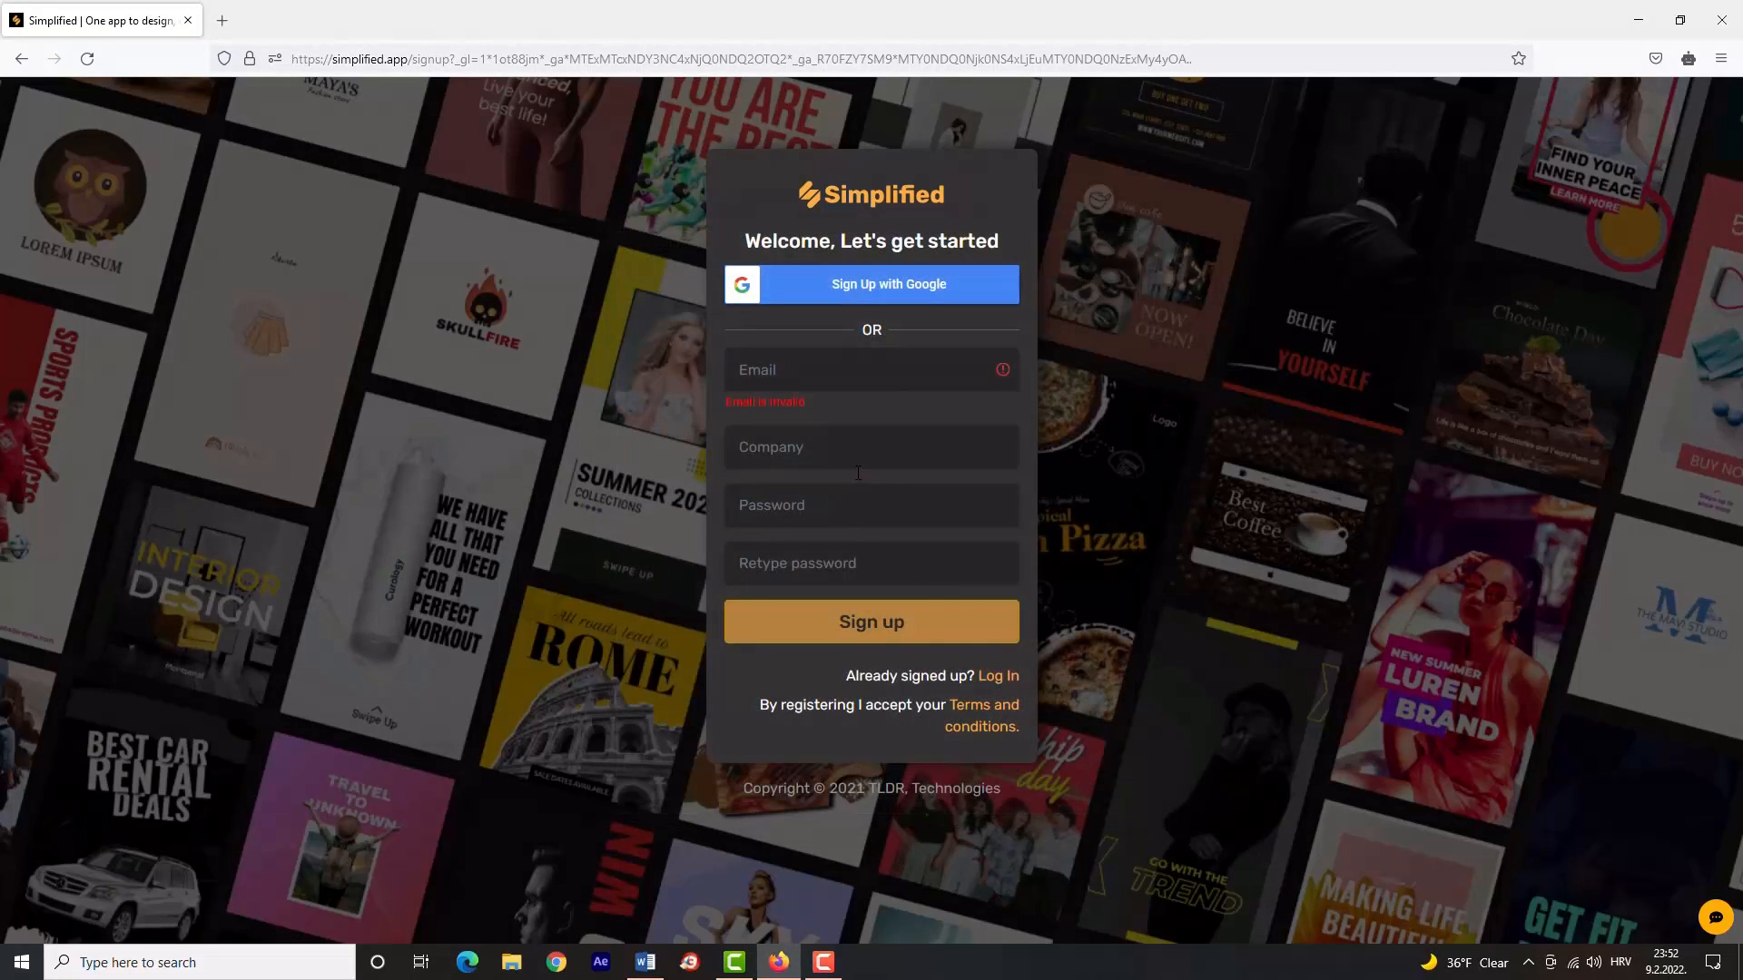
click(869, 620)
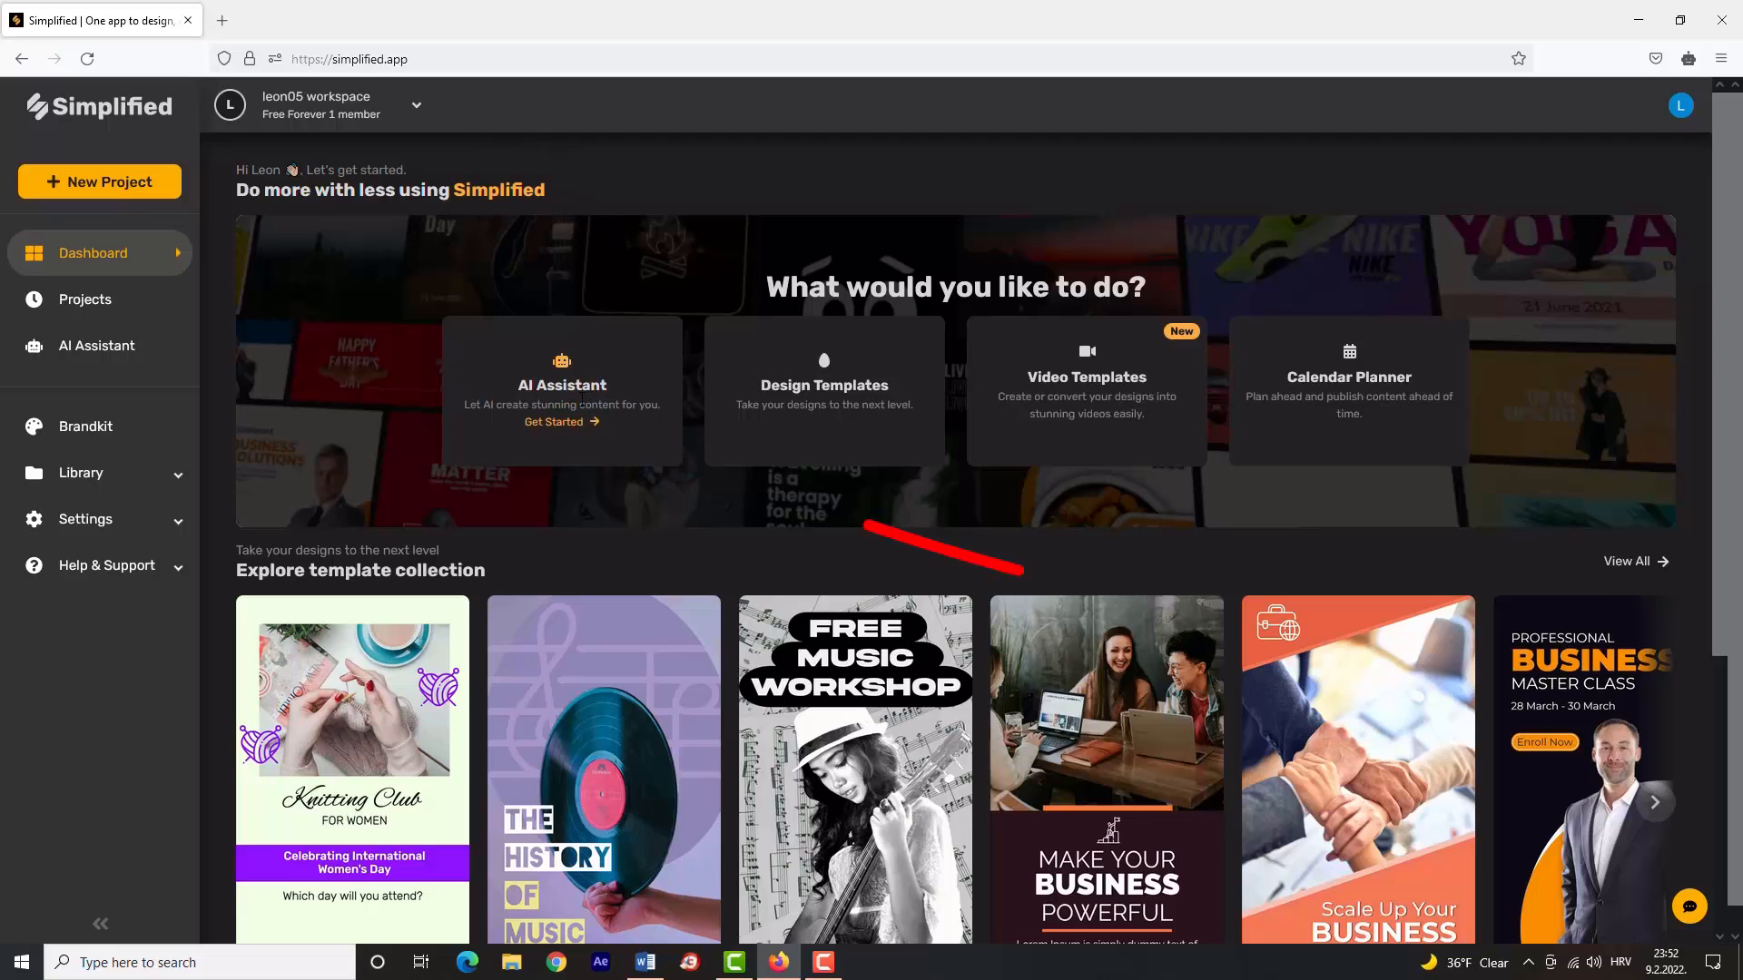
From AI Assistant, explore Short form assistant video templates and choose Youtube video titles.
click(96, 344)
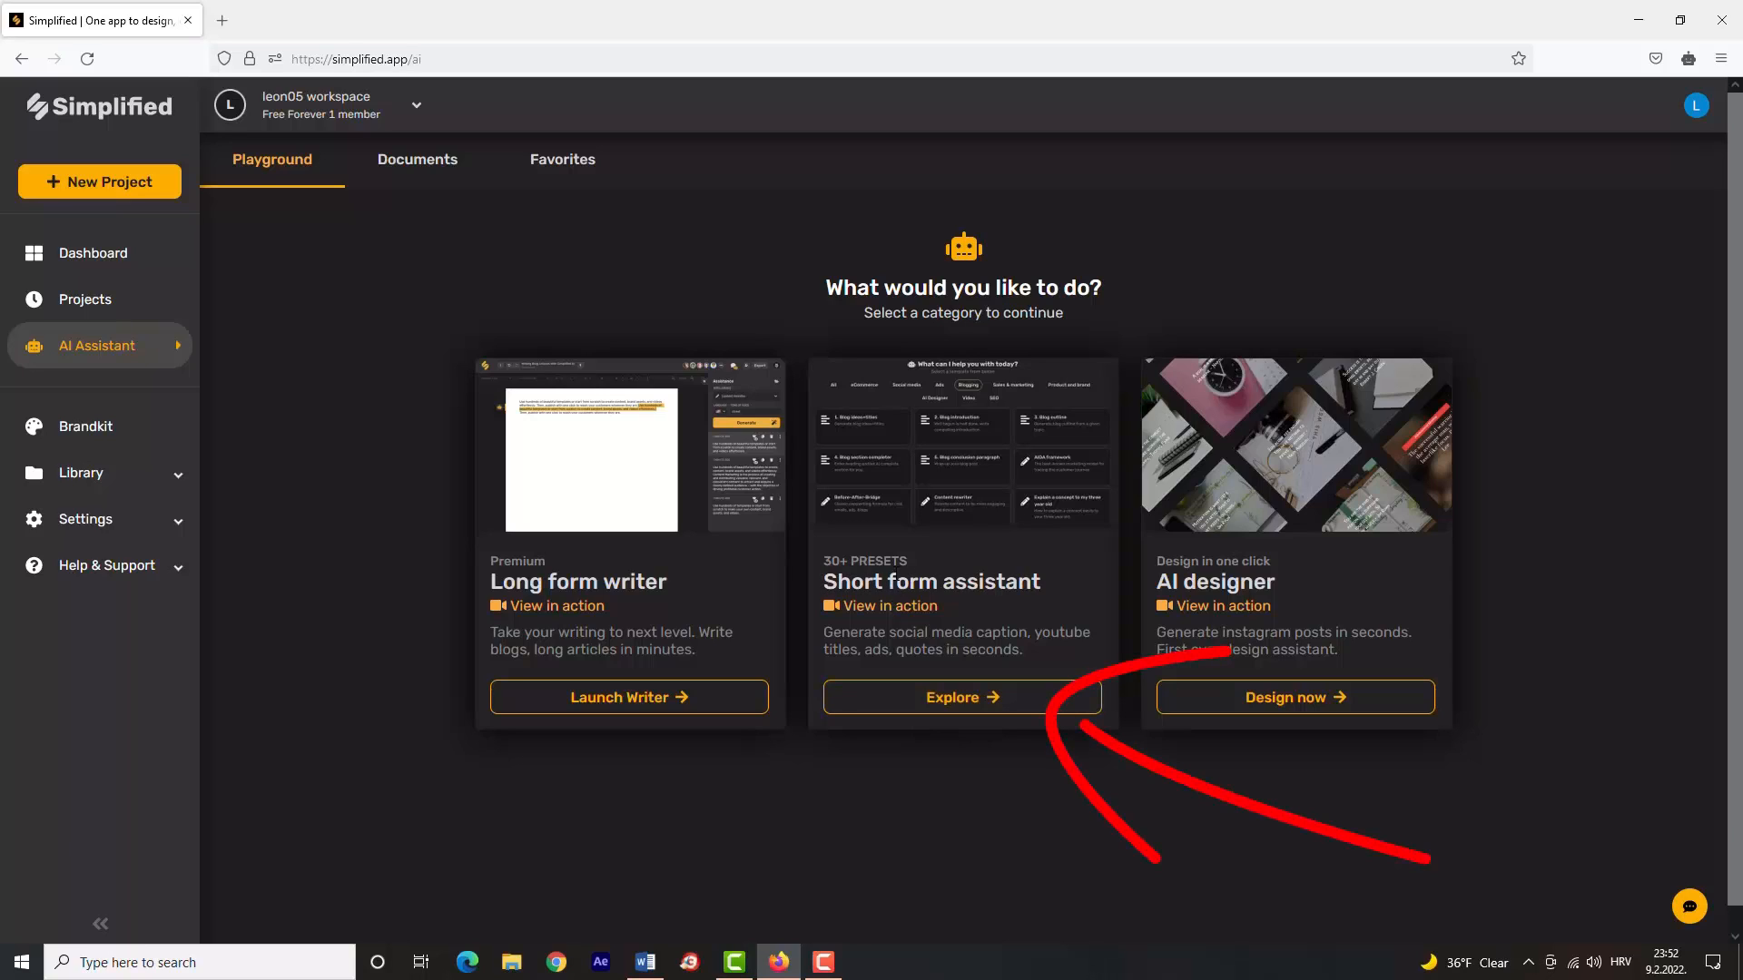
mouse_move(961, 697)
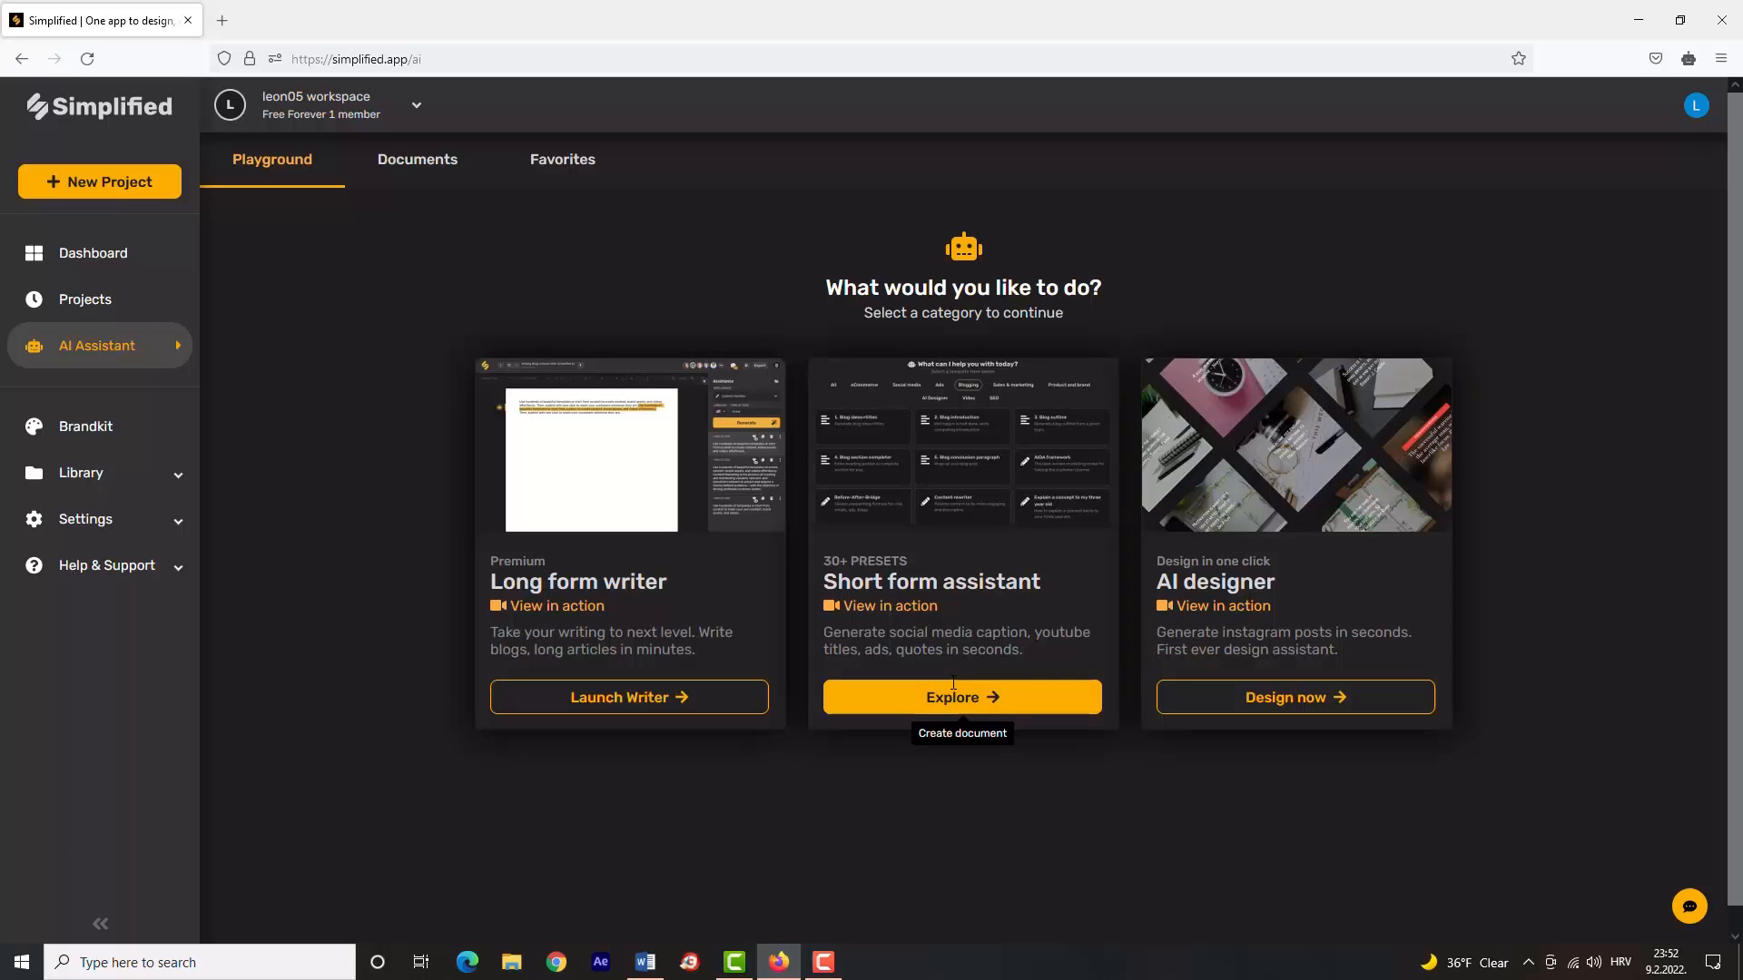
click(960, 697)
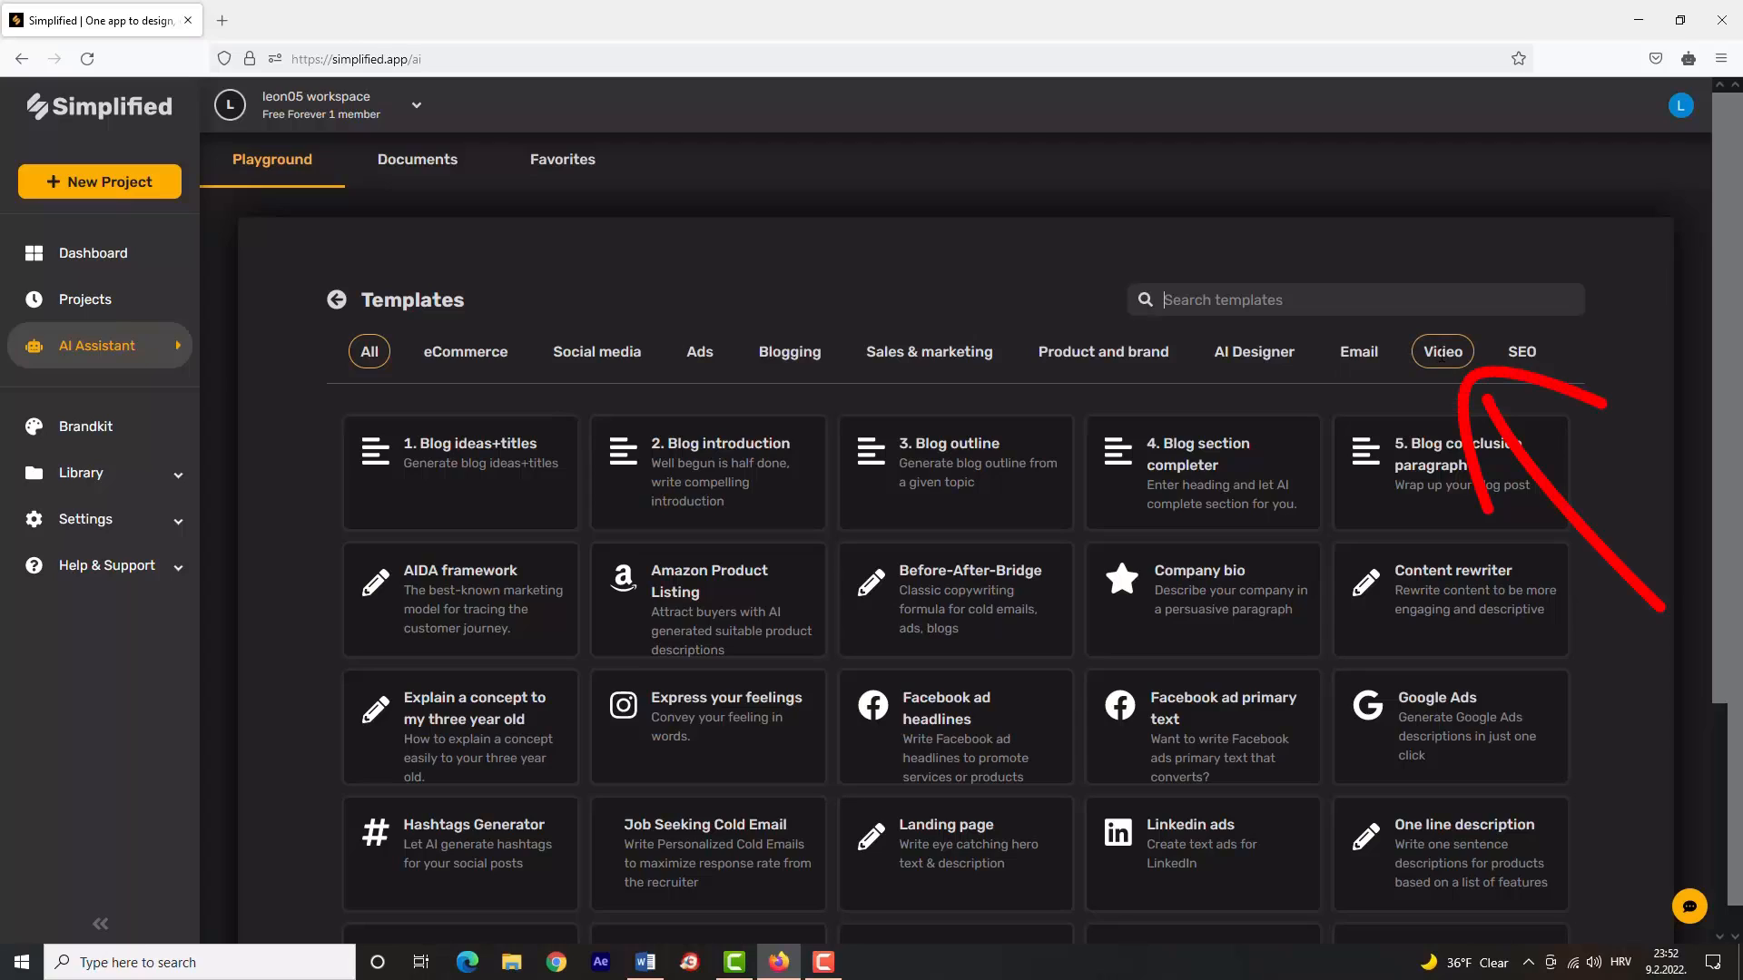
click(1442, 351)
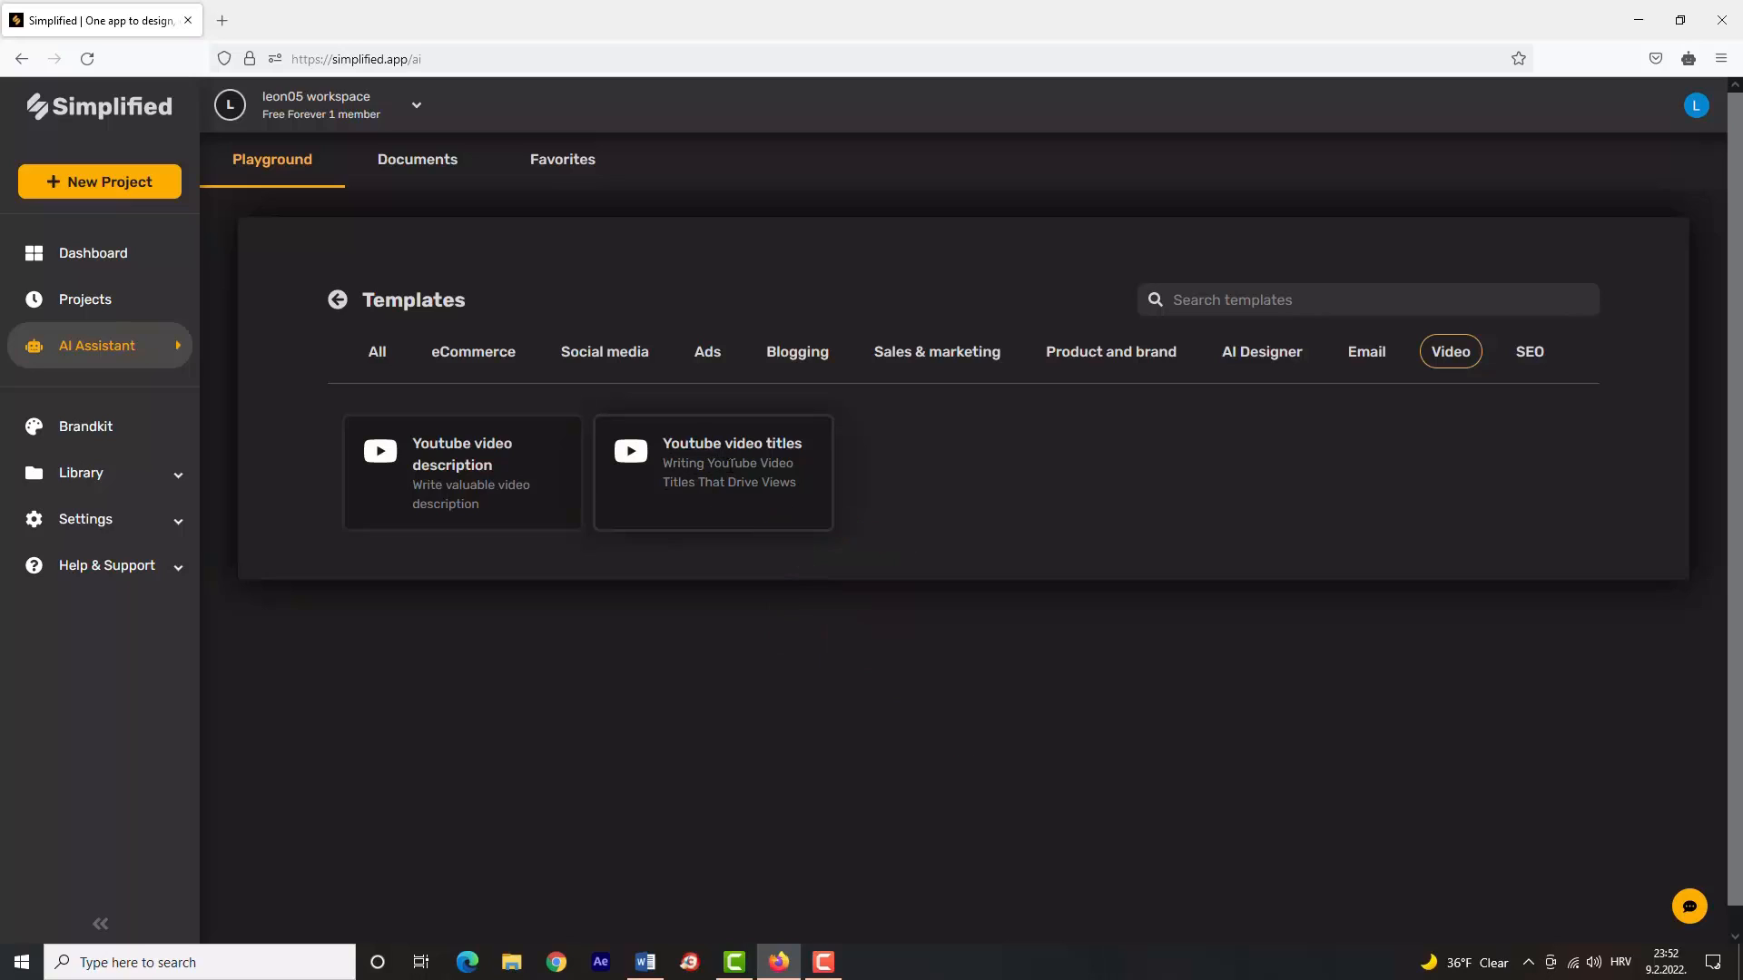
click(712, 472)
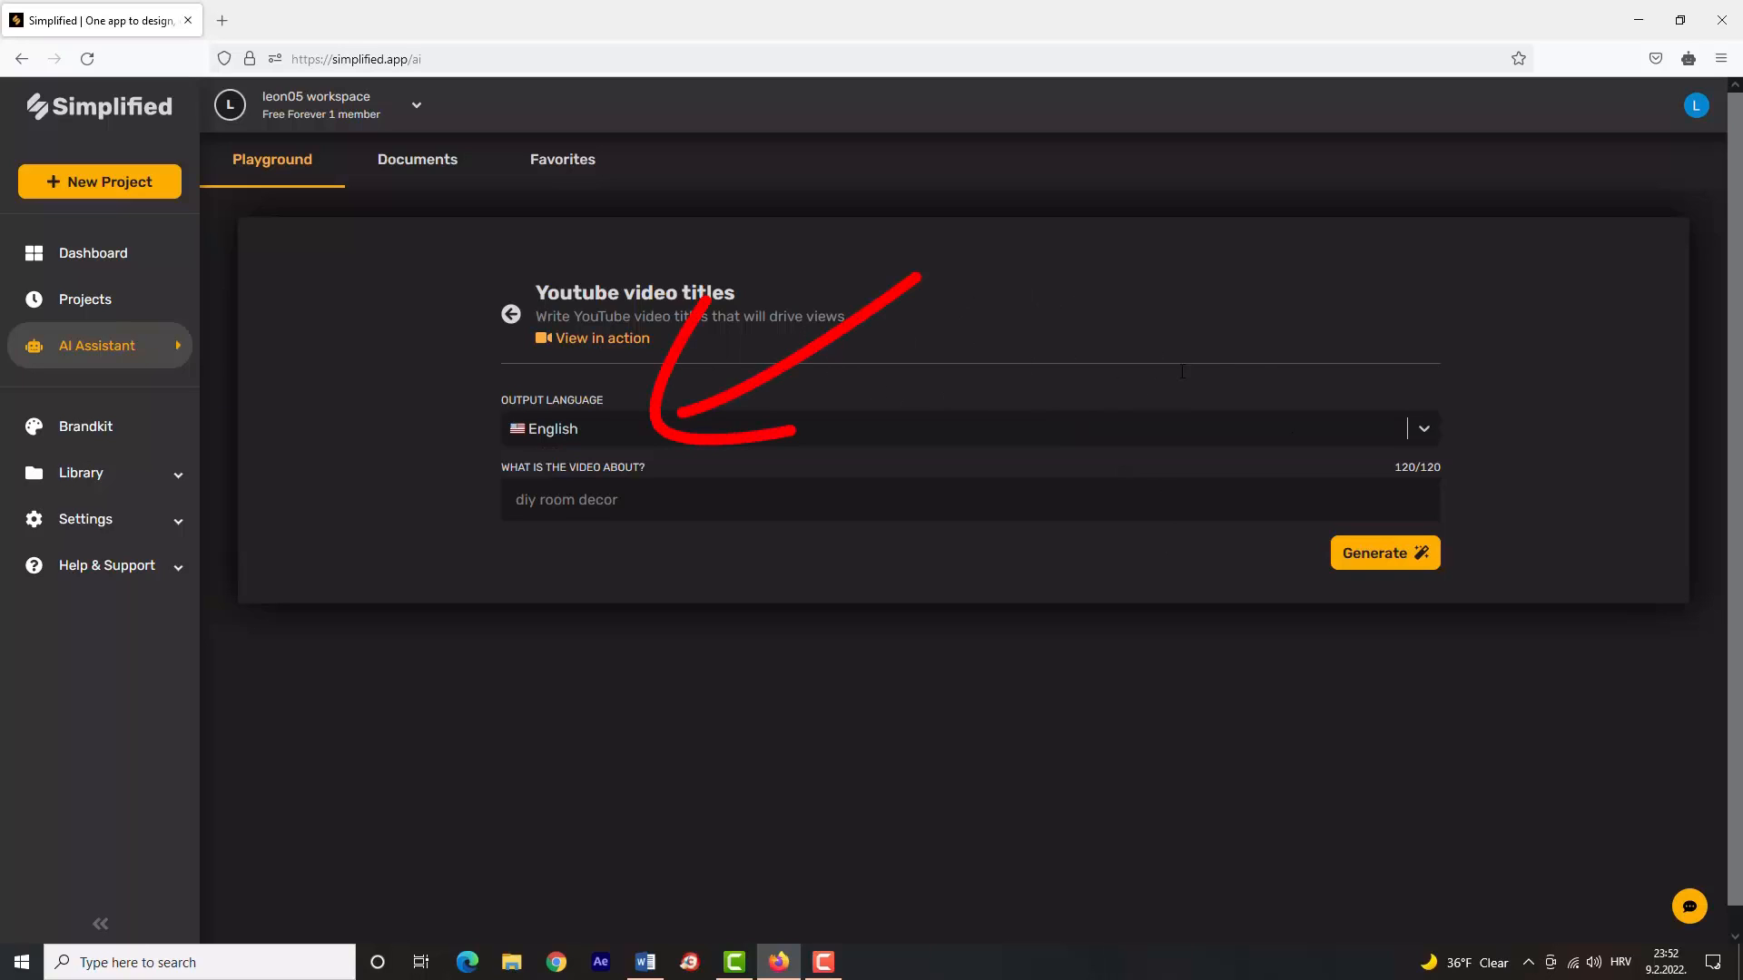
Review the Output Language list and keep English selected.
click(1421, 429)
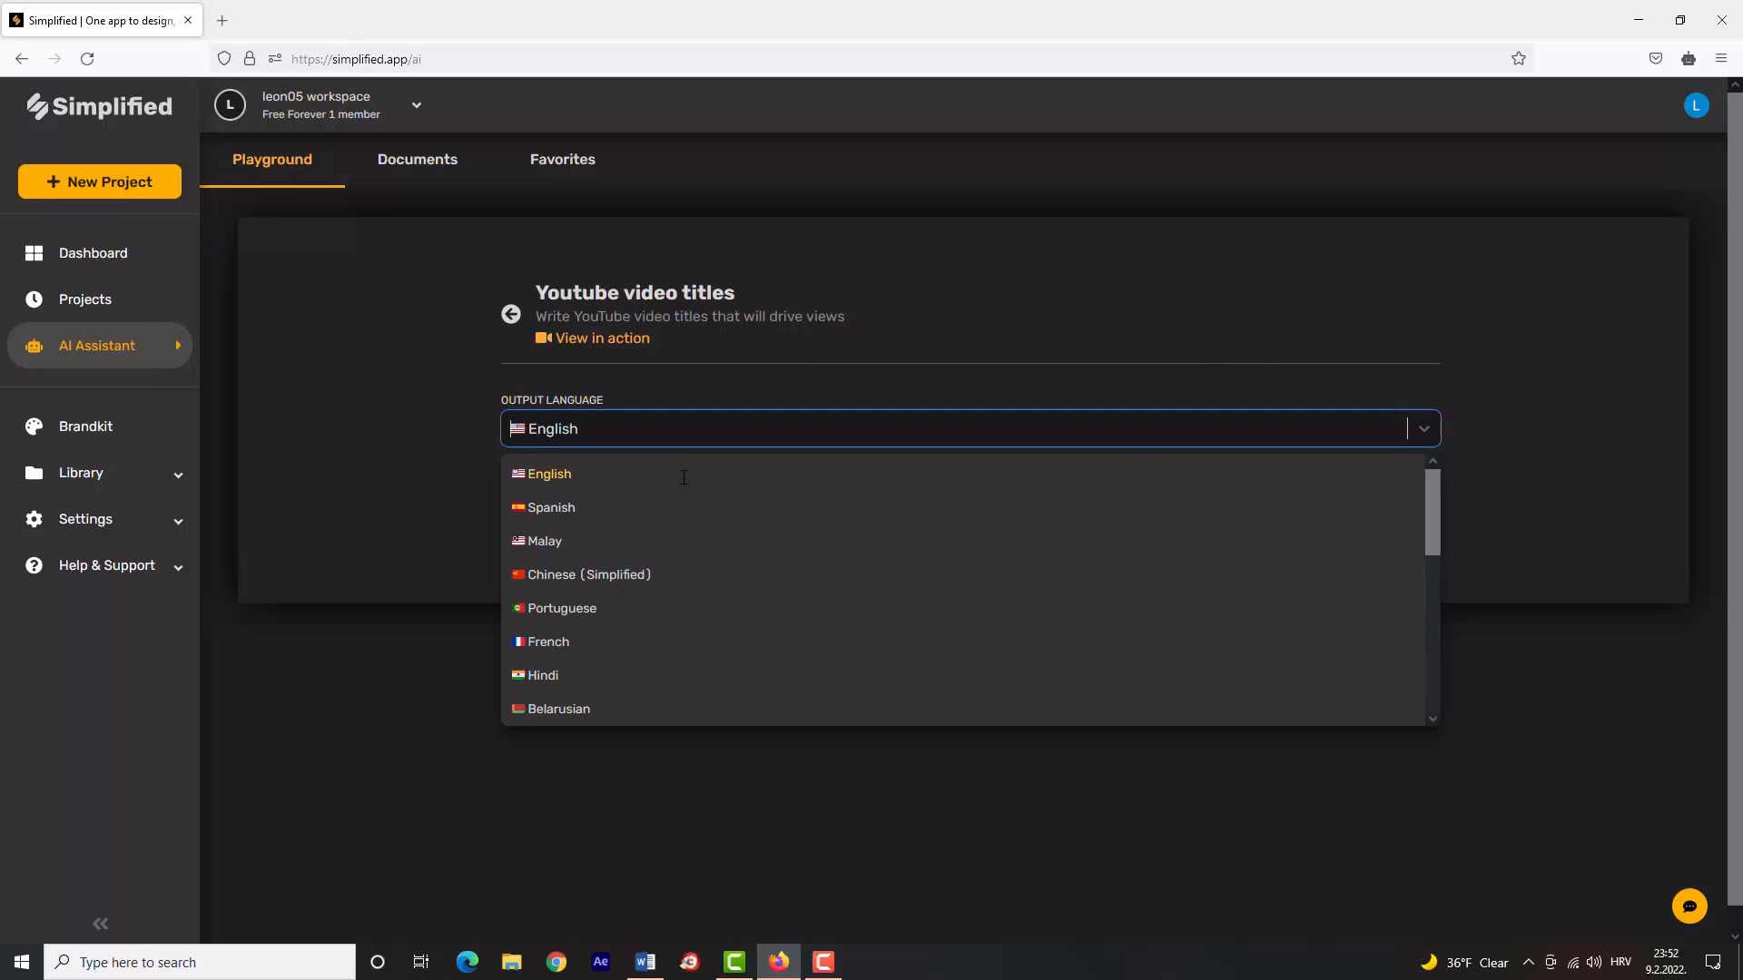
scroll(down, 3)
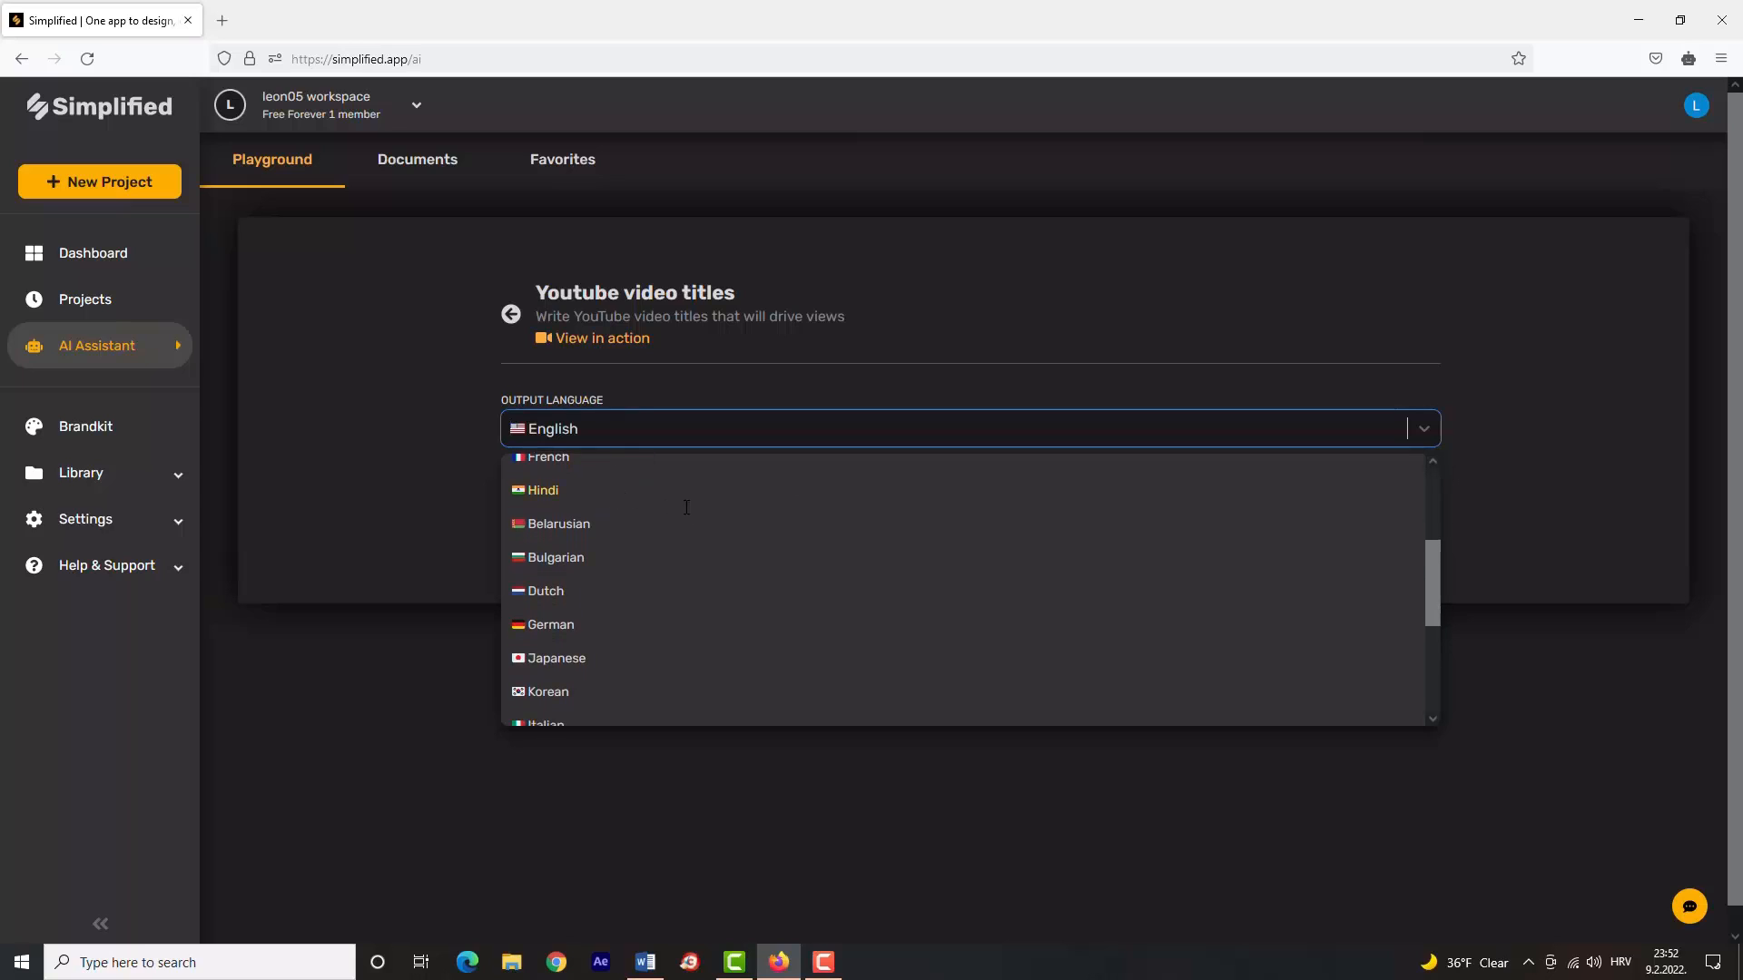
scroll(down, 3)
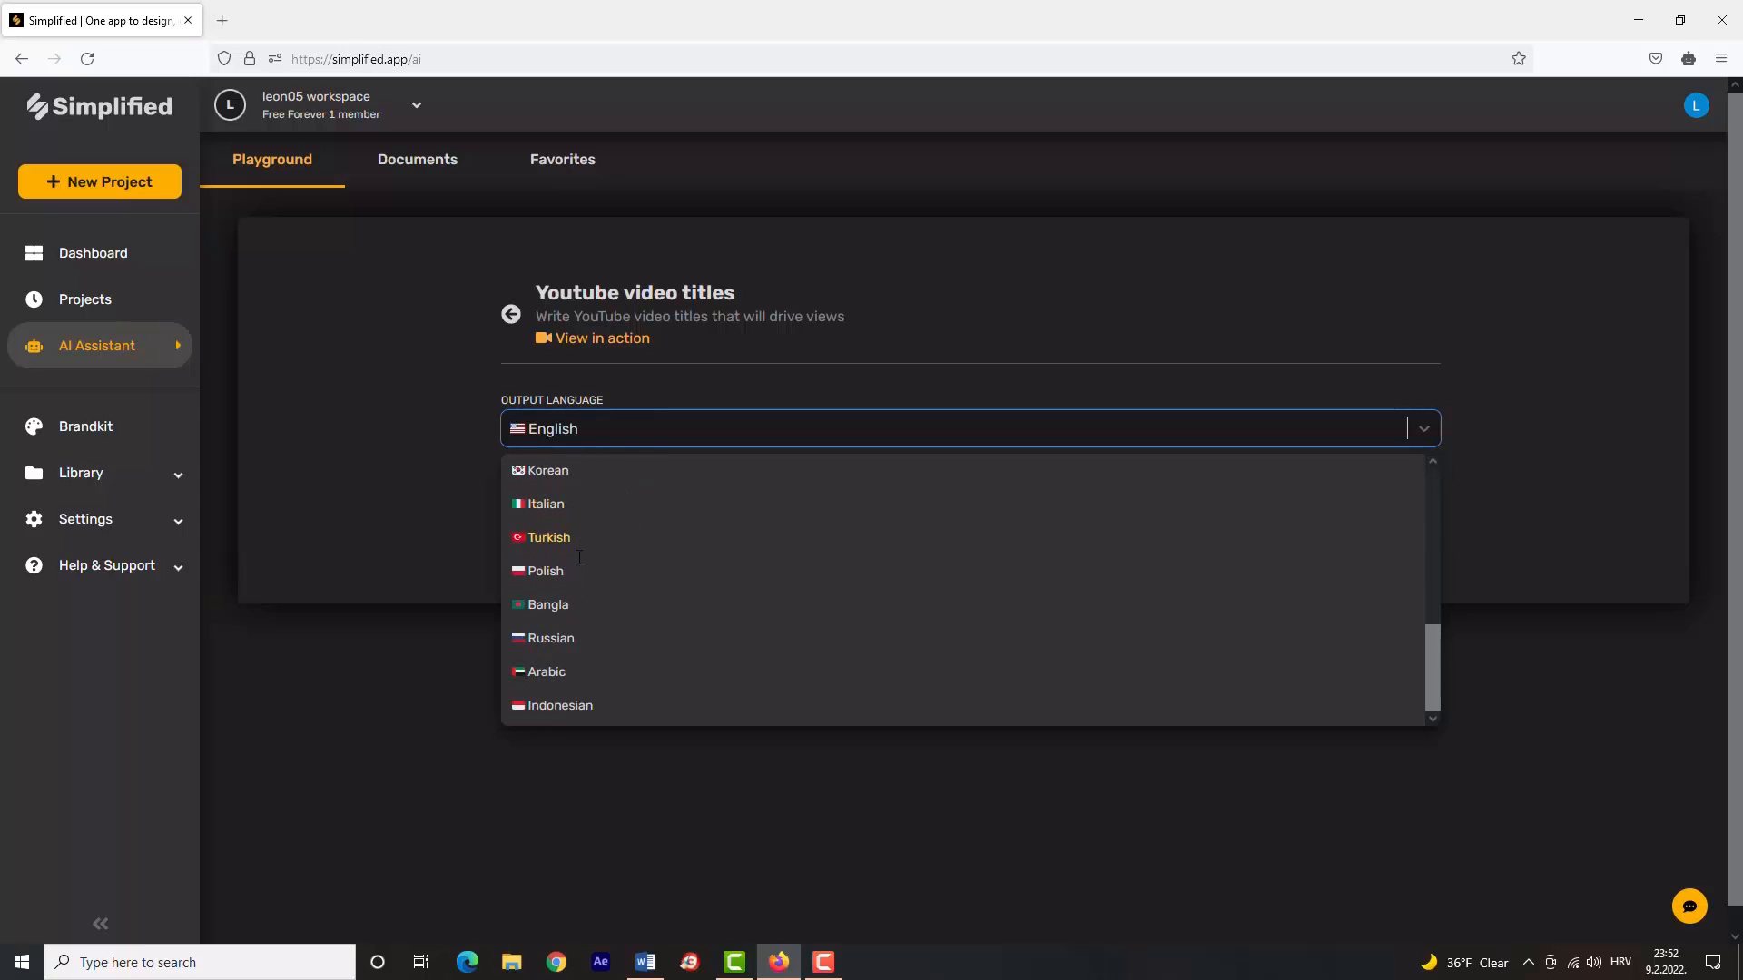
scroll(up, 3)
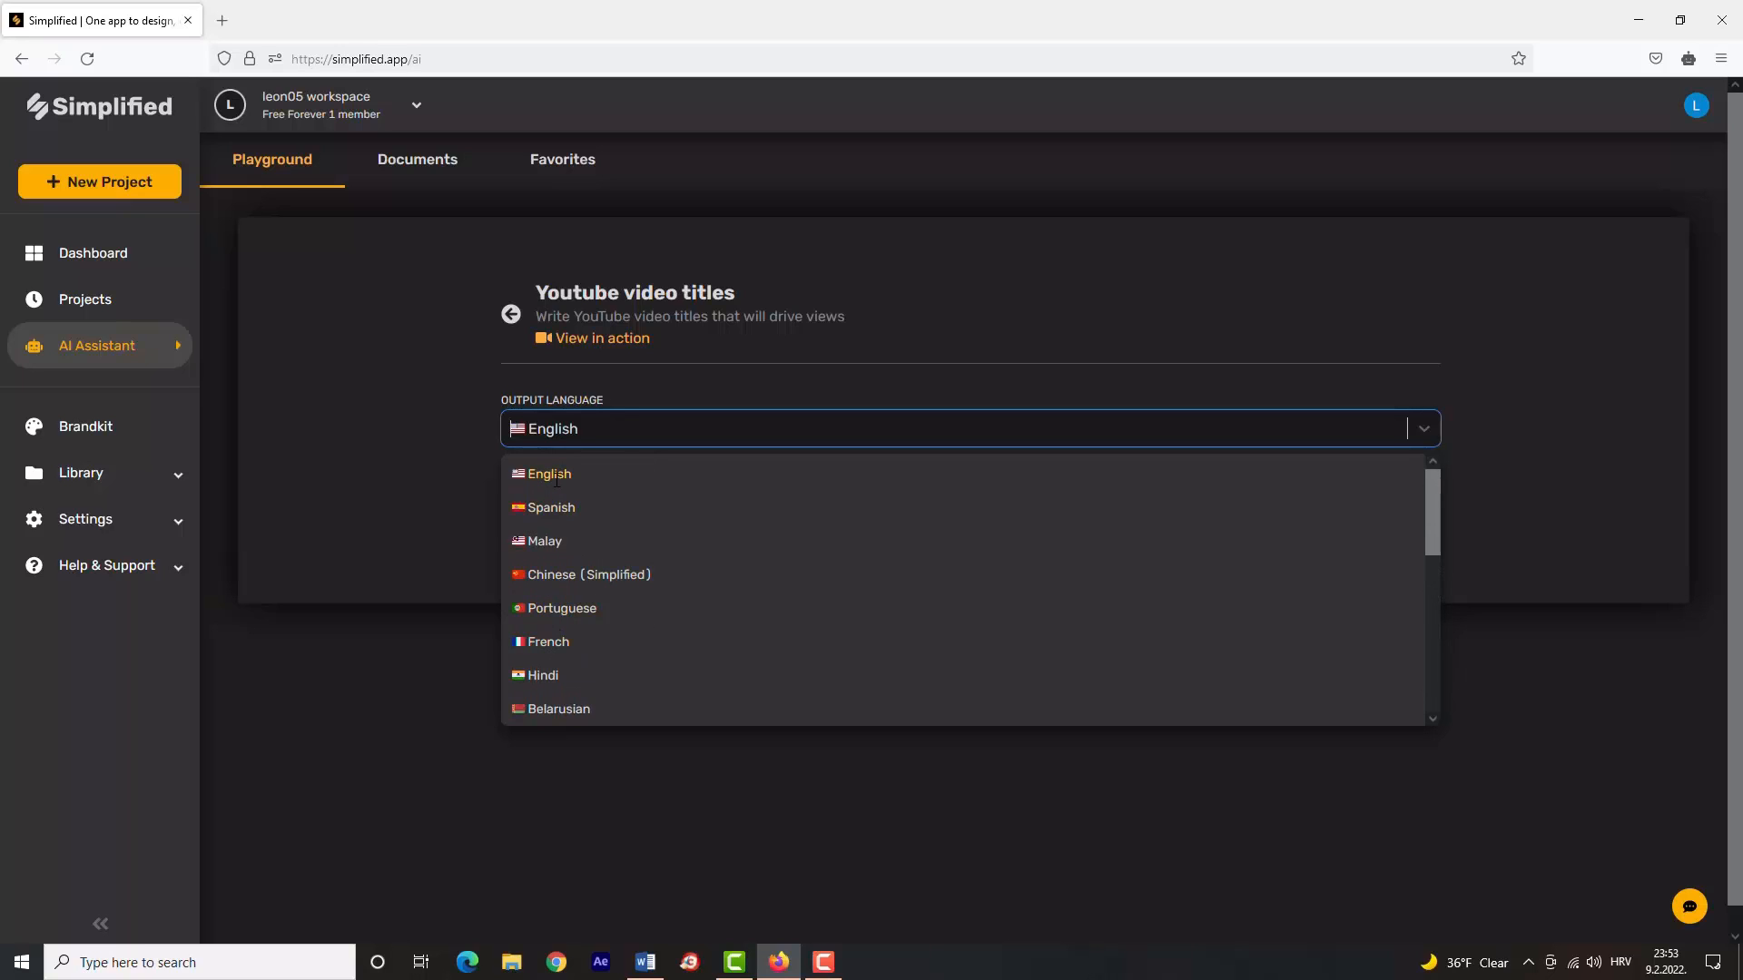
click(548, 472)
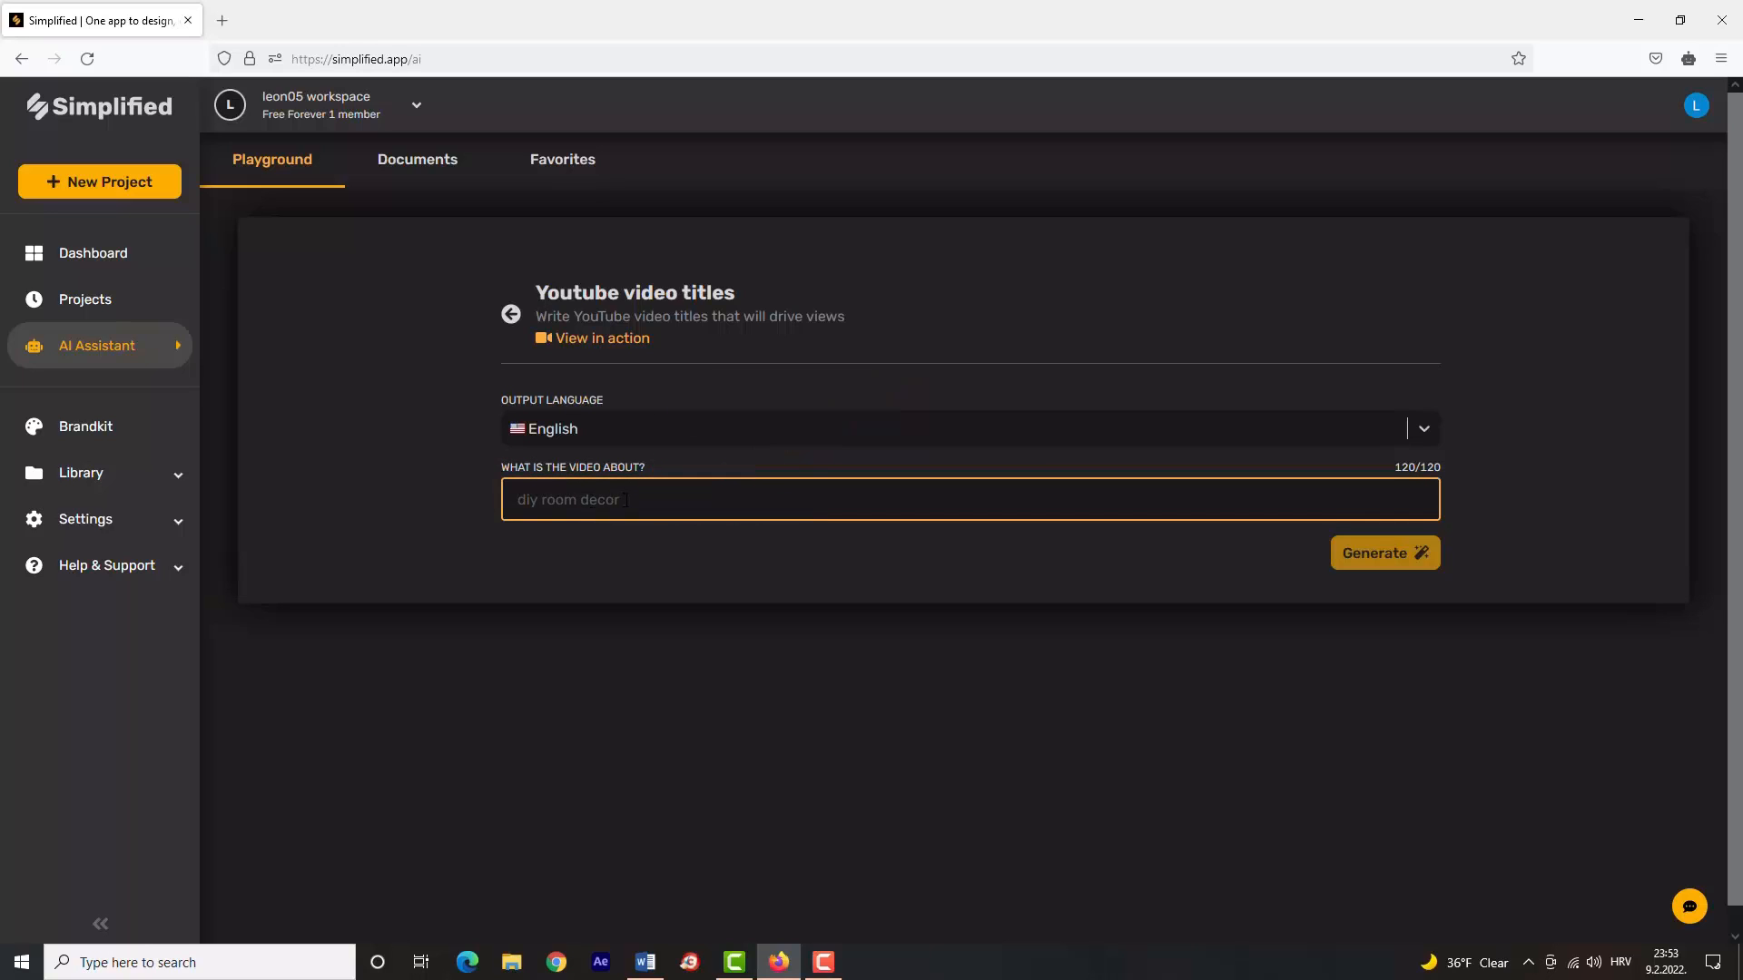
Enter the topic 'How to decorate your room' and generate titles.
text(H)
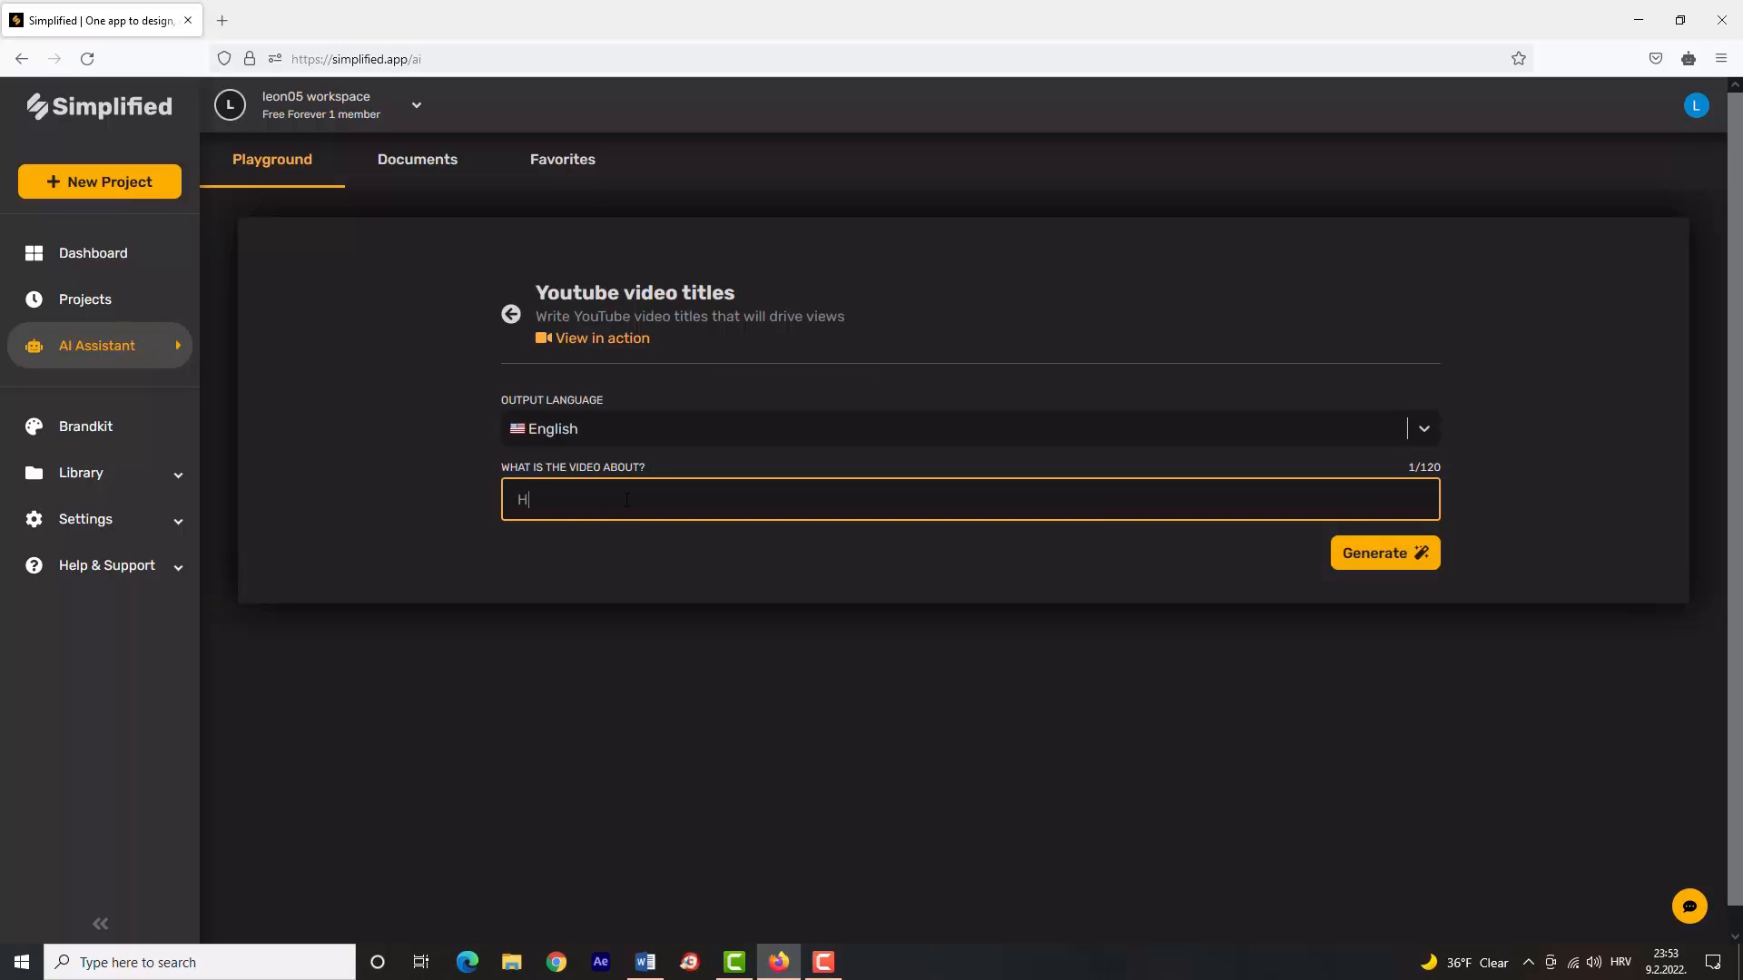
text(ow to deco)
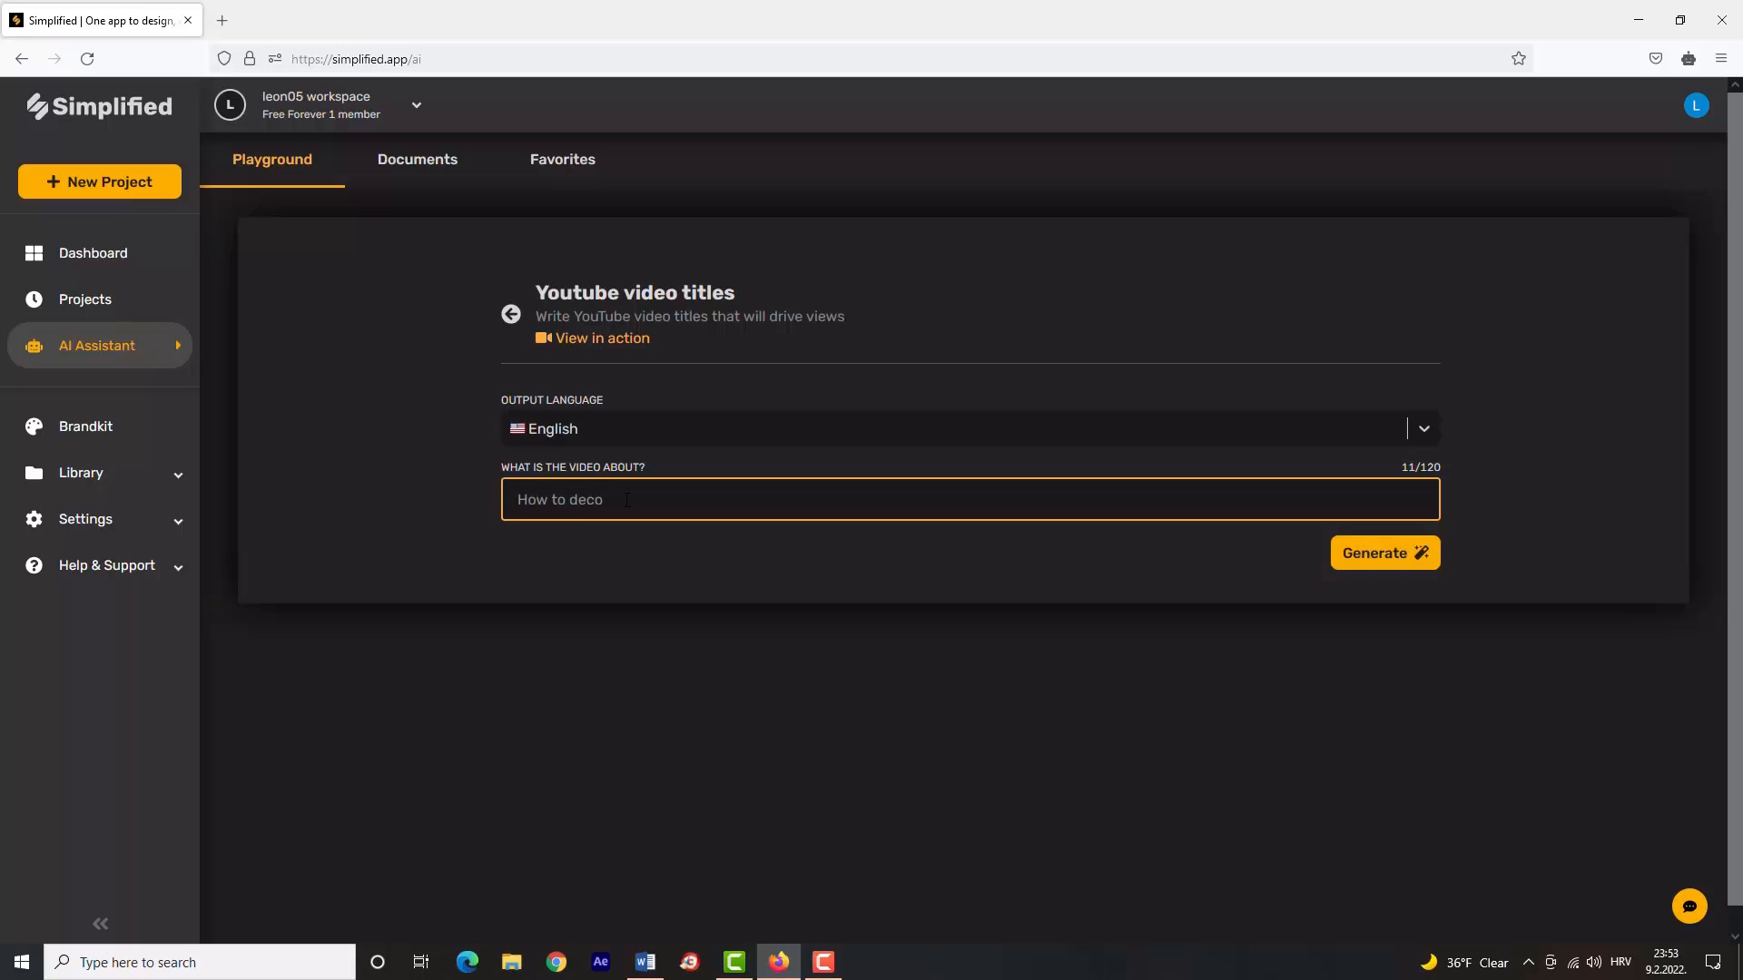
text(rate yo)
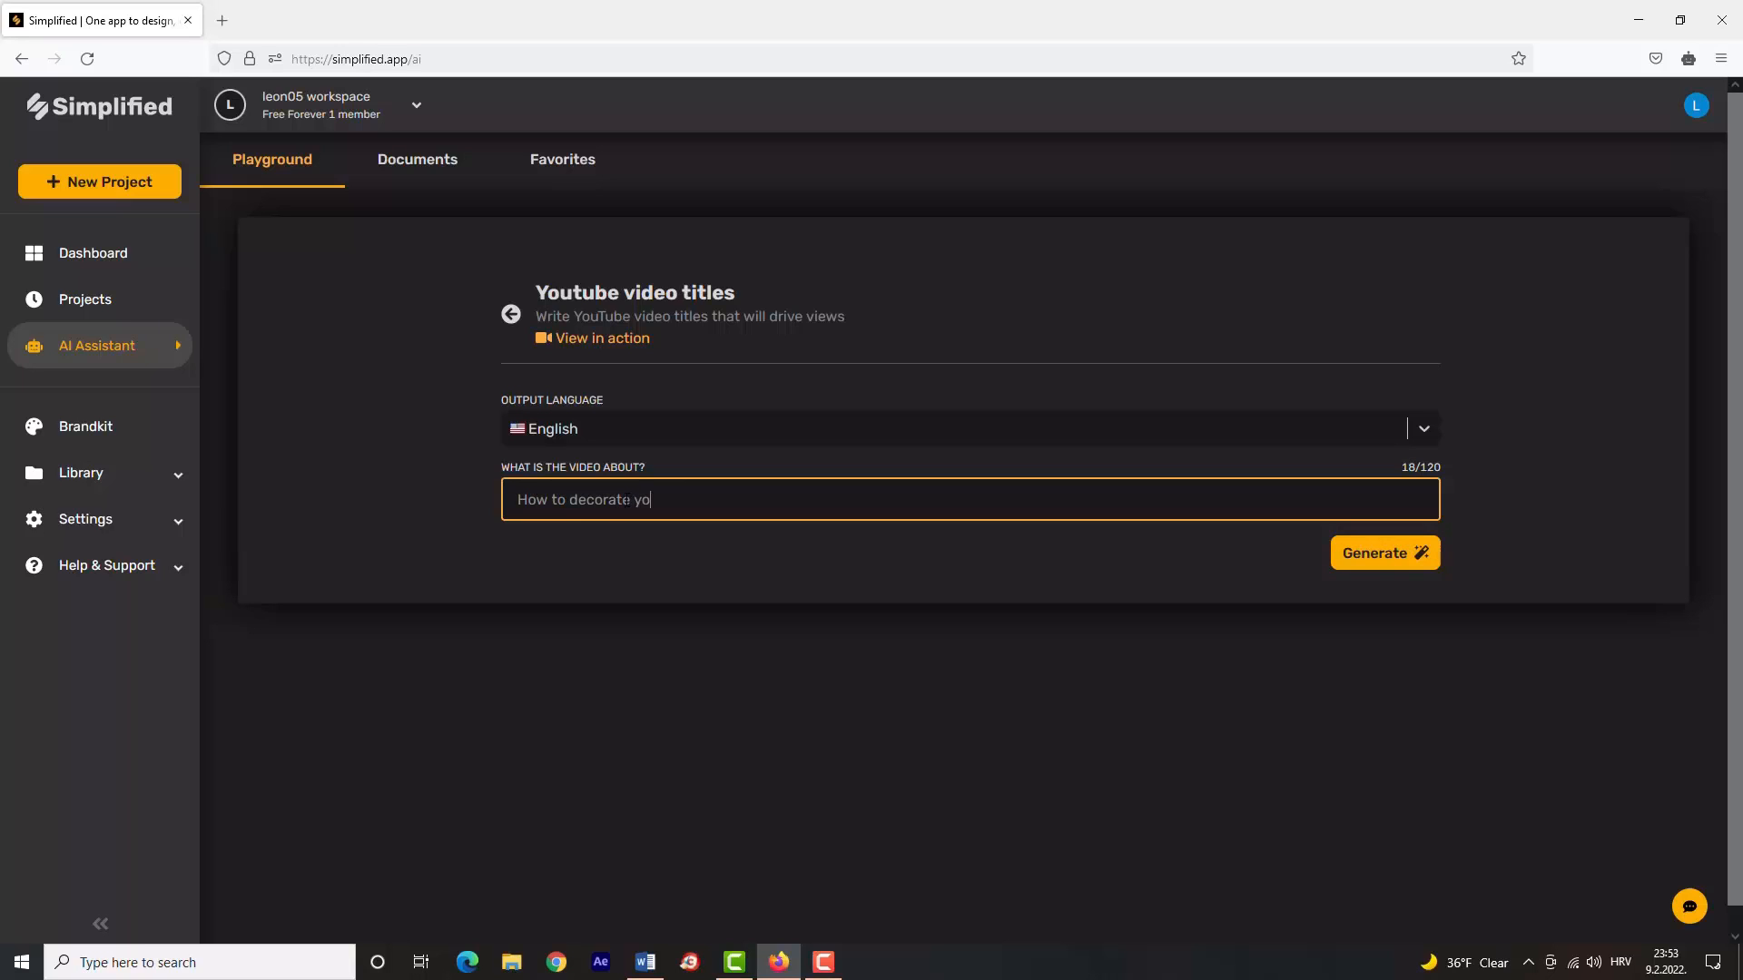
text(ur room)
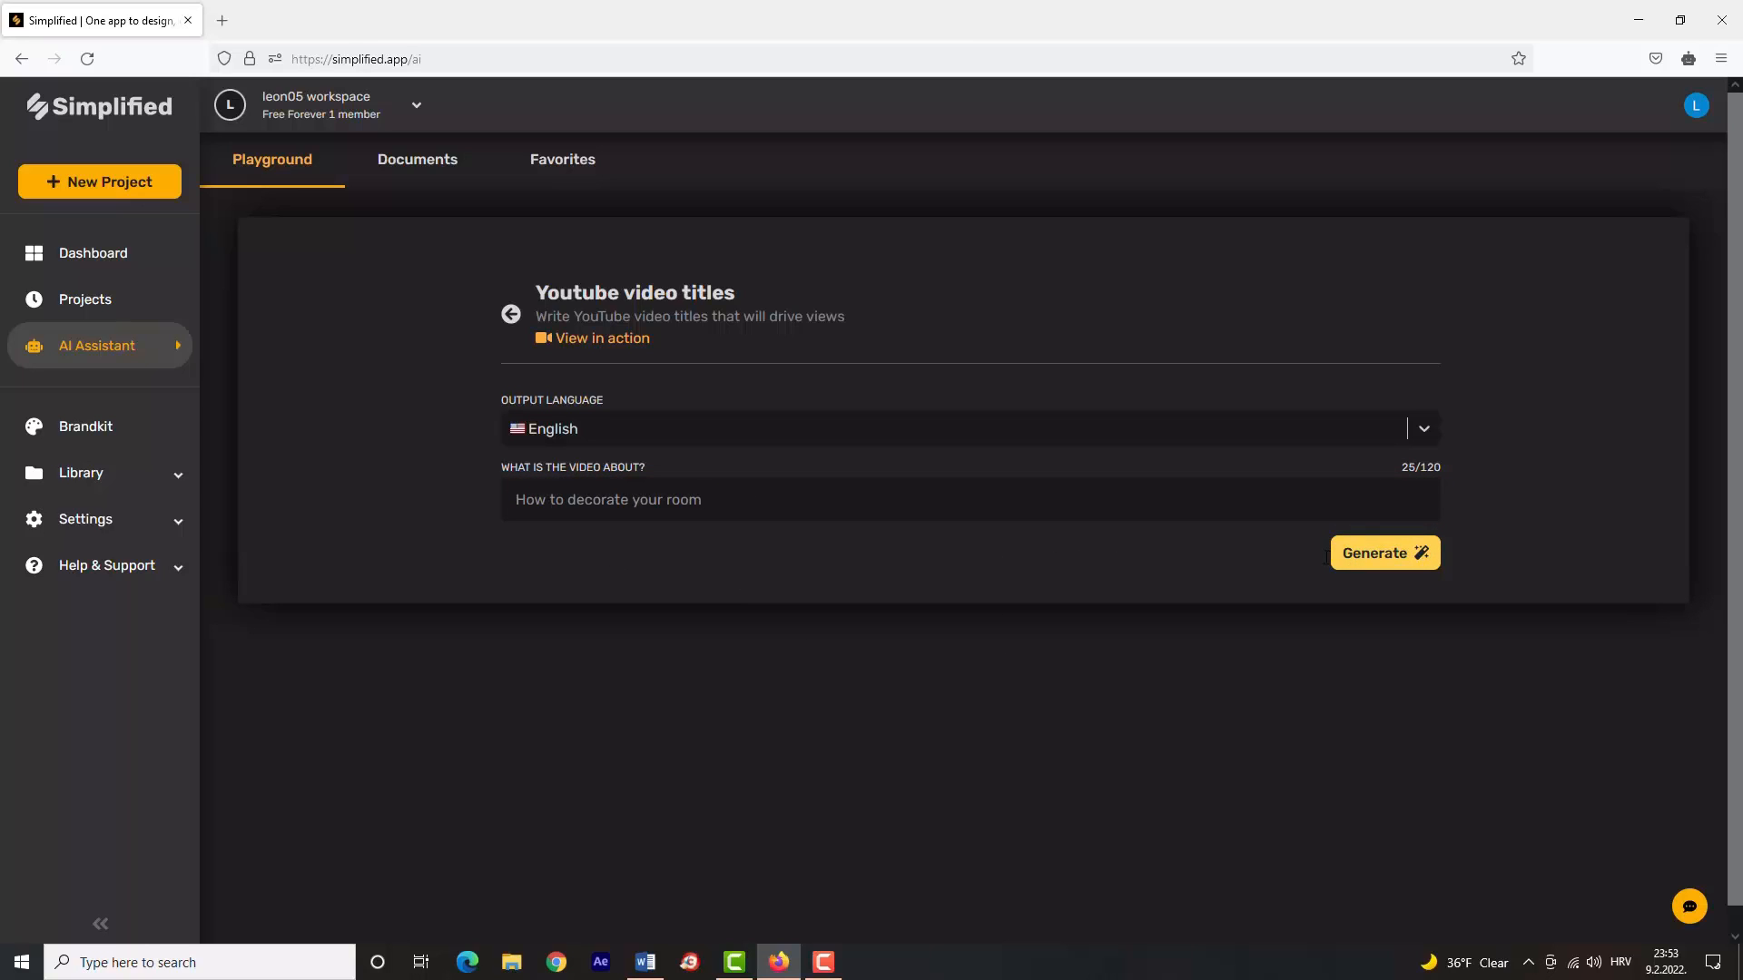
click(1383, 552)
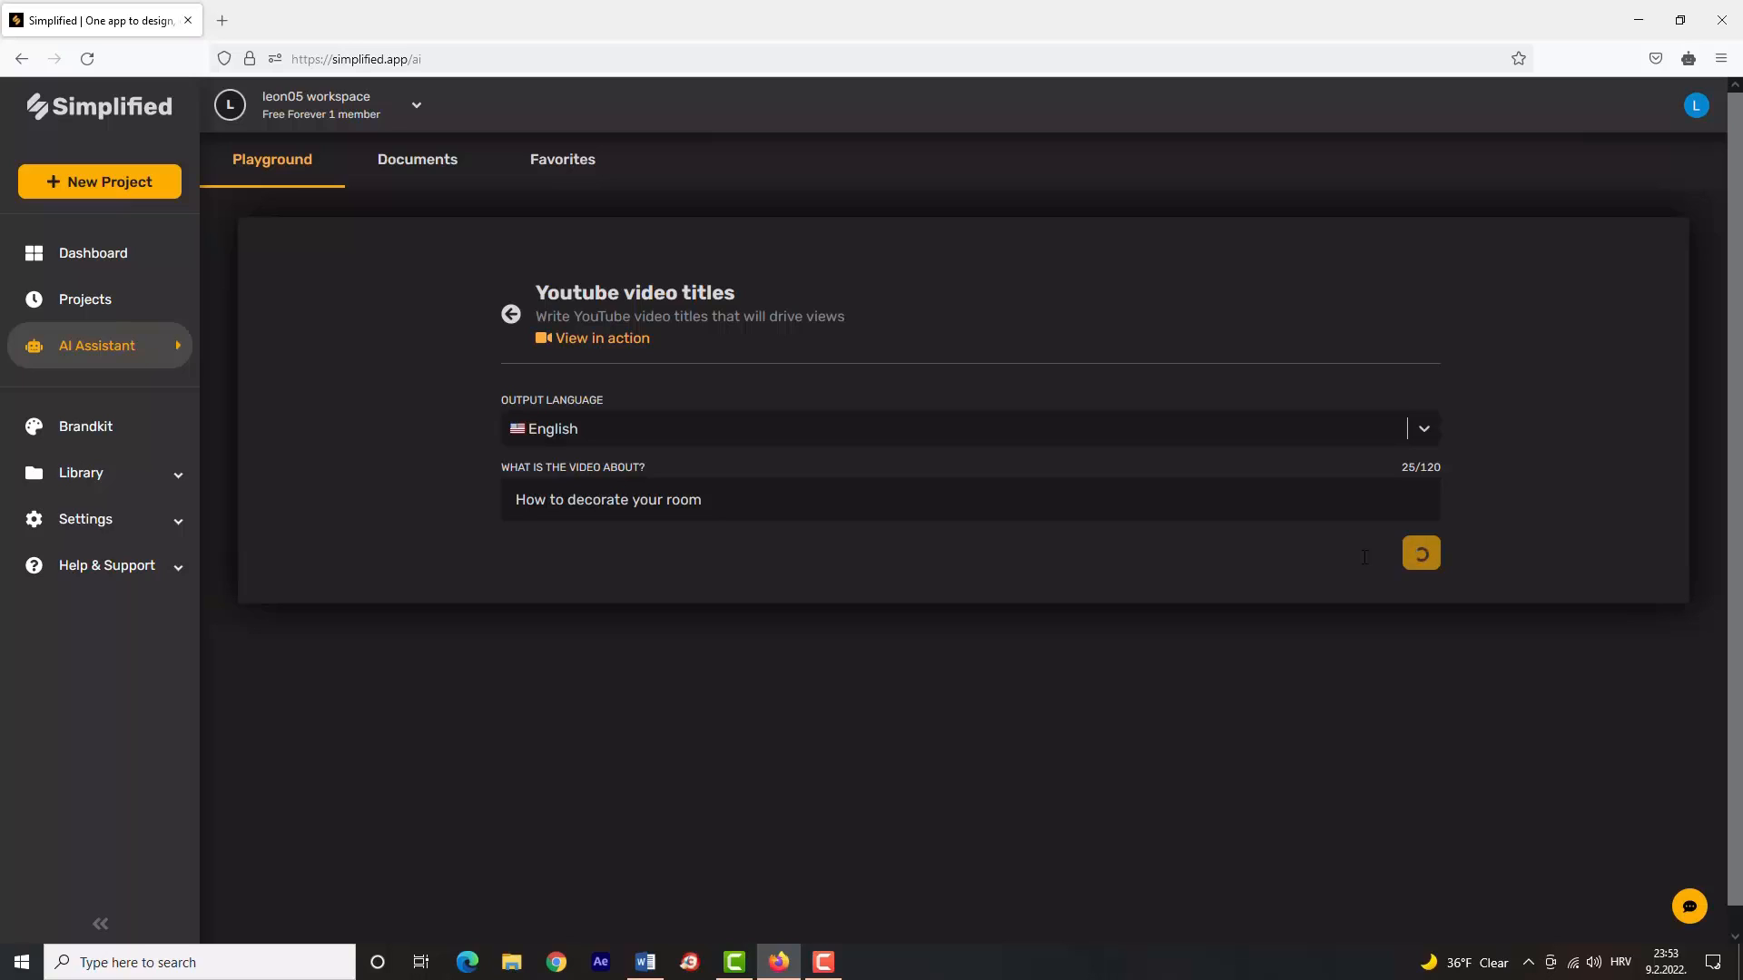
Generate two more batches of title ideas, then go back to the AI Assistant categories.
click(1420, 553)
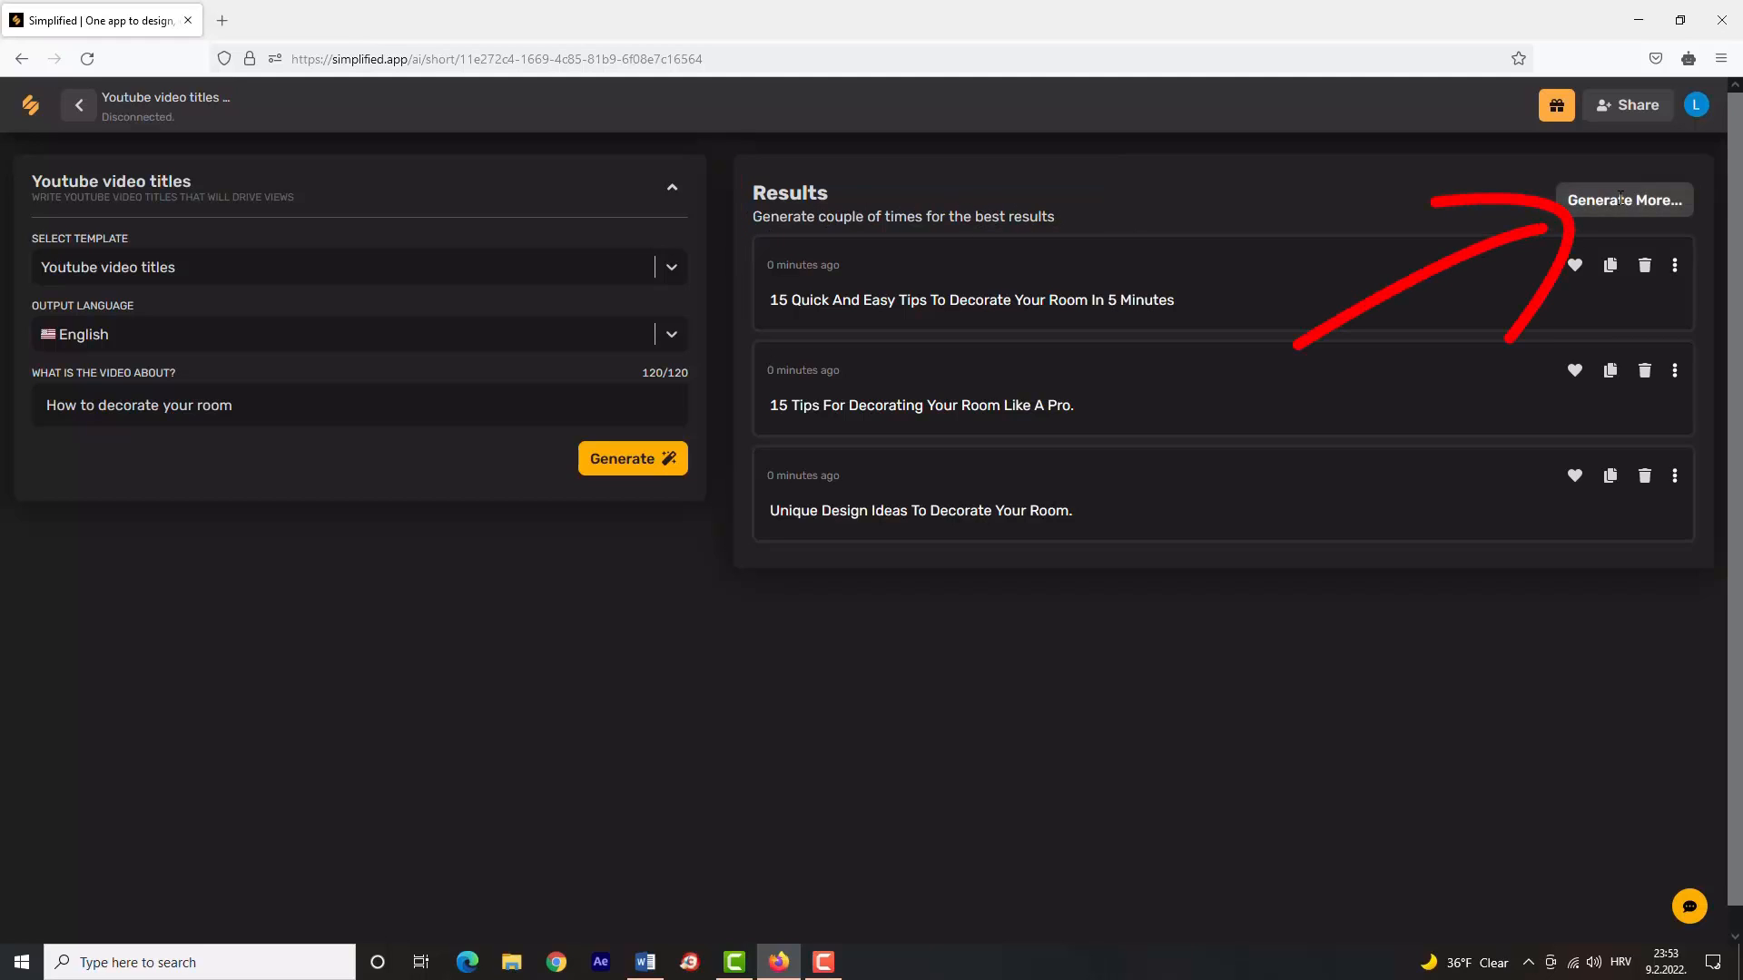
click(1623, 200)
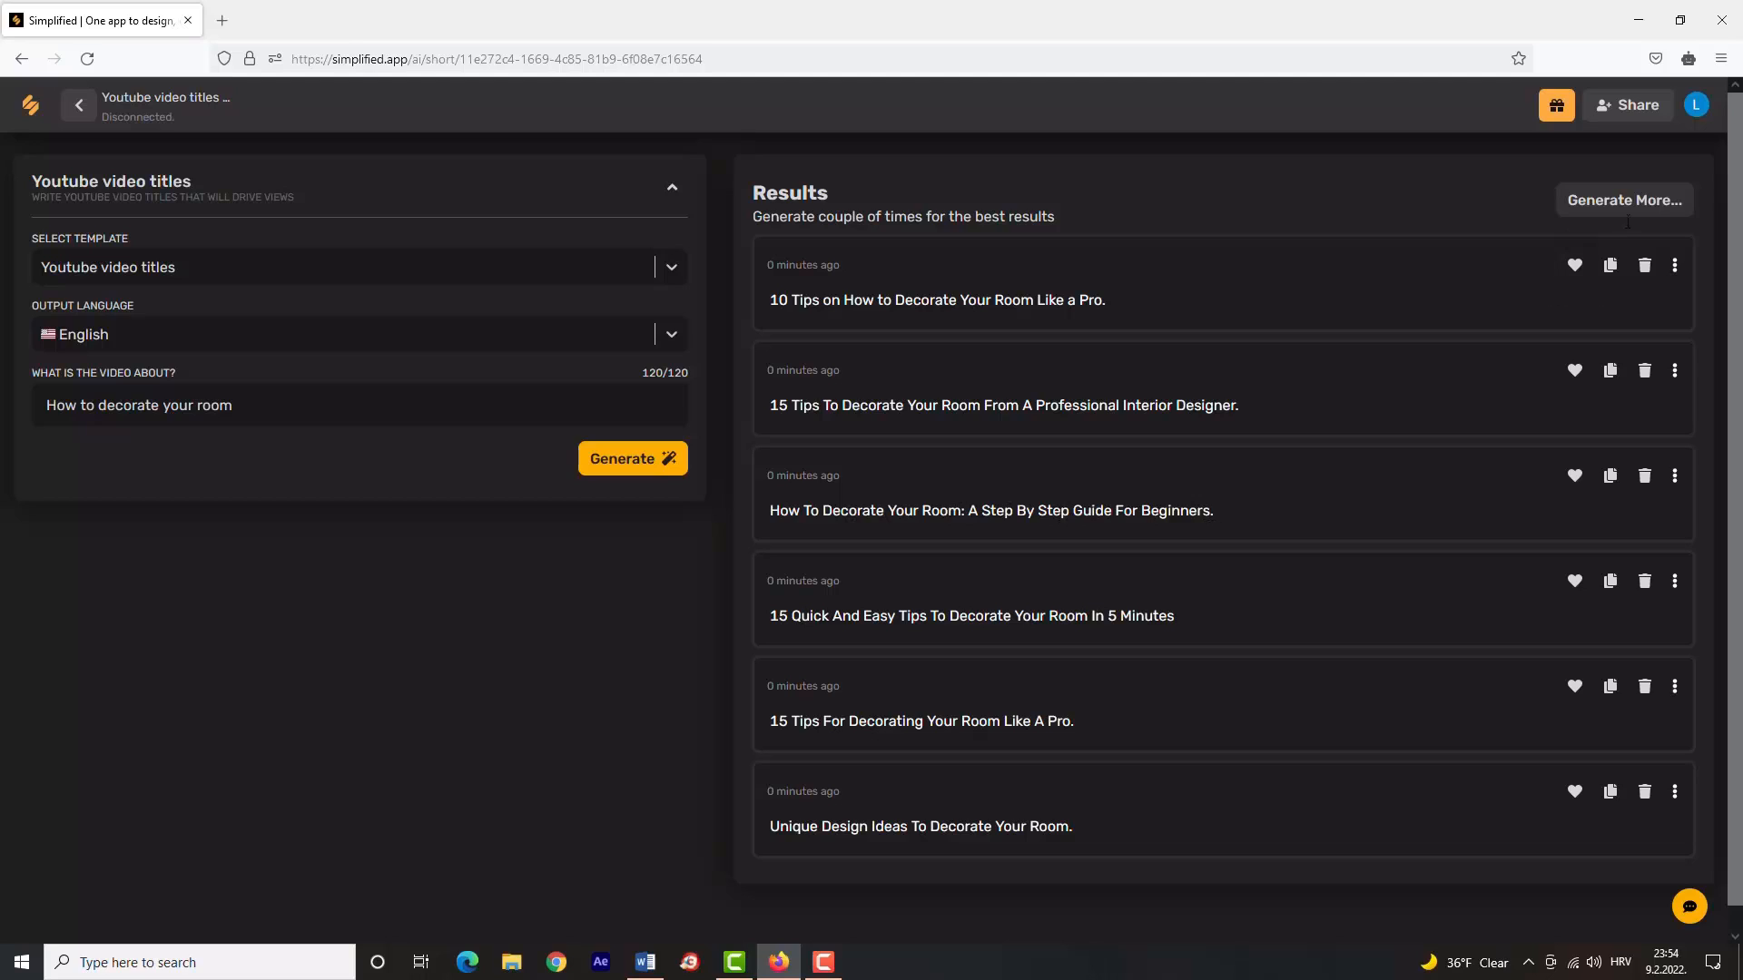
click(1623, 200)
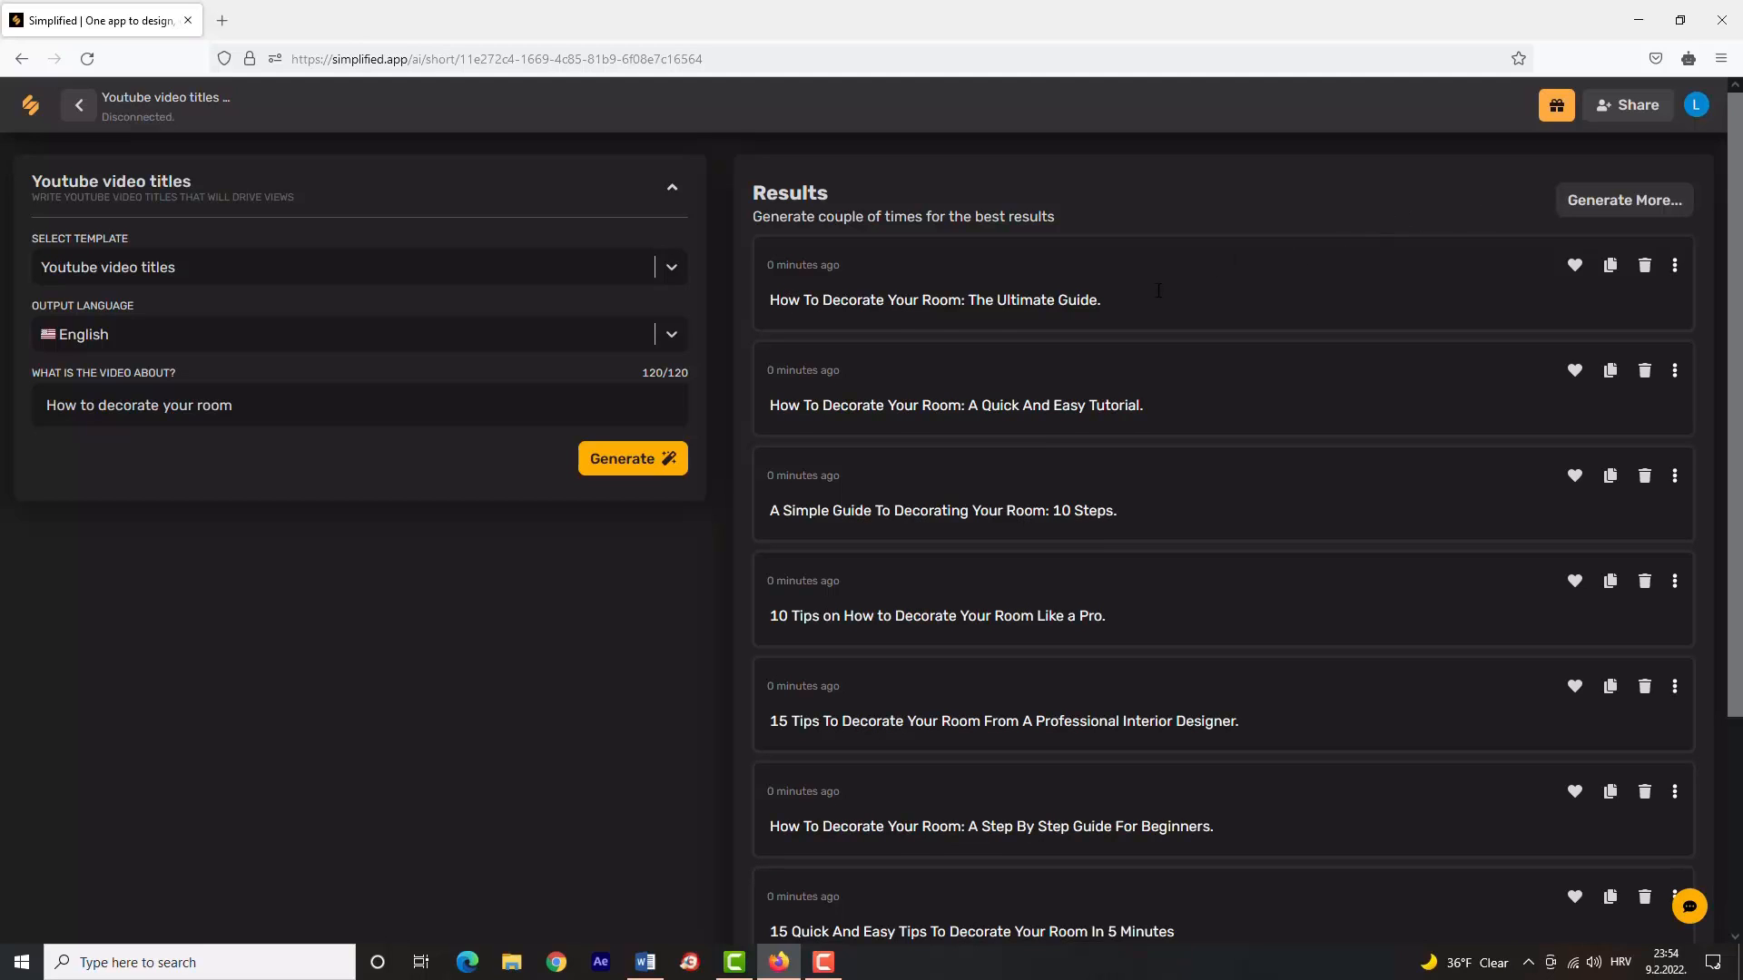
click(78, 105)
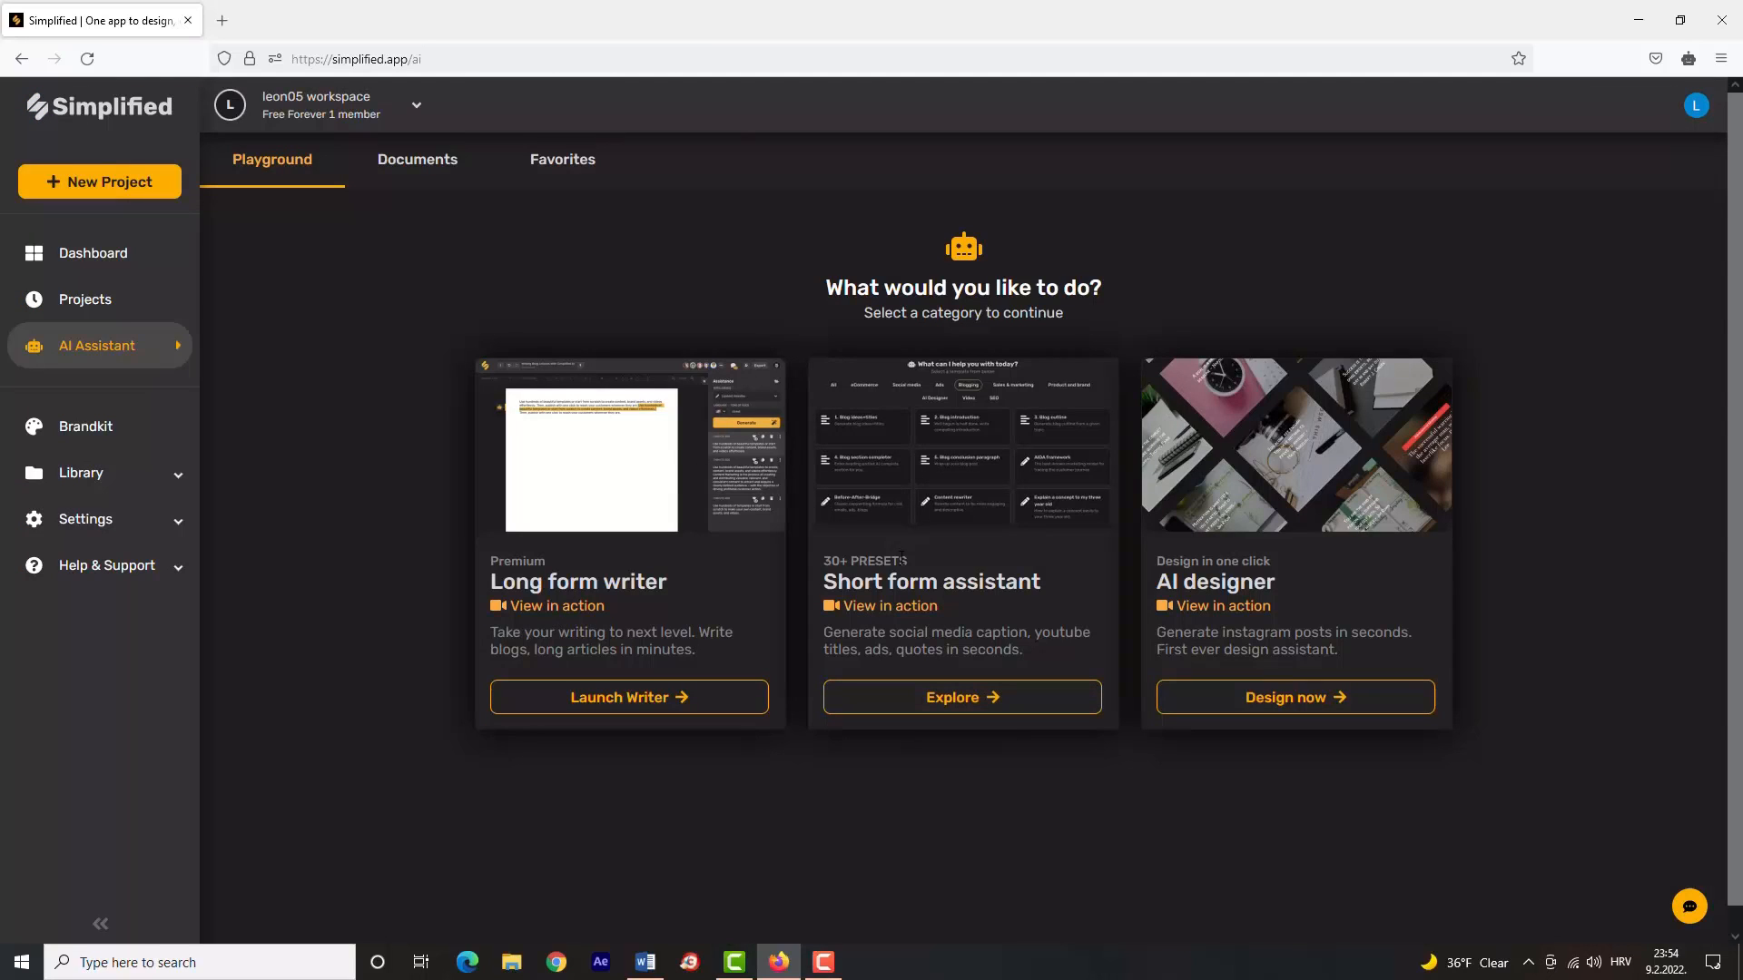
Explore Short form assistant video templates and choose Youtube video description.
click(960, 697)
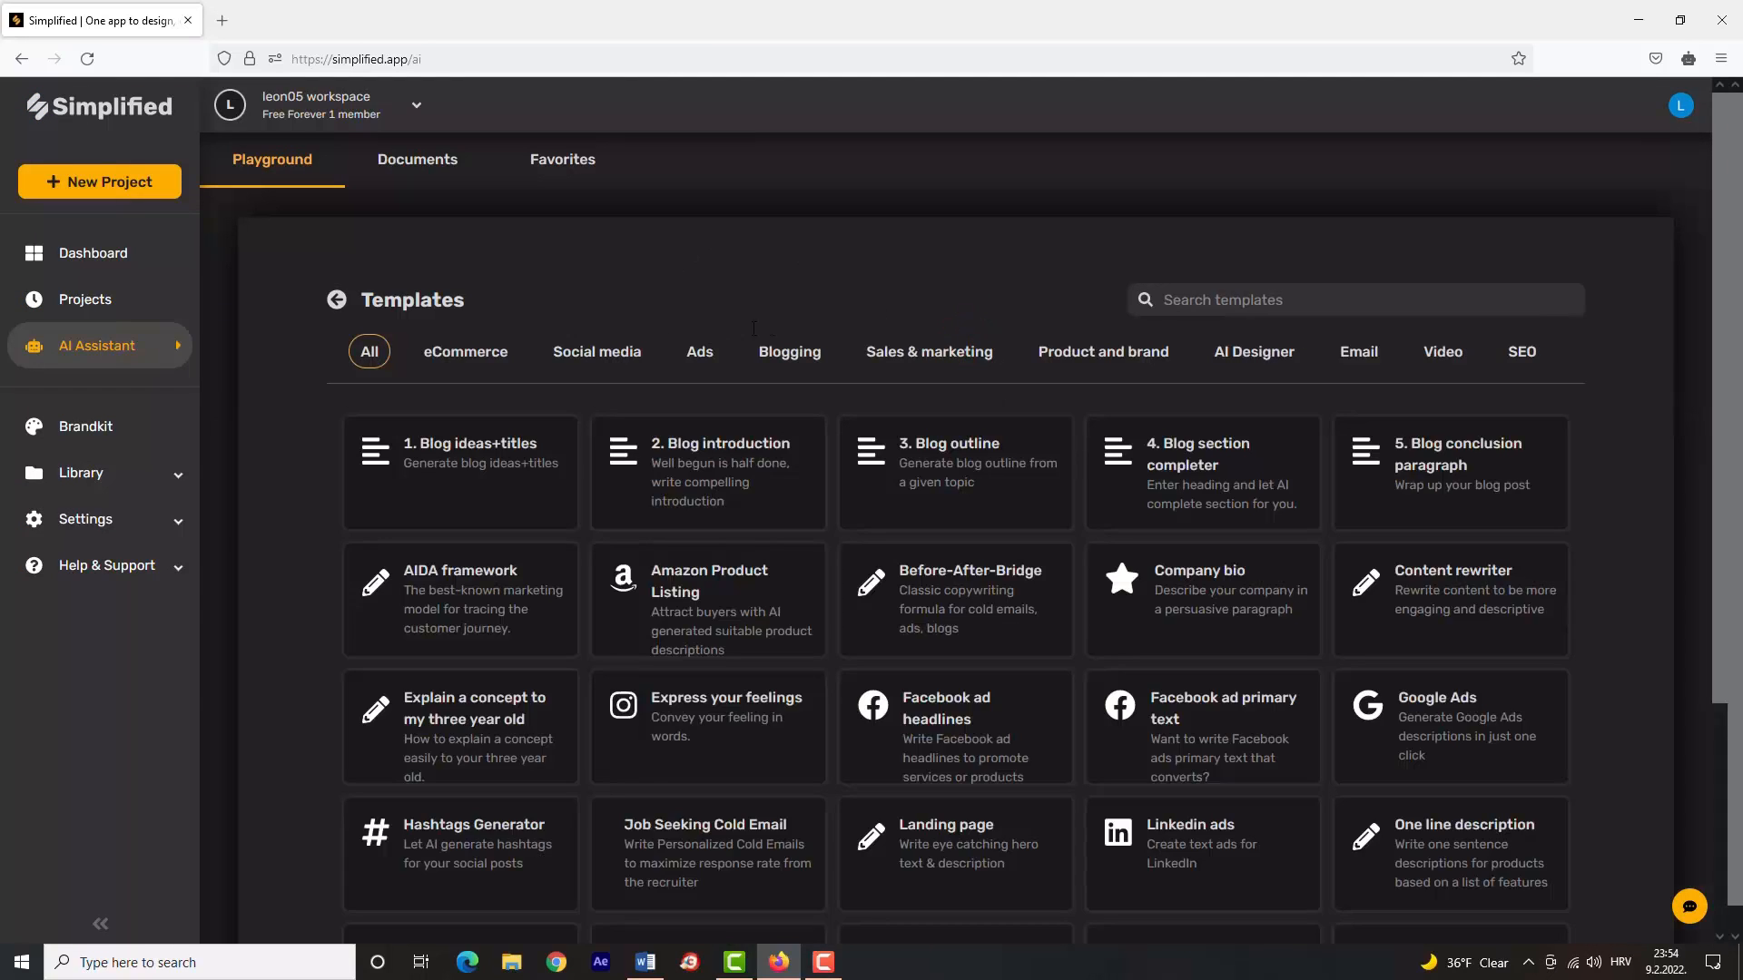
click(1443, 350)
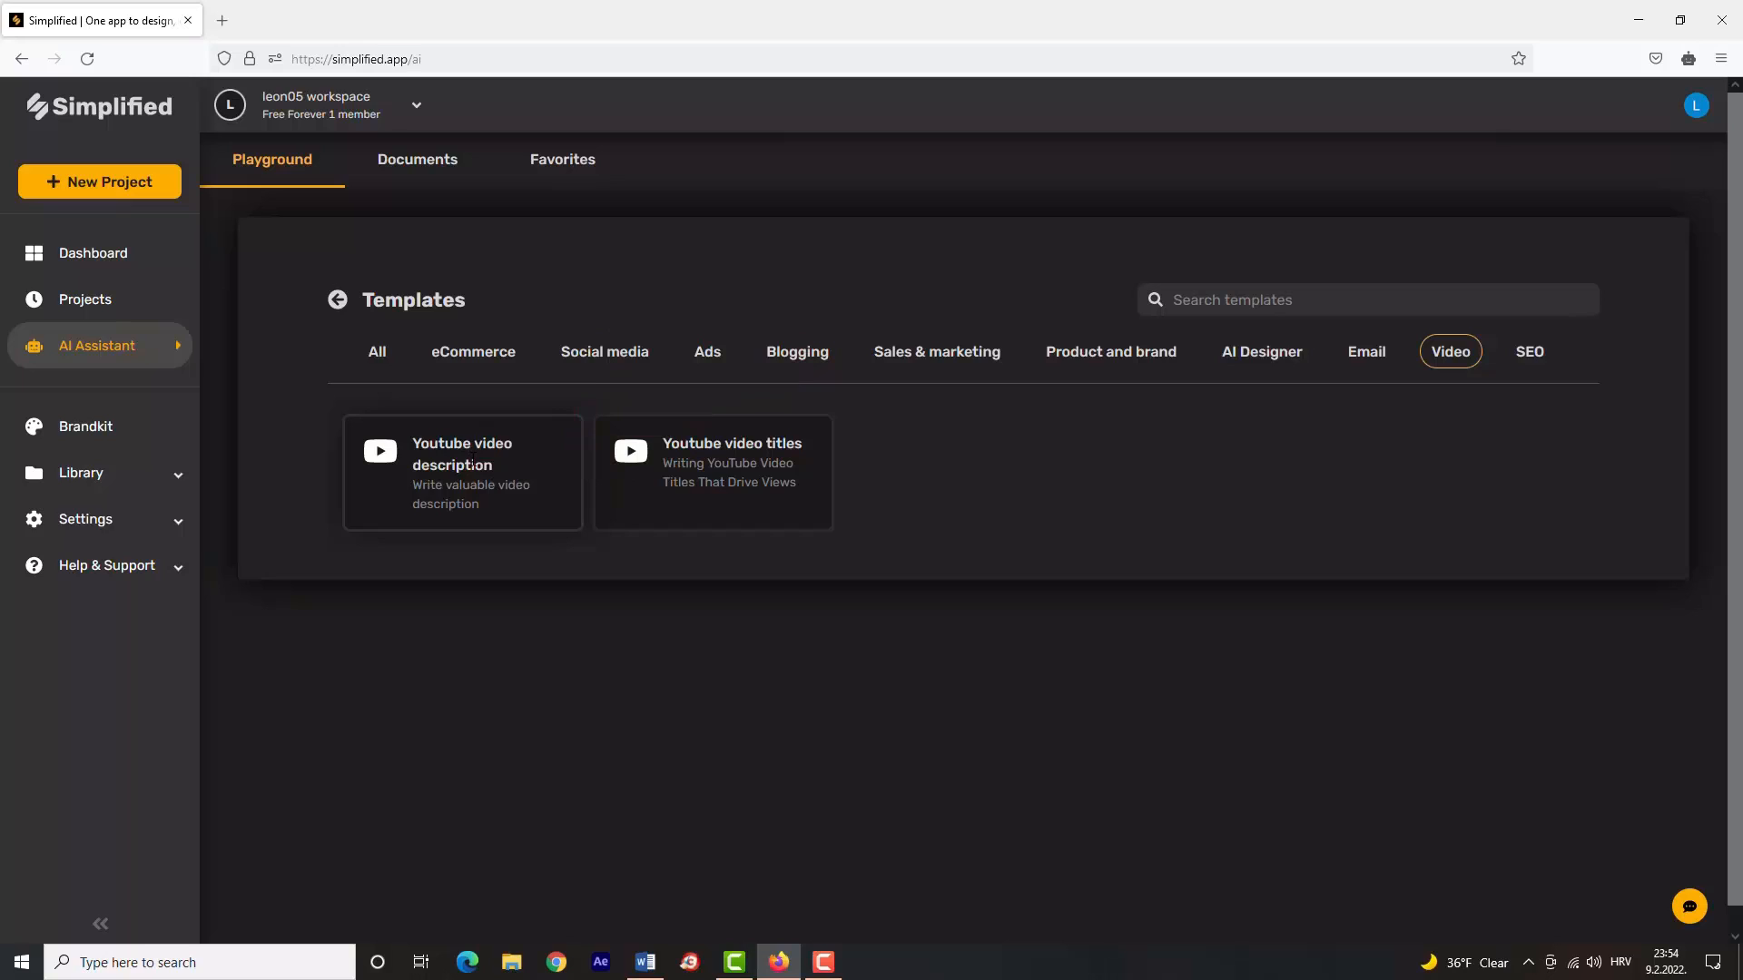
click(463, 472)
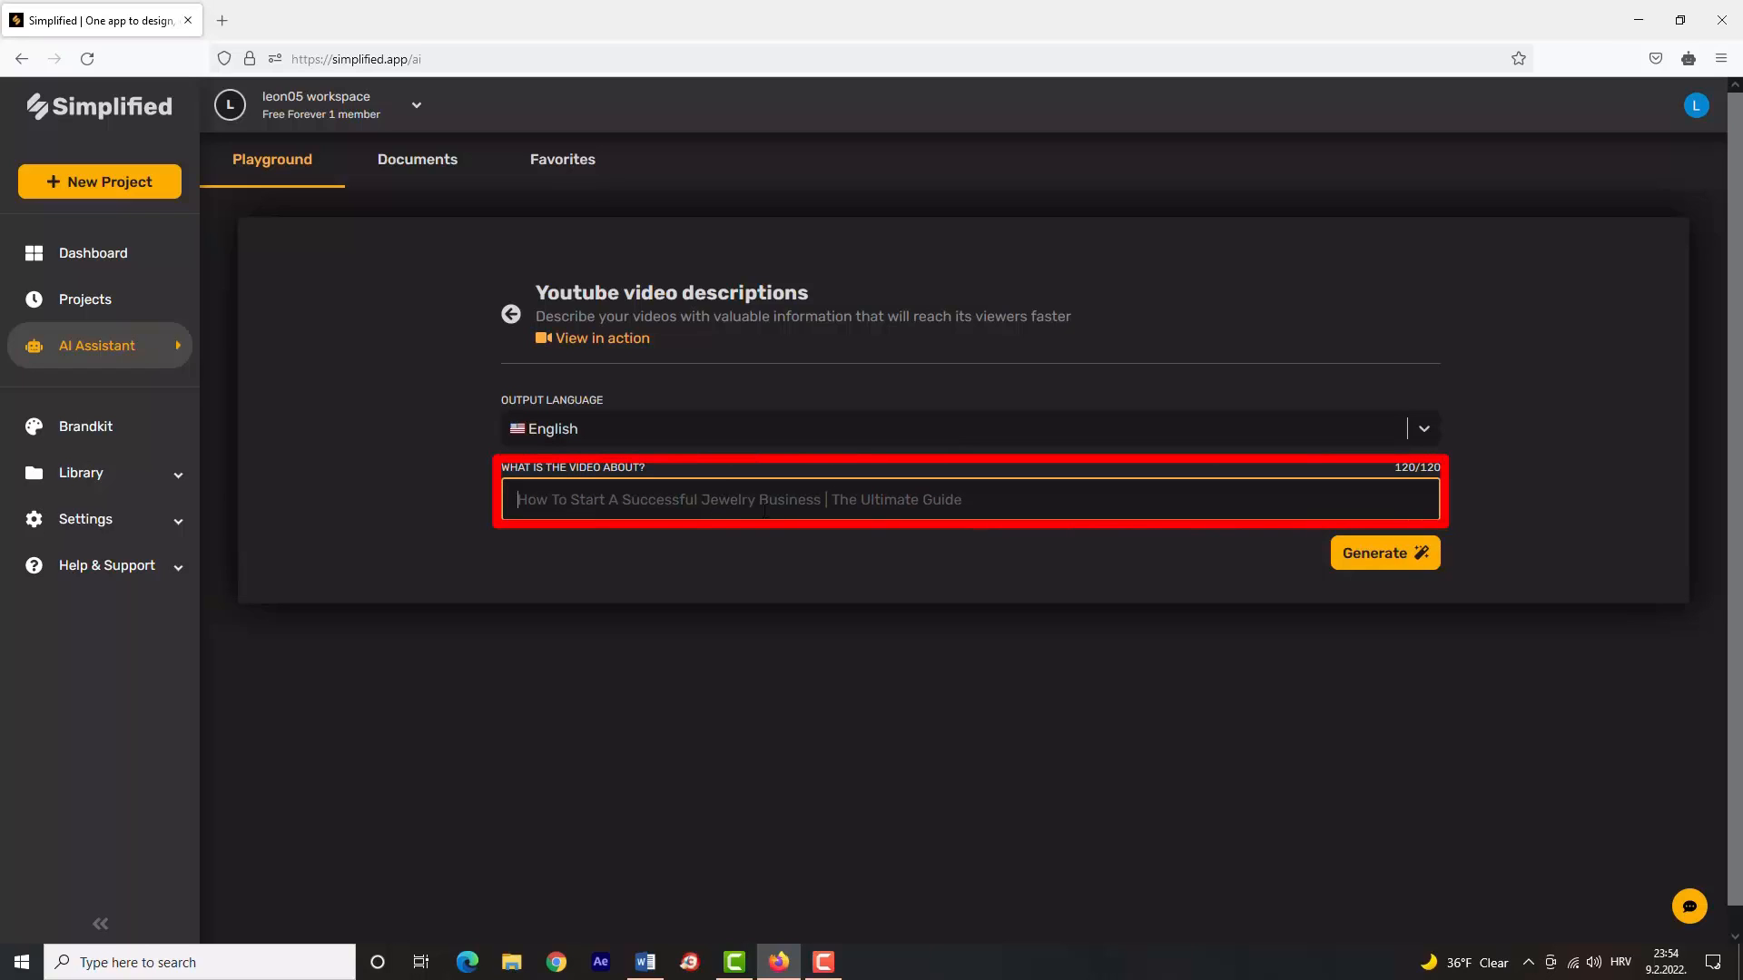
Enter the topic 'How to decorate your room' and generate a first description.
text(Hoe)
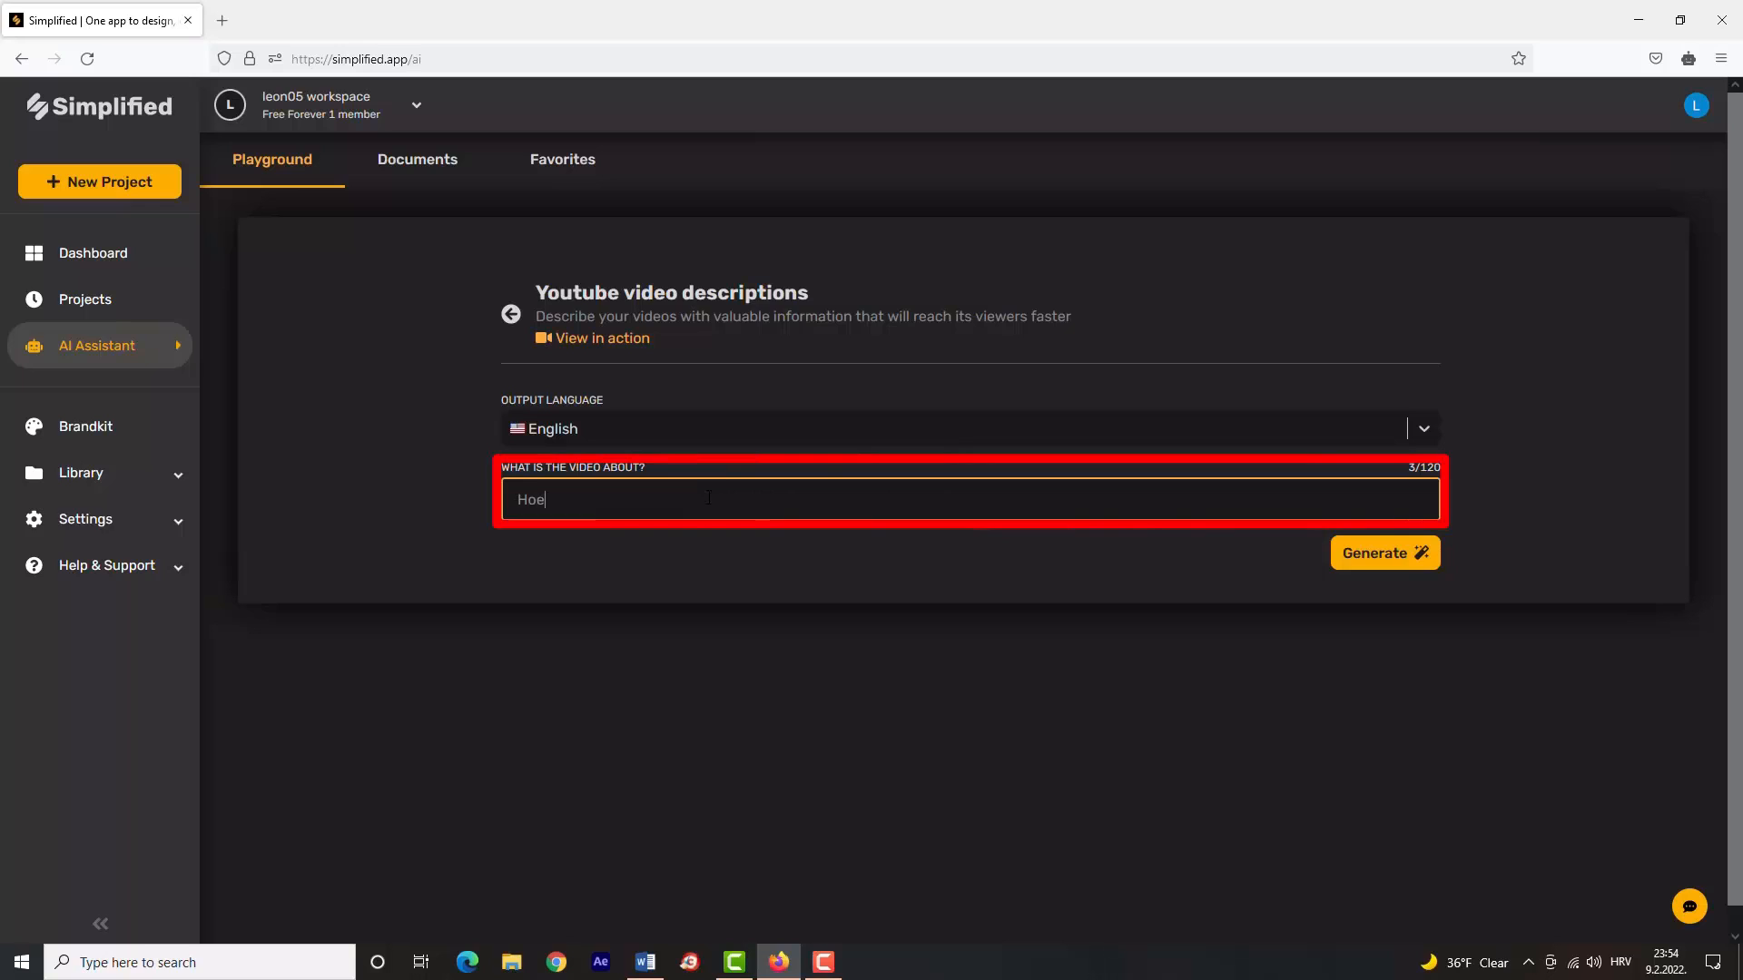
text(How to de)
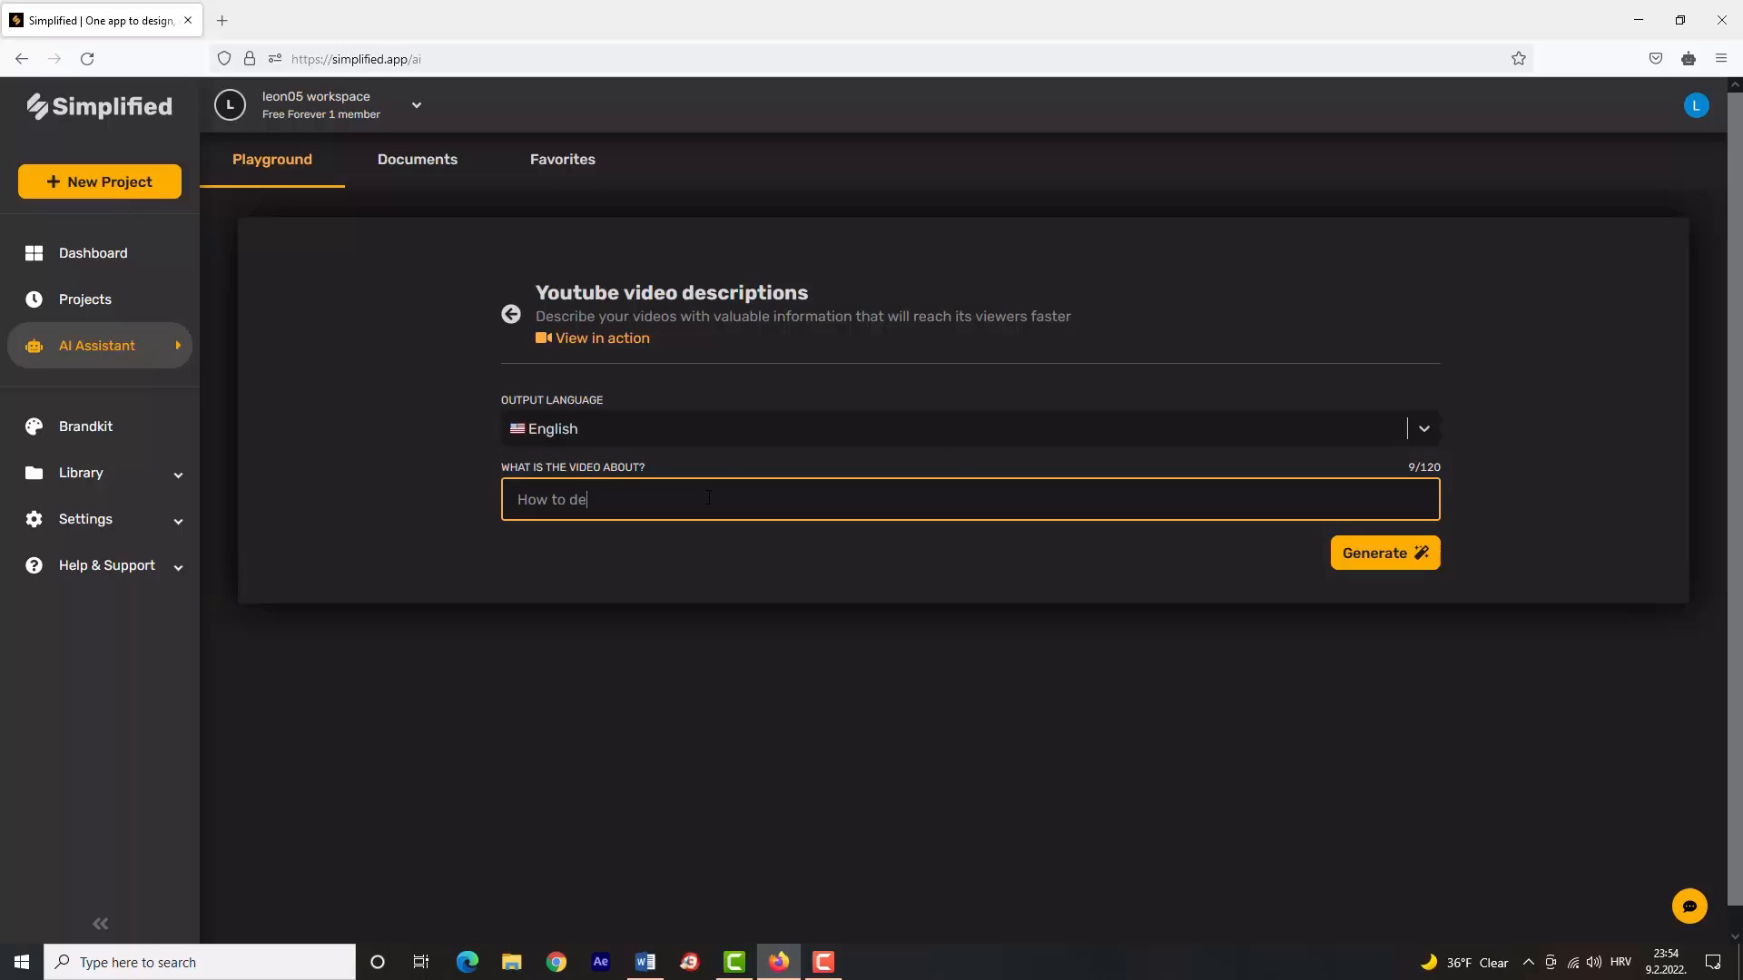
text(corate your room)
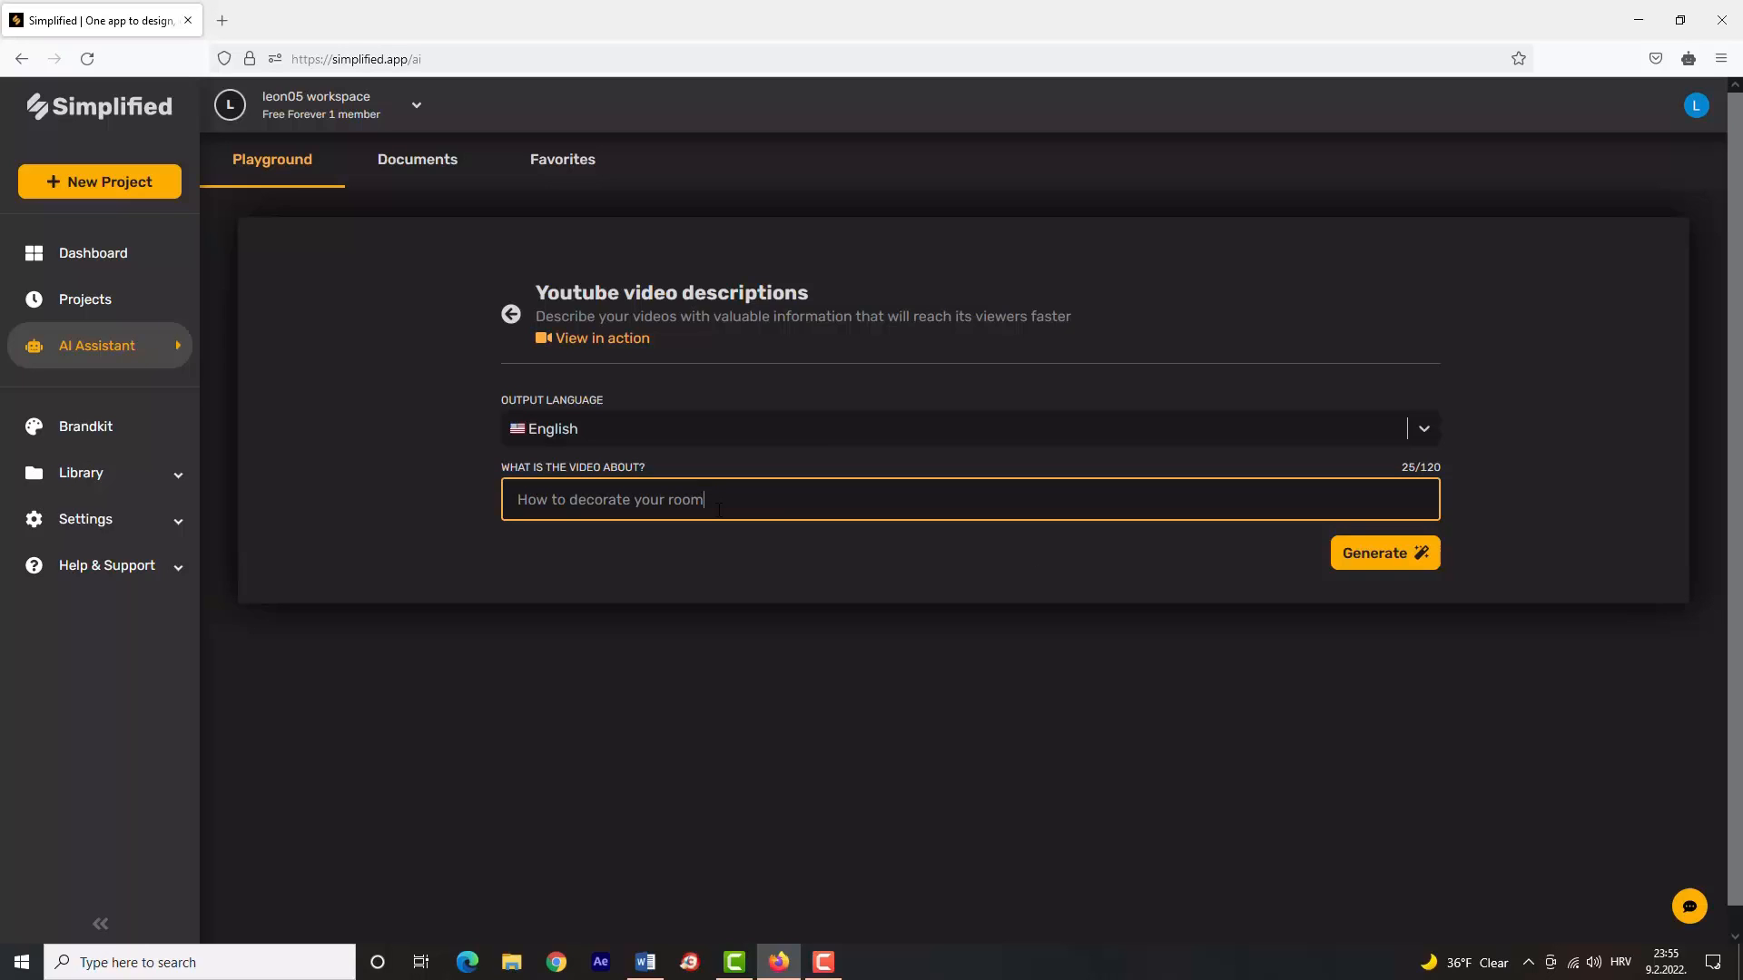
click(1383, 552)
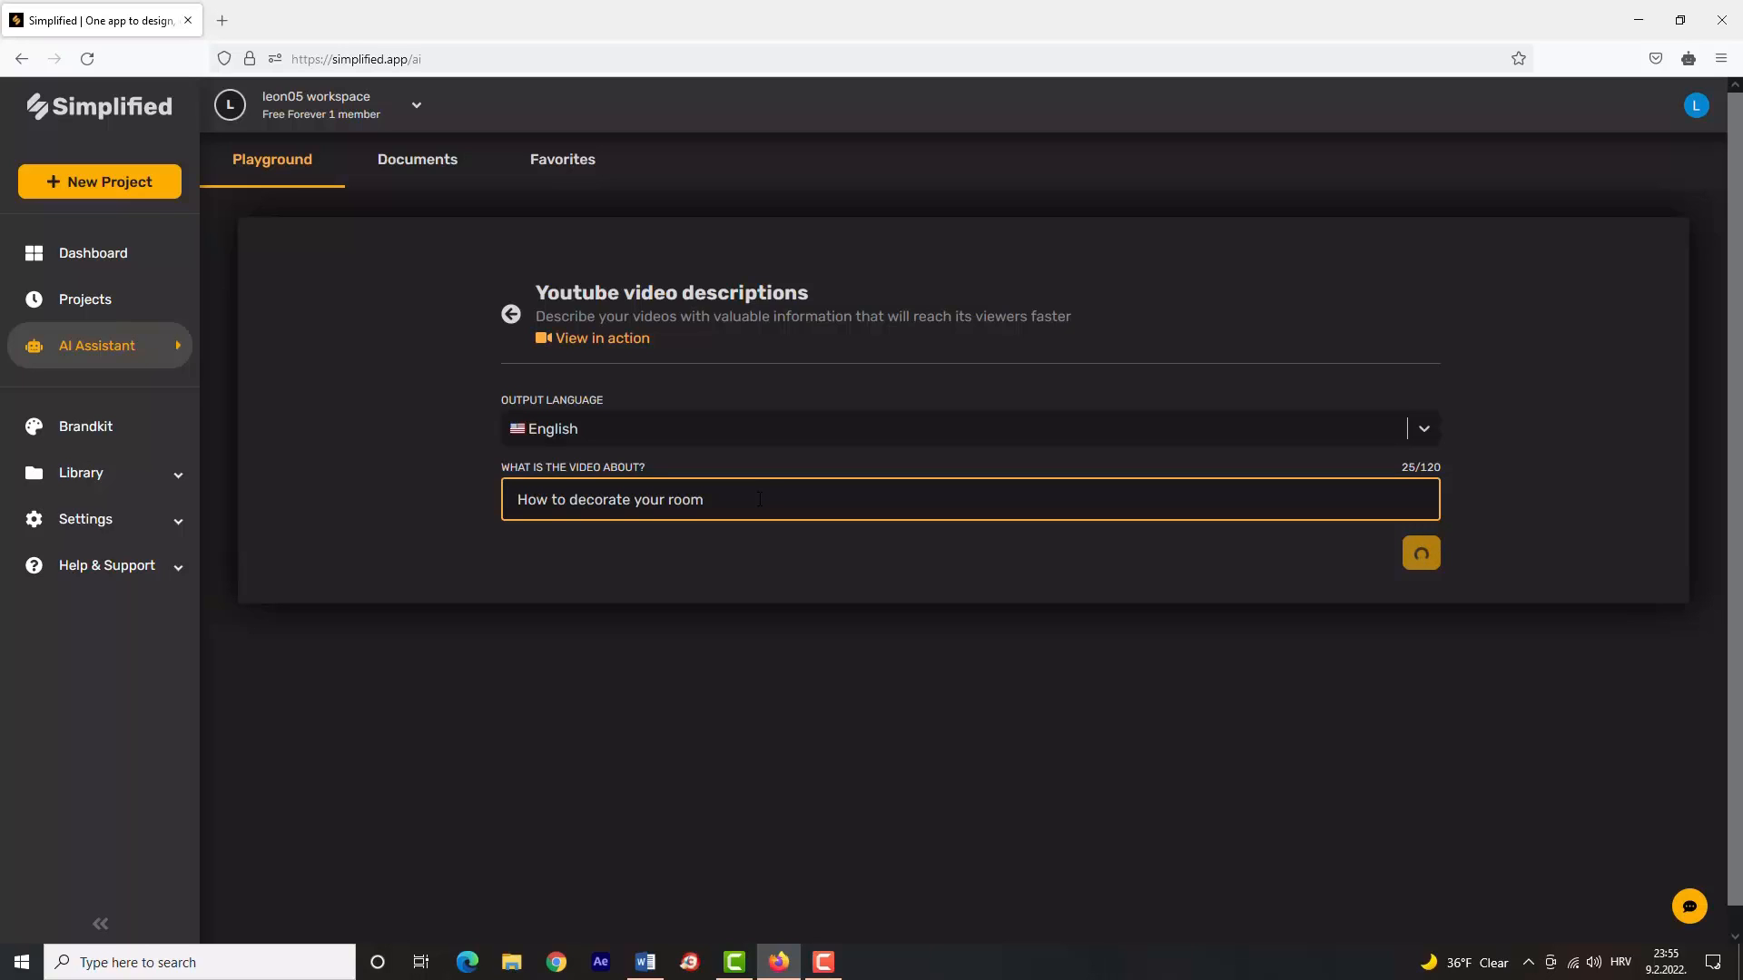
click(1420, 552)
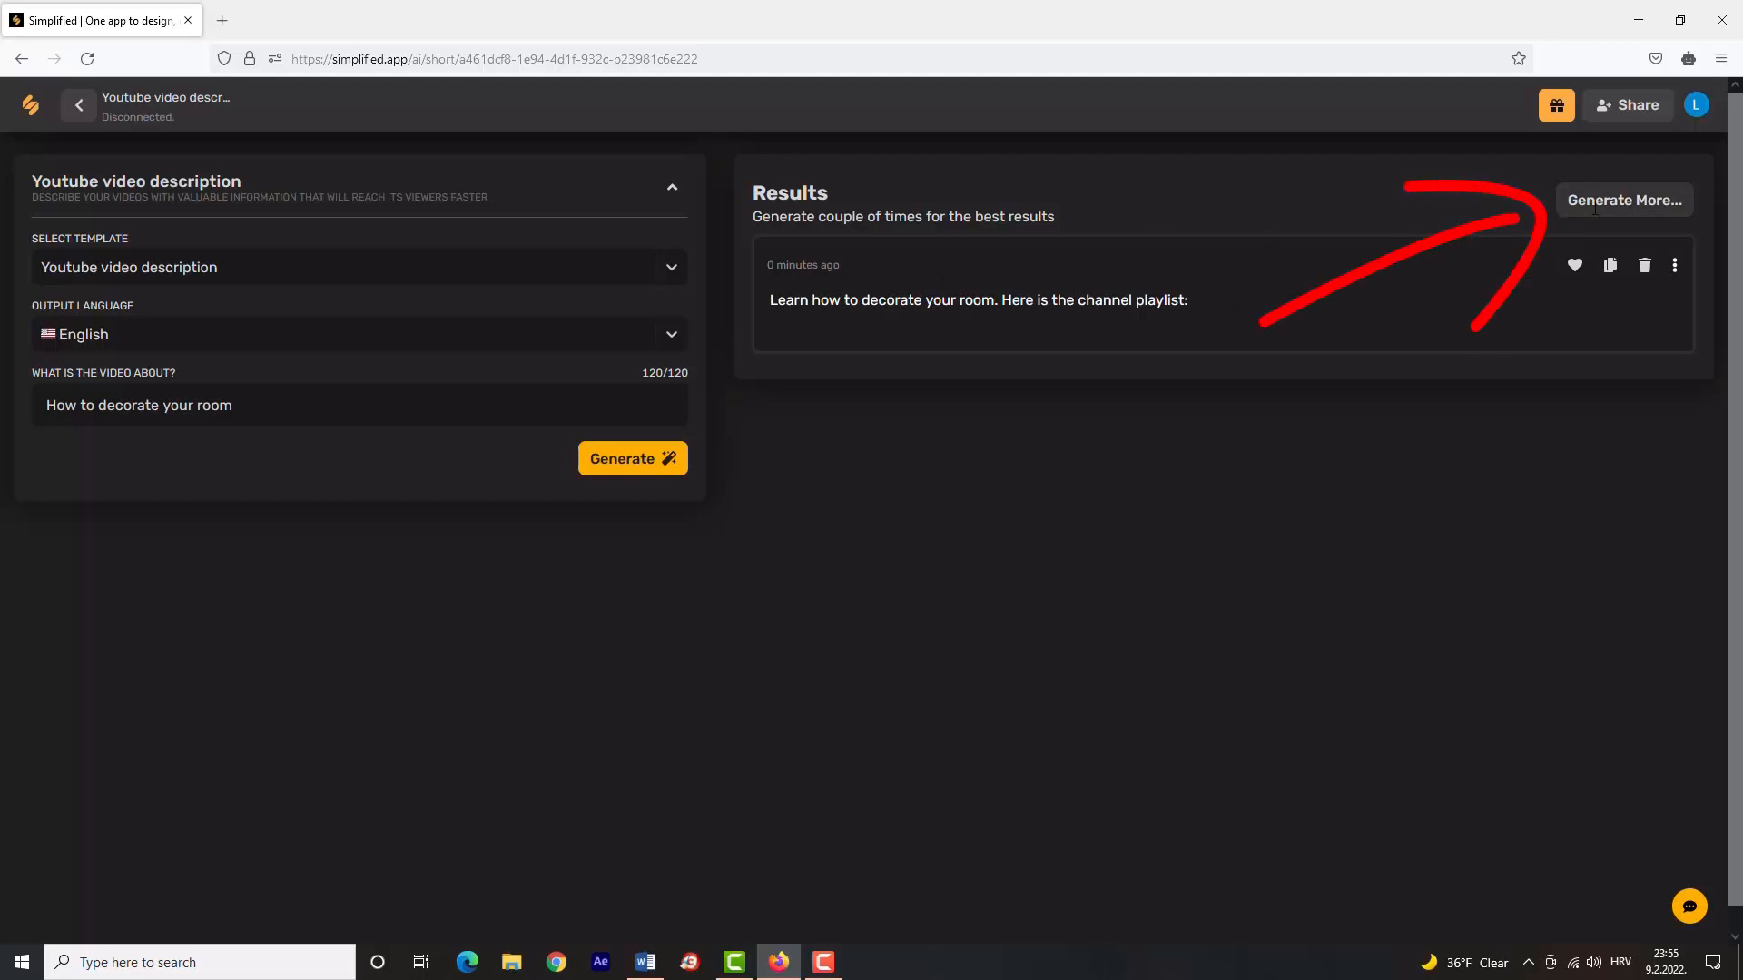
Generate three more descriptions, then go back to the AI Assistant categories.
click(1623, 200)
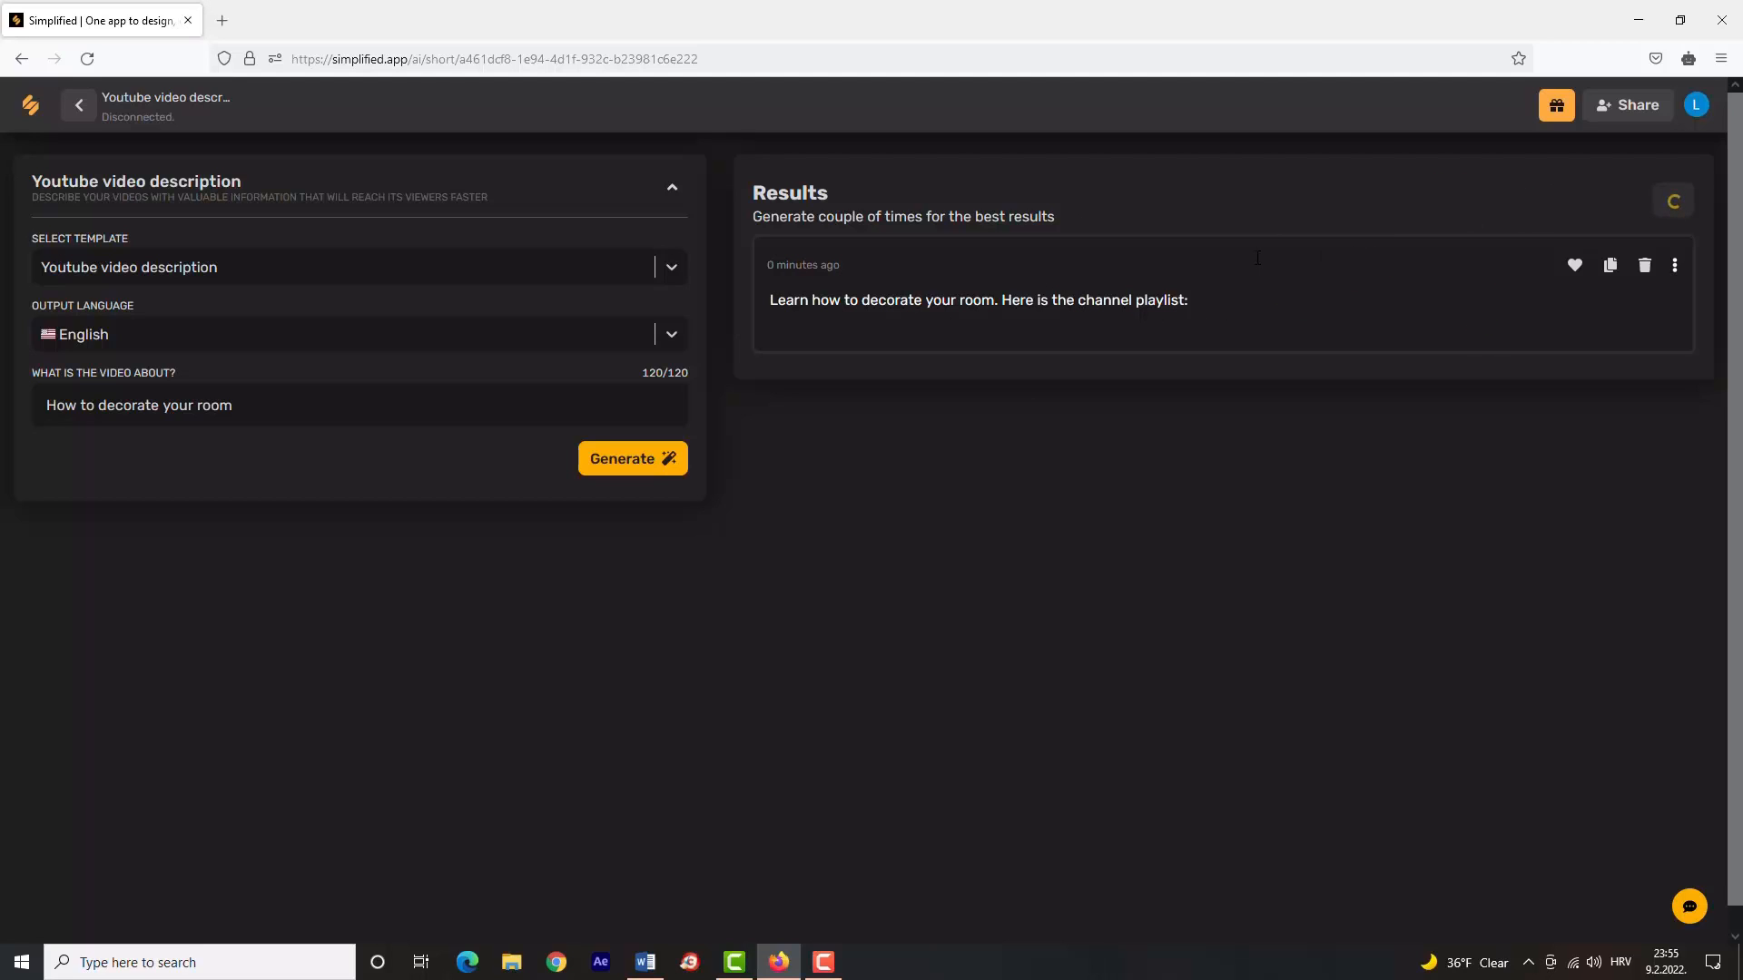
click(632, 458)
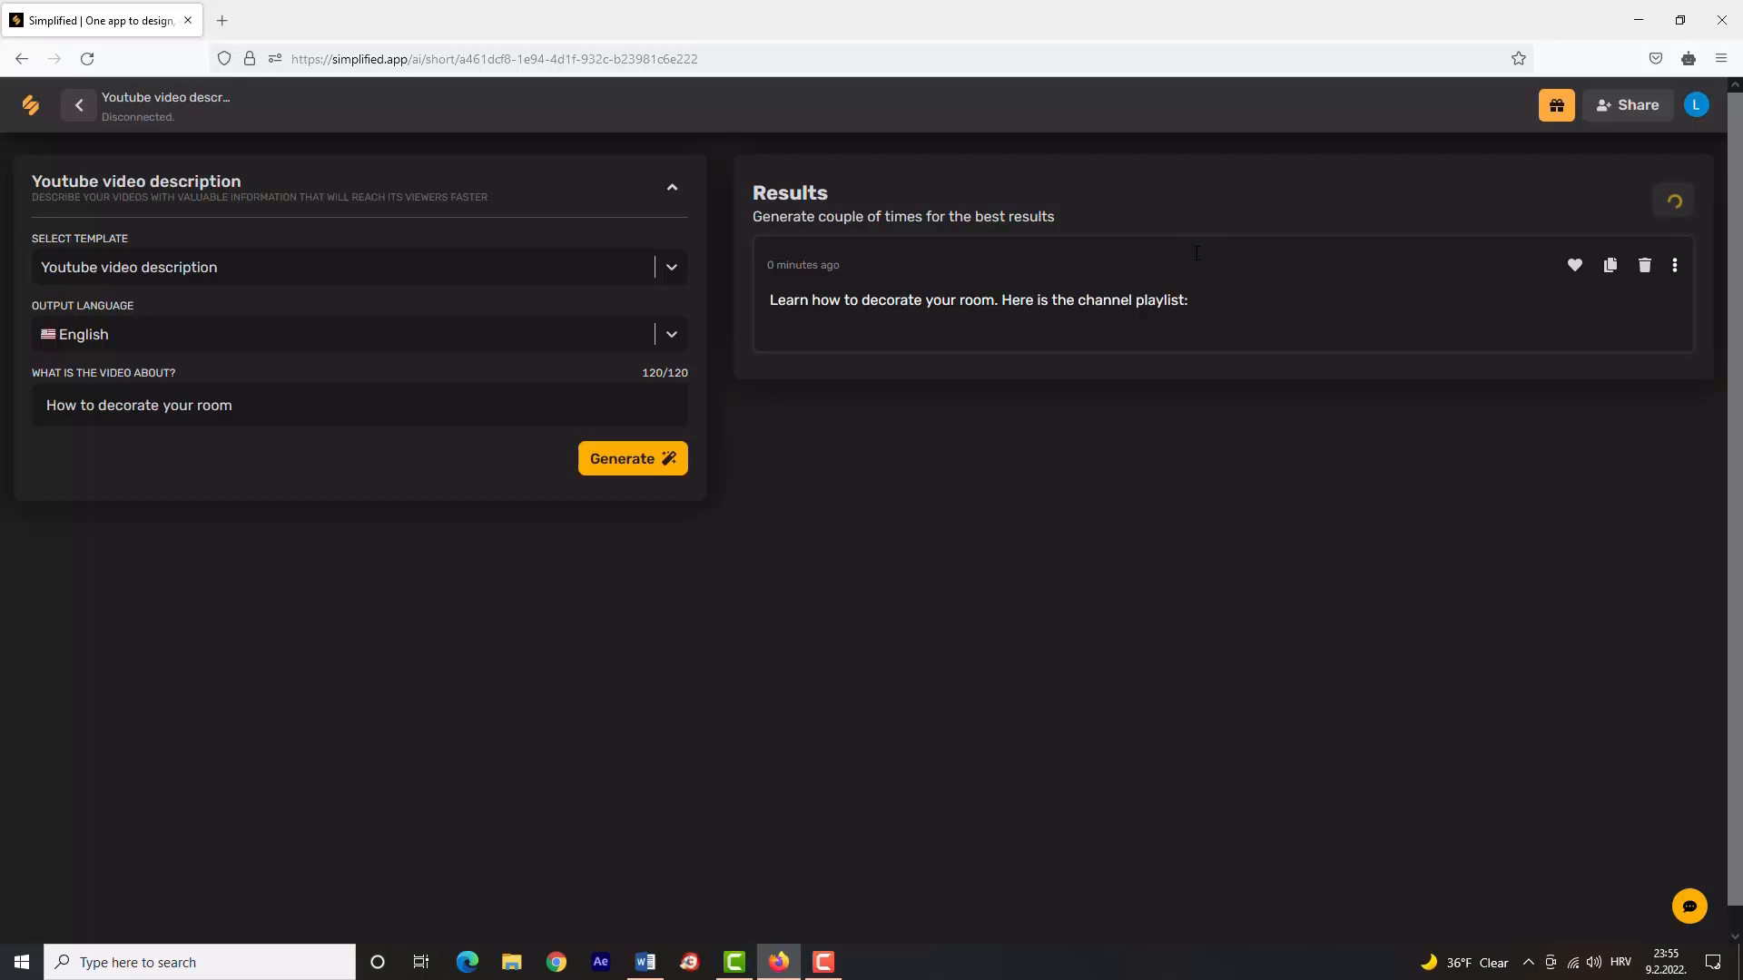
click(632, 457)
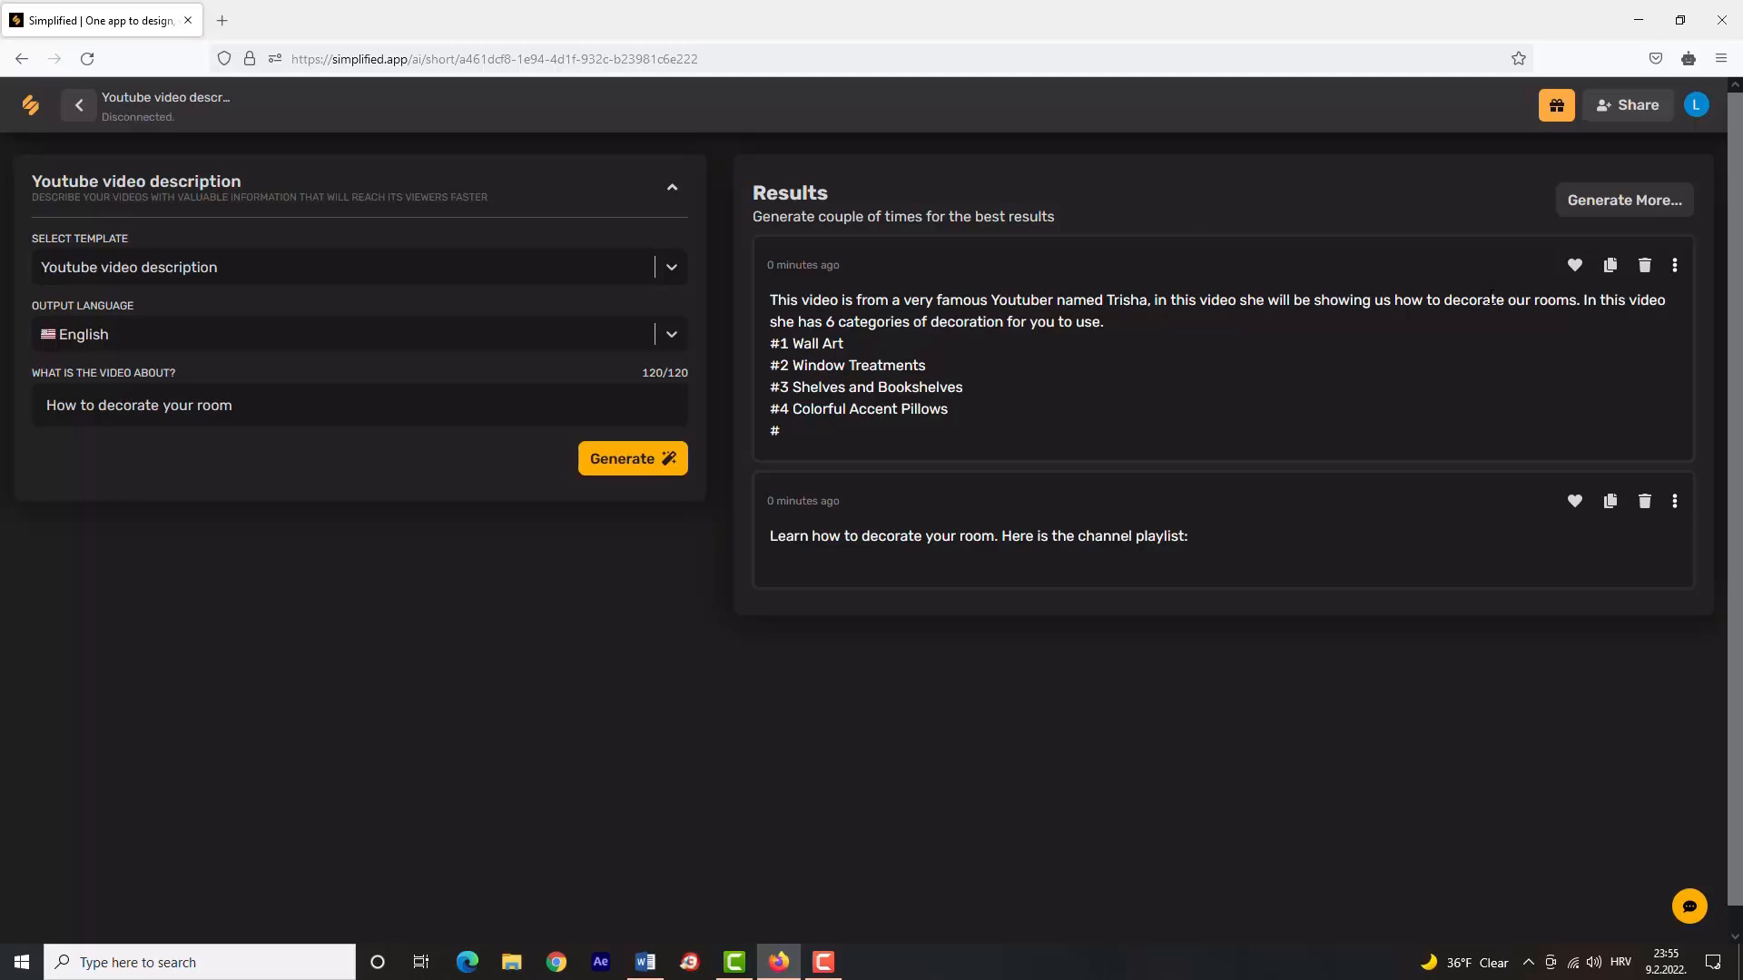
click(1623, 199)
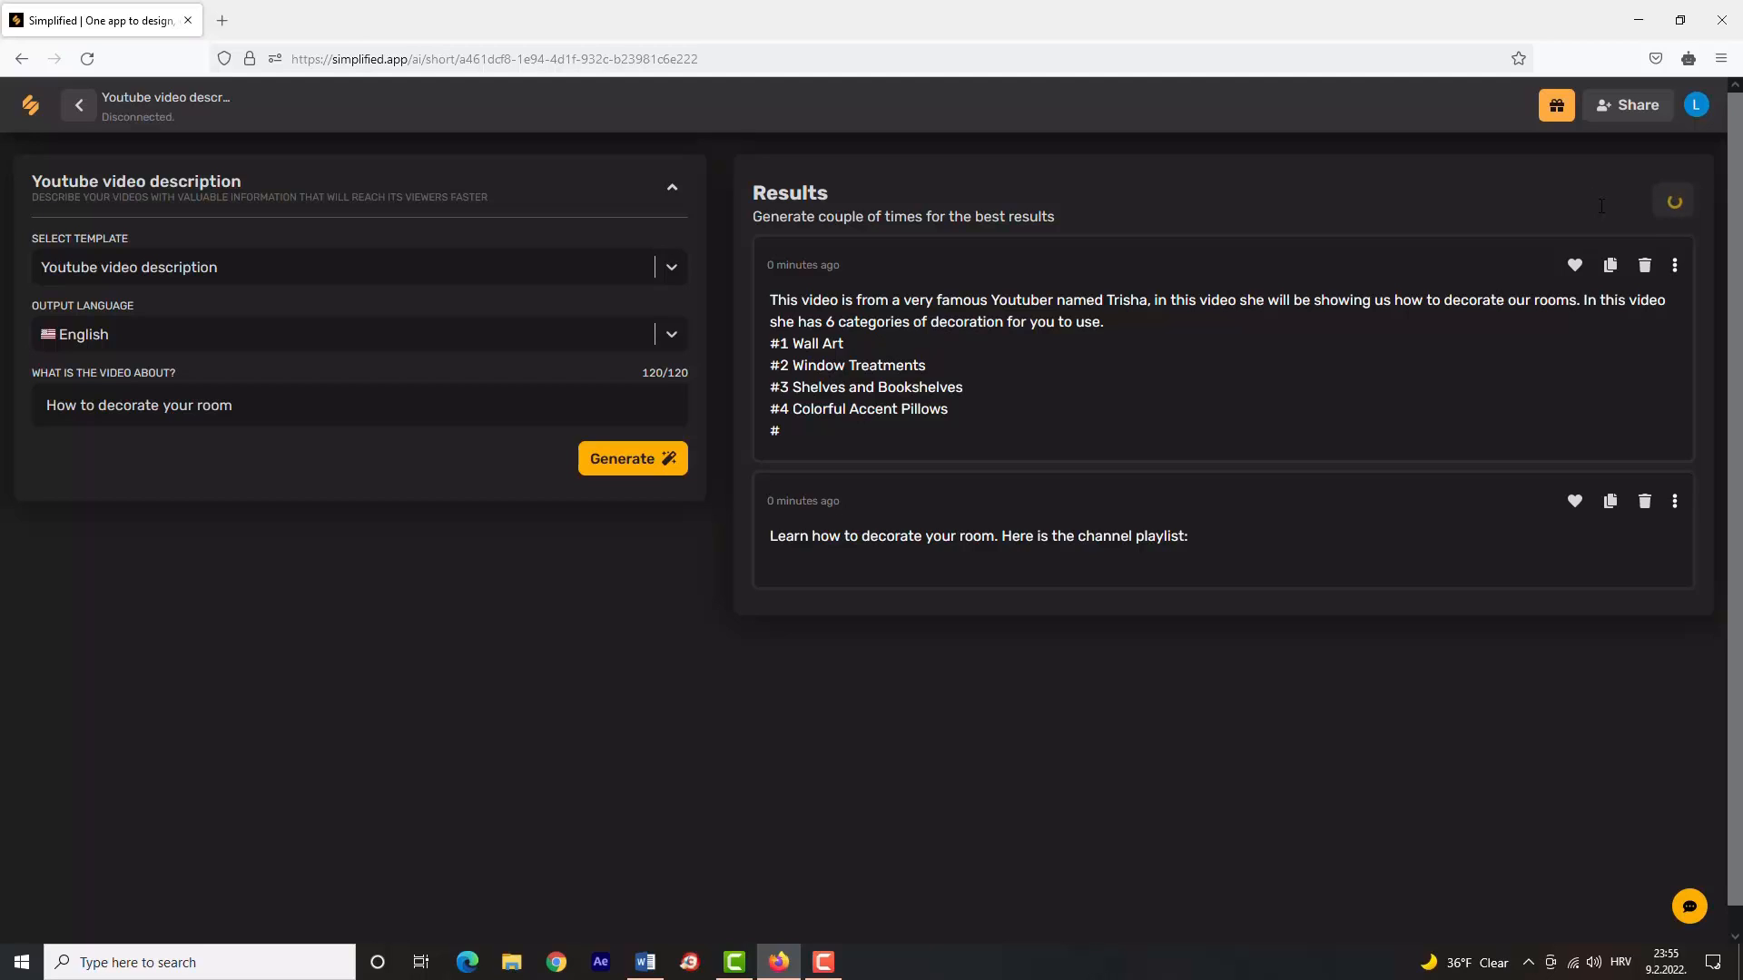
click(632, 457)
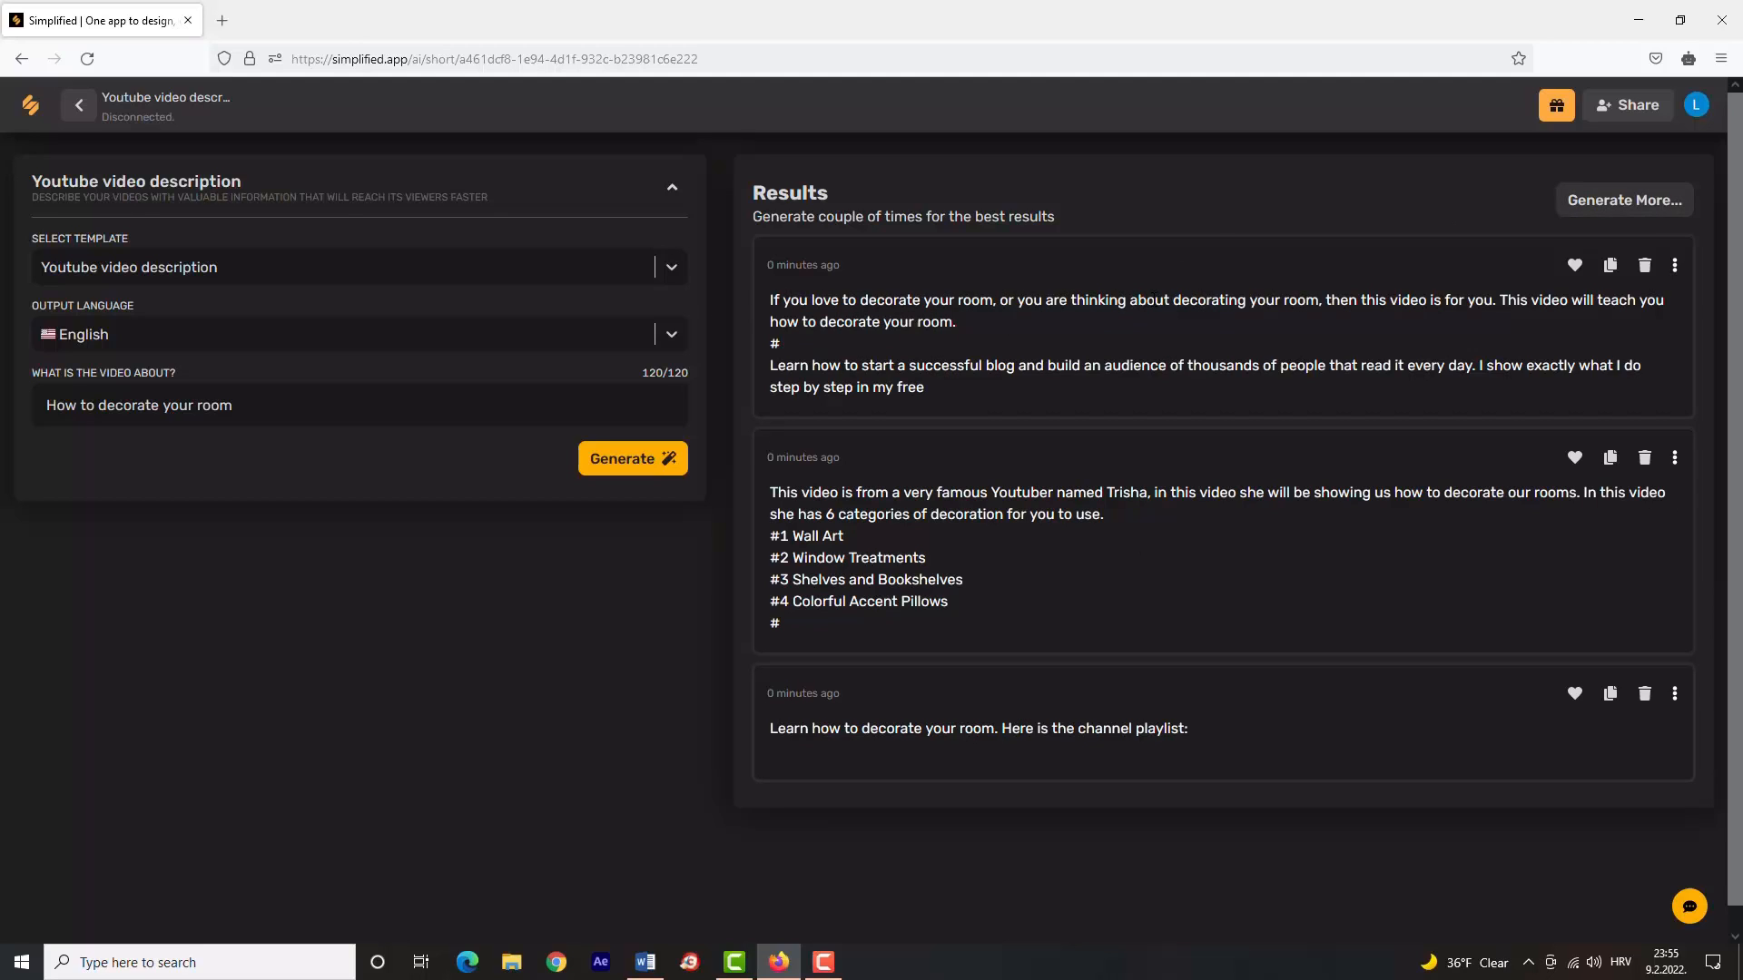
click(632, 457)
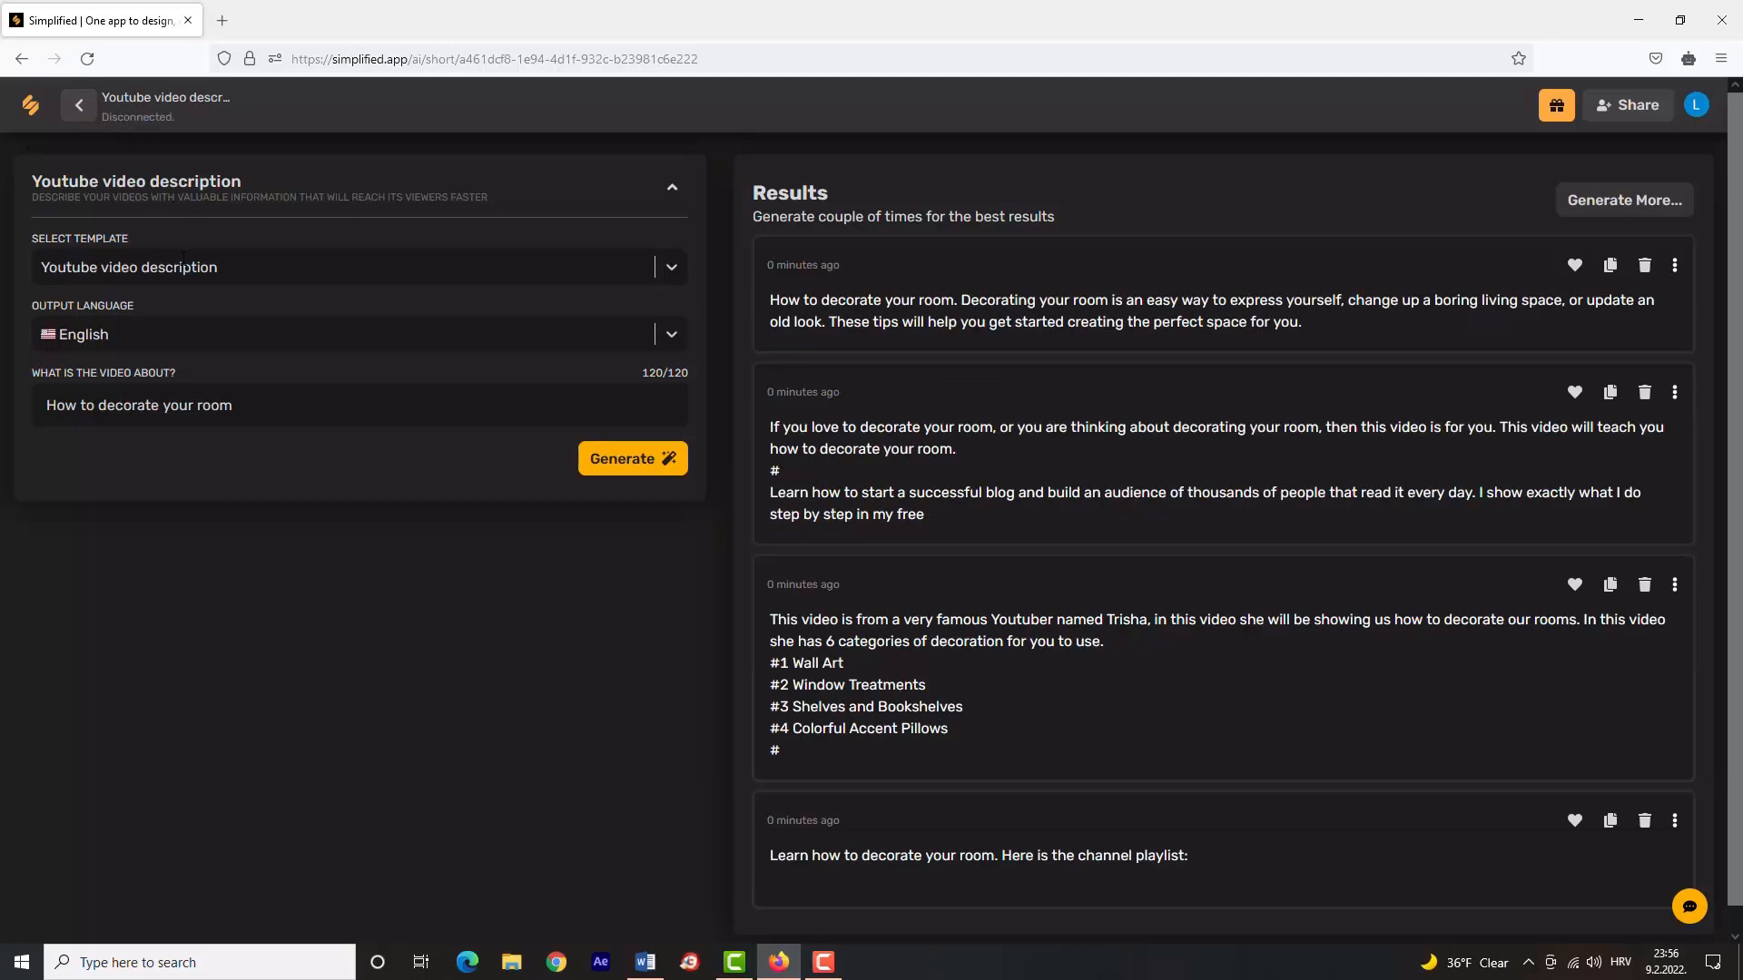
click(78, 105)
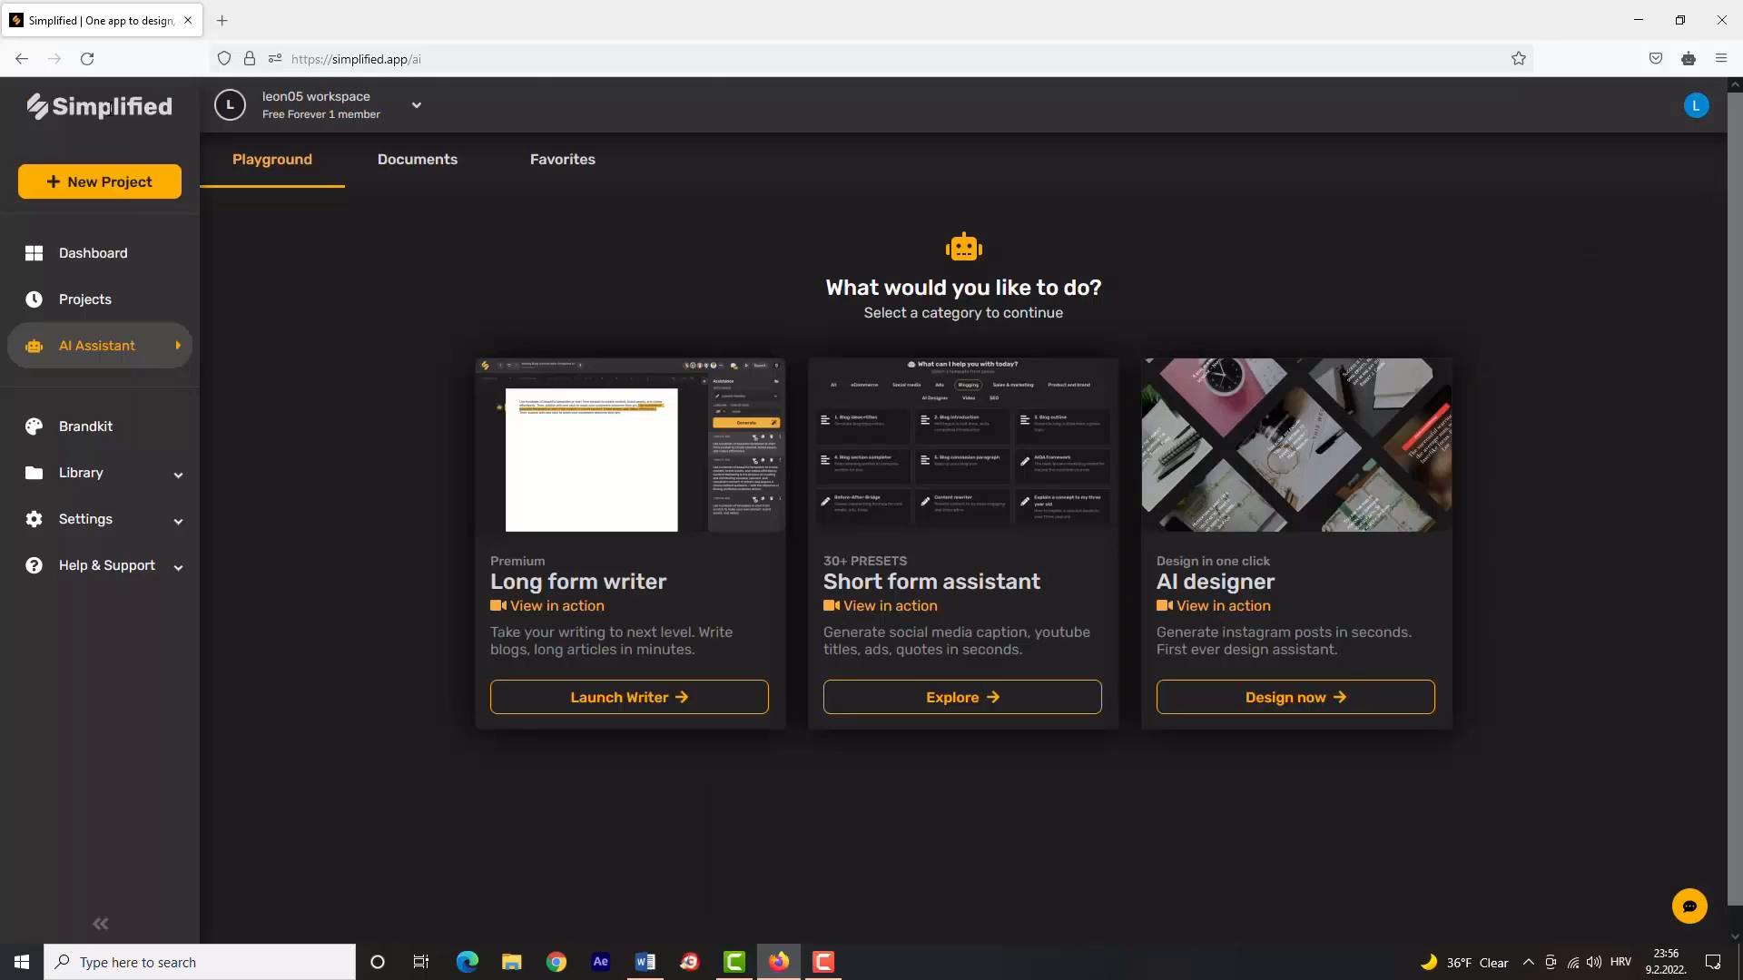
mouse_move(96, 345)
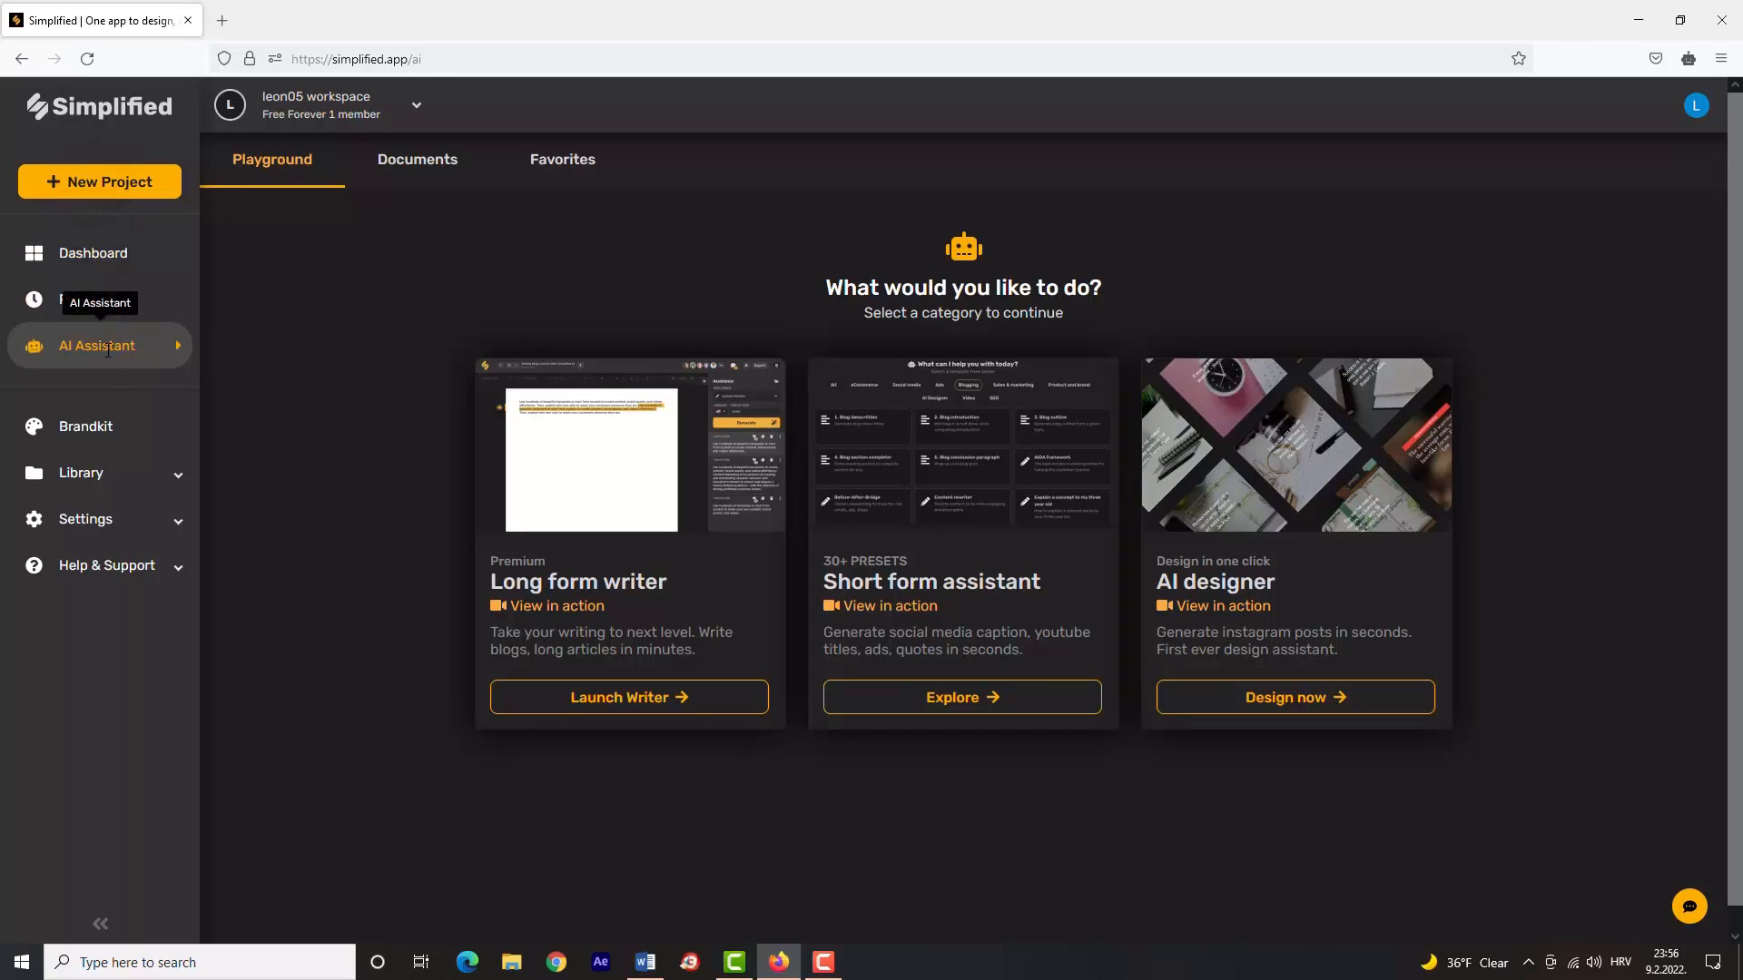
Reach the Account page through Settings in the sidebar.
click(85, 517)
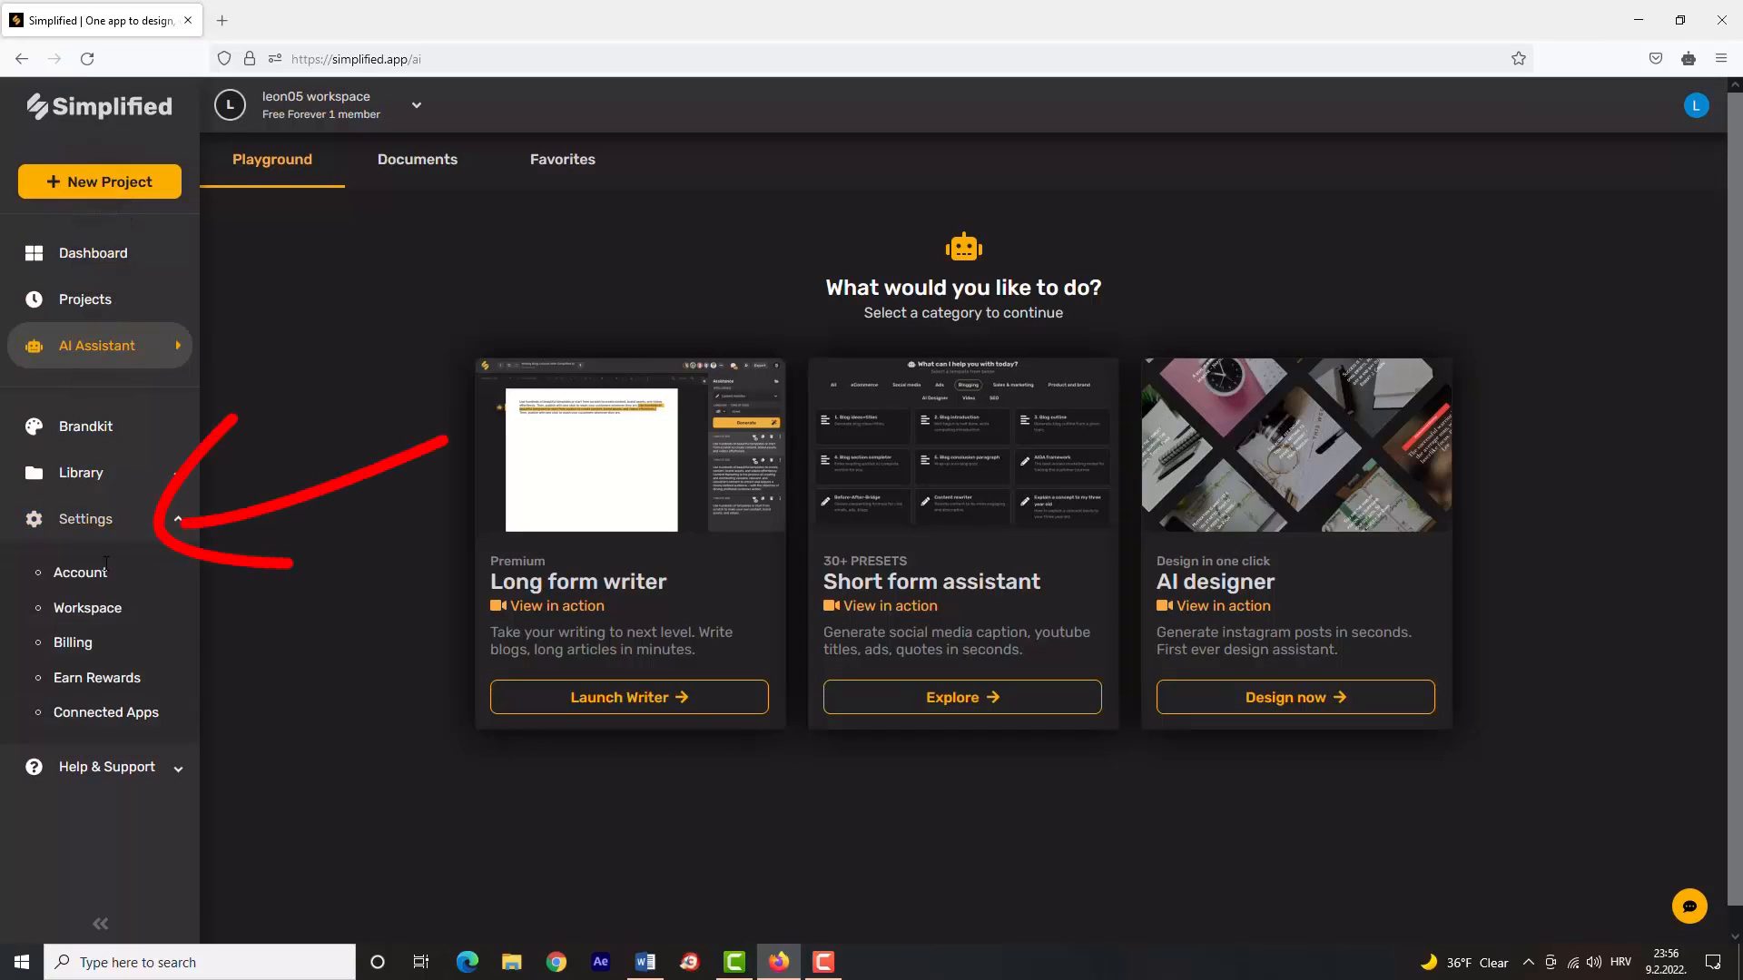
click(80, 572)
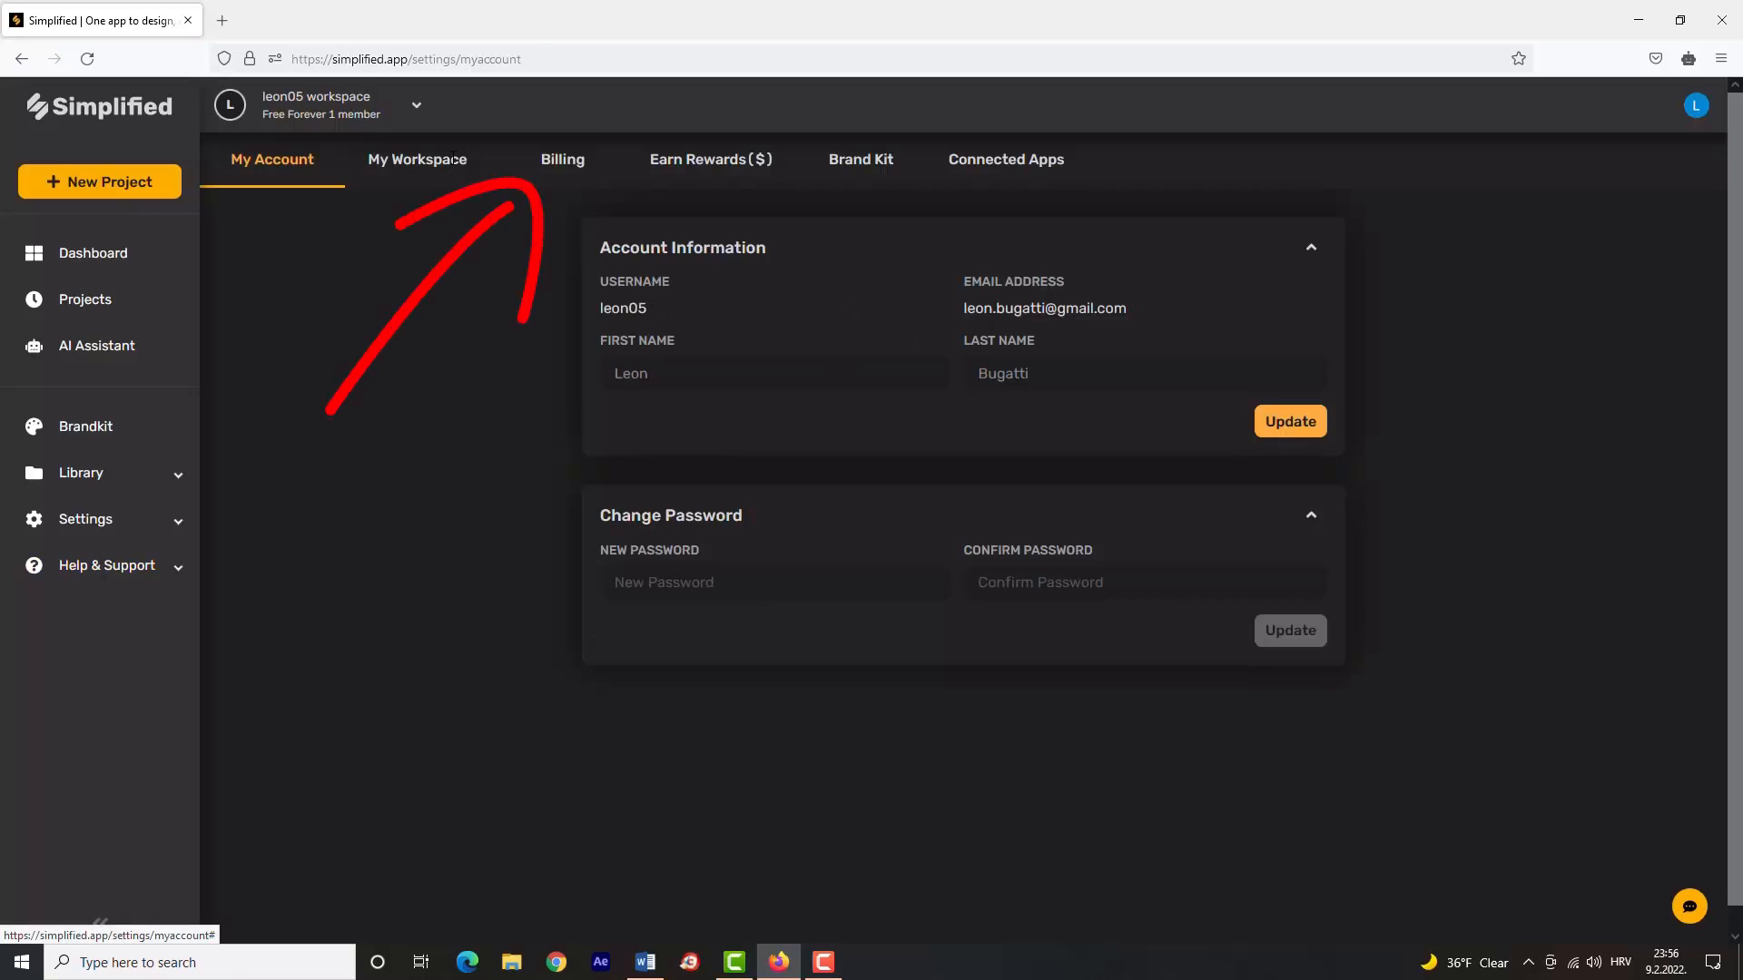
Review the Billing tab's Free Forever plan and usage history, then head to the Dashboard.
click(561, 160)
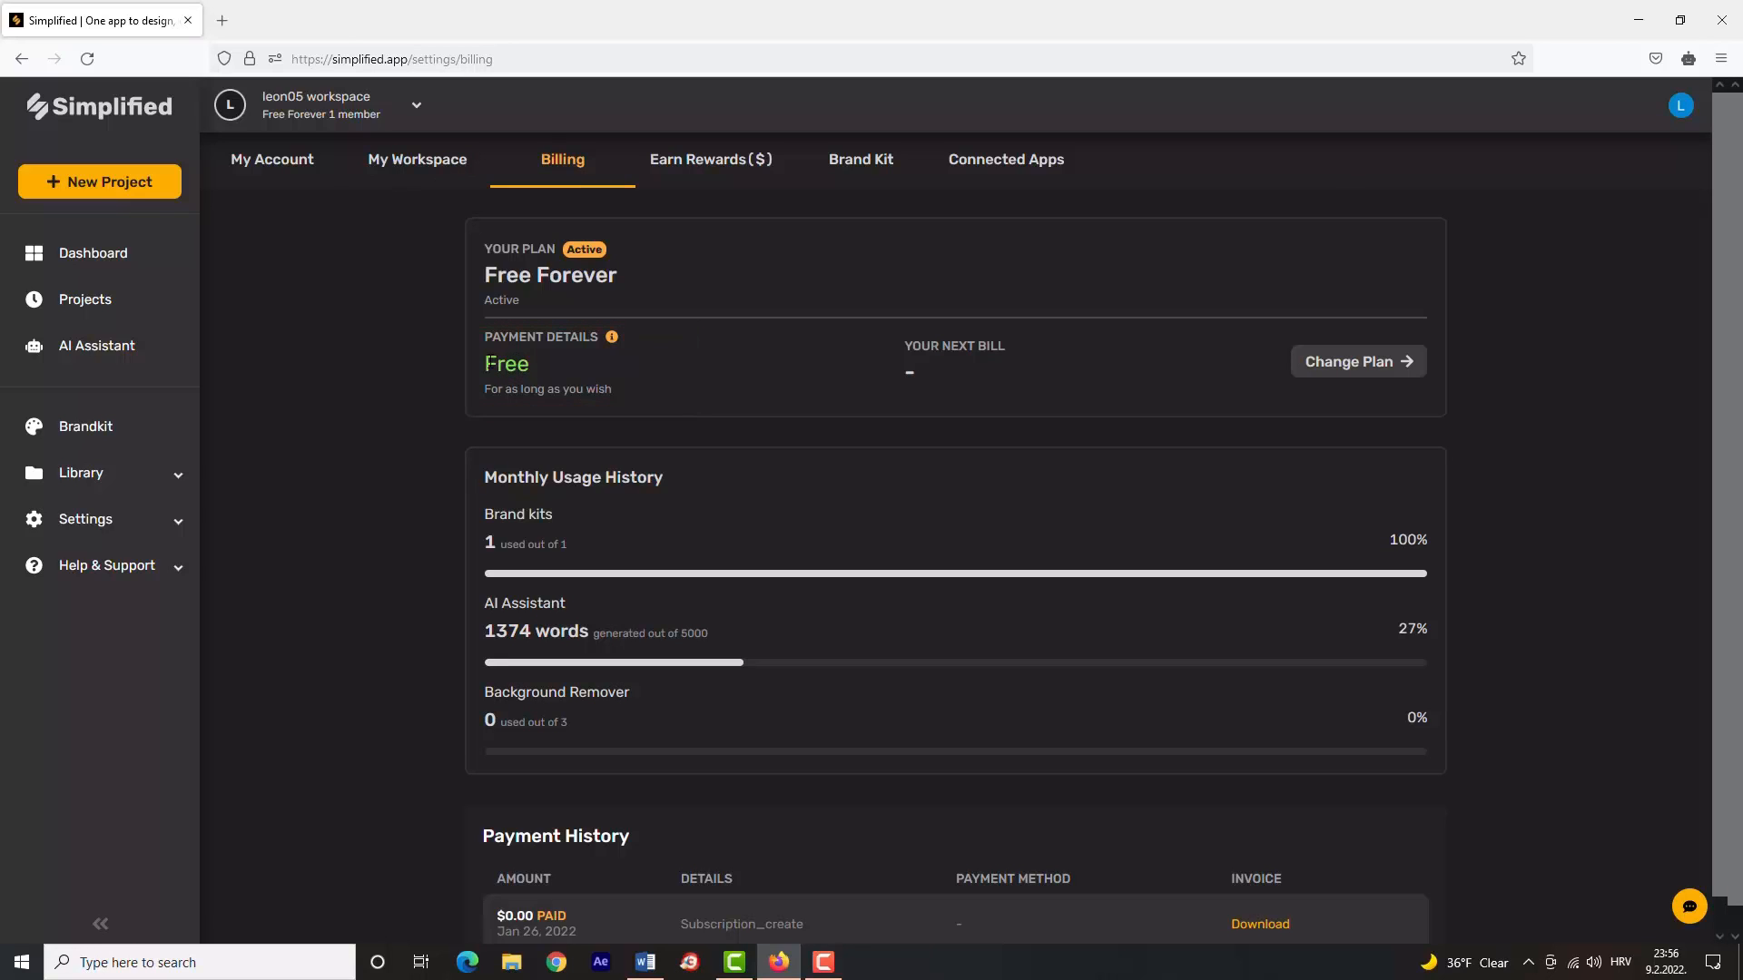
scroll(down, 3)
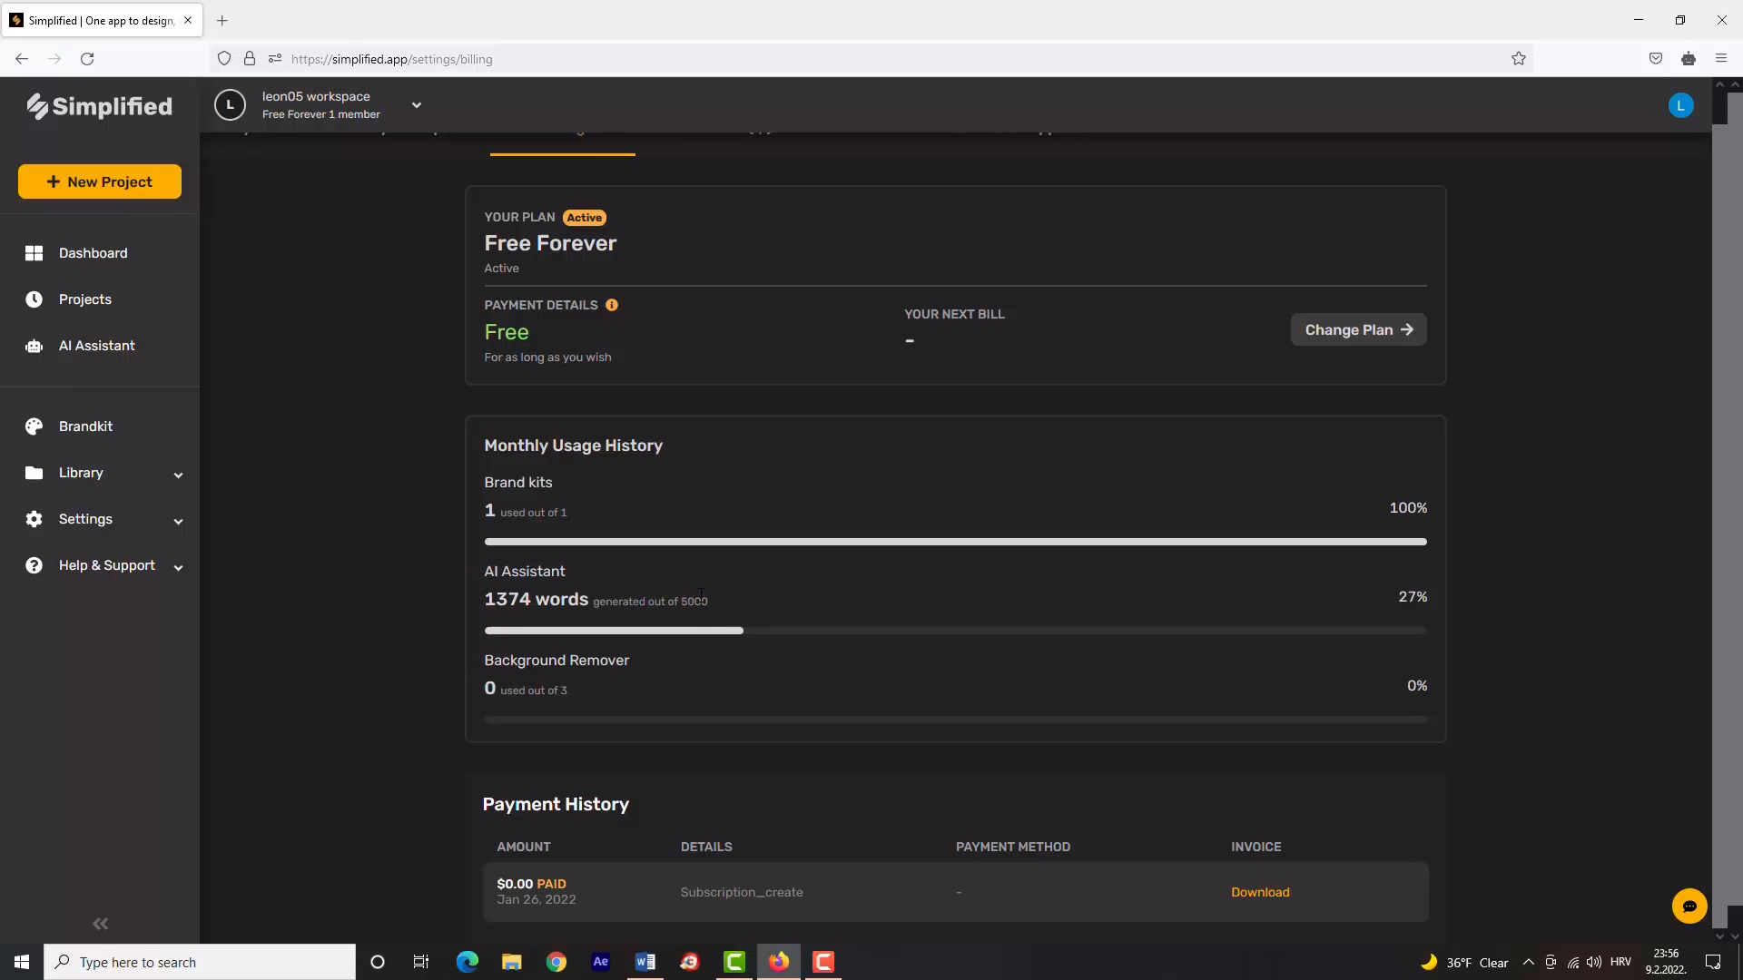
scroll(down, 3)
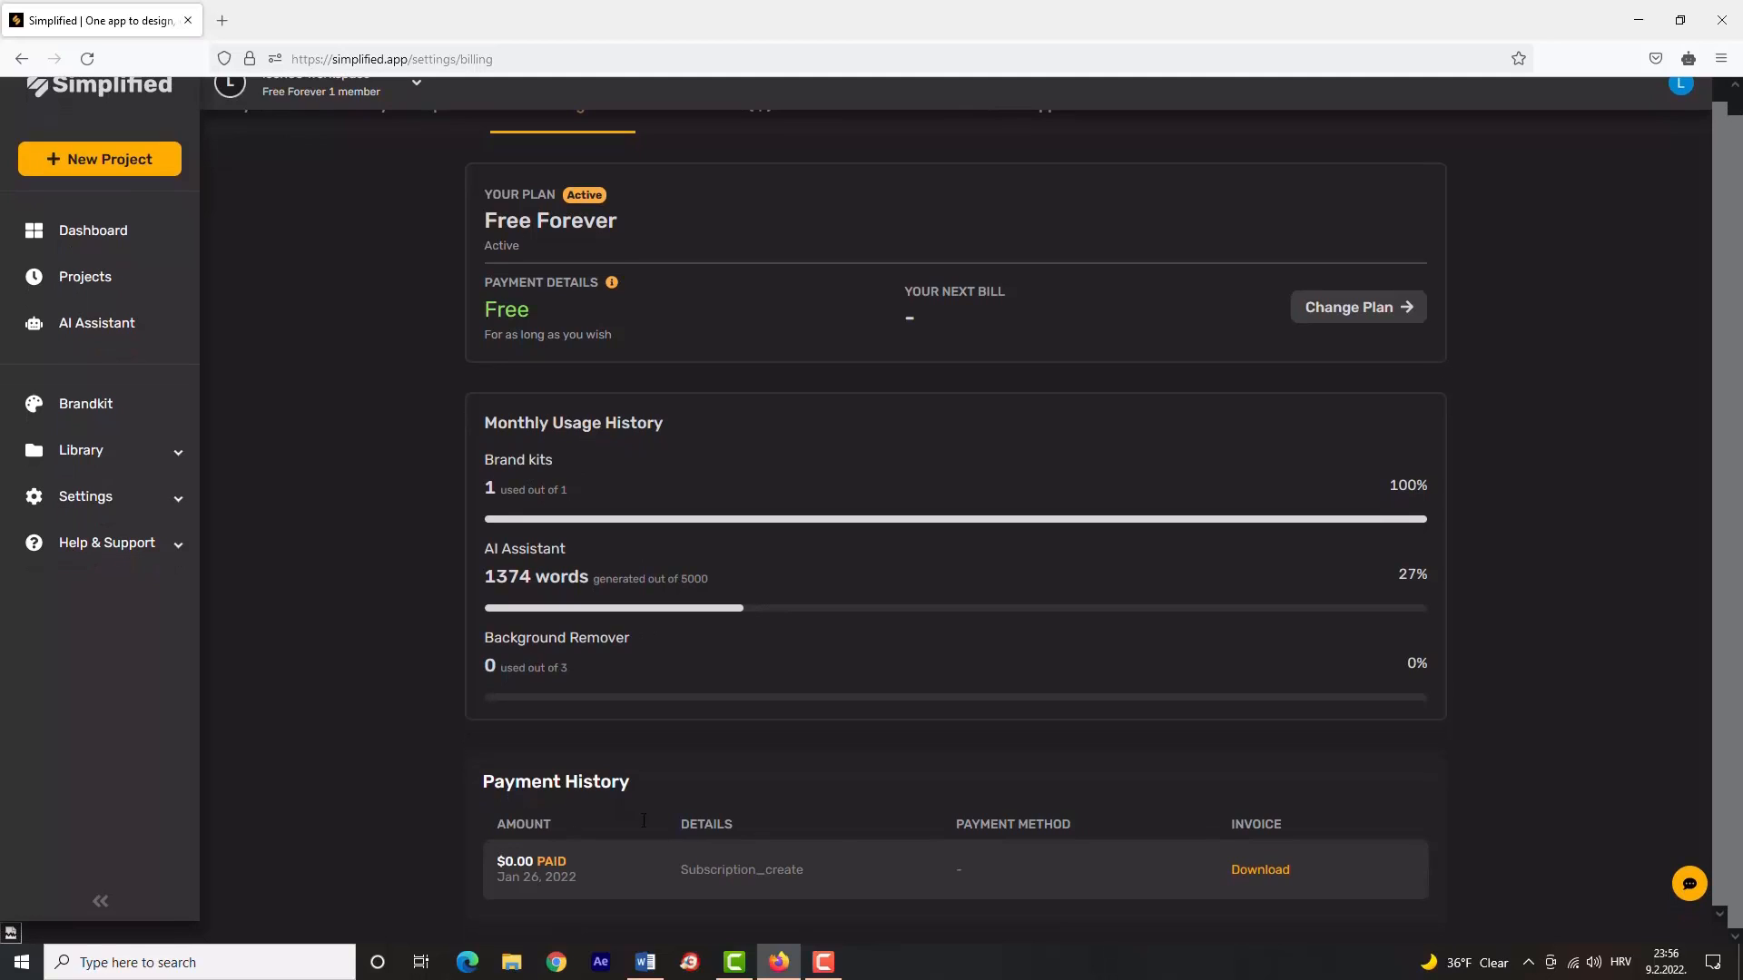
scroll(up, 3)
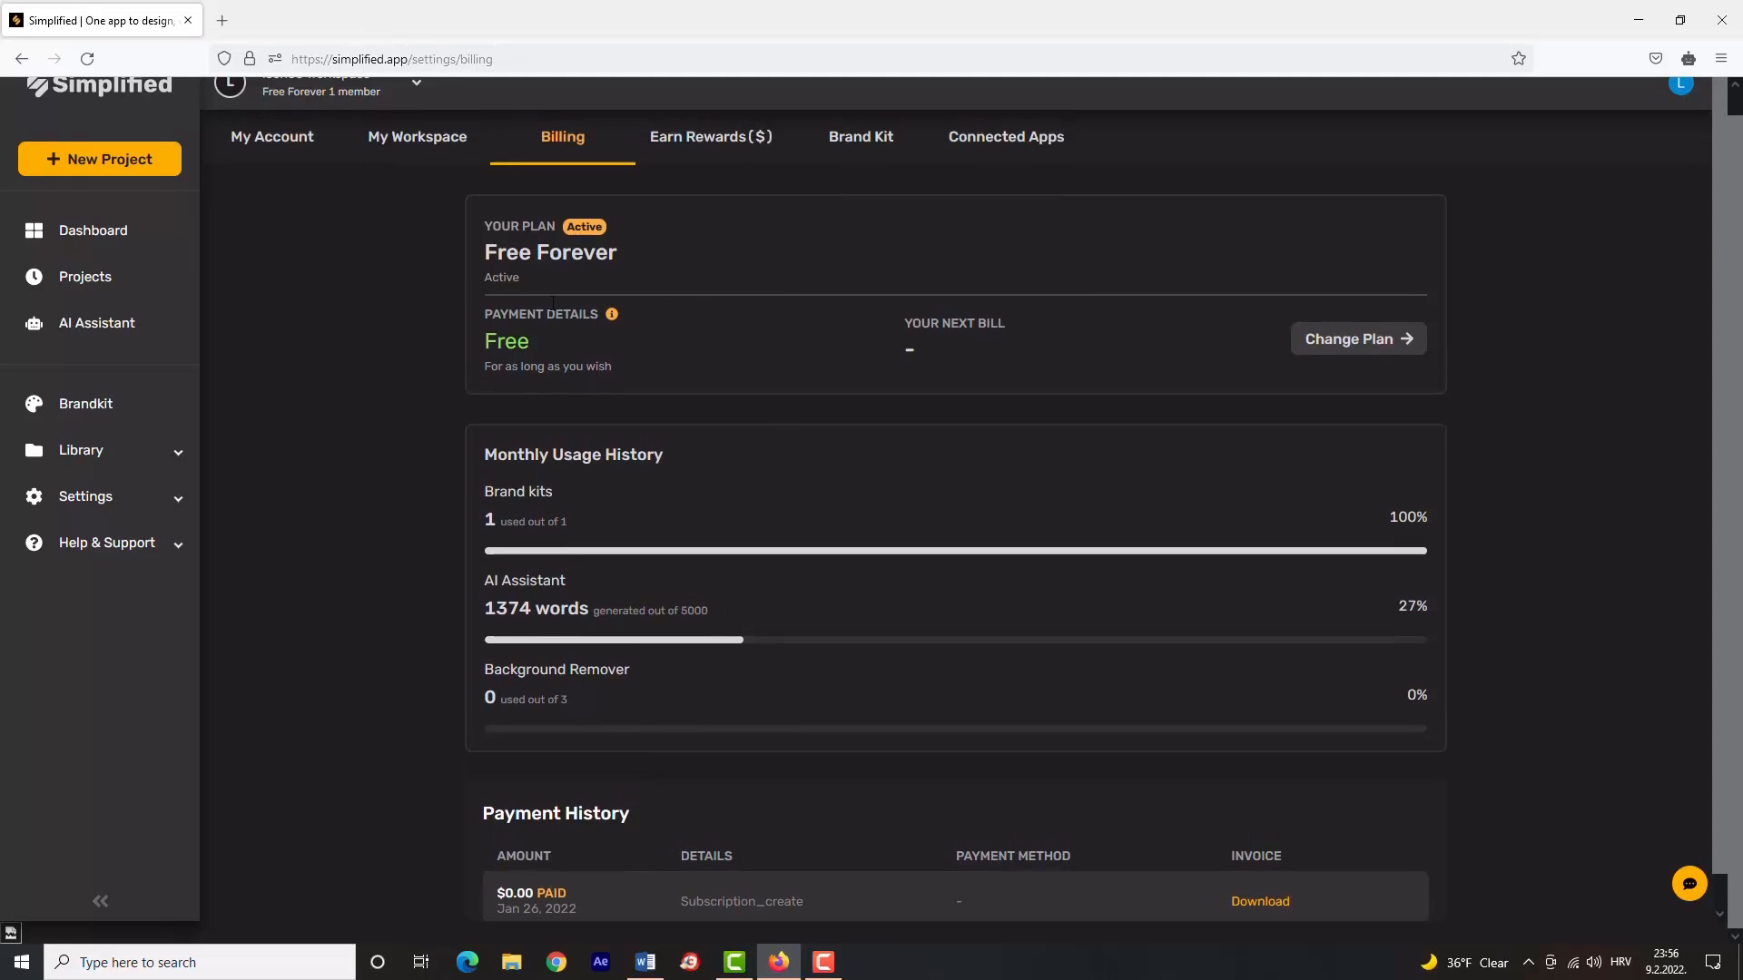
click(92, 231)
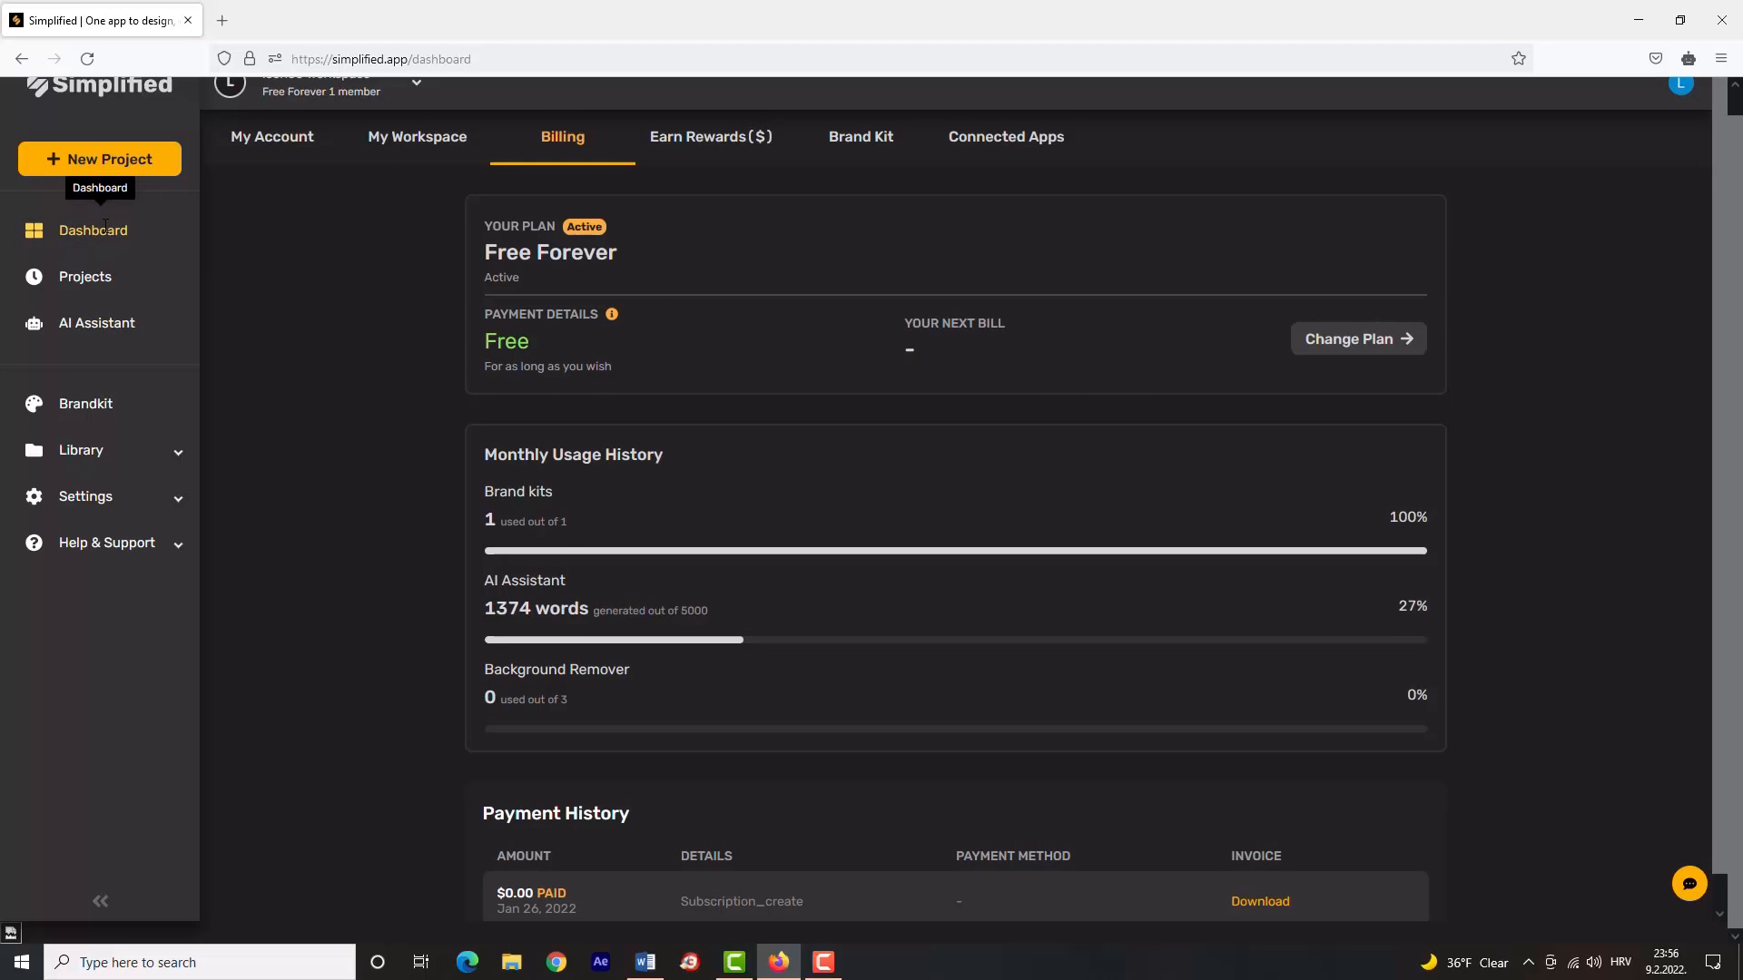
click(93, 231)
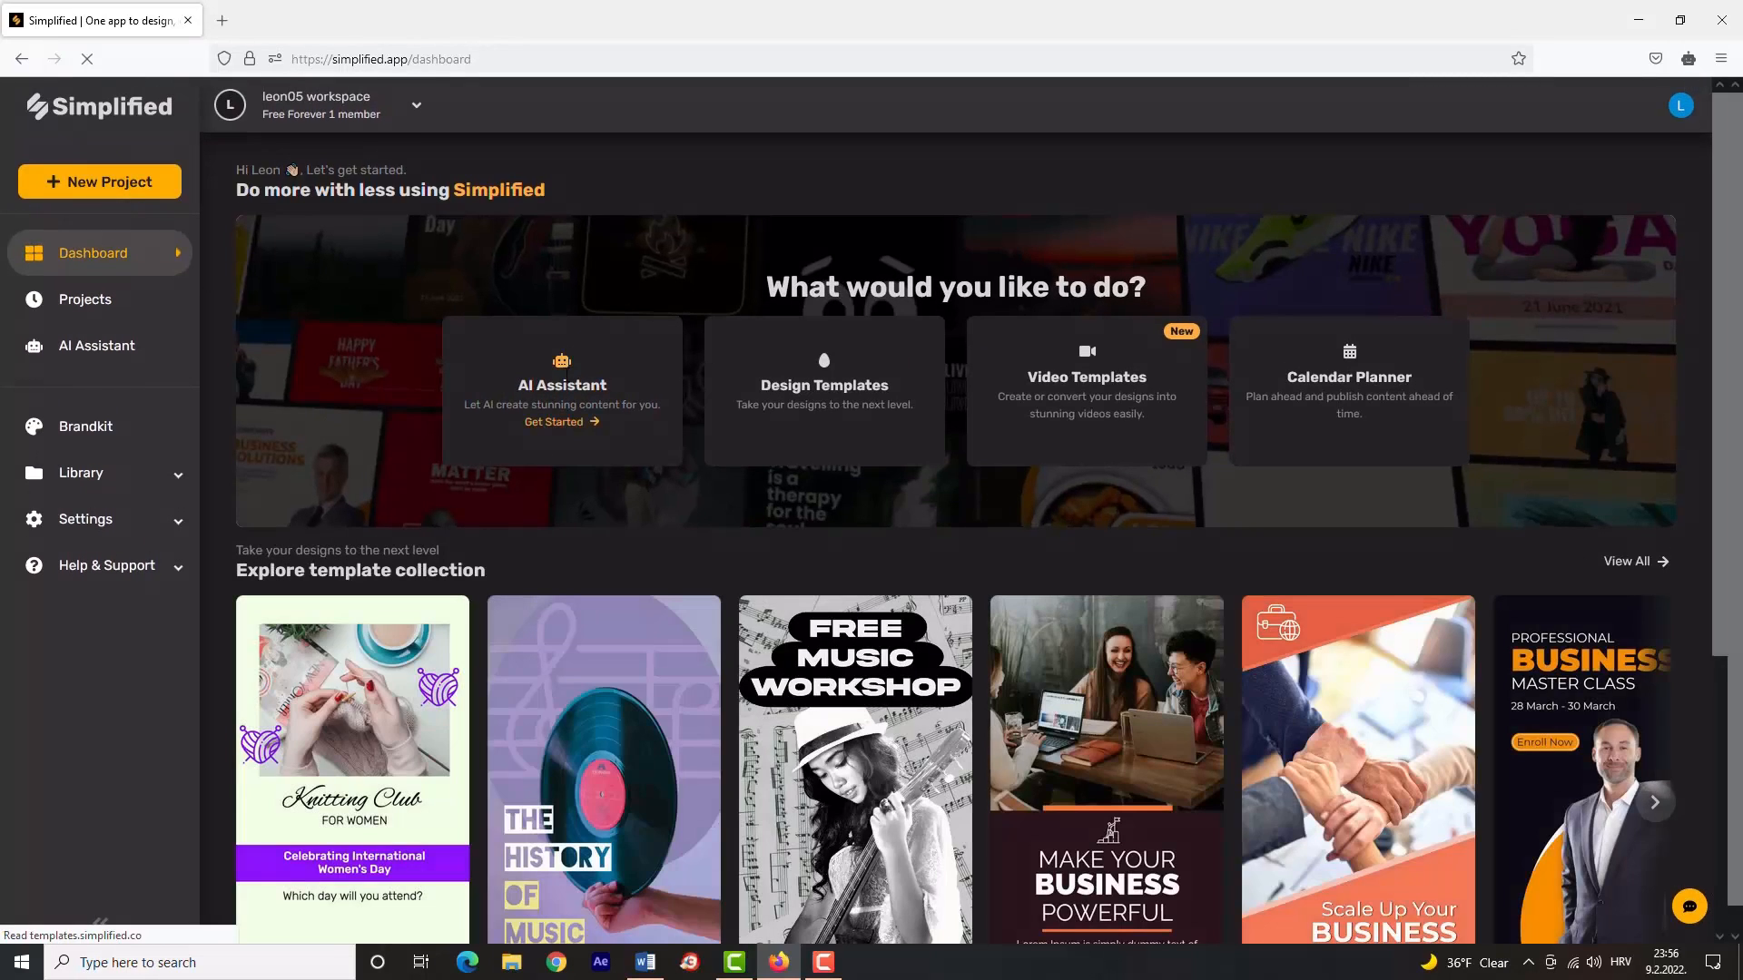
Open the short form assistant's template library from AI Assistant and filter to eCommerce, then Social media.
click(96, 345)
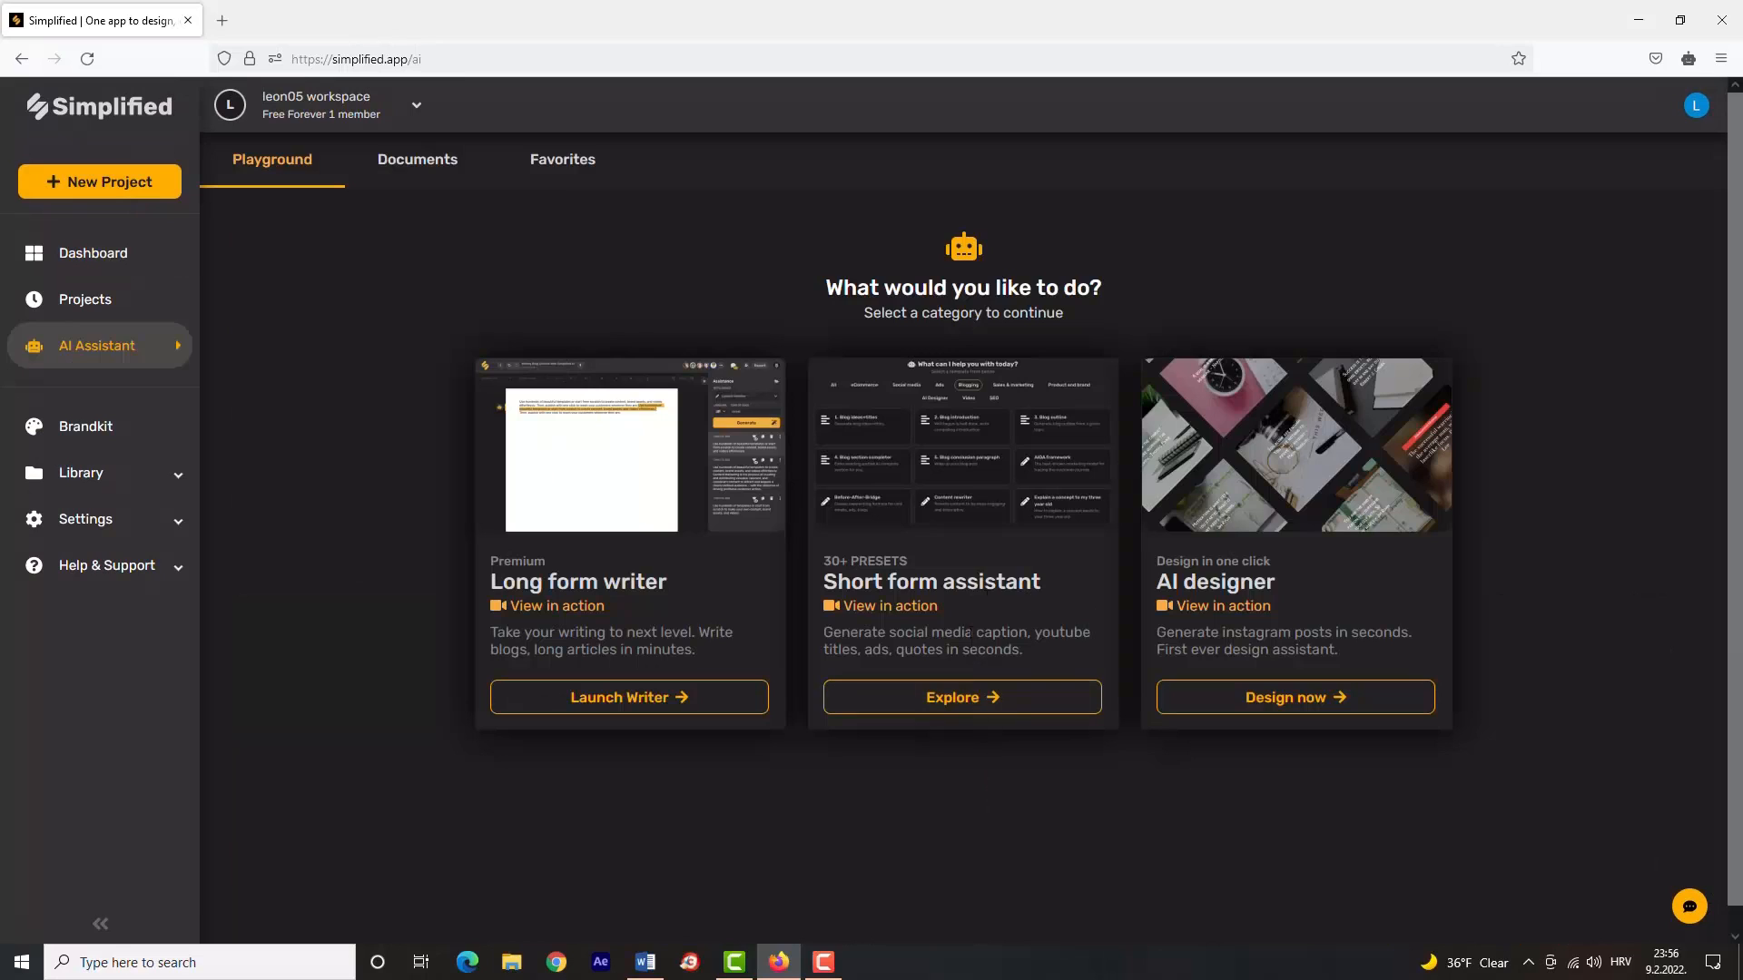
click(960, 697)
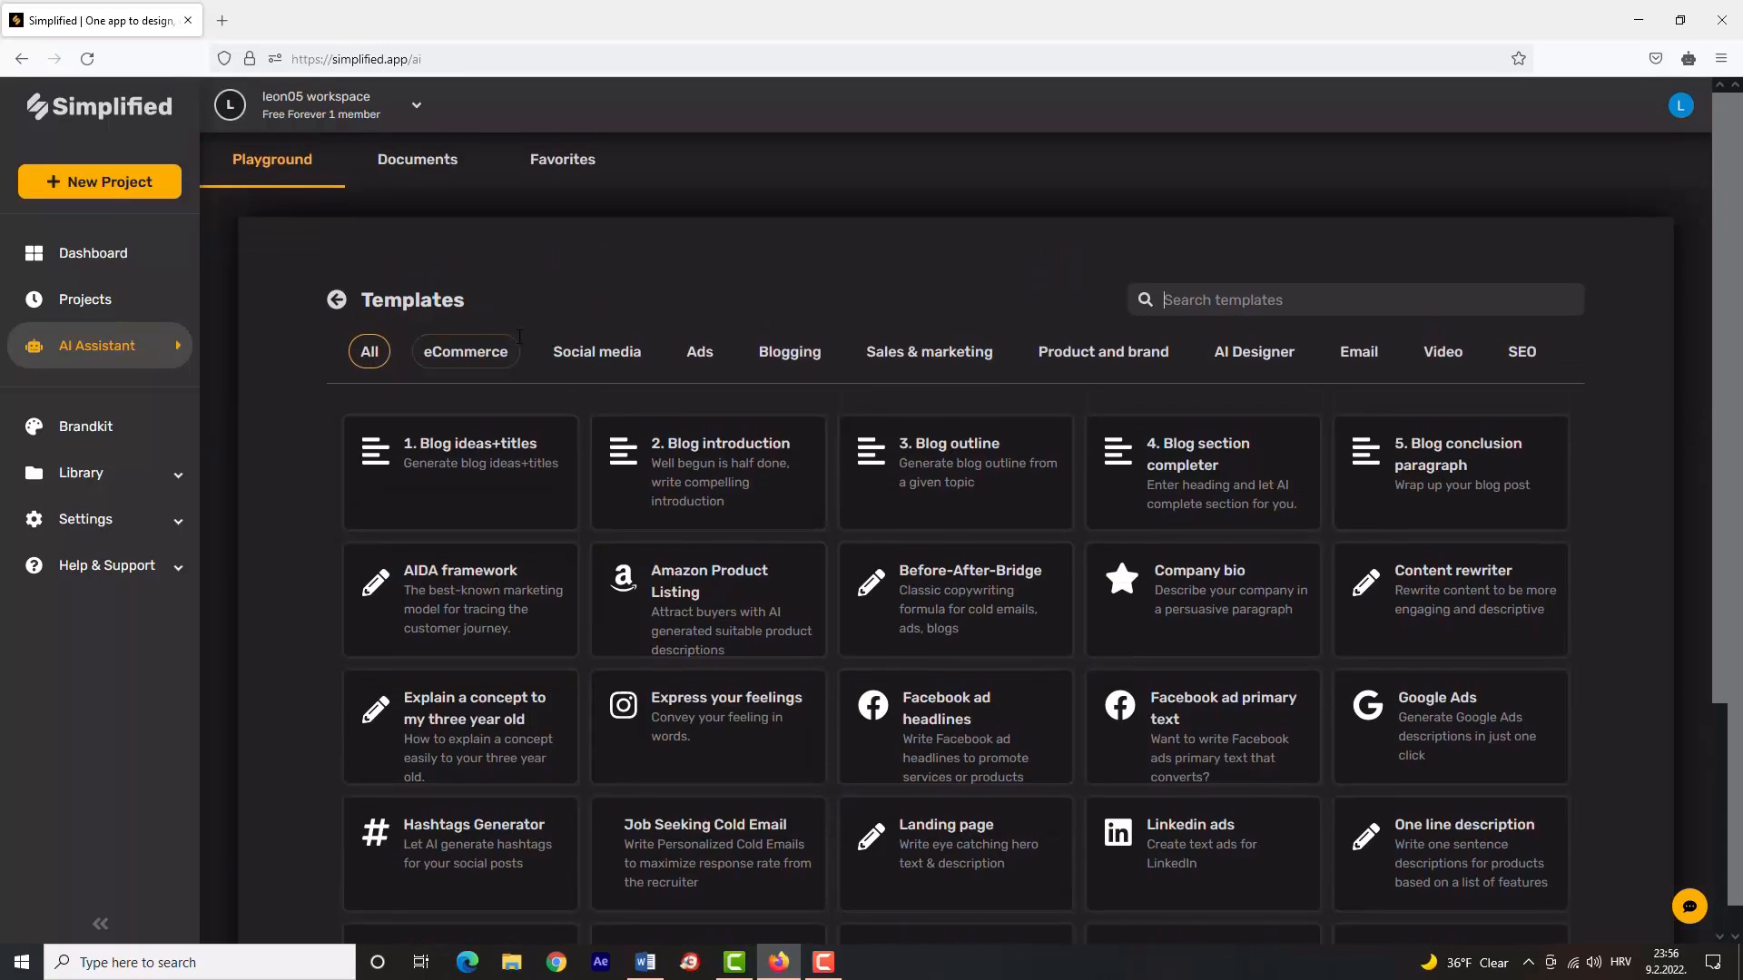
click(464, 350)
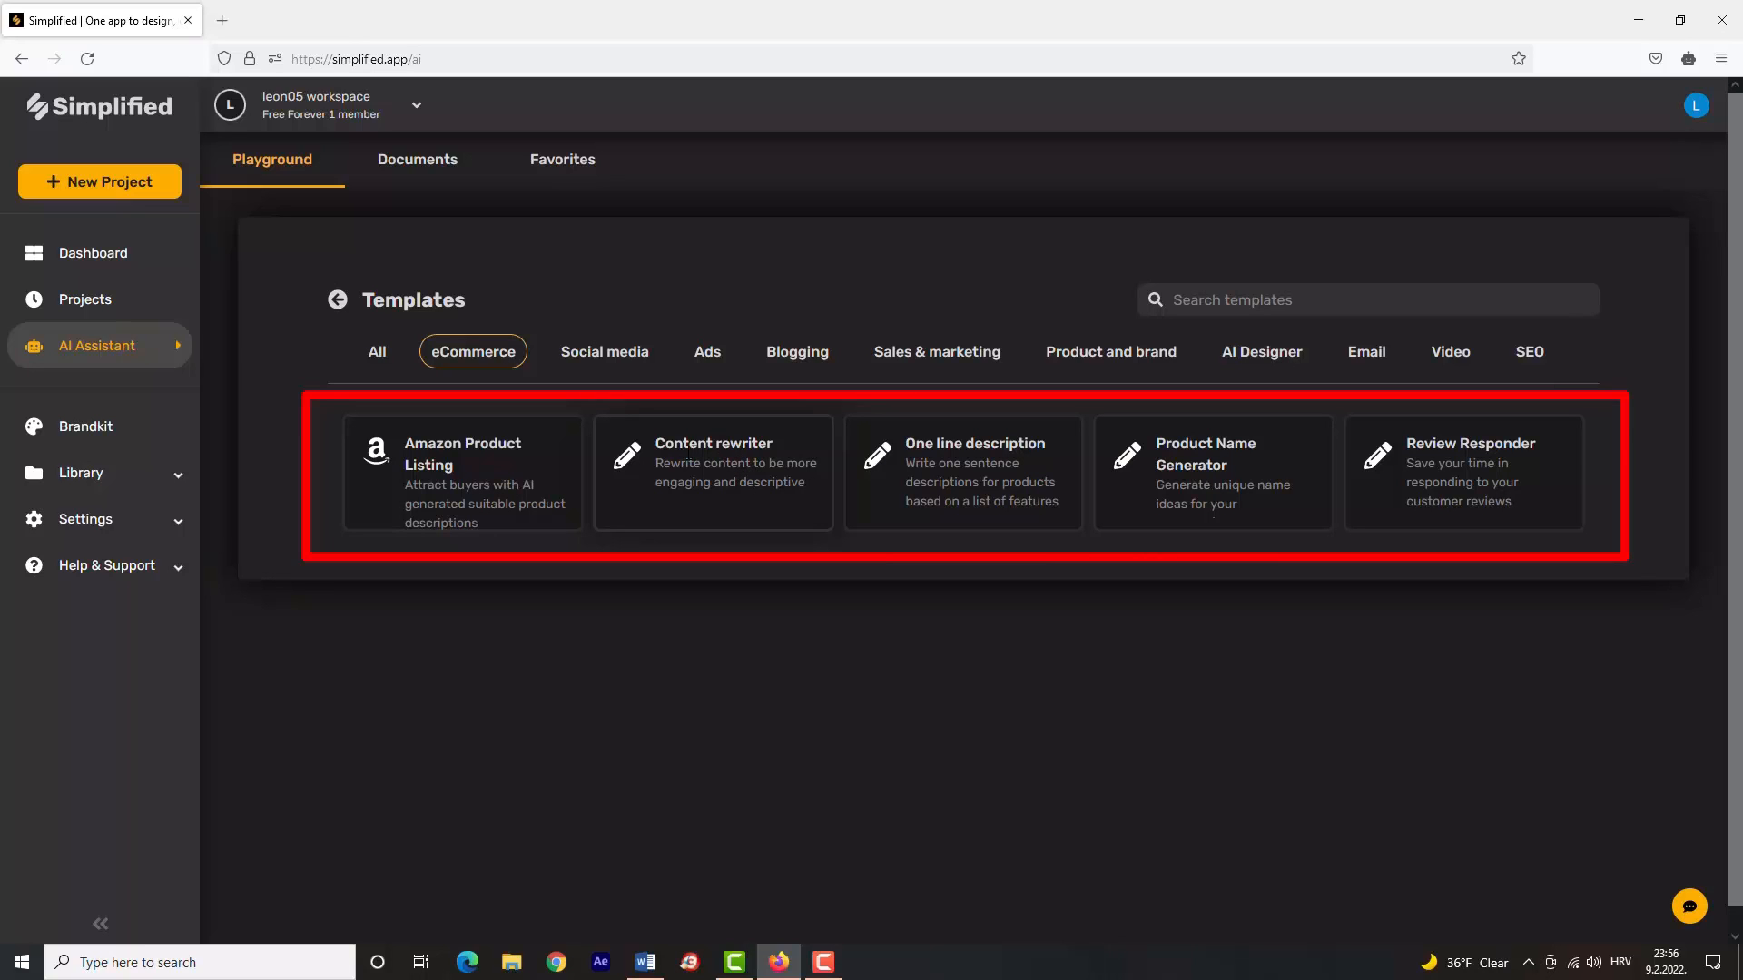
mouse_move(963, 472)
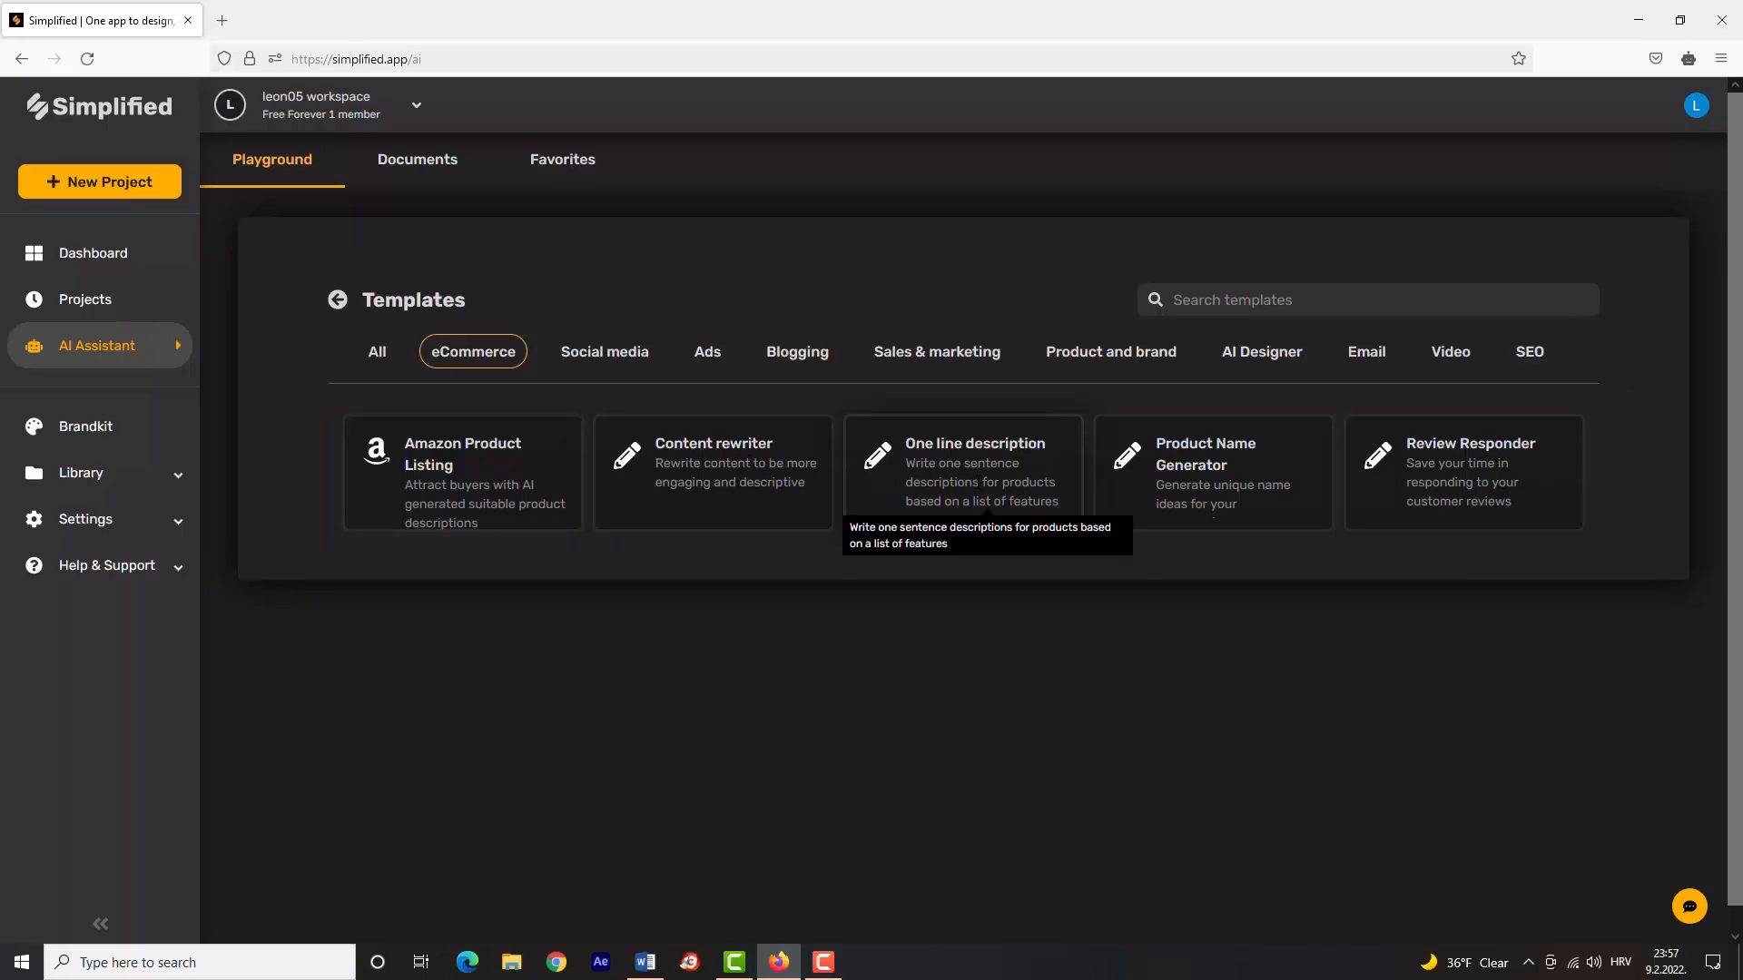
mouse_move(1211, 472)
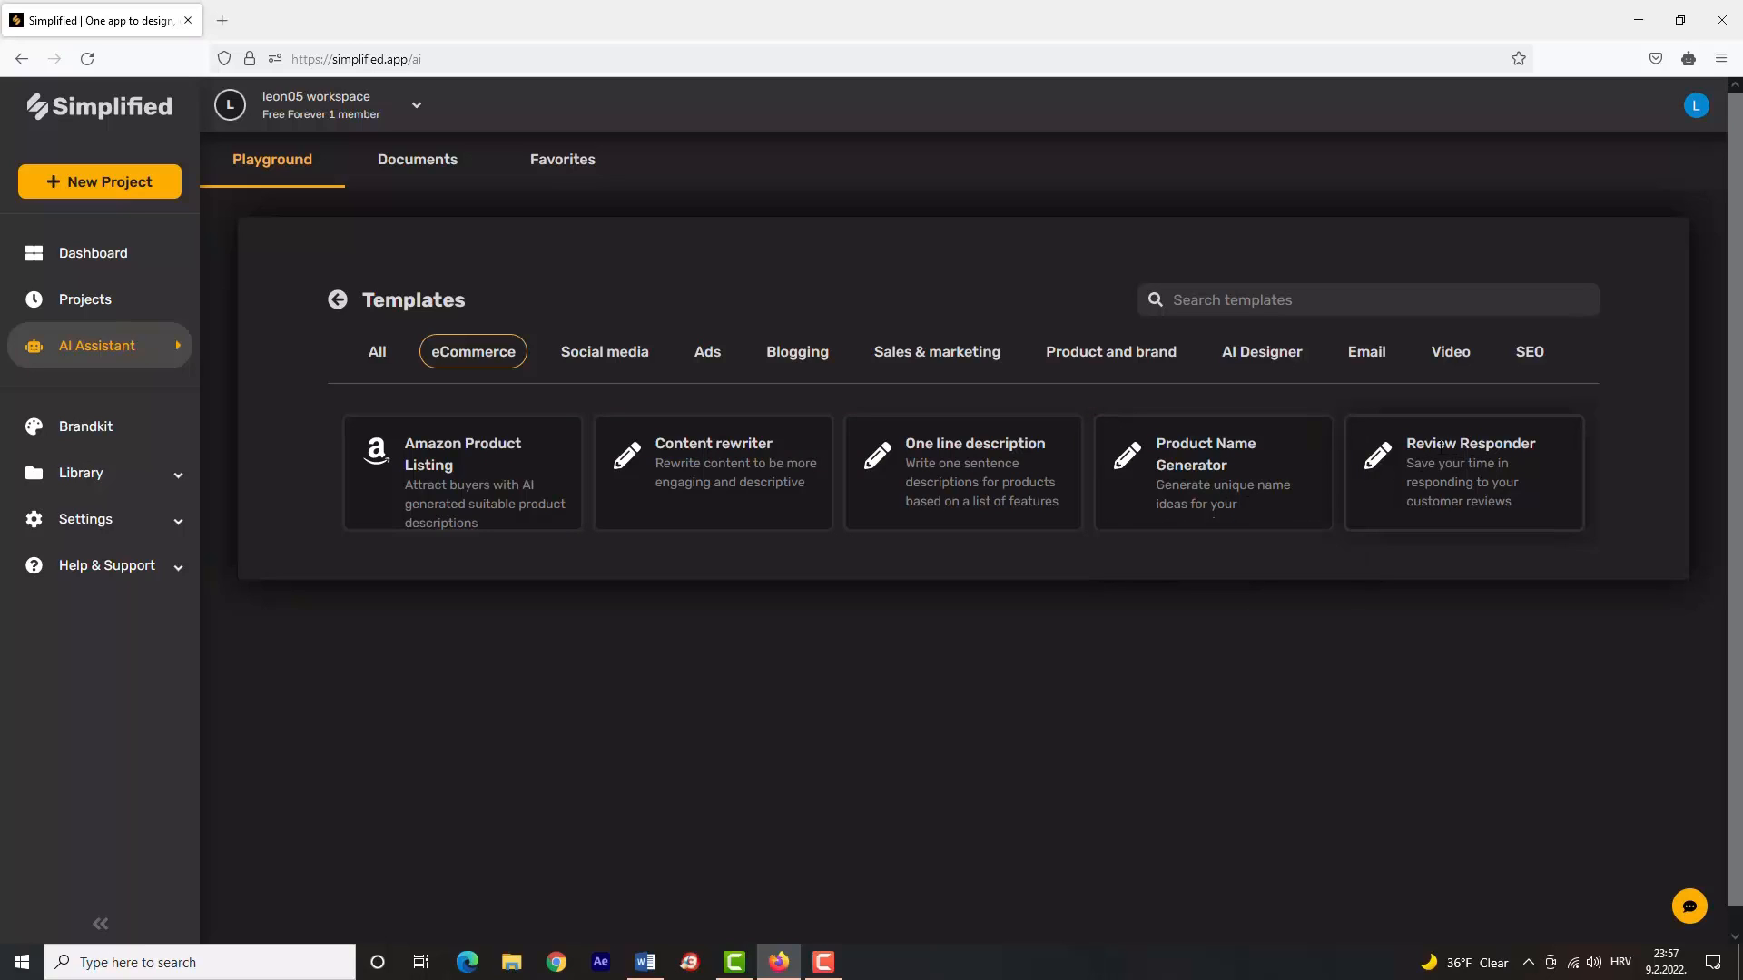
click(605, 350)
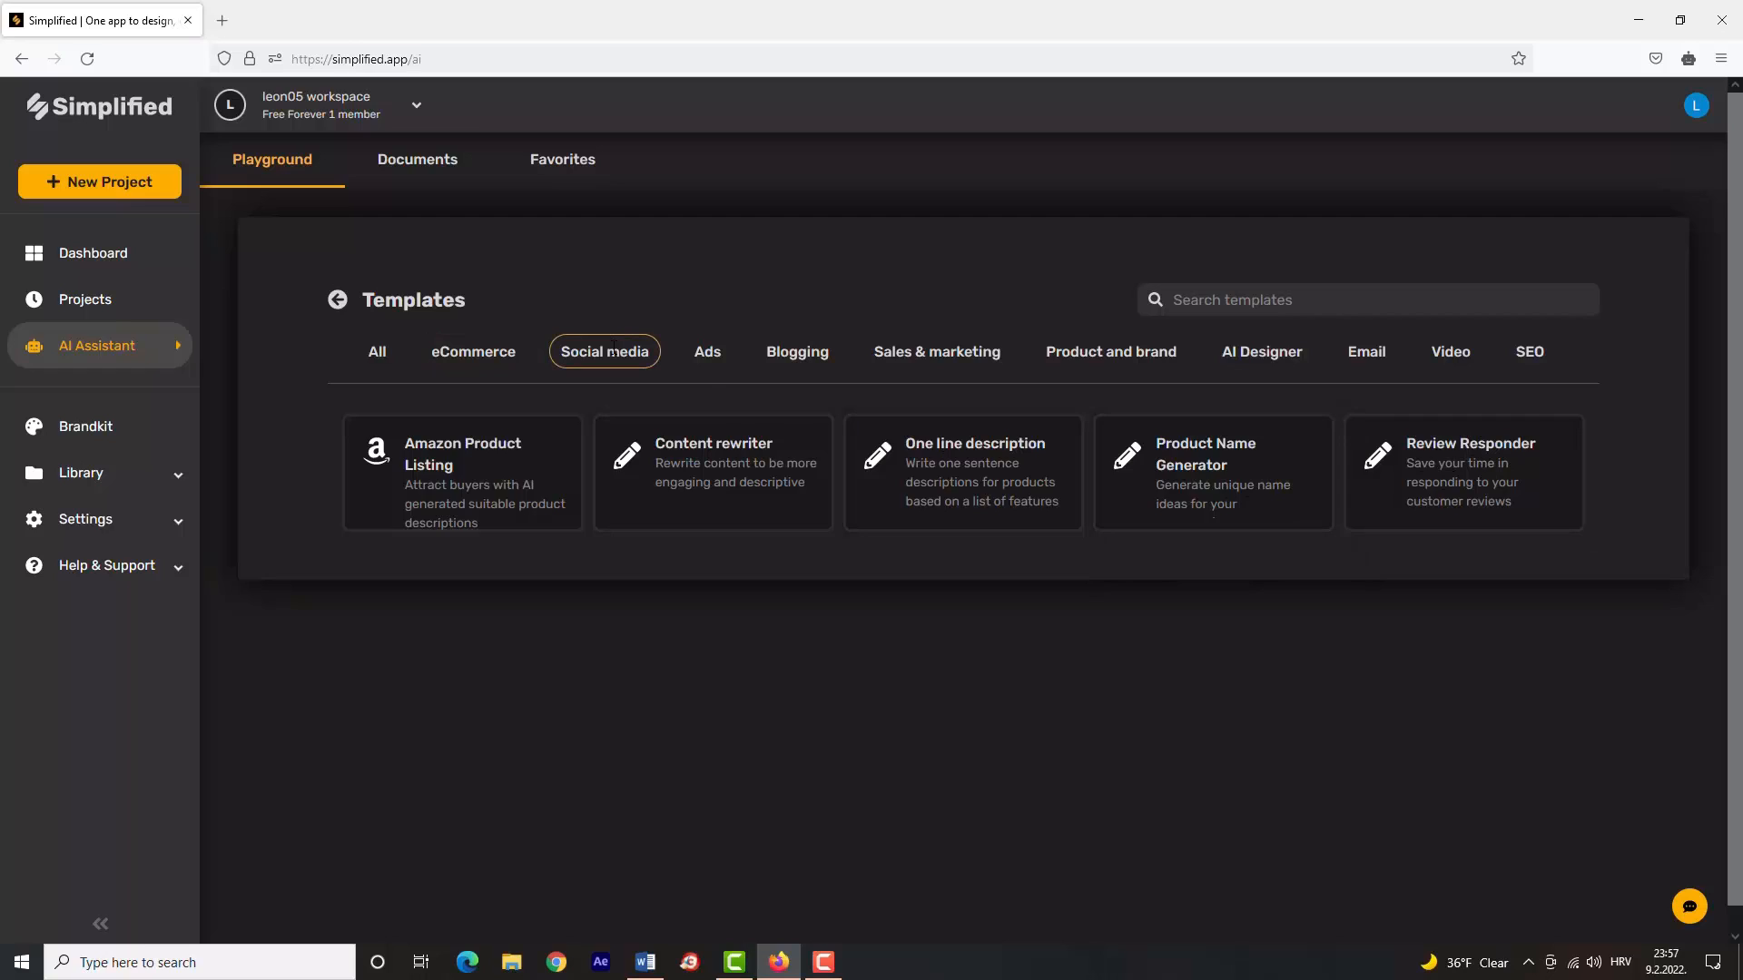
Browse the Social media, Ads and Blogging template categories, ending on Sales & marketing.
click(602, 350)
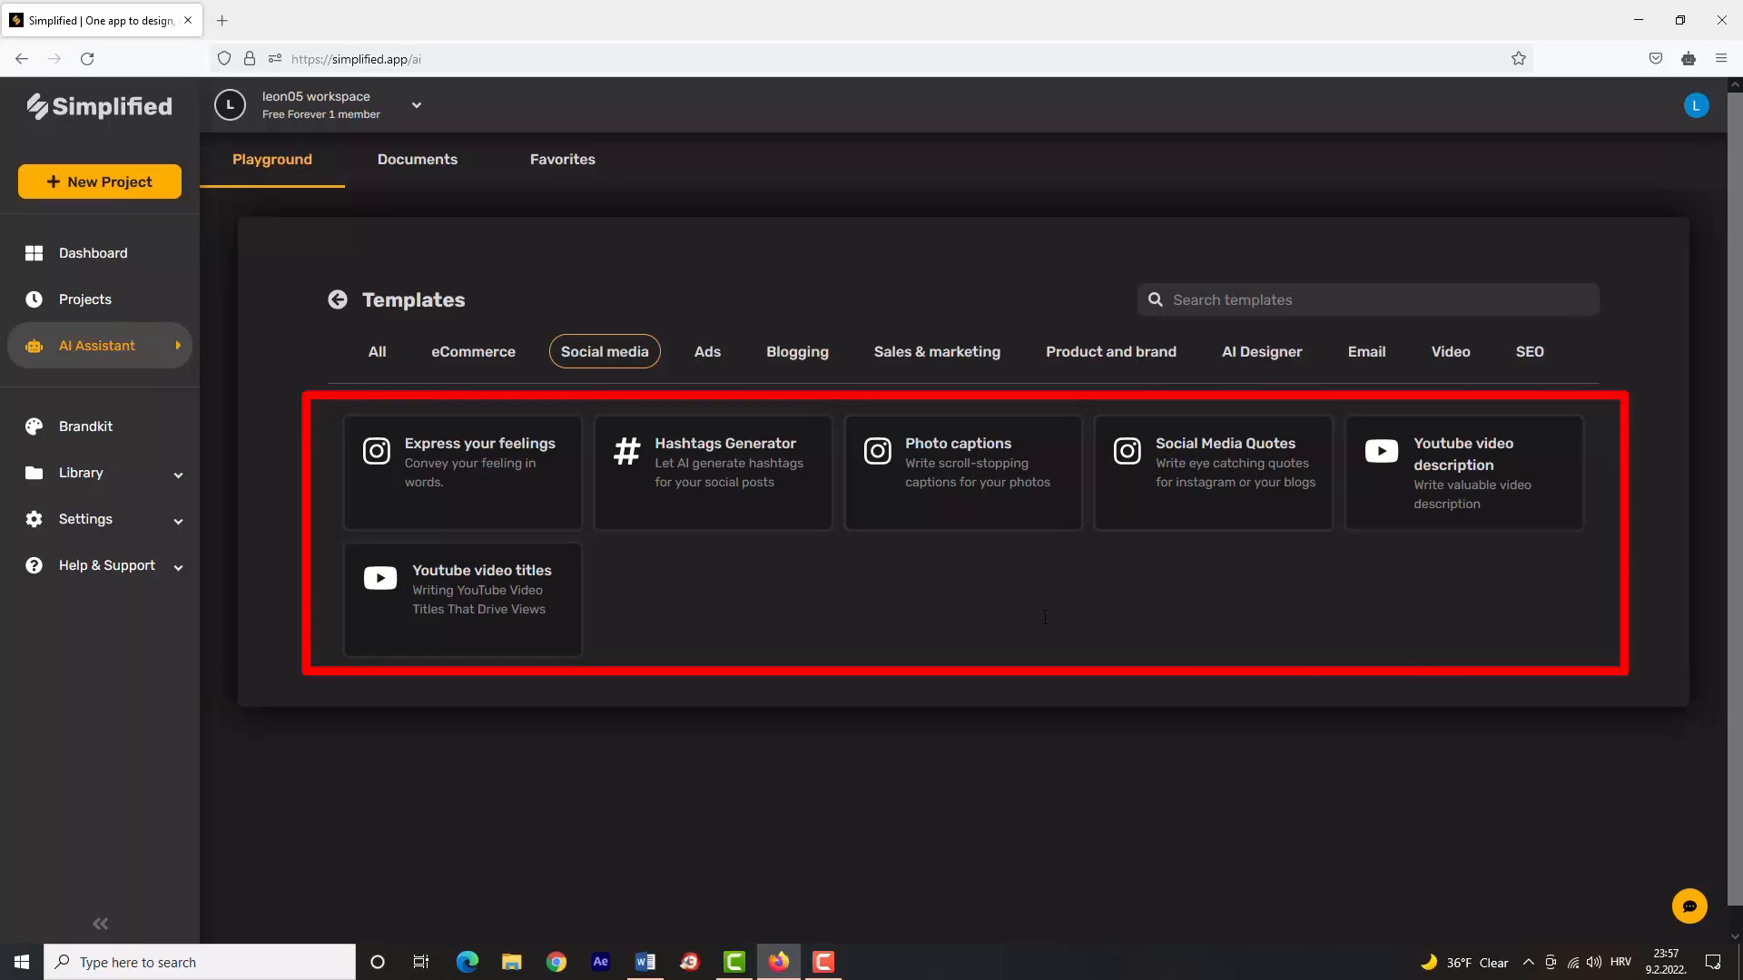
click(706, 351)
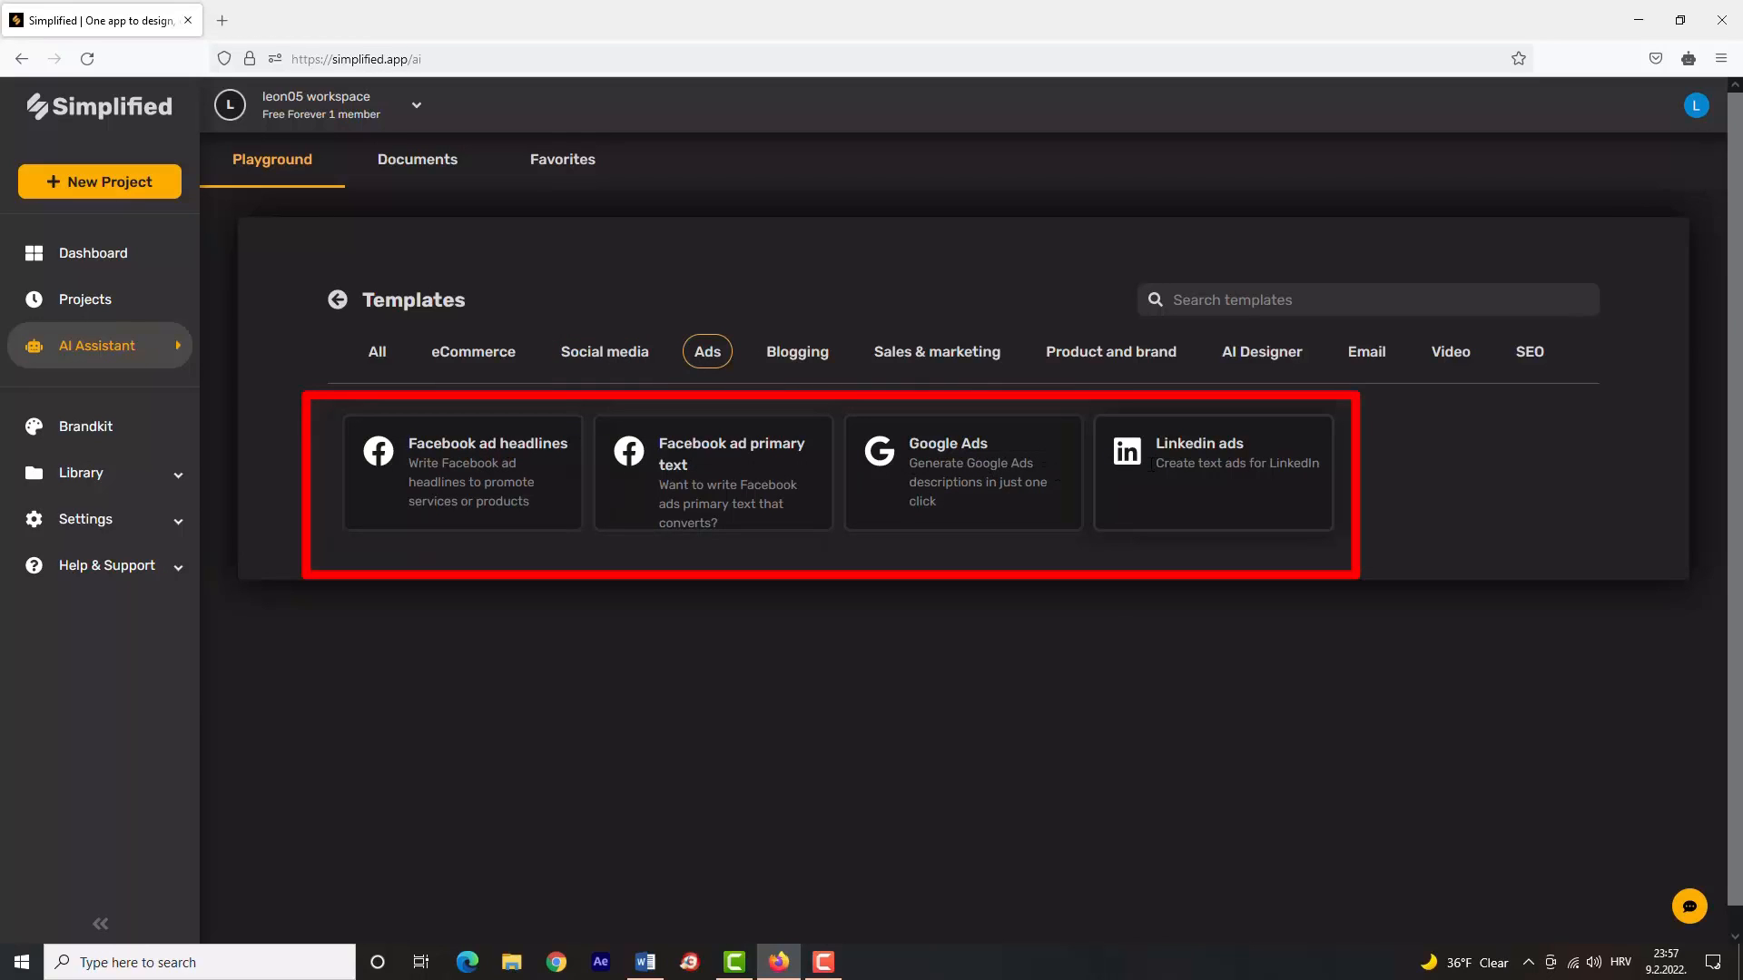
click(797, 350)
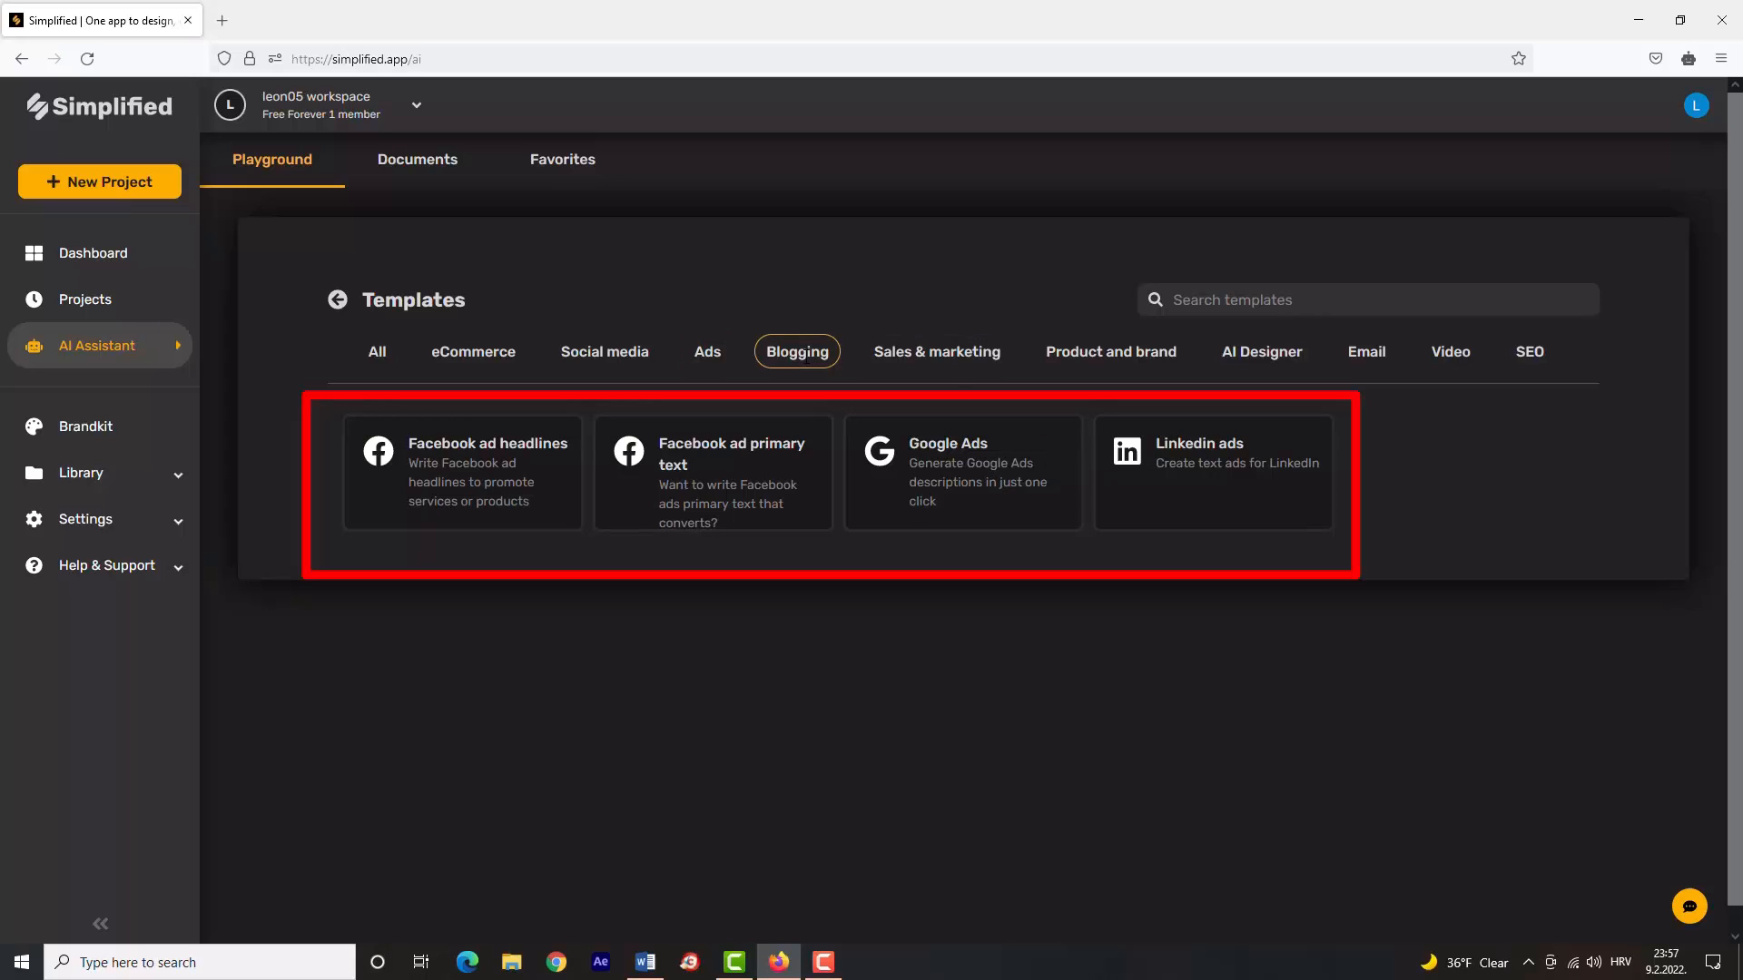
click(795, 350)
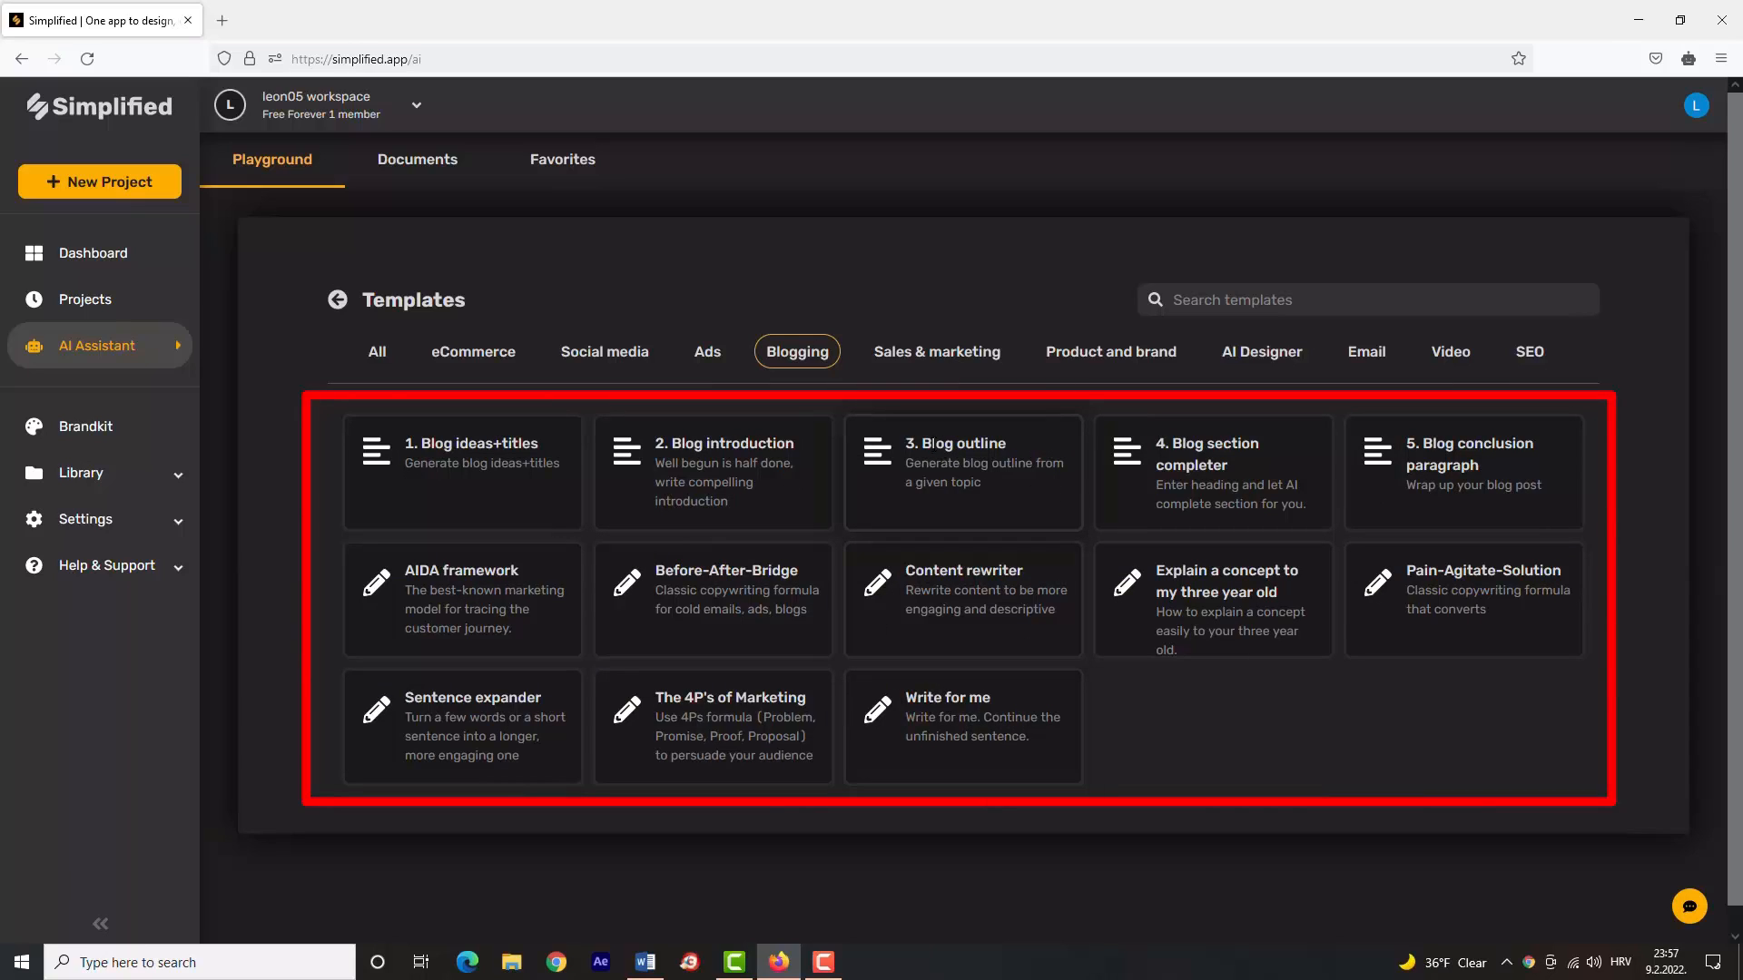
click(937, 351)
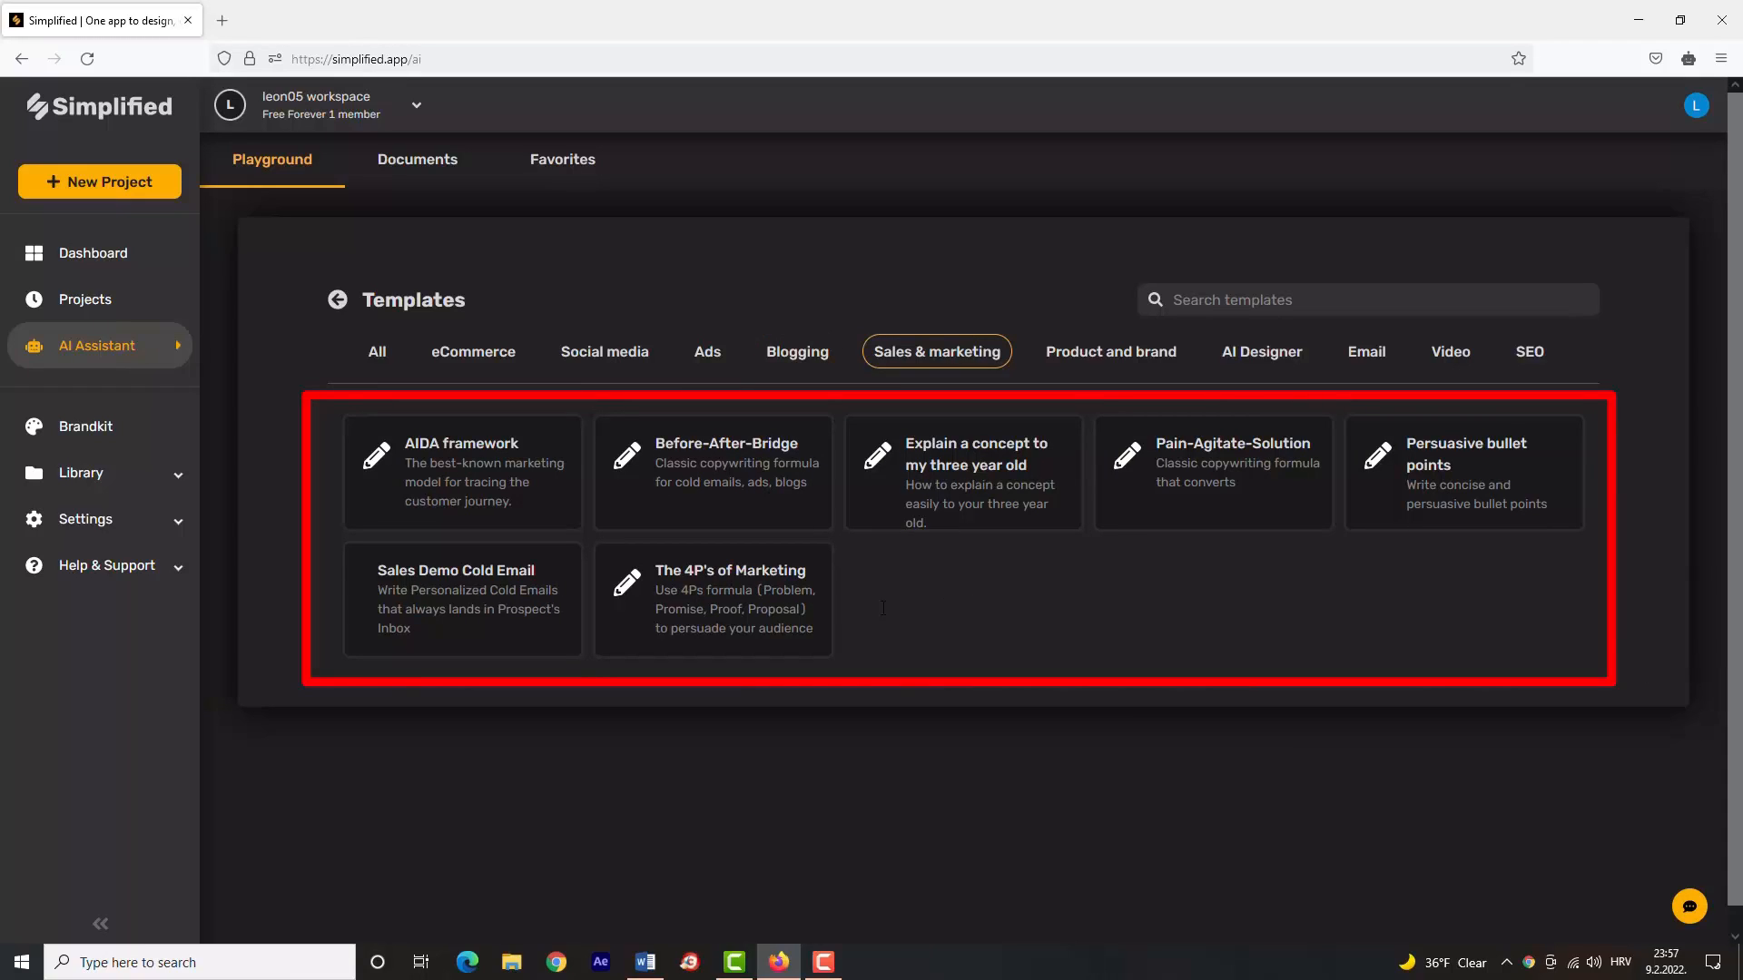
Browse the Product and brand, AI Designer, Email, Video and SEO template categories.
click(1108, 350)
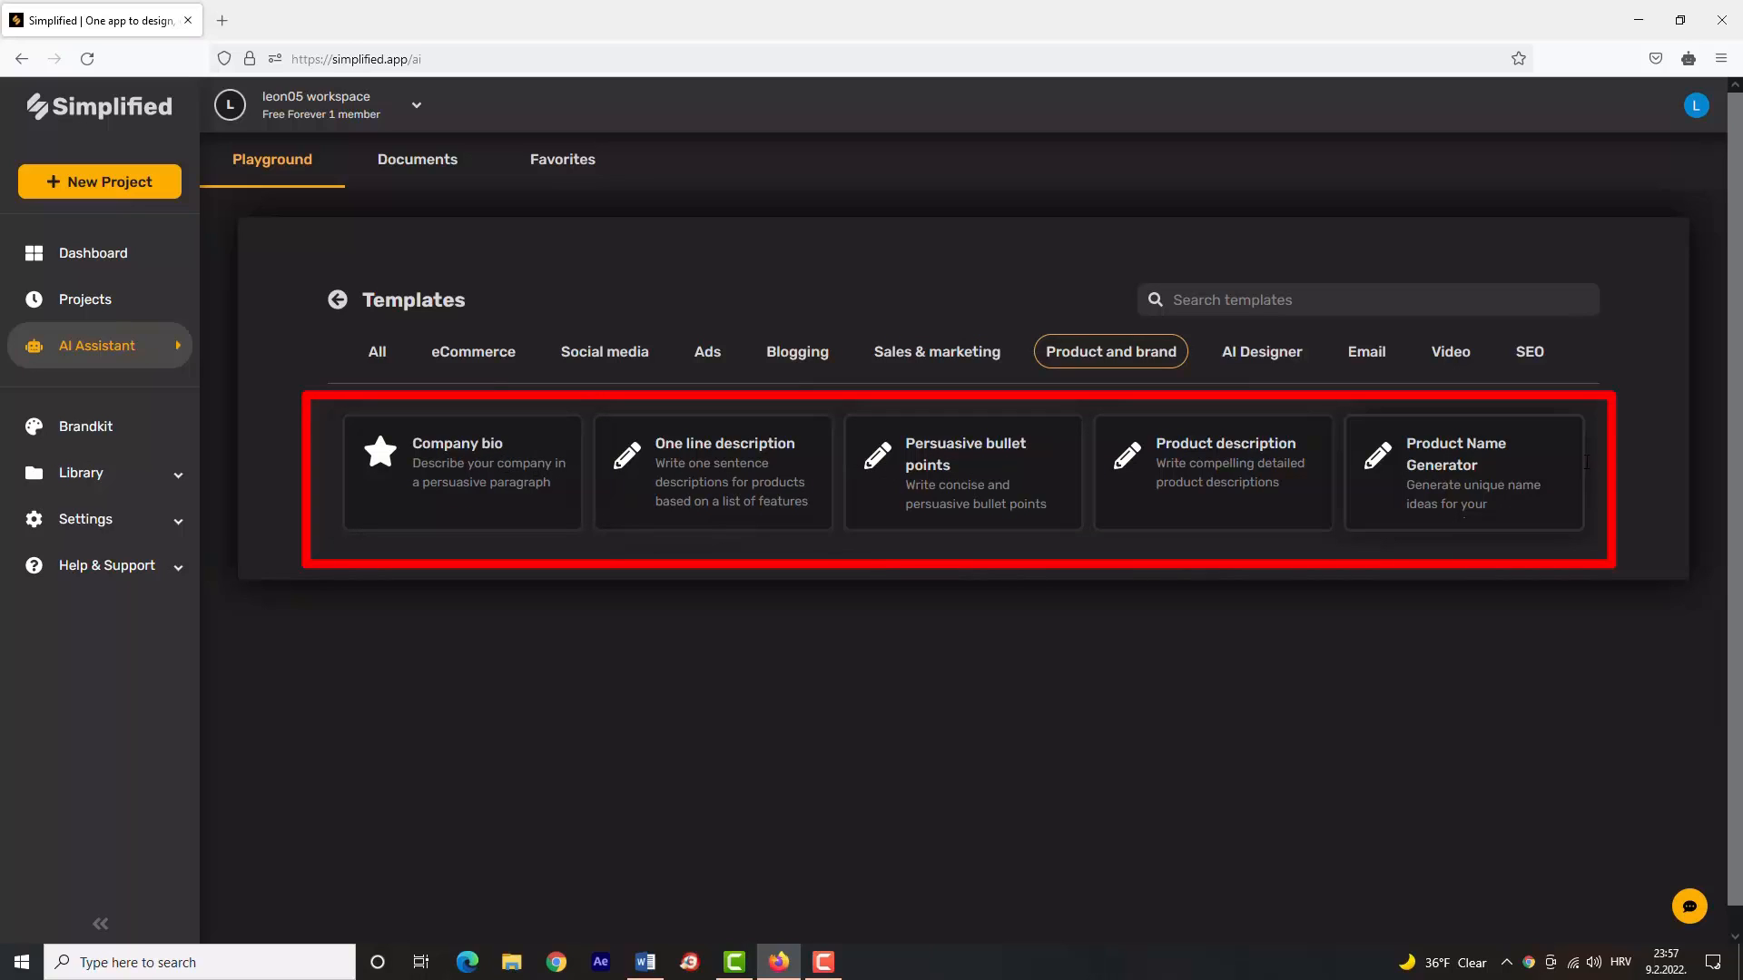
click(1261, 351)
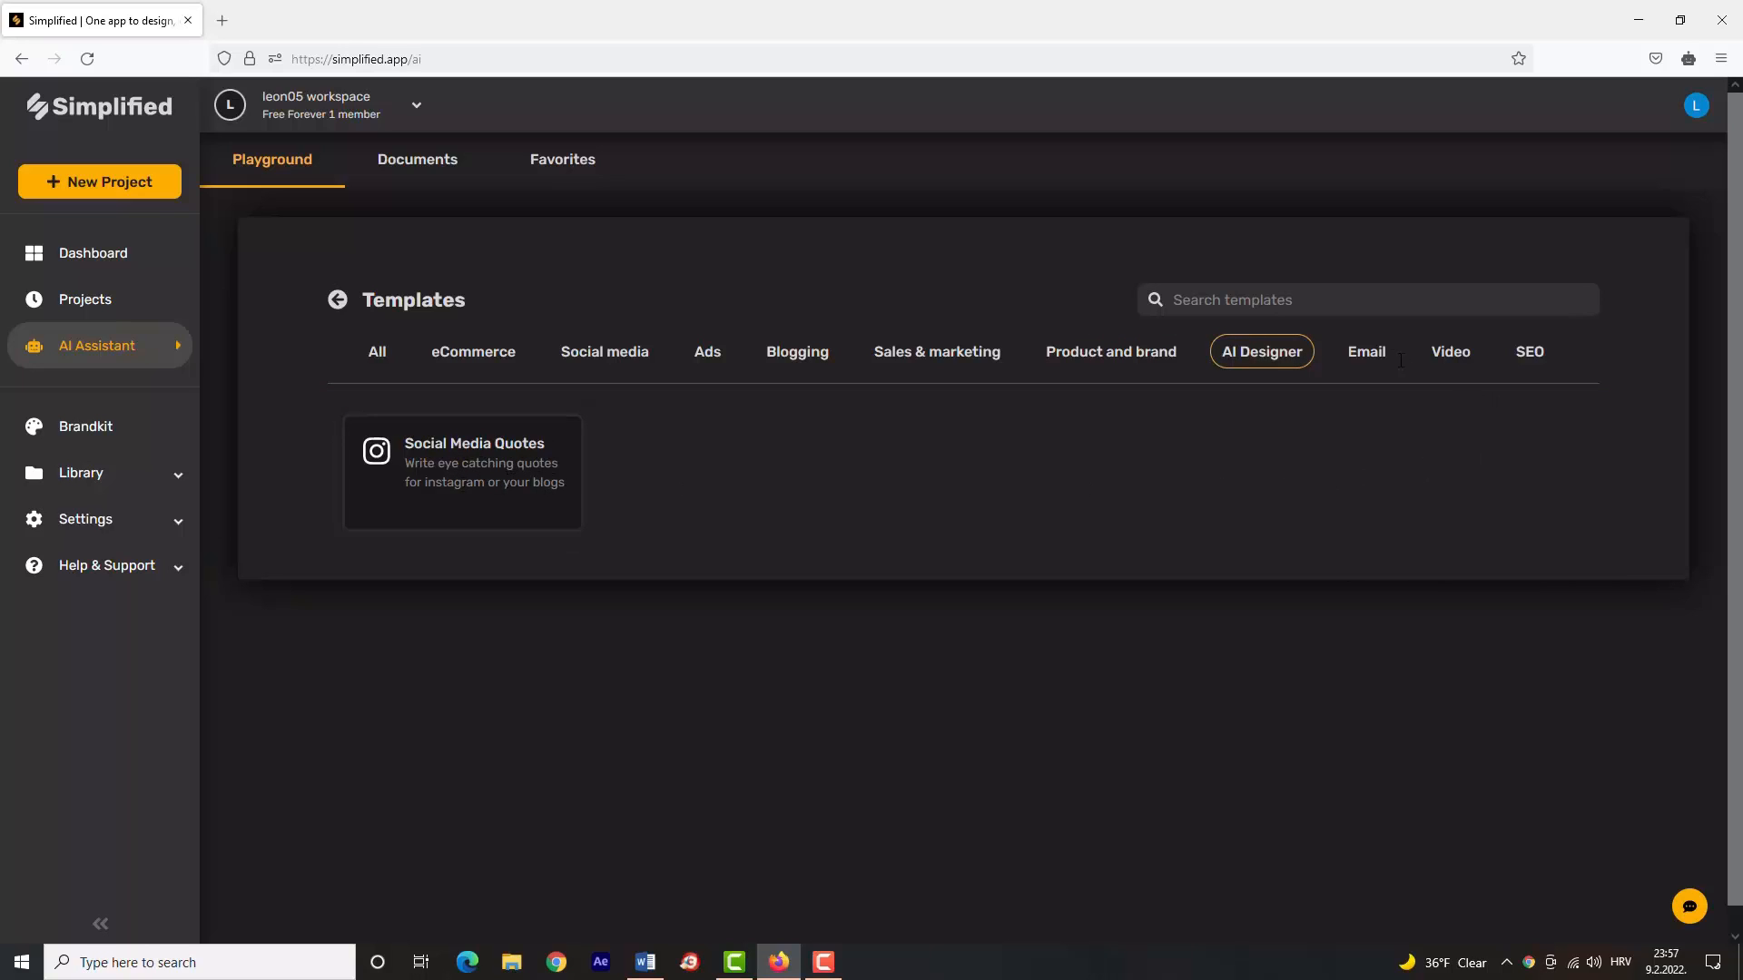
click(1365, 350)
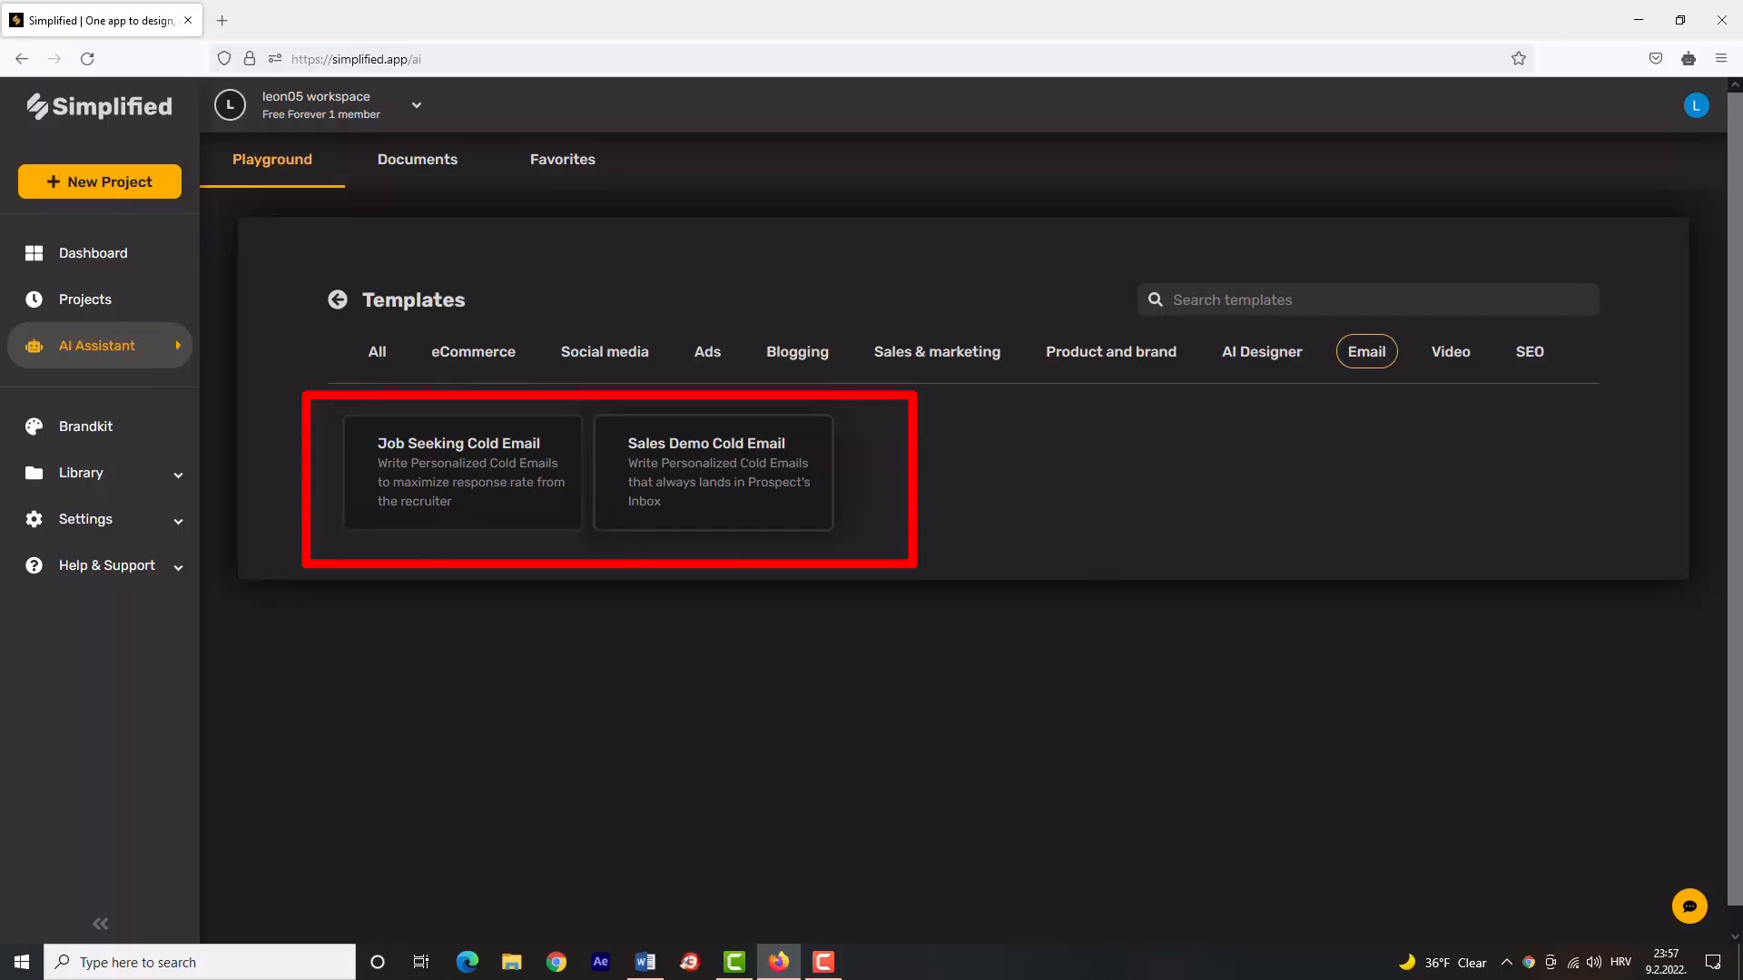
click(1449, 350)
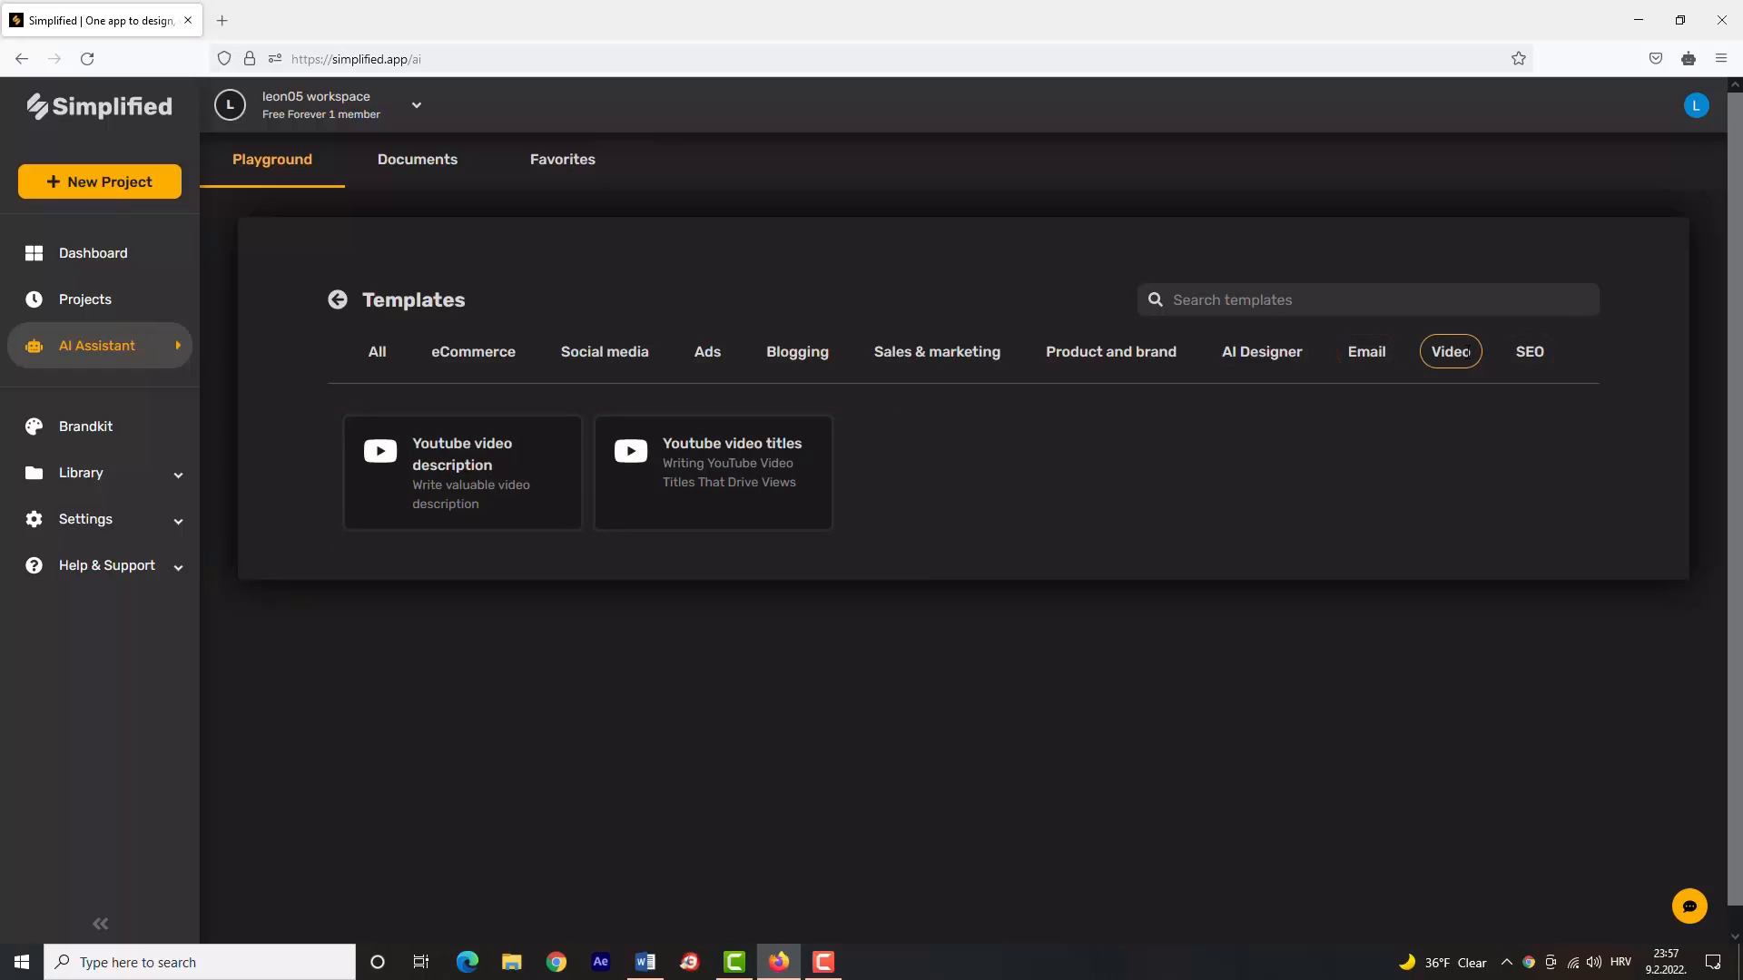
click(1528, 350)
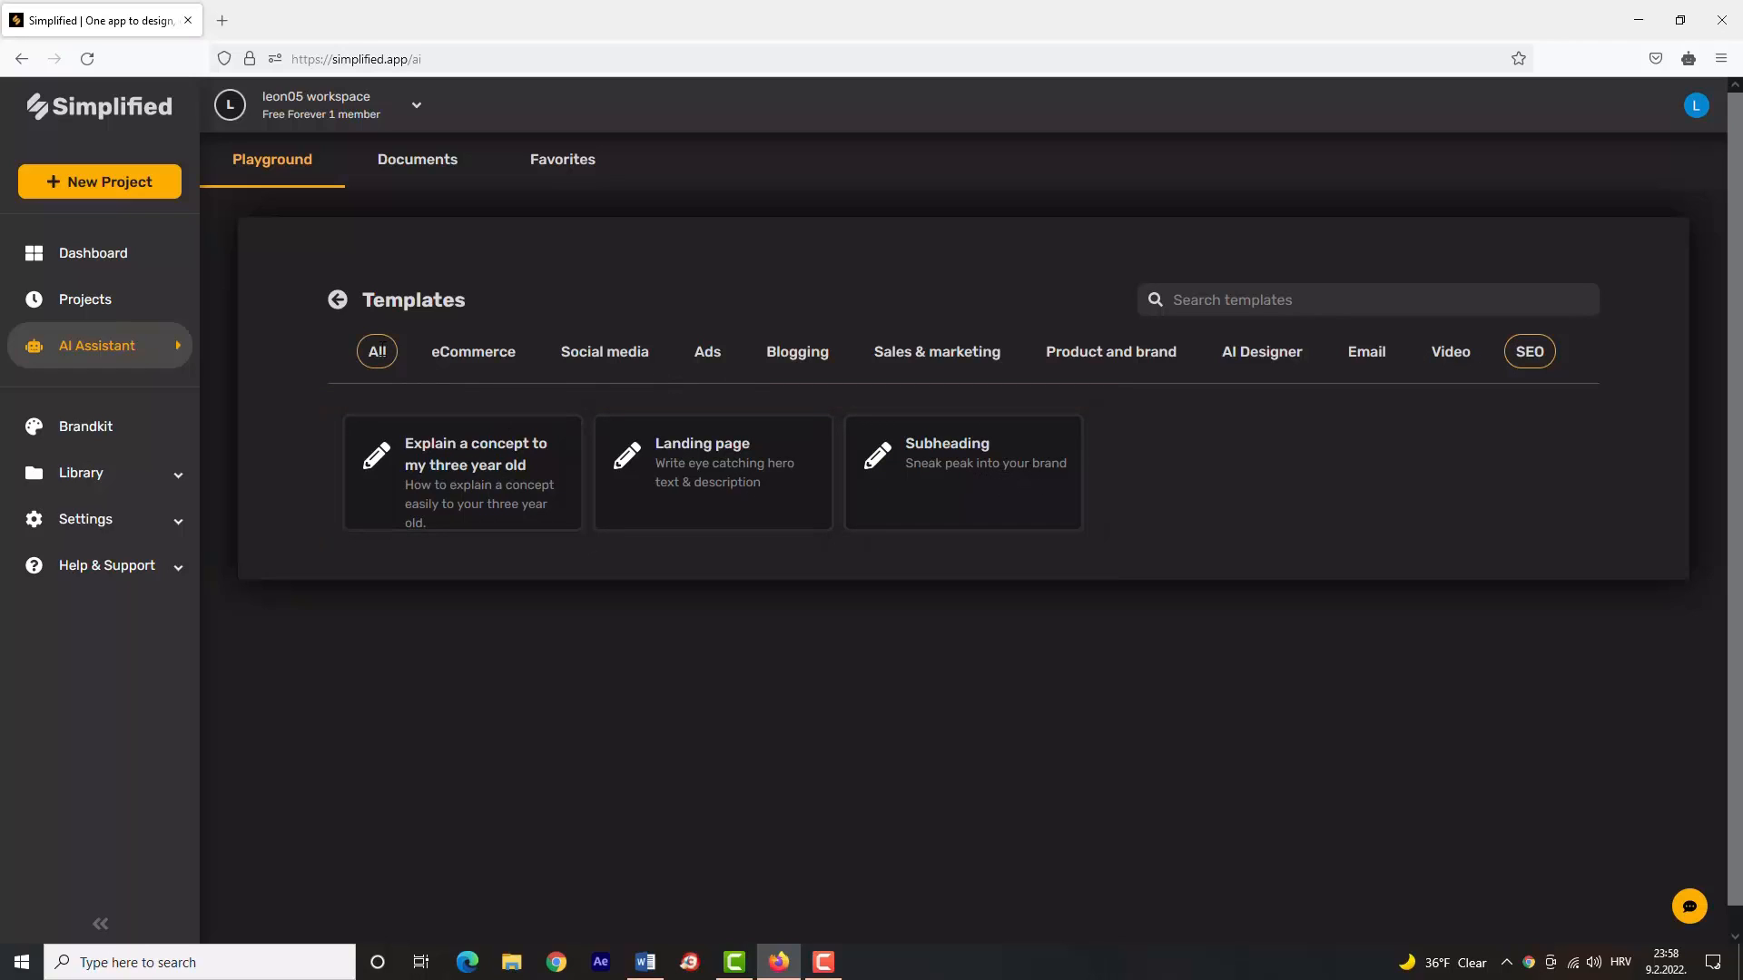
Bring back the full All templates list and return to the AI assistant's category page.
click(936, 350)
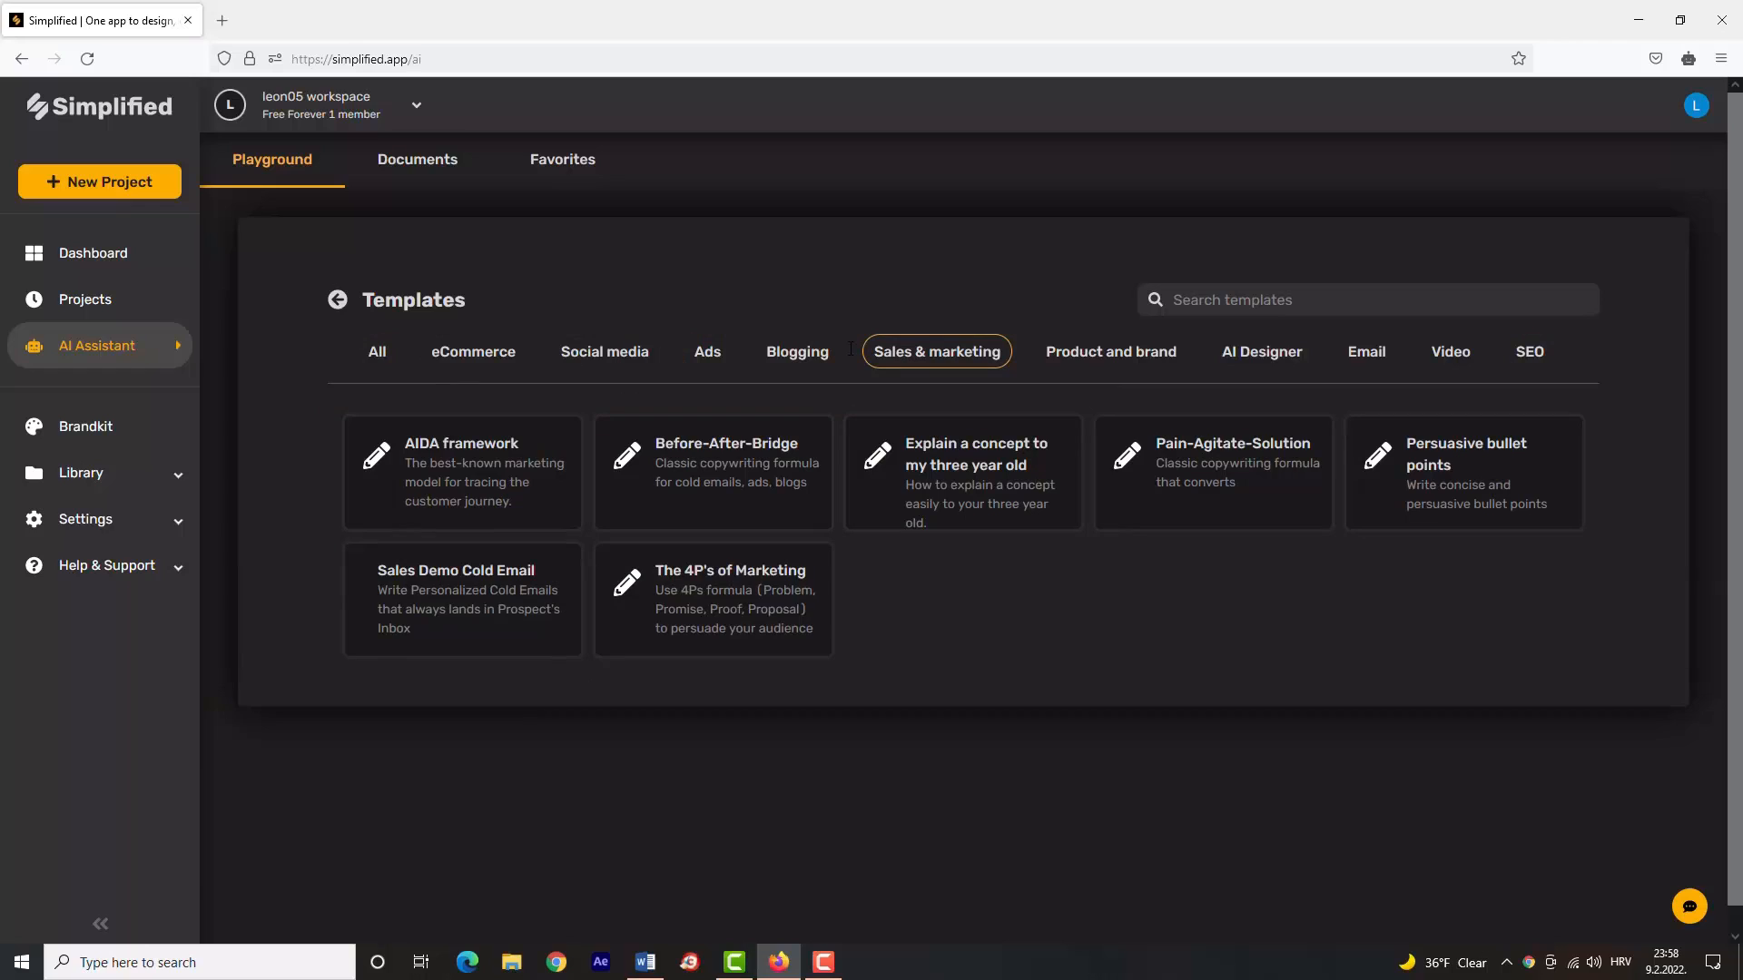
click(377, 351)
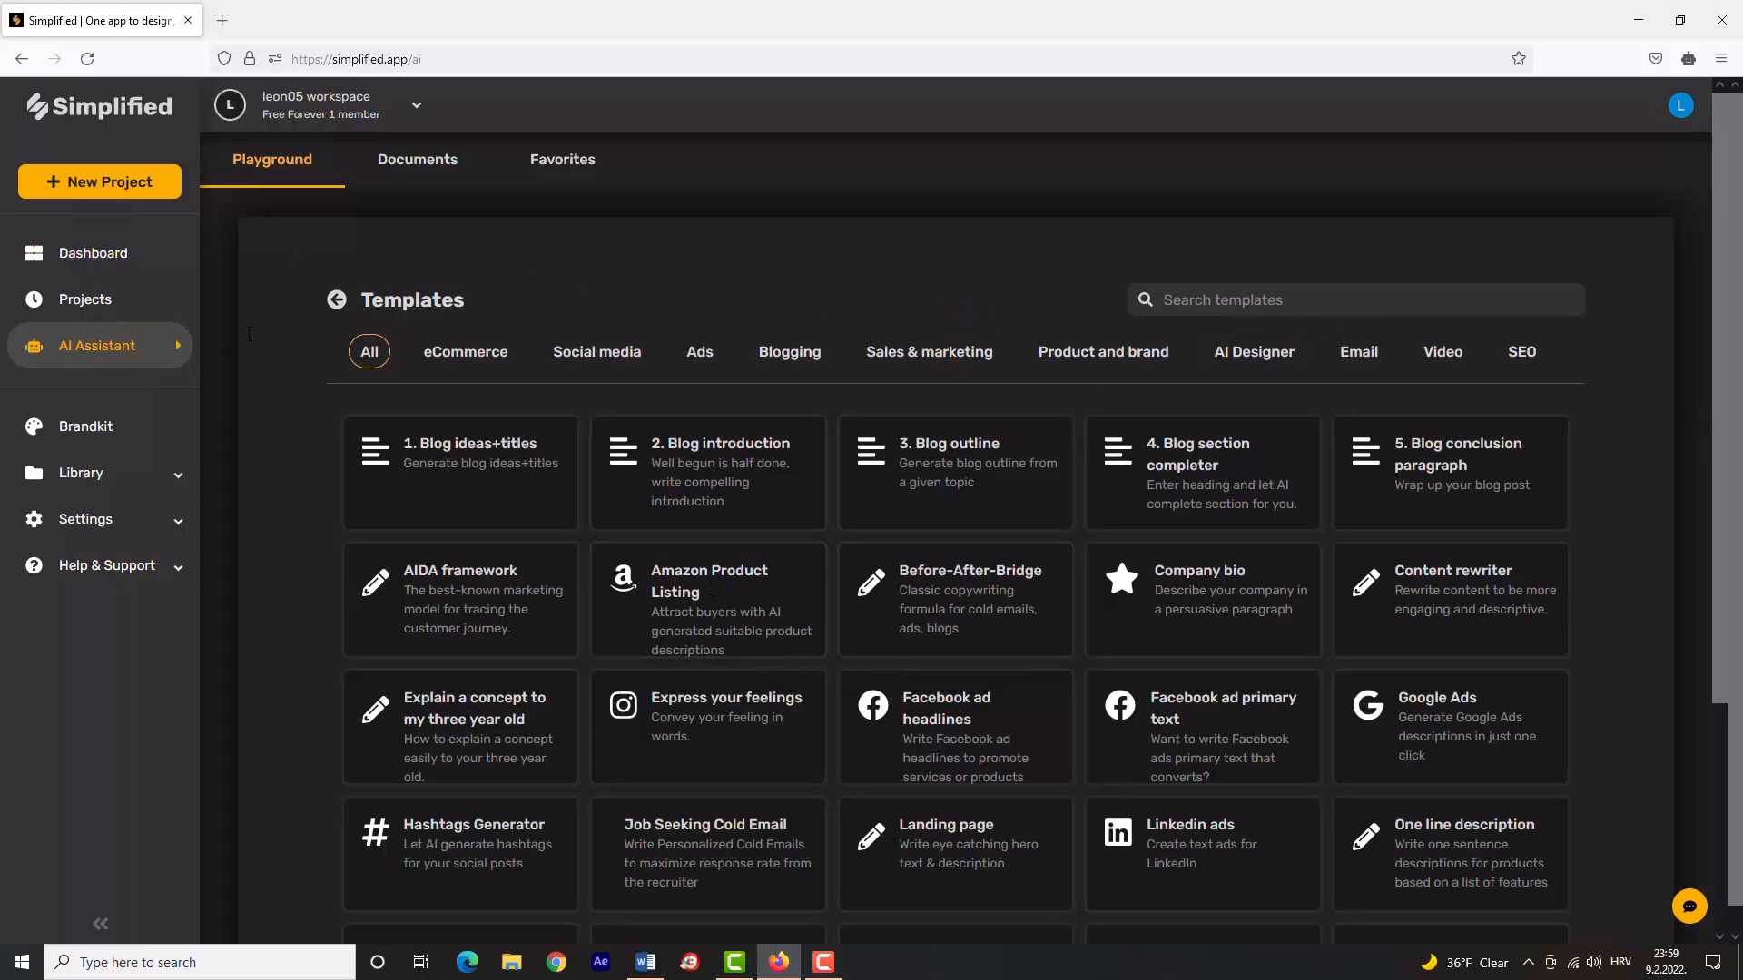
click(337, 300)
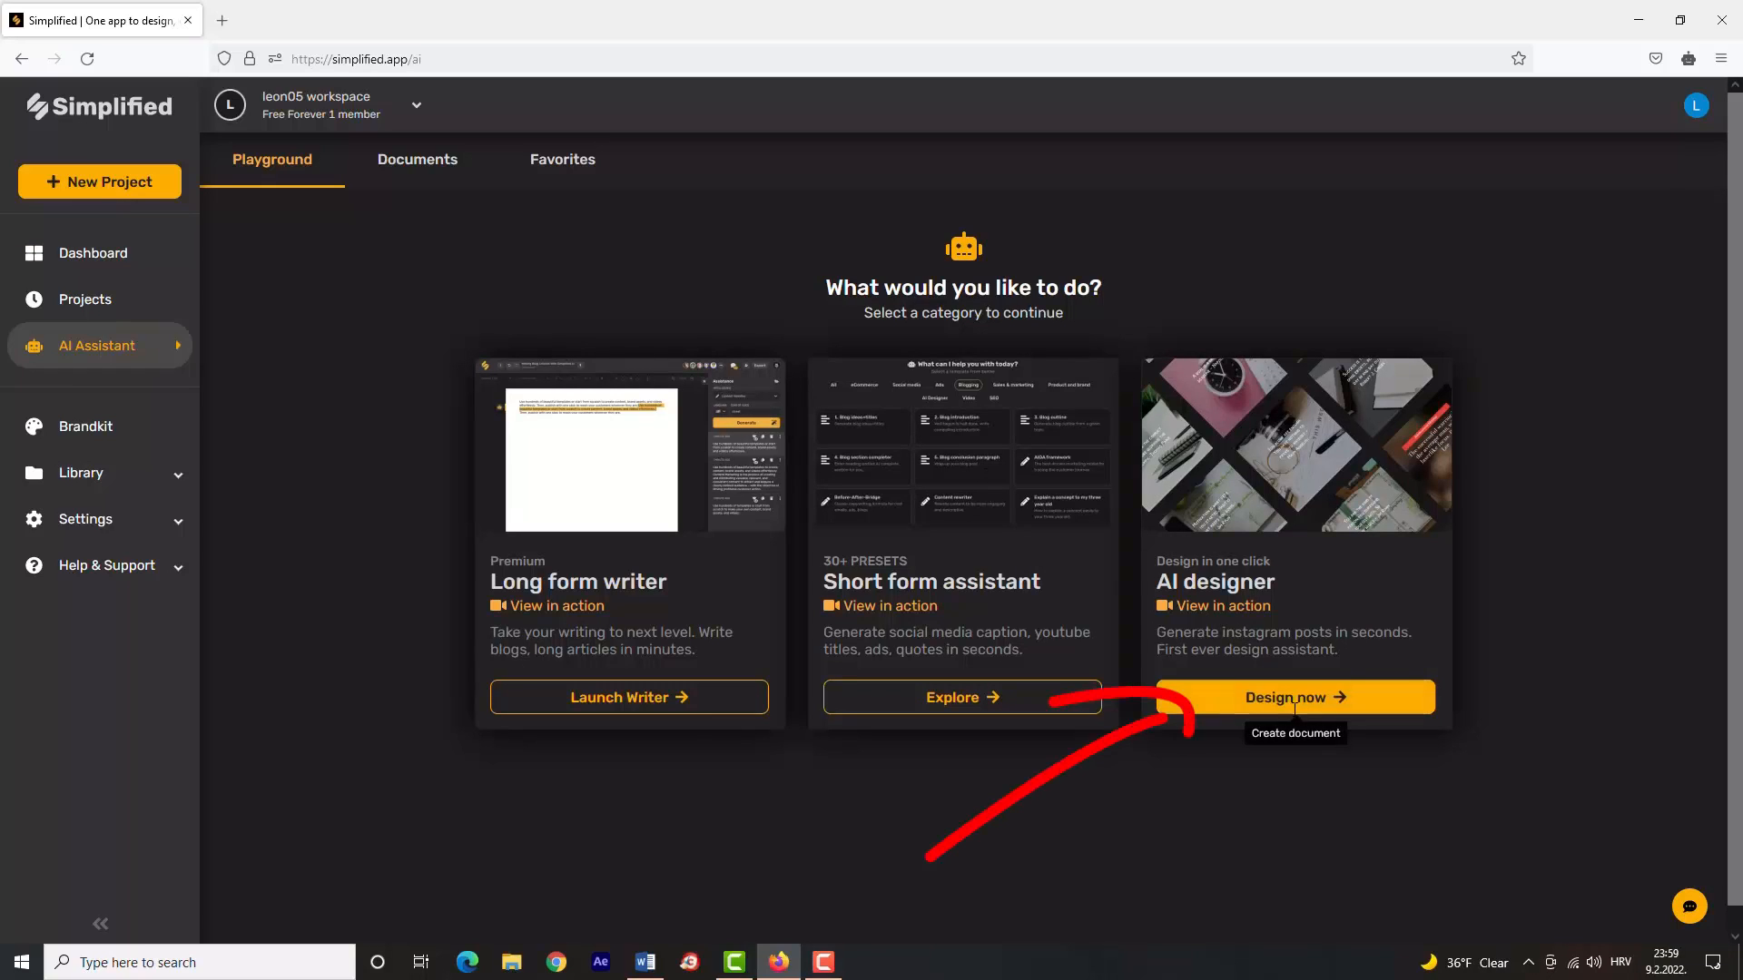
Start the AI designer and choose its Social Media Quotes generator.
click(1293, 697)
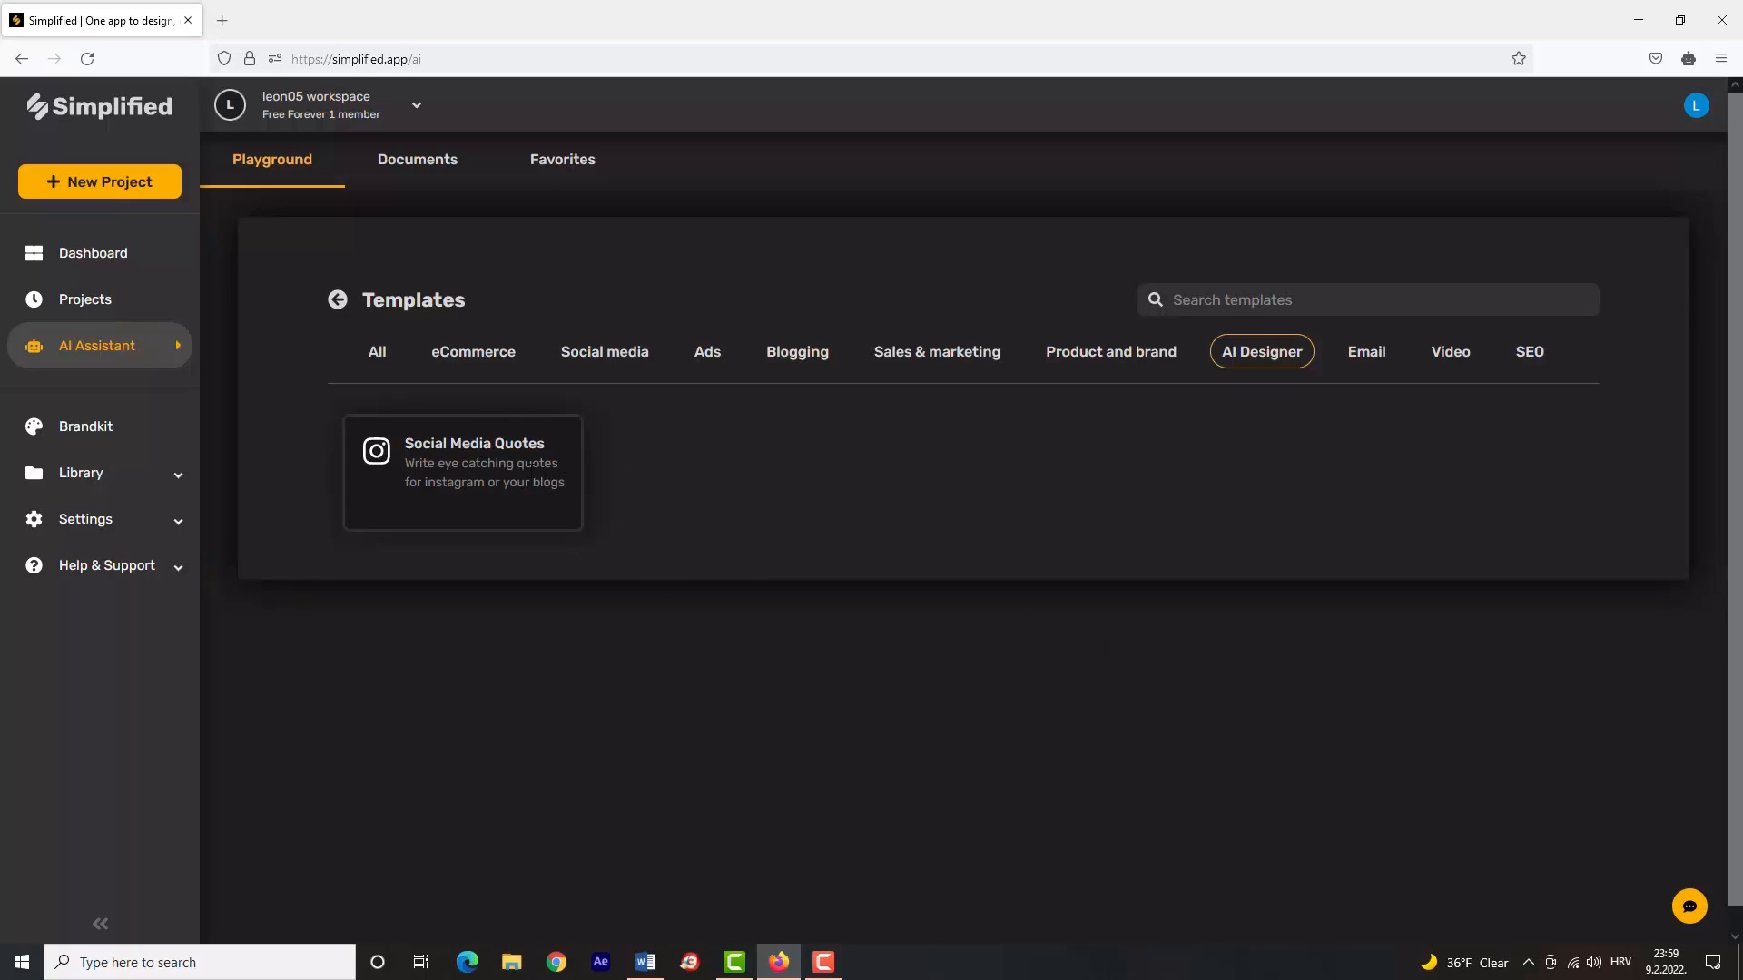
click(462, 471)
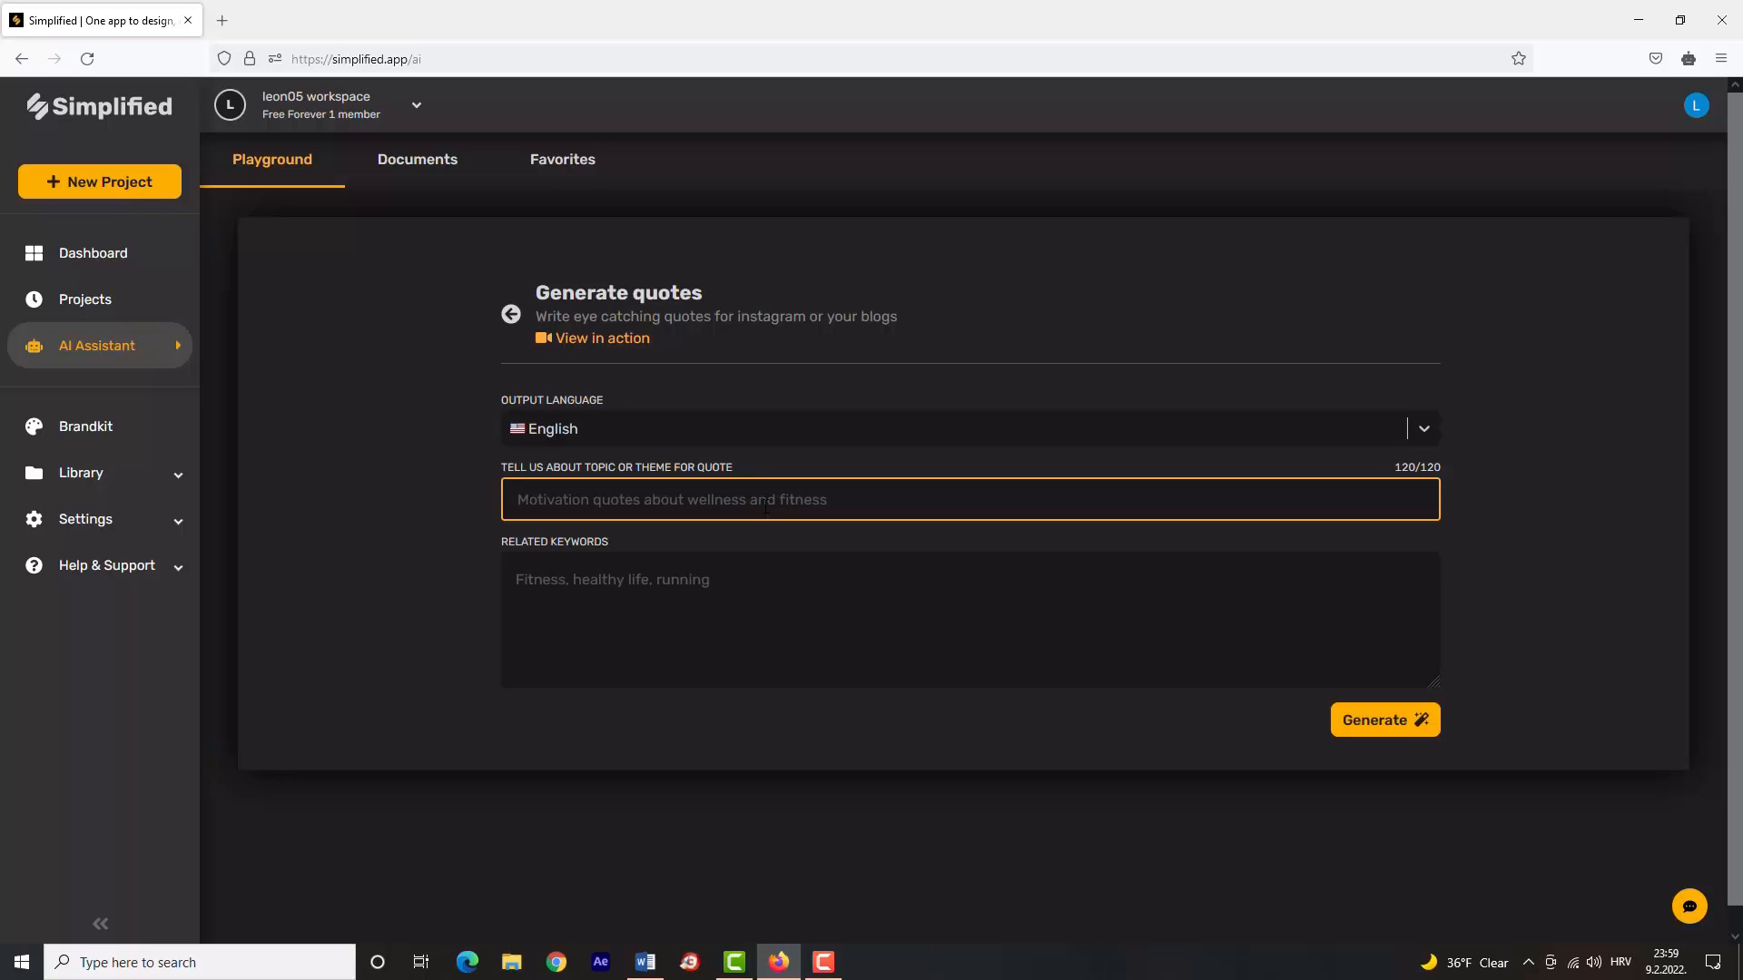
Generate quotes on topic 'Weight lifting and fitness' with keywords 'Weights, gym, training'.
text(Weight lifting)
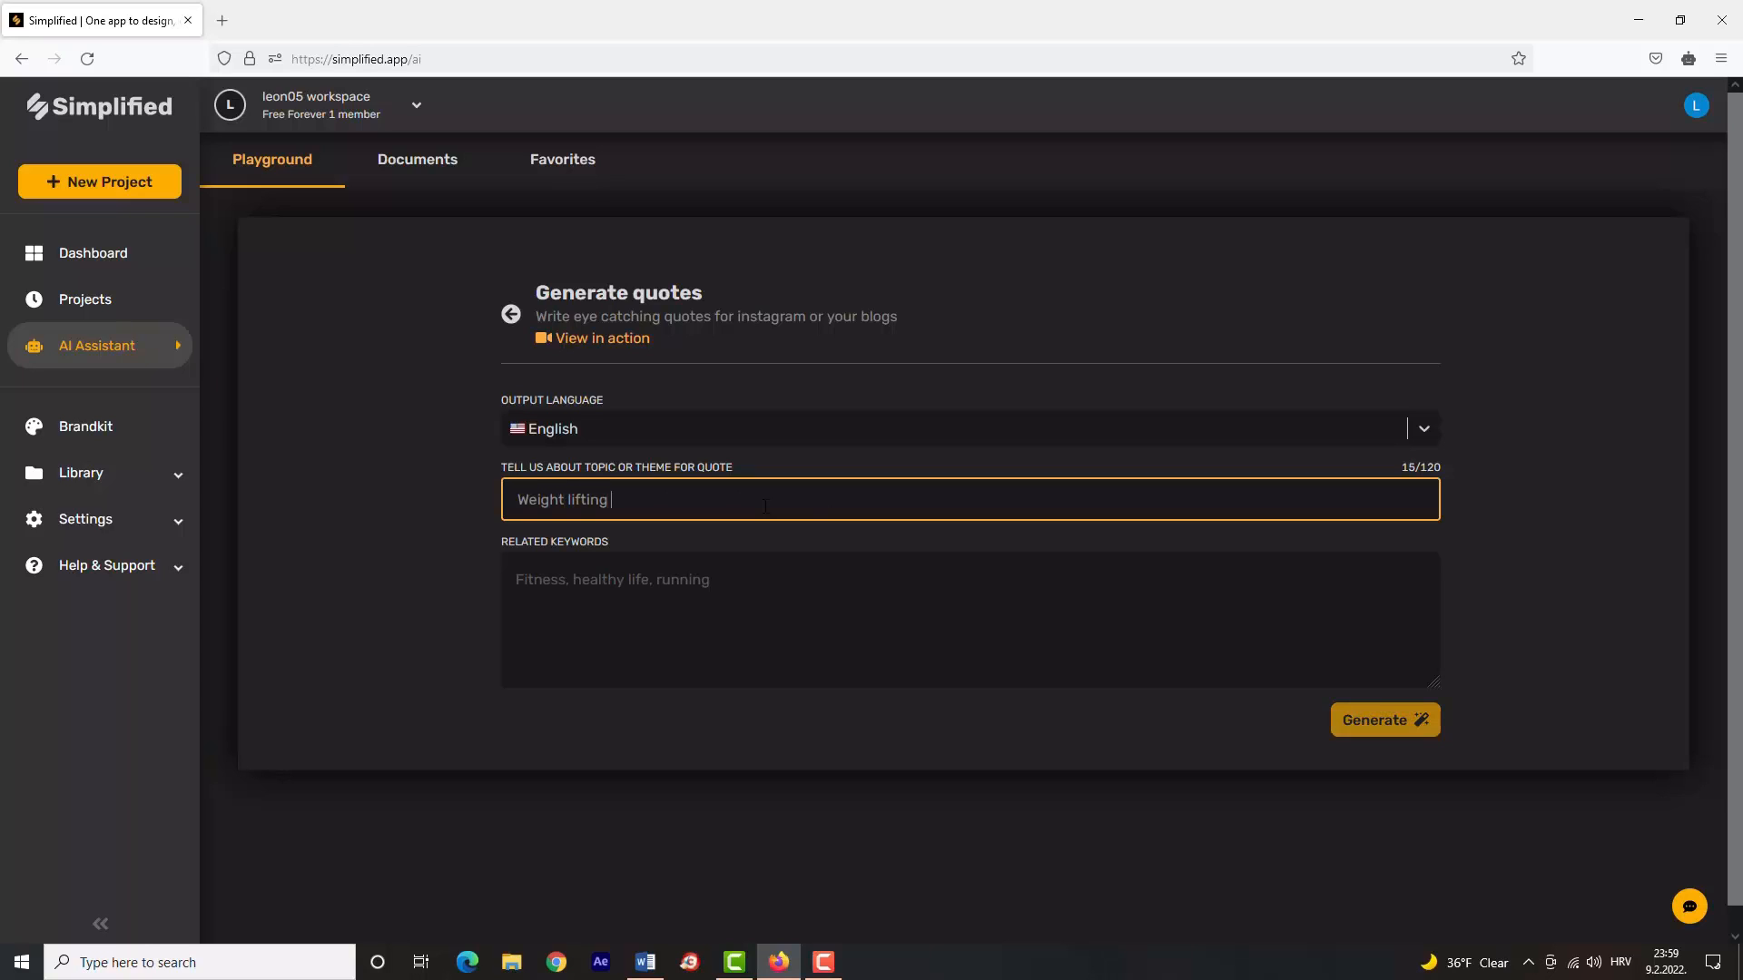
text(and fit)
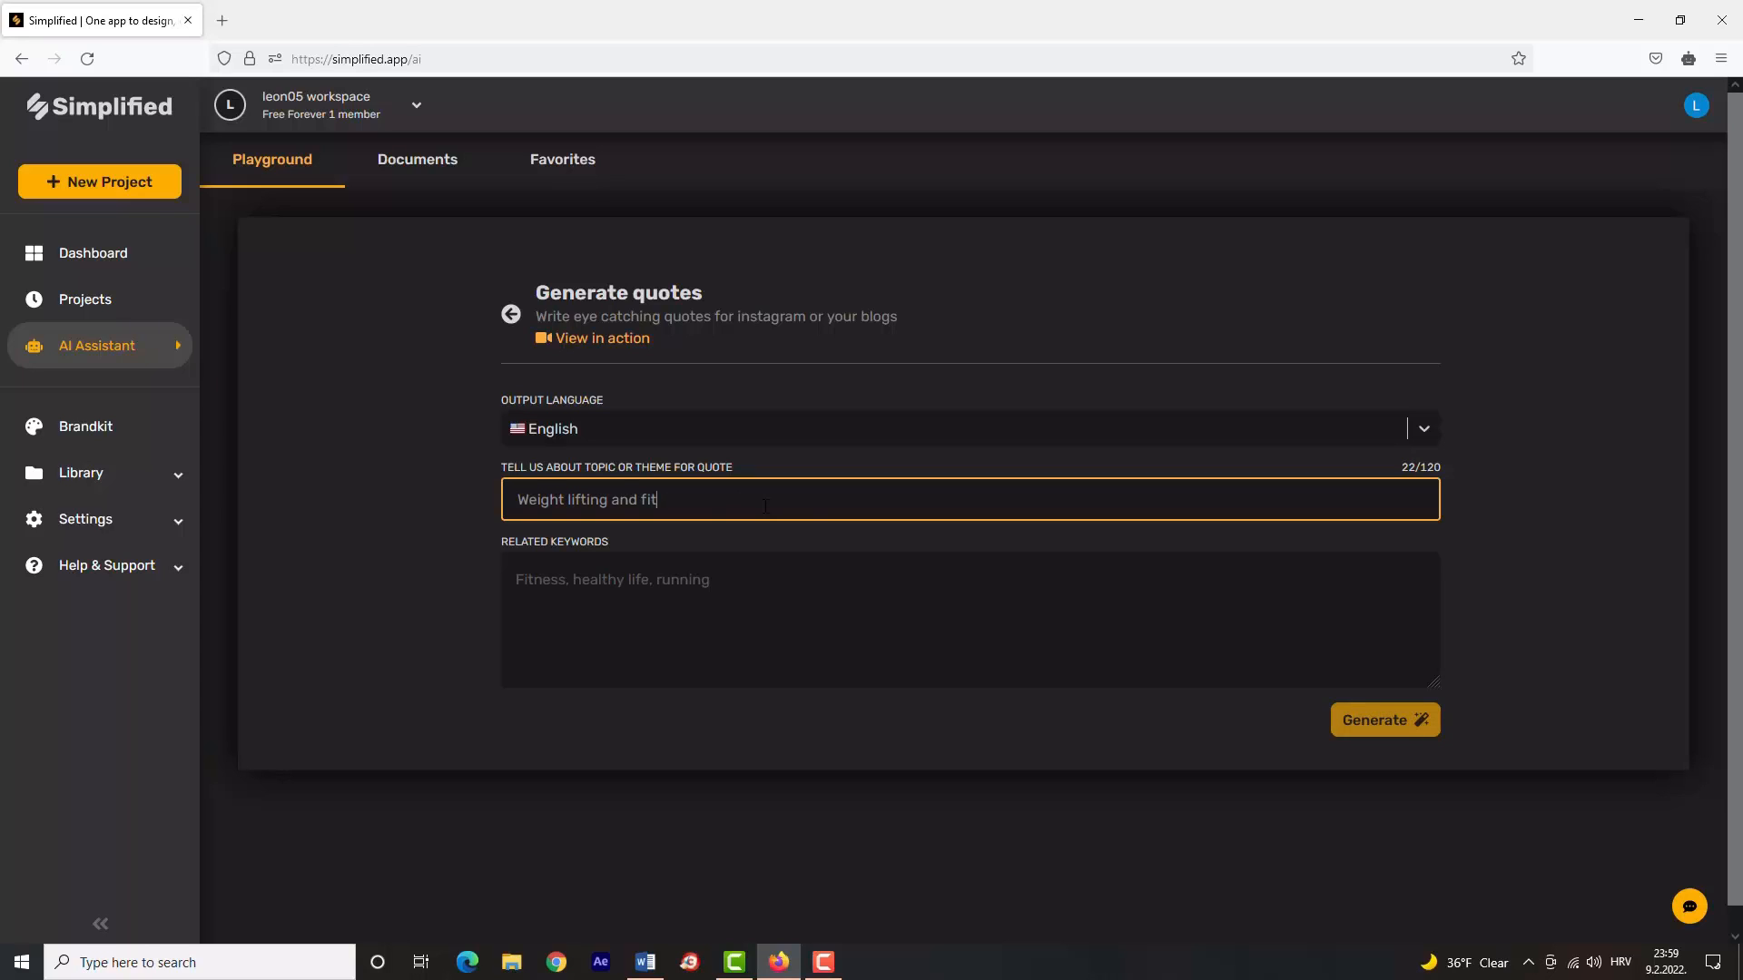
text(ness)
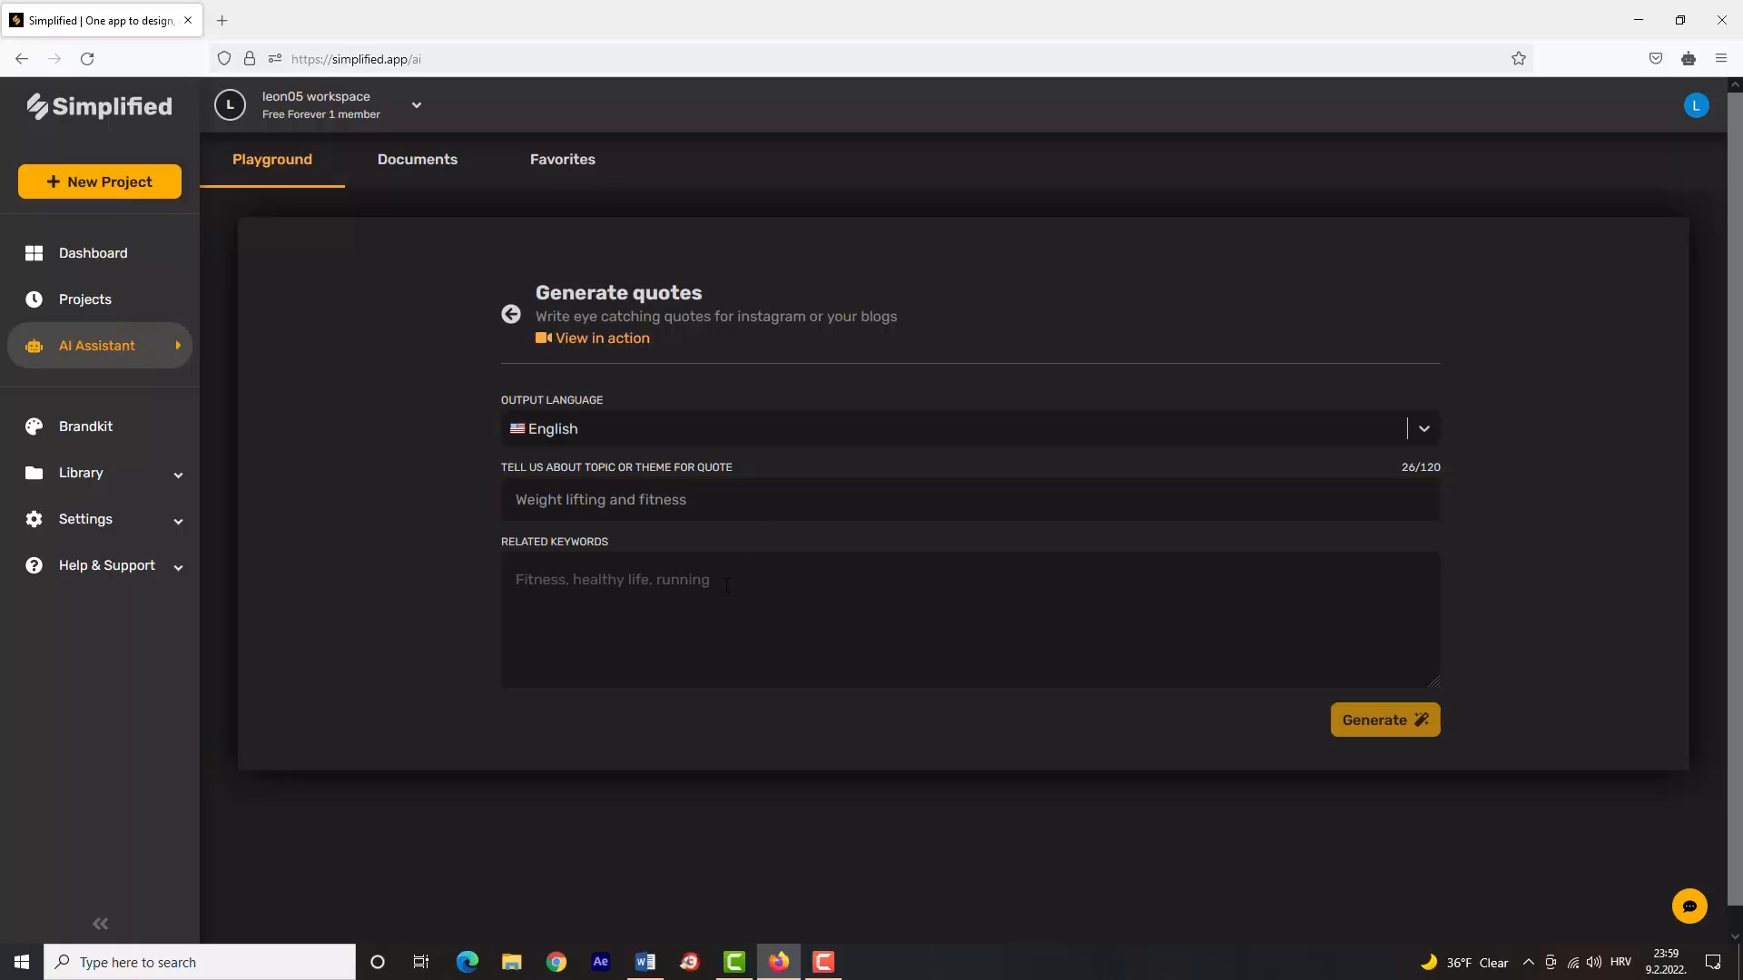
text(Weights, g)
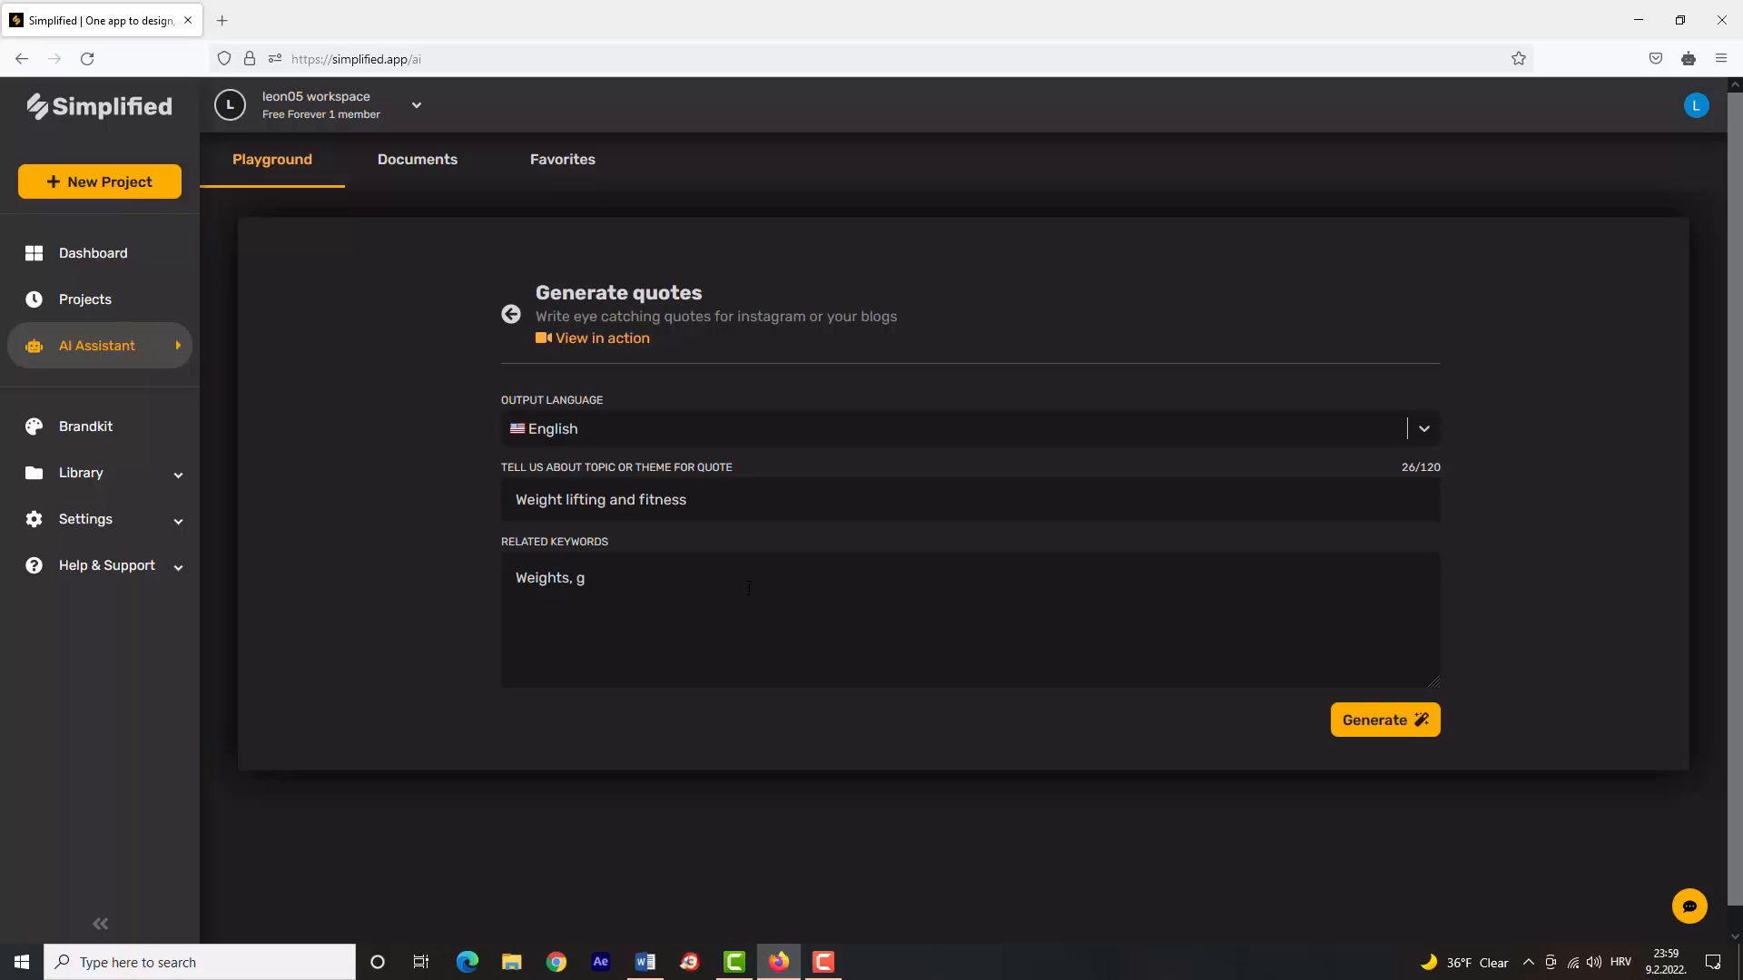
text(ym, tra)
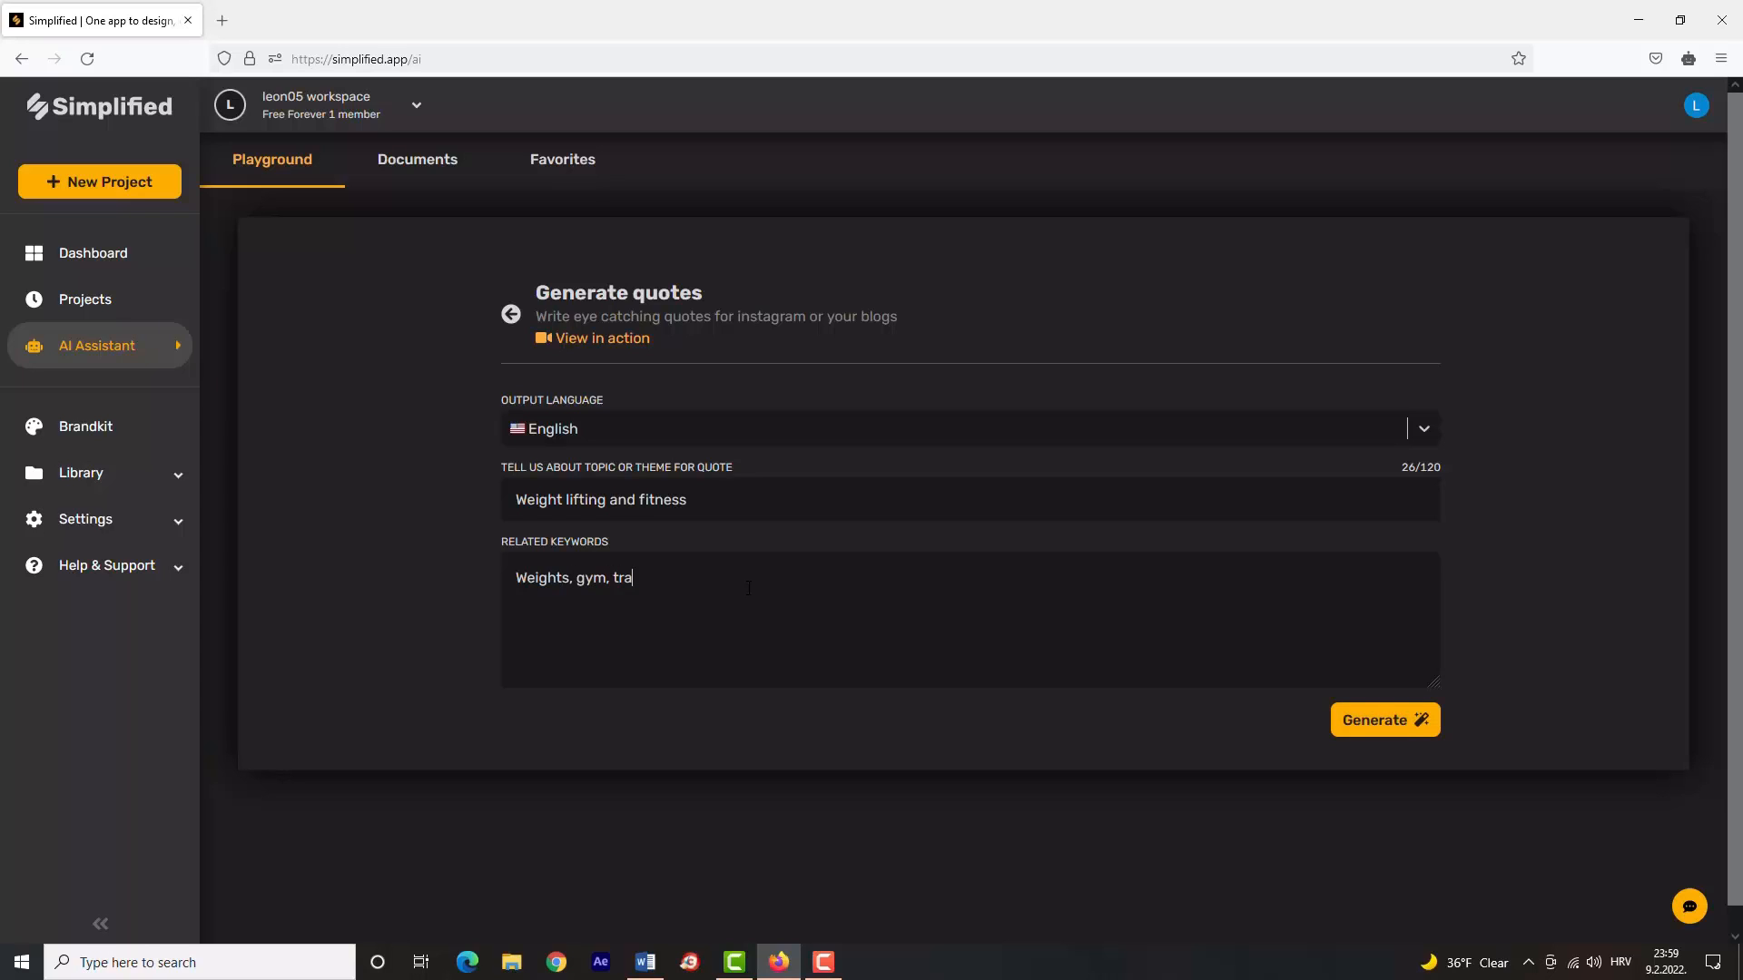
text(ining)
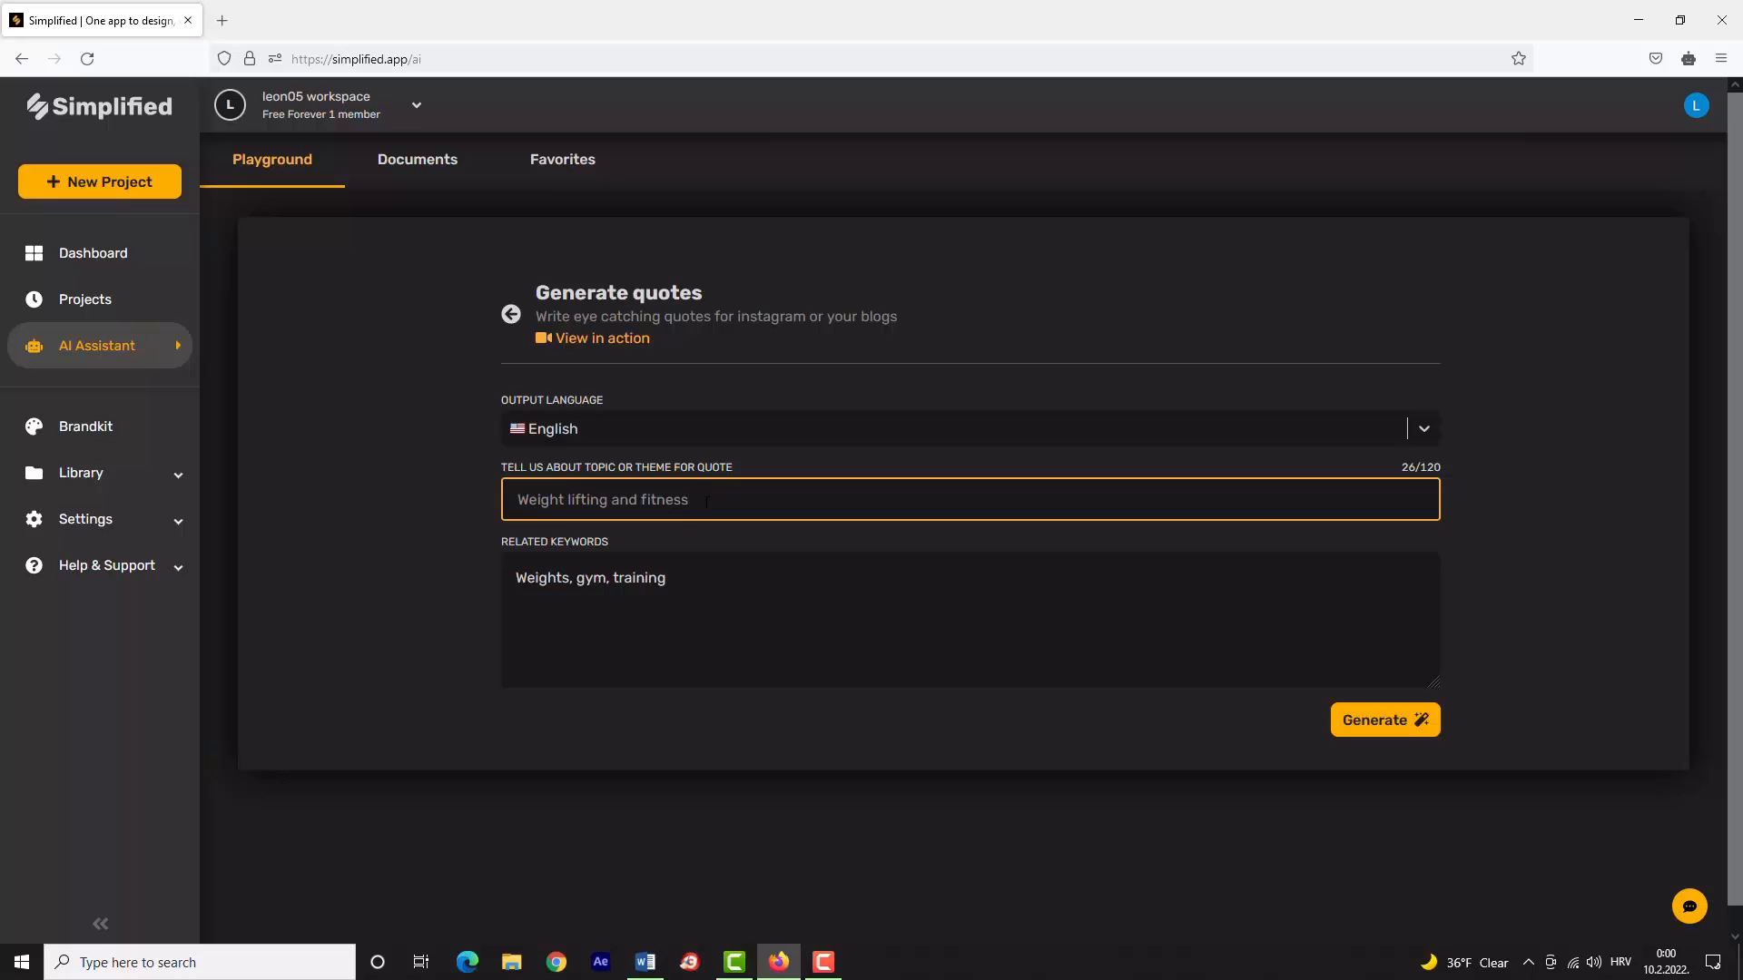
click(1383, 719)
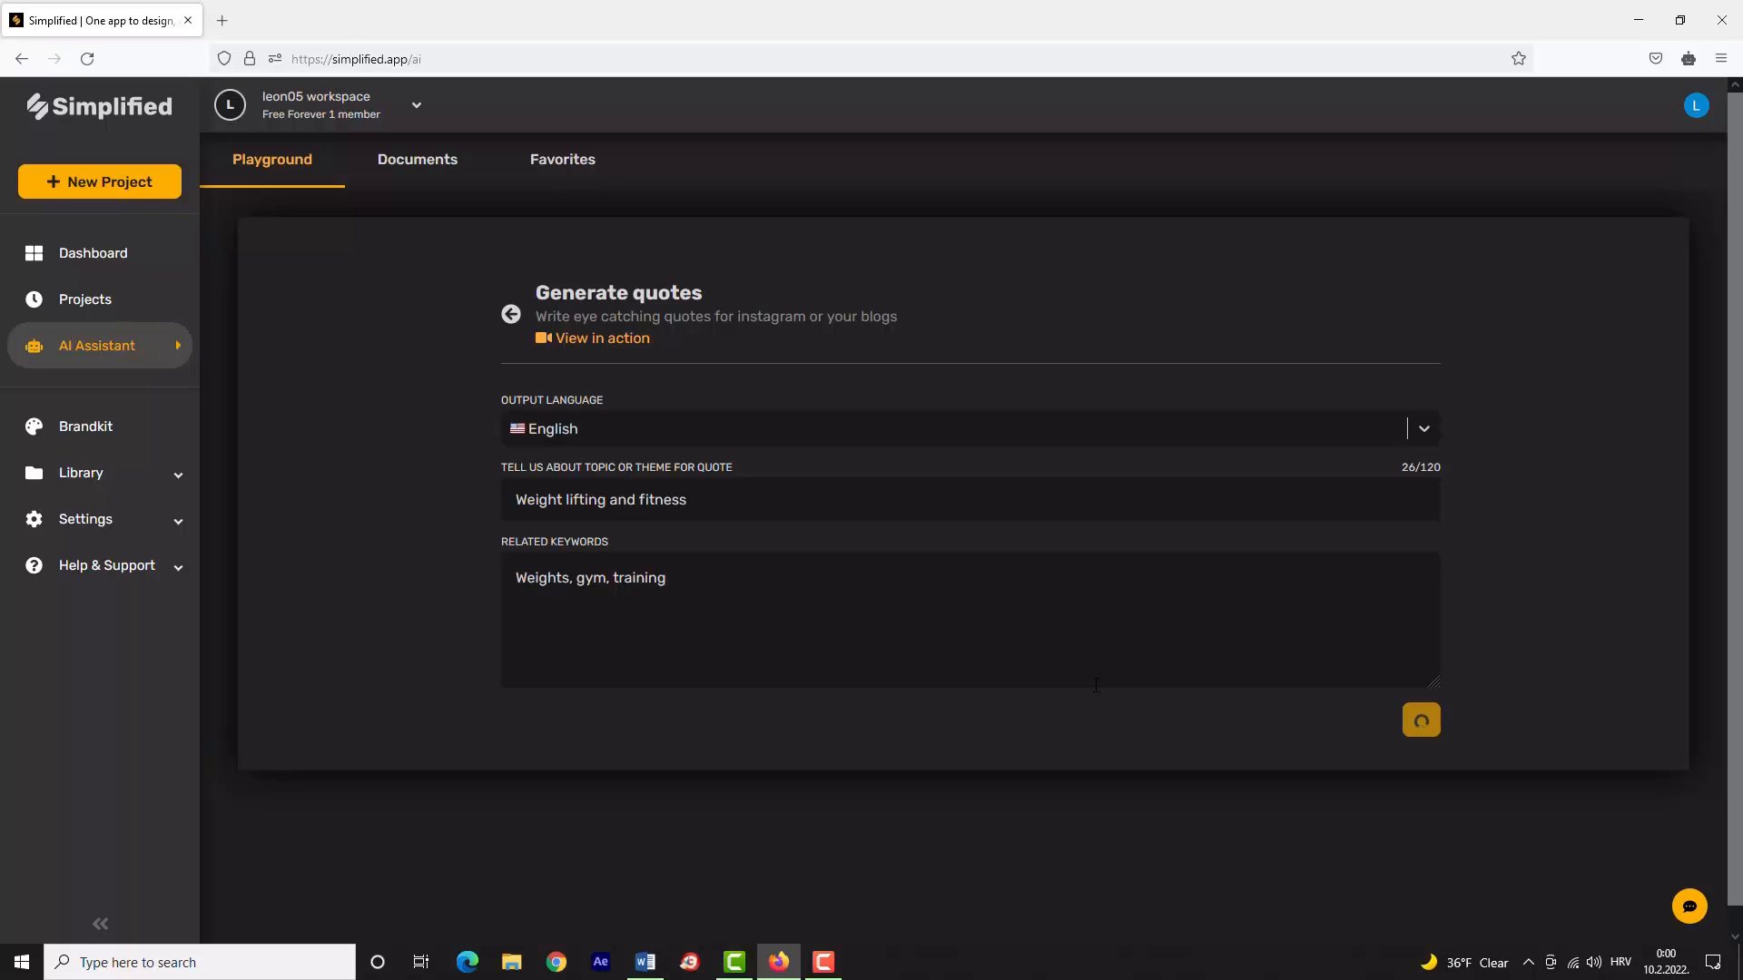
Generate a second batch of weightlifting quotes, then go back to the AI assistant categories.
click(1419, 720)
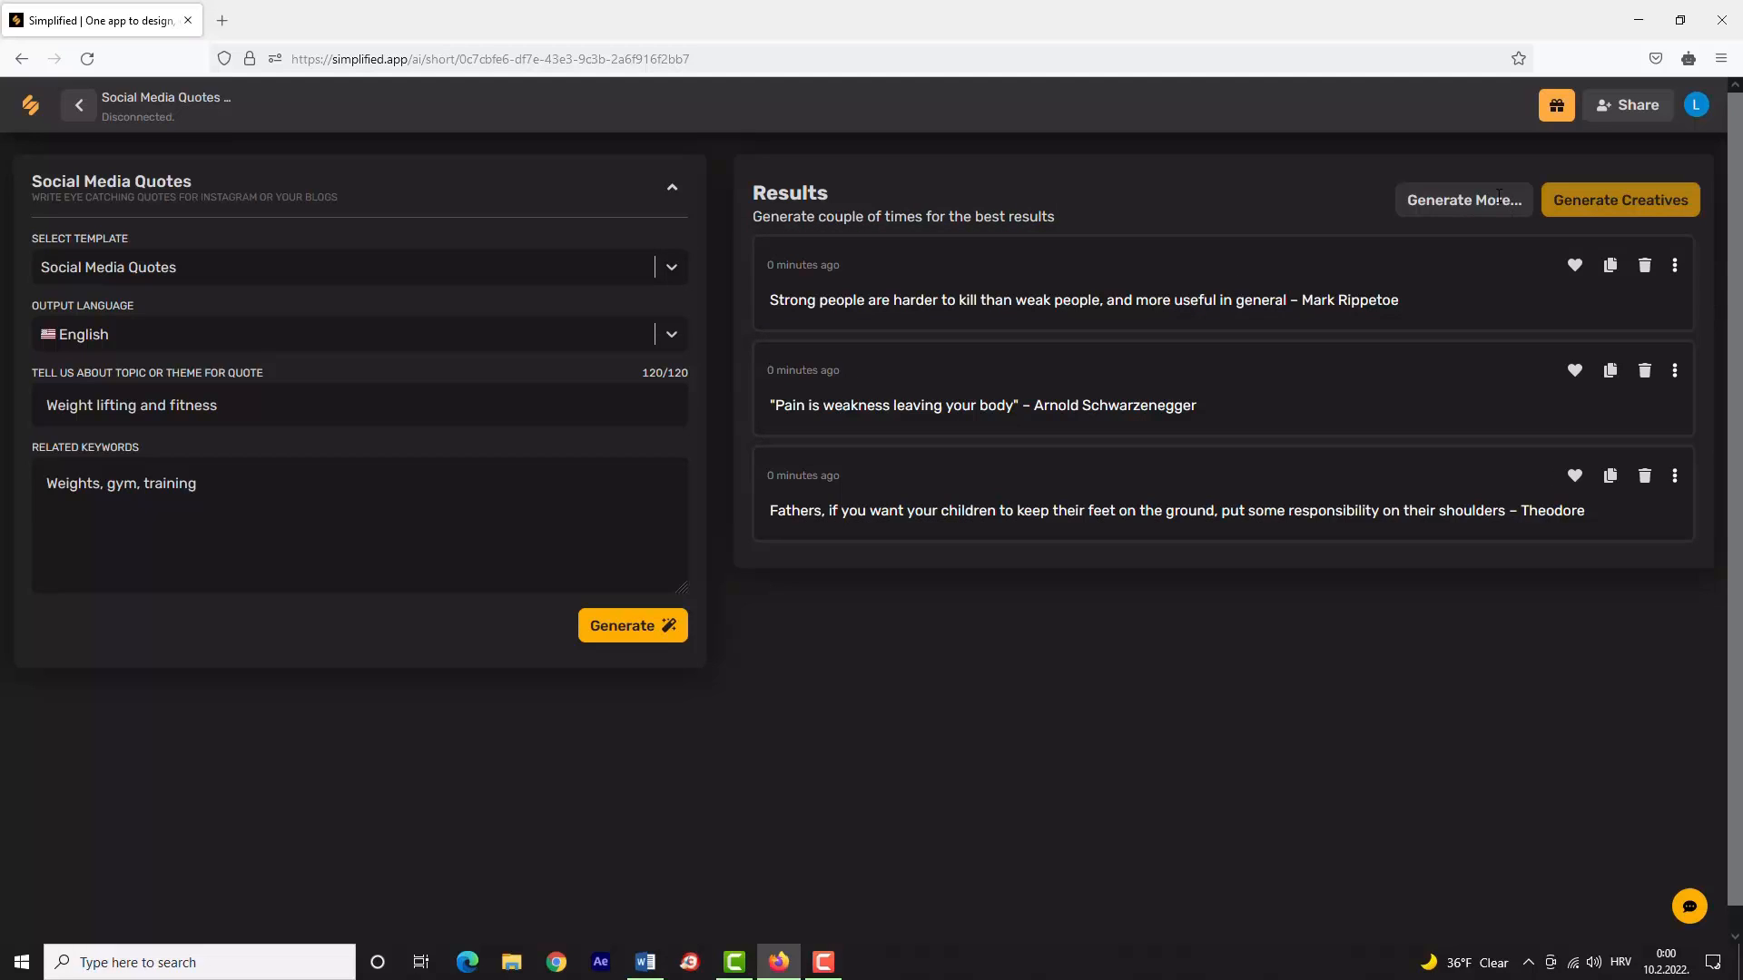
click(1619, 199)
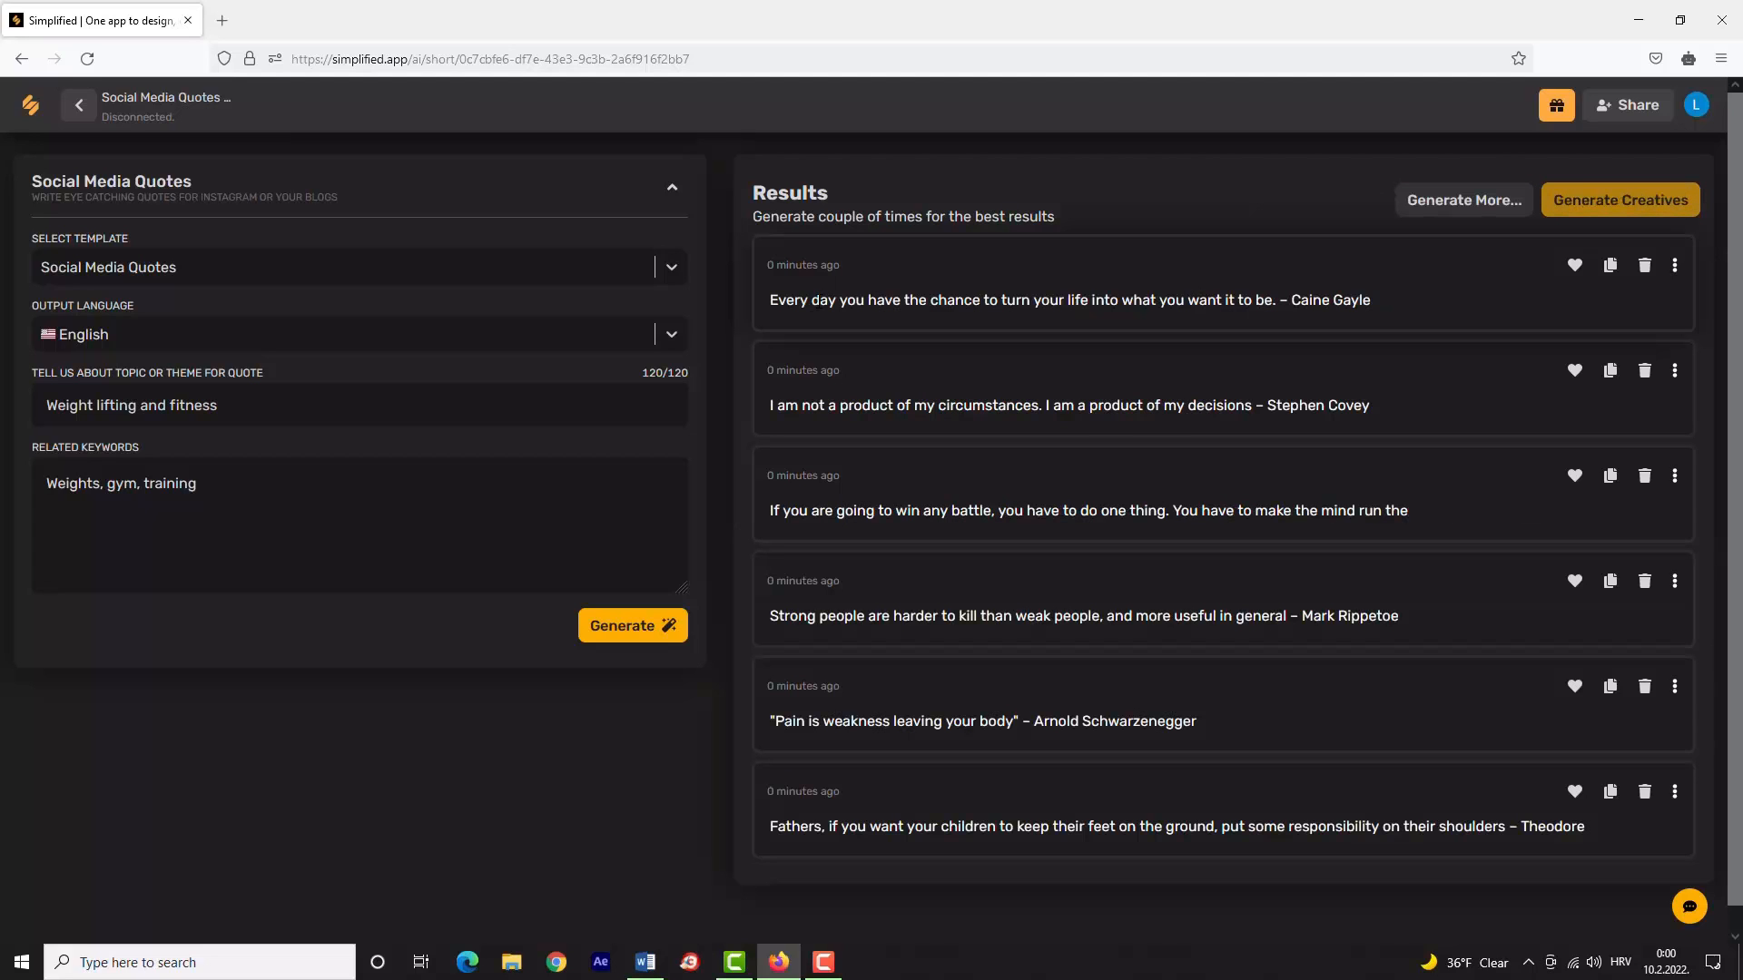
click(78, 105)
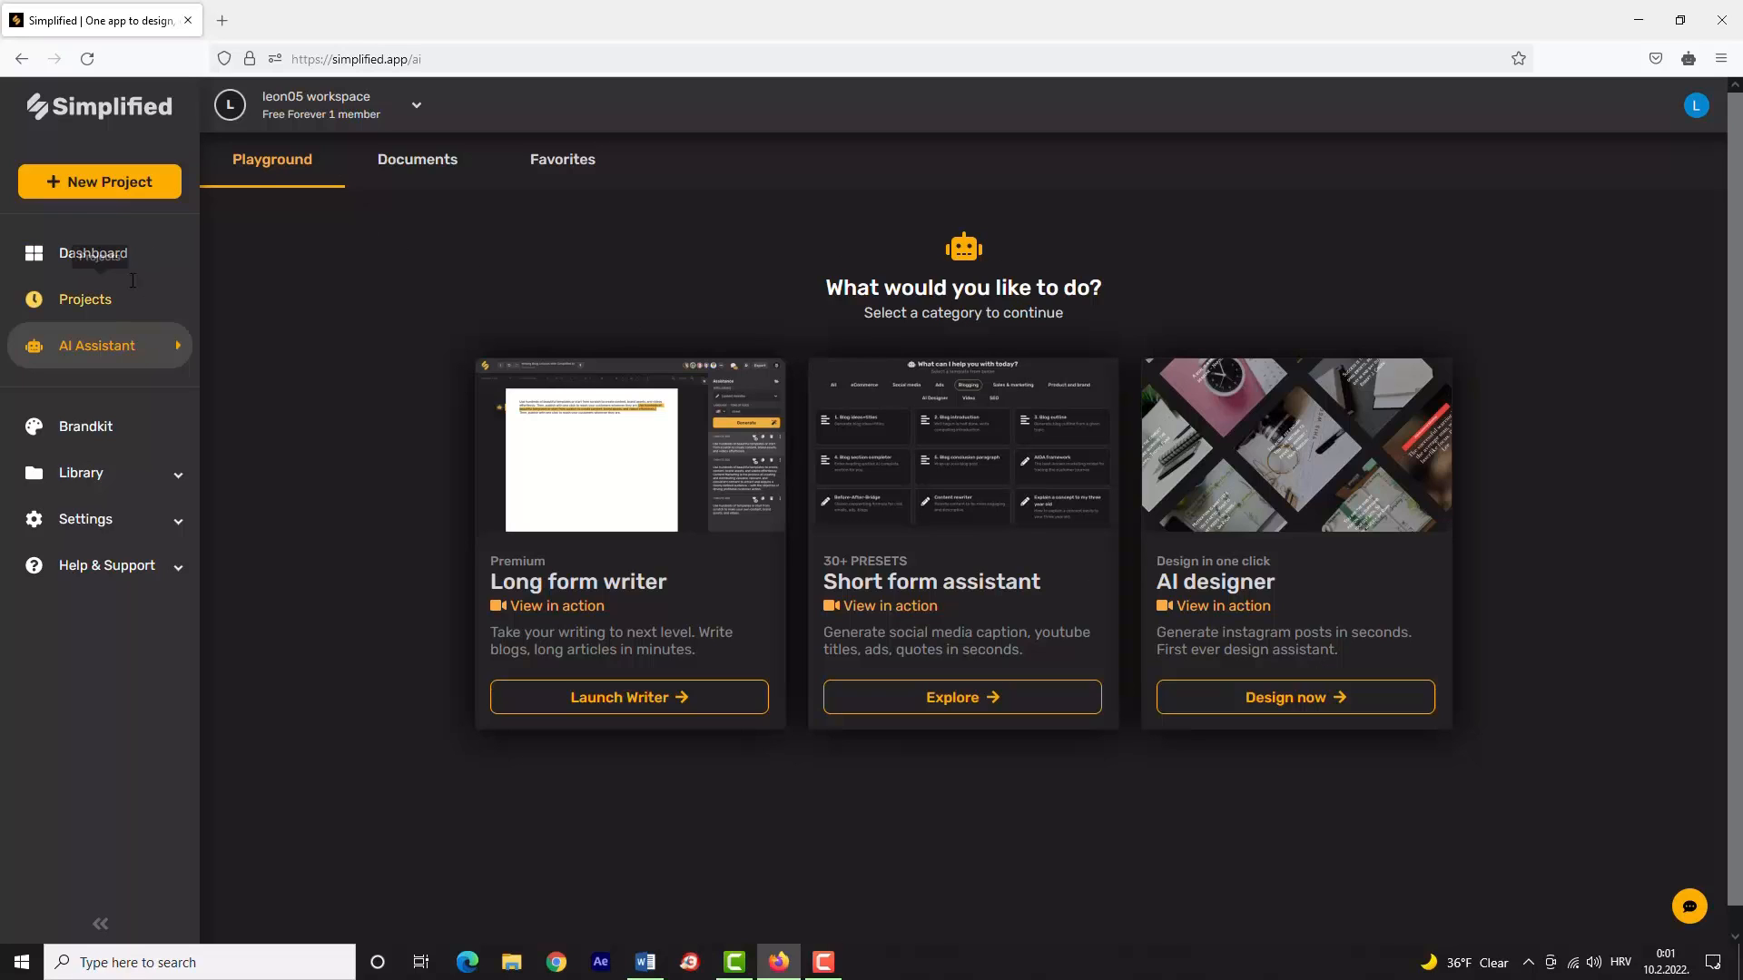
Open the design templates gallery and page through the format carousel.
click(93, 252)
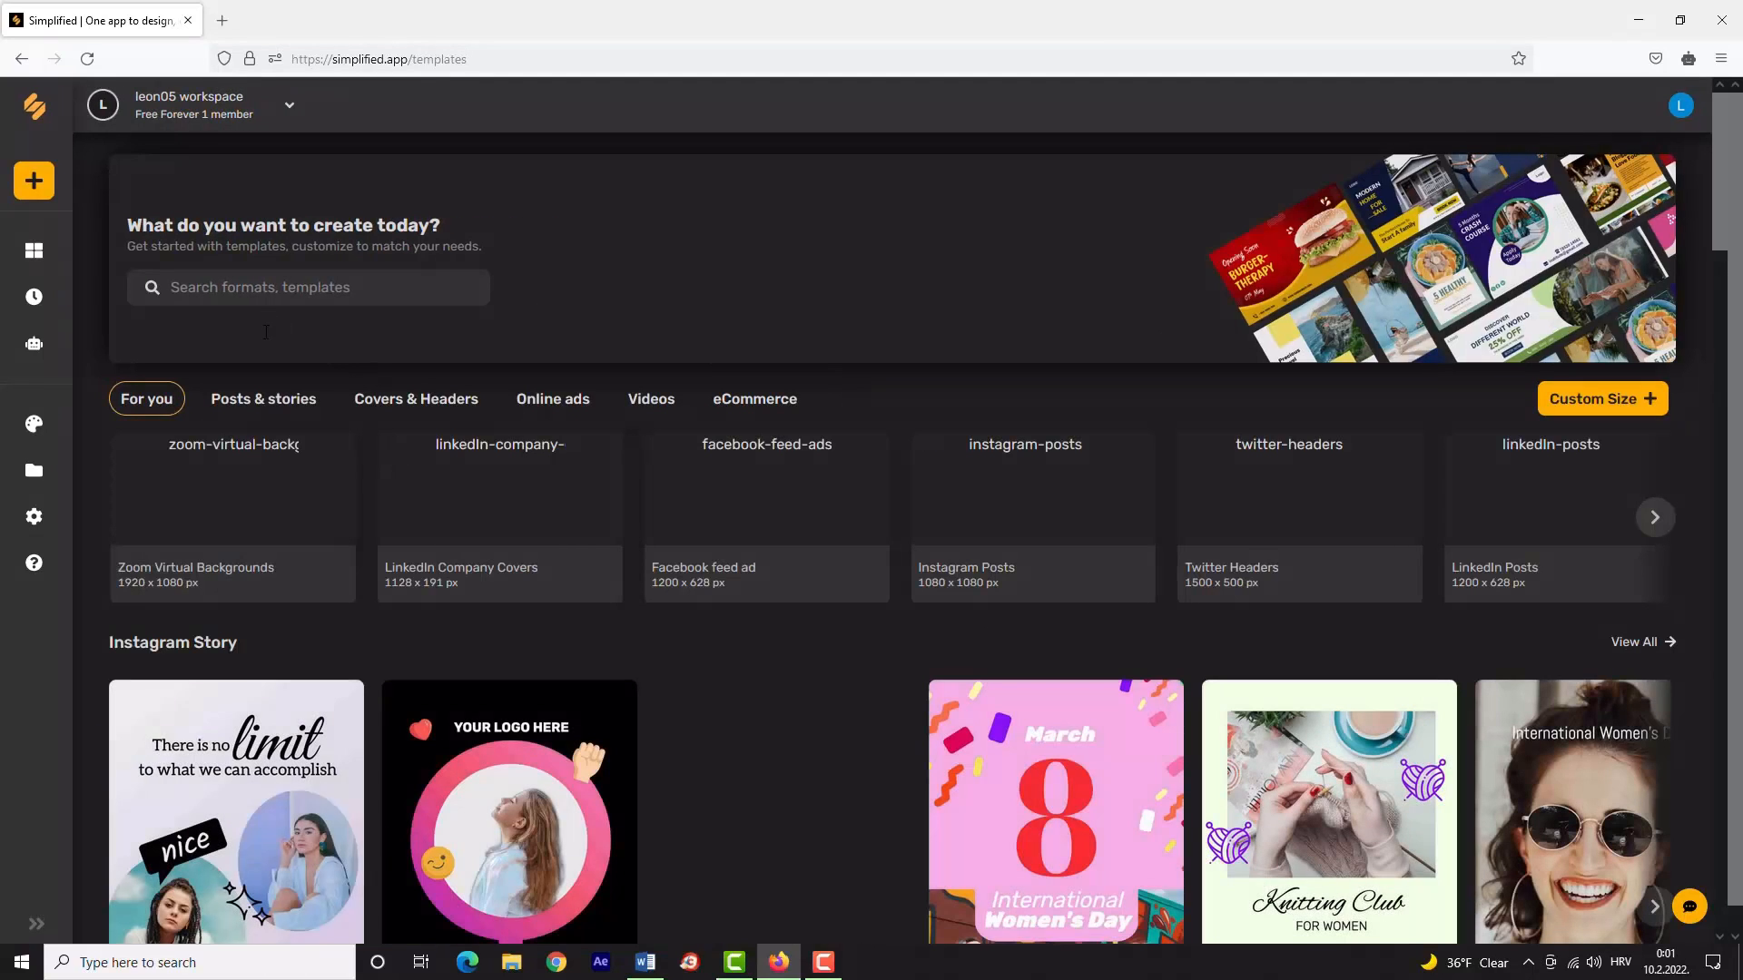
scroll(down, 3)
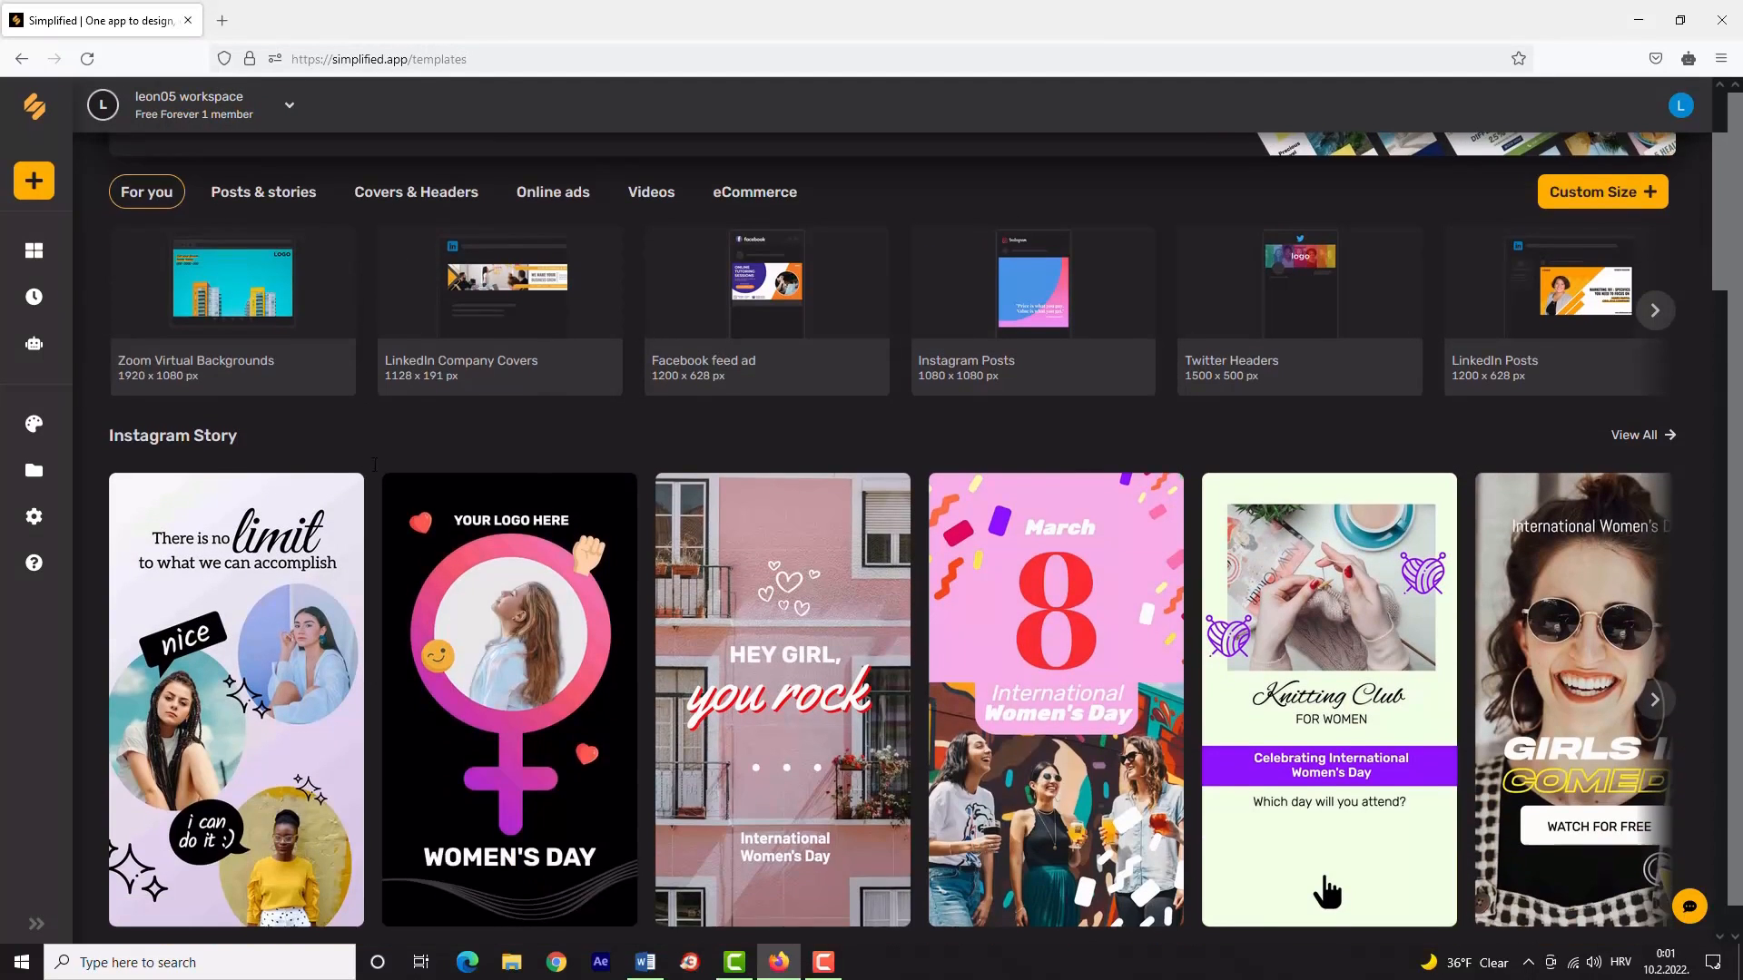
scroll(down, 3)
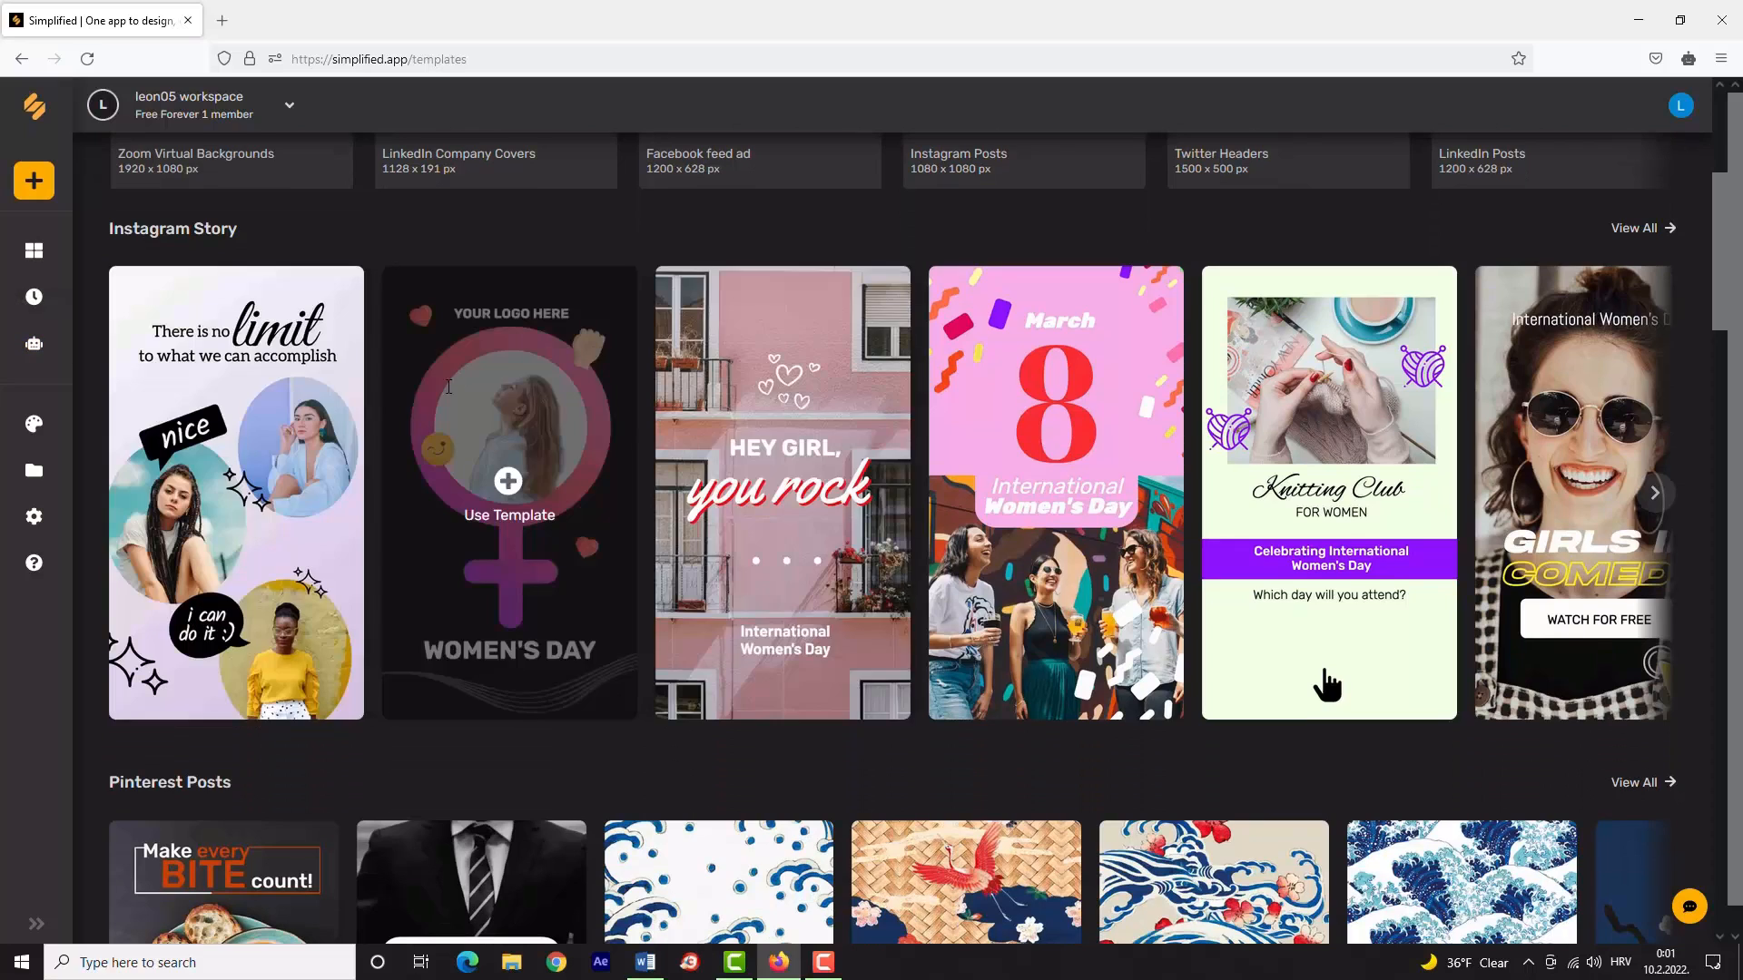
scroll(up, 3)
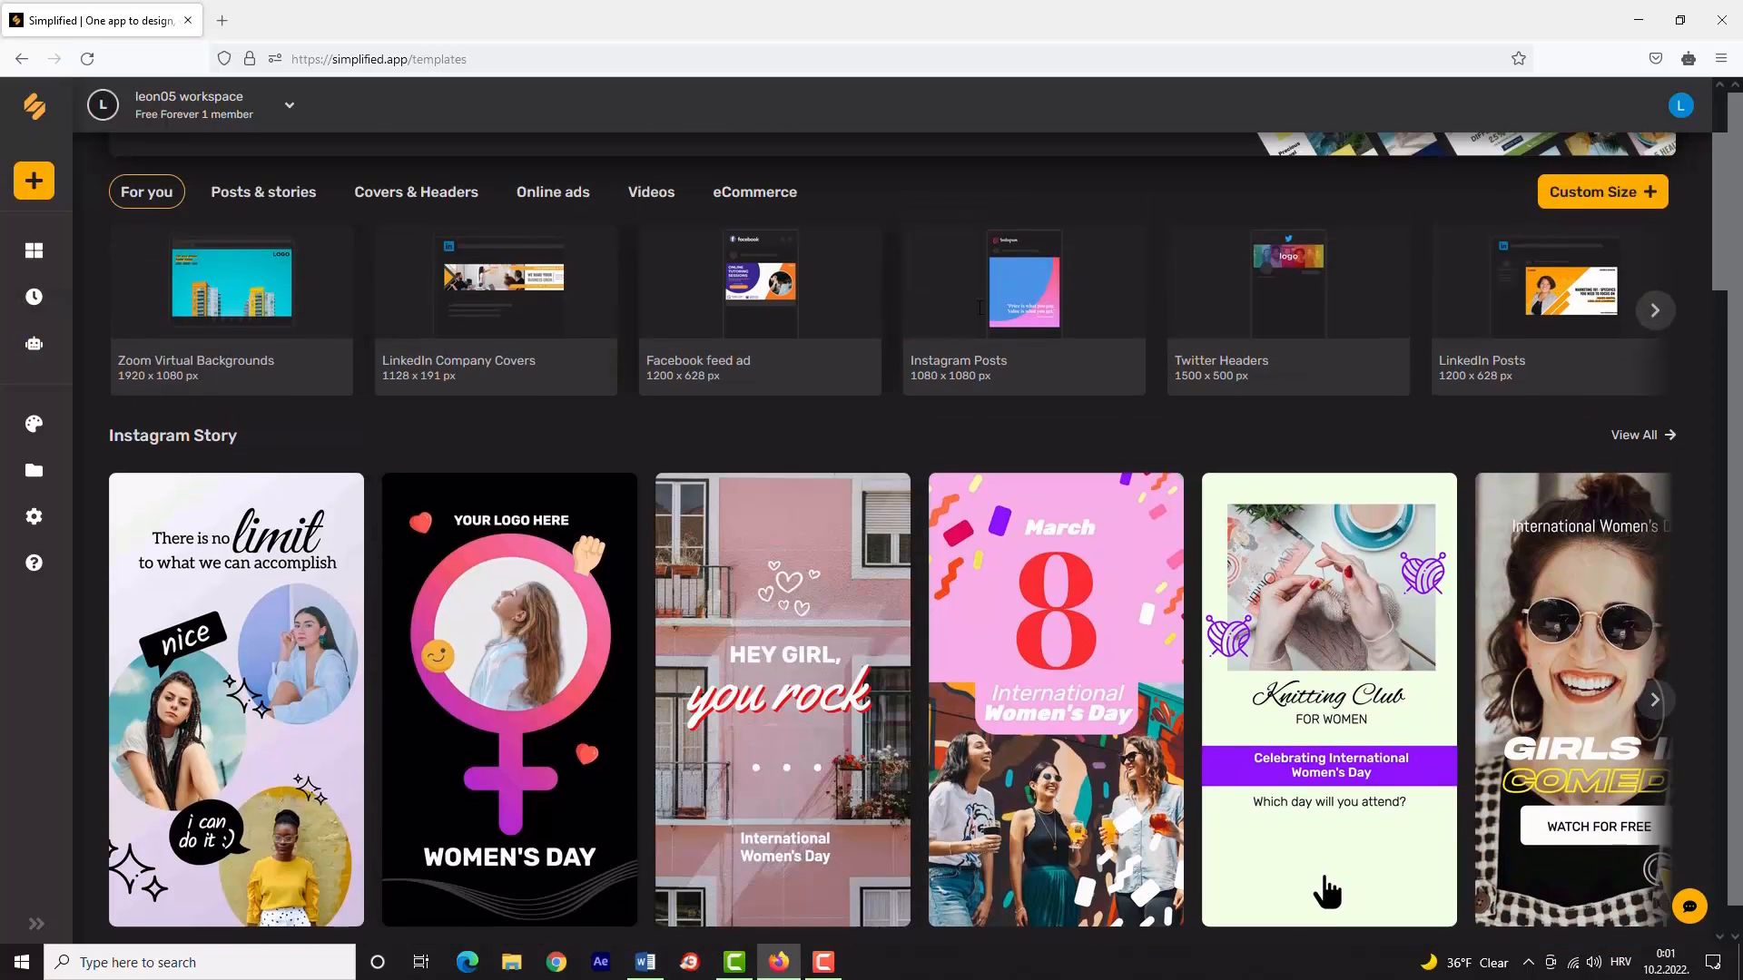
click(1653, 310)
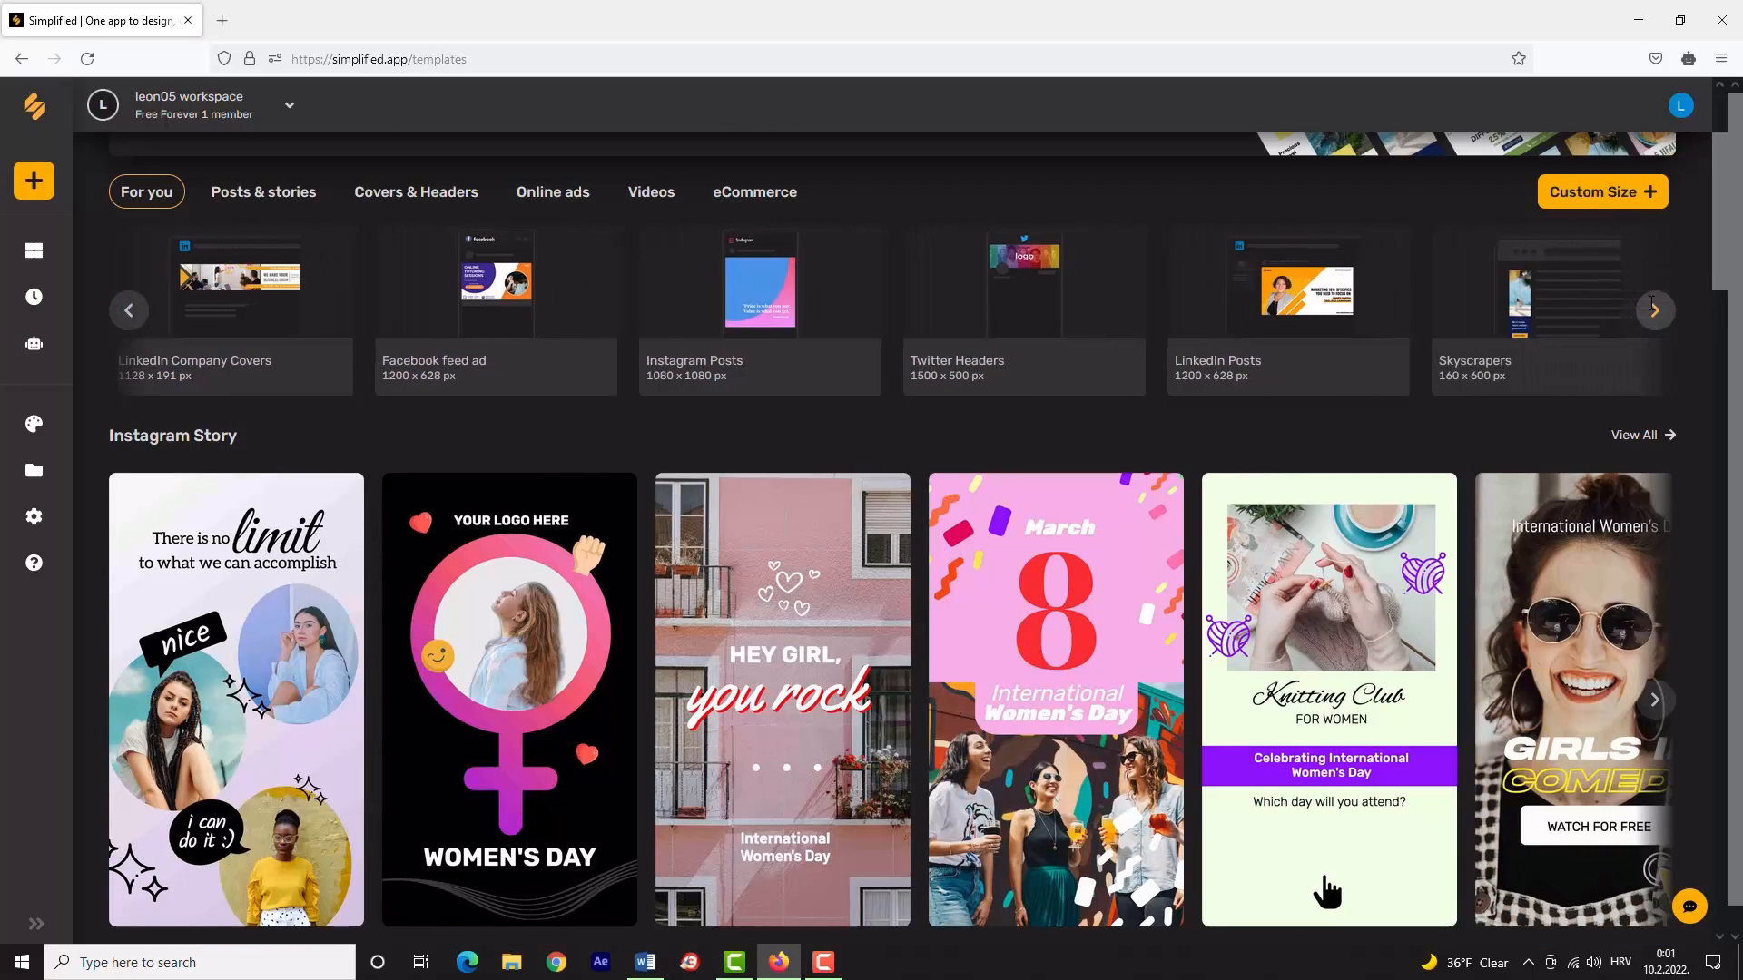
click(1654, 310)
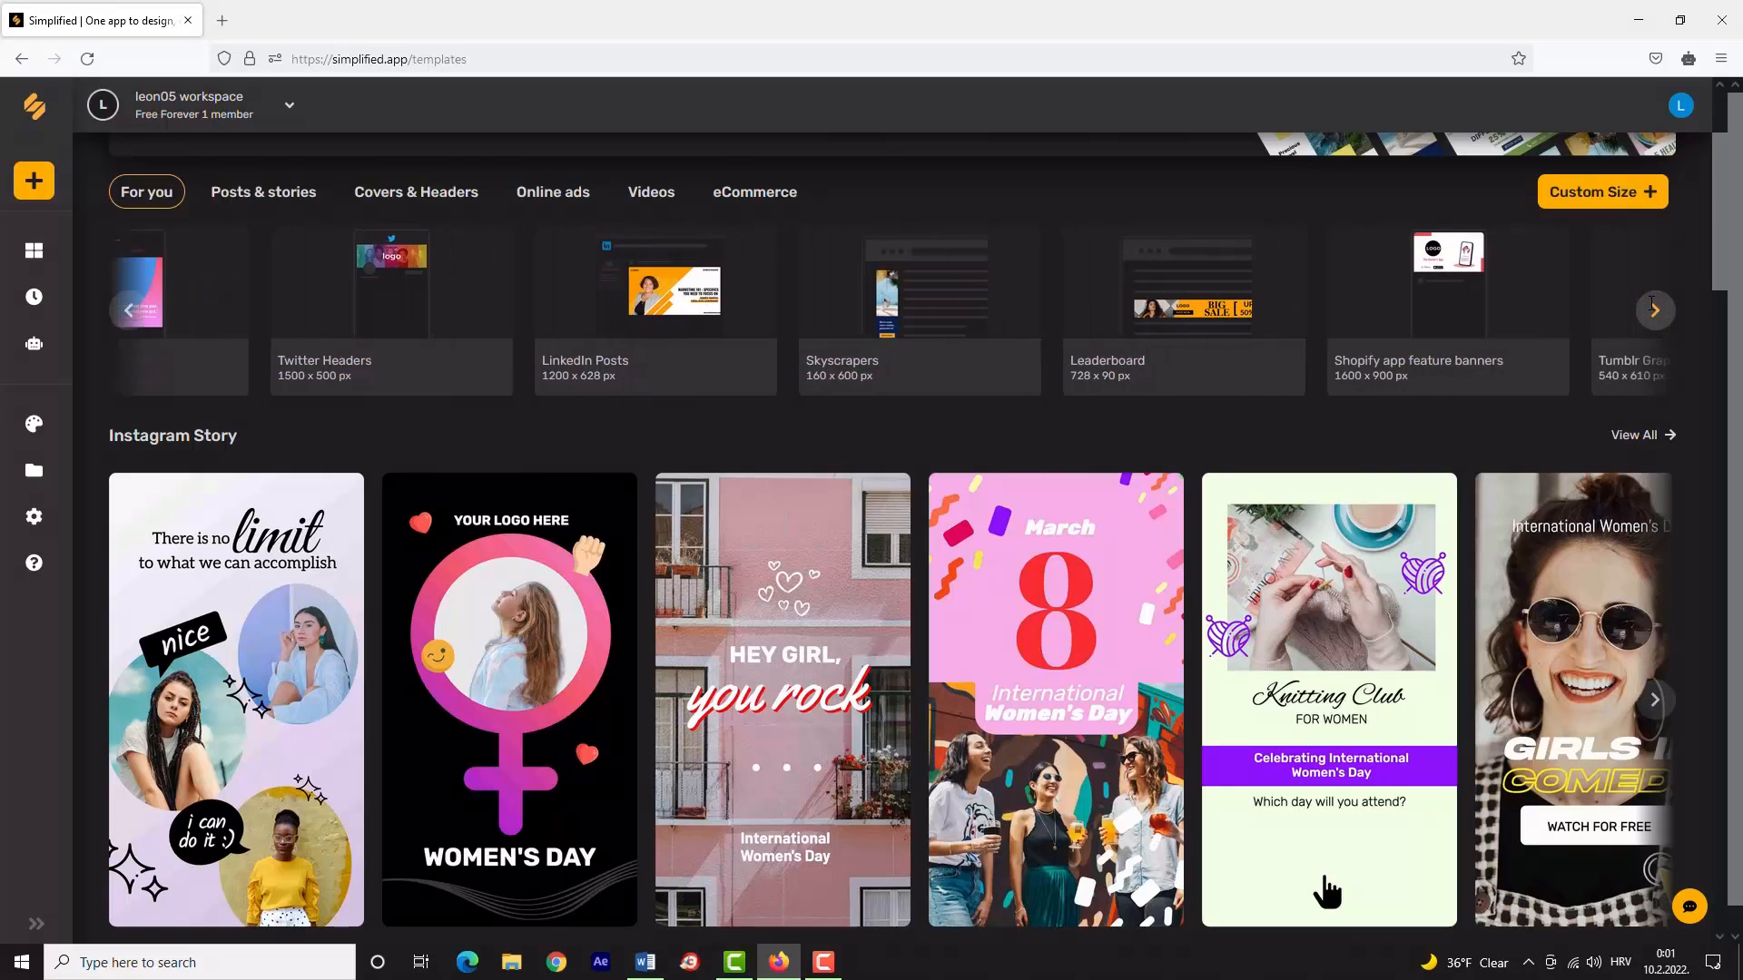
Scroll down the gallery past social ads and logos to the YouTube Thumbnails section.
scroll(down, 3)
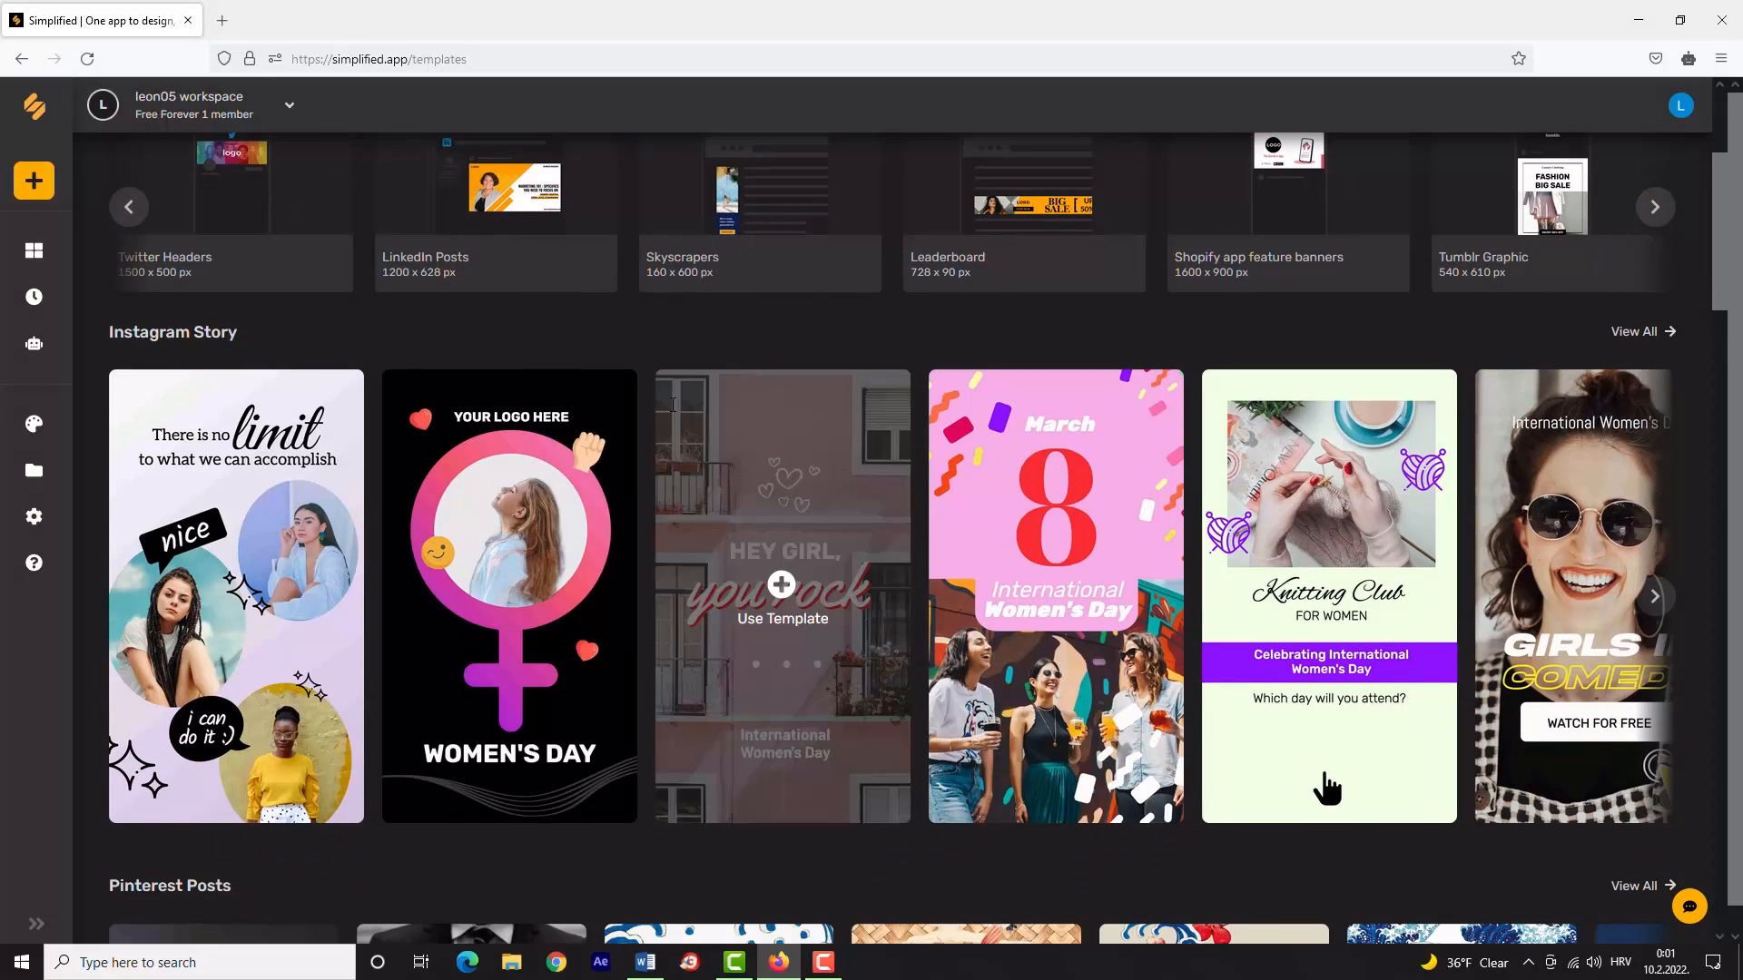
scroll(down, 3)
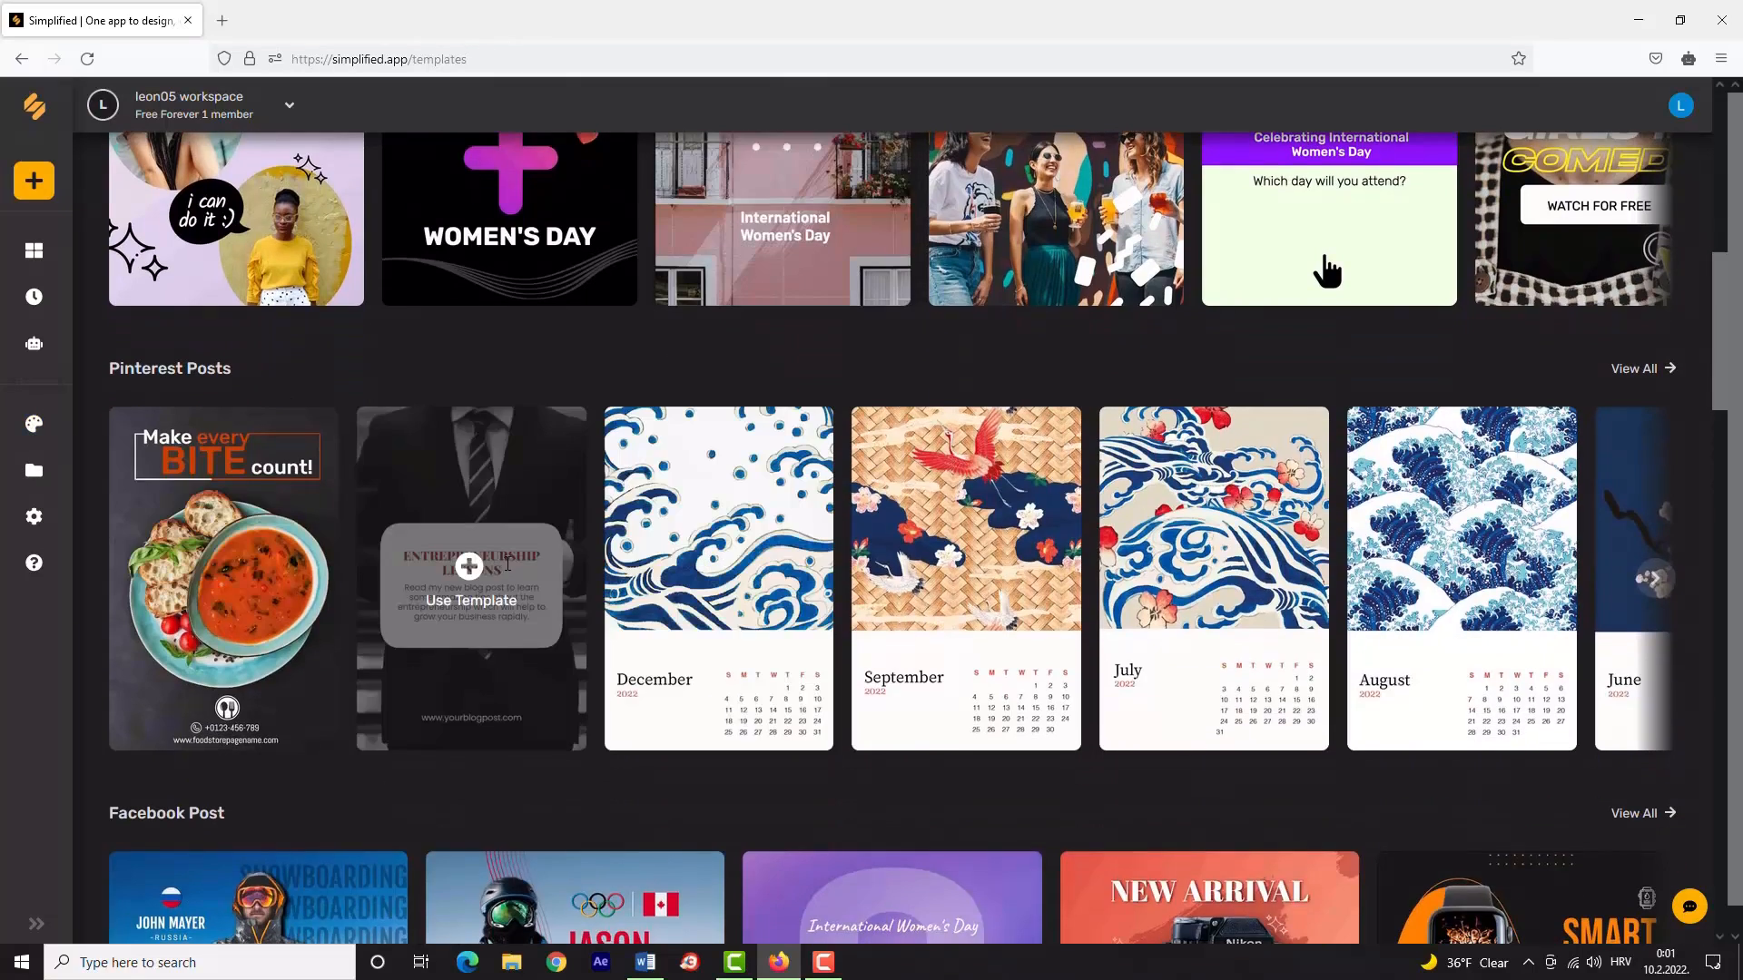
scroll(down, 3)
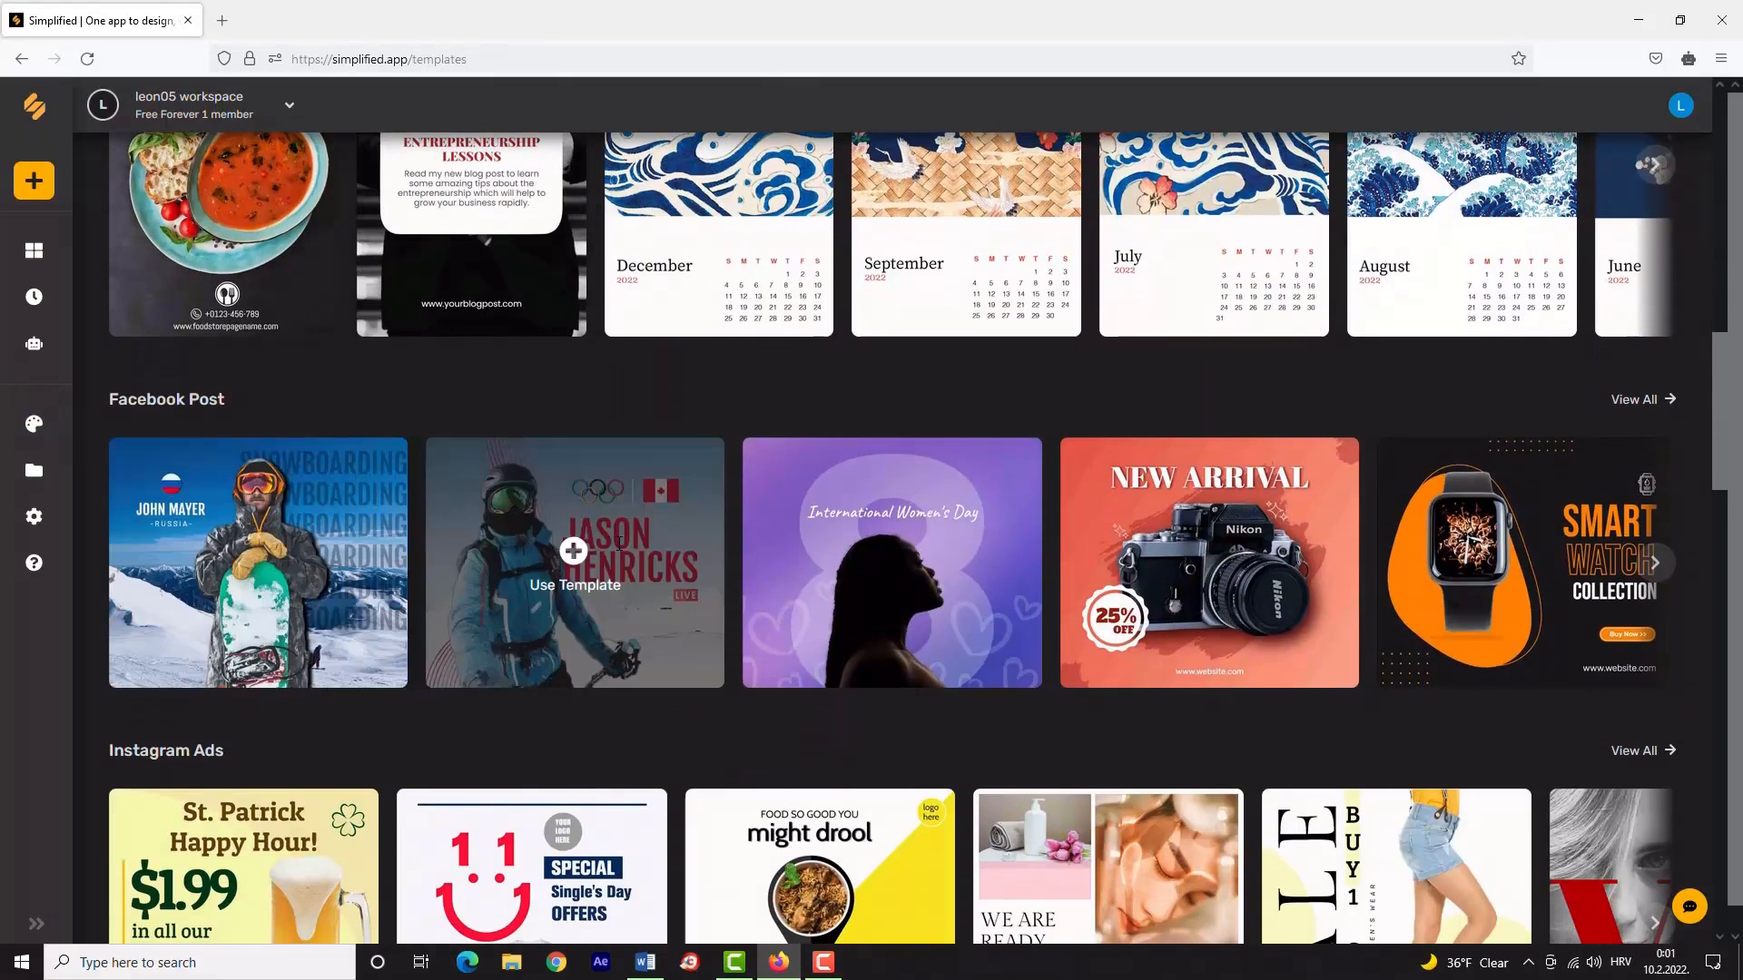
scroll(down, 3)
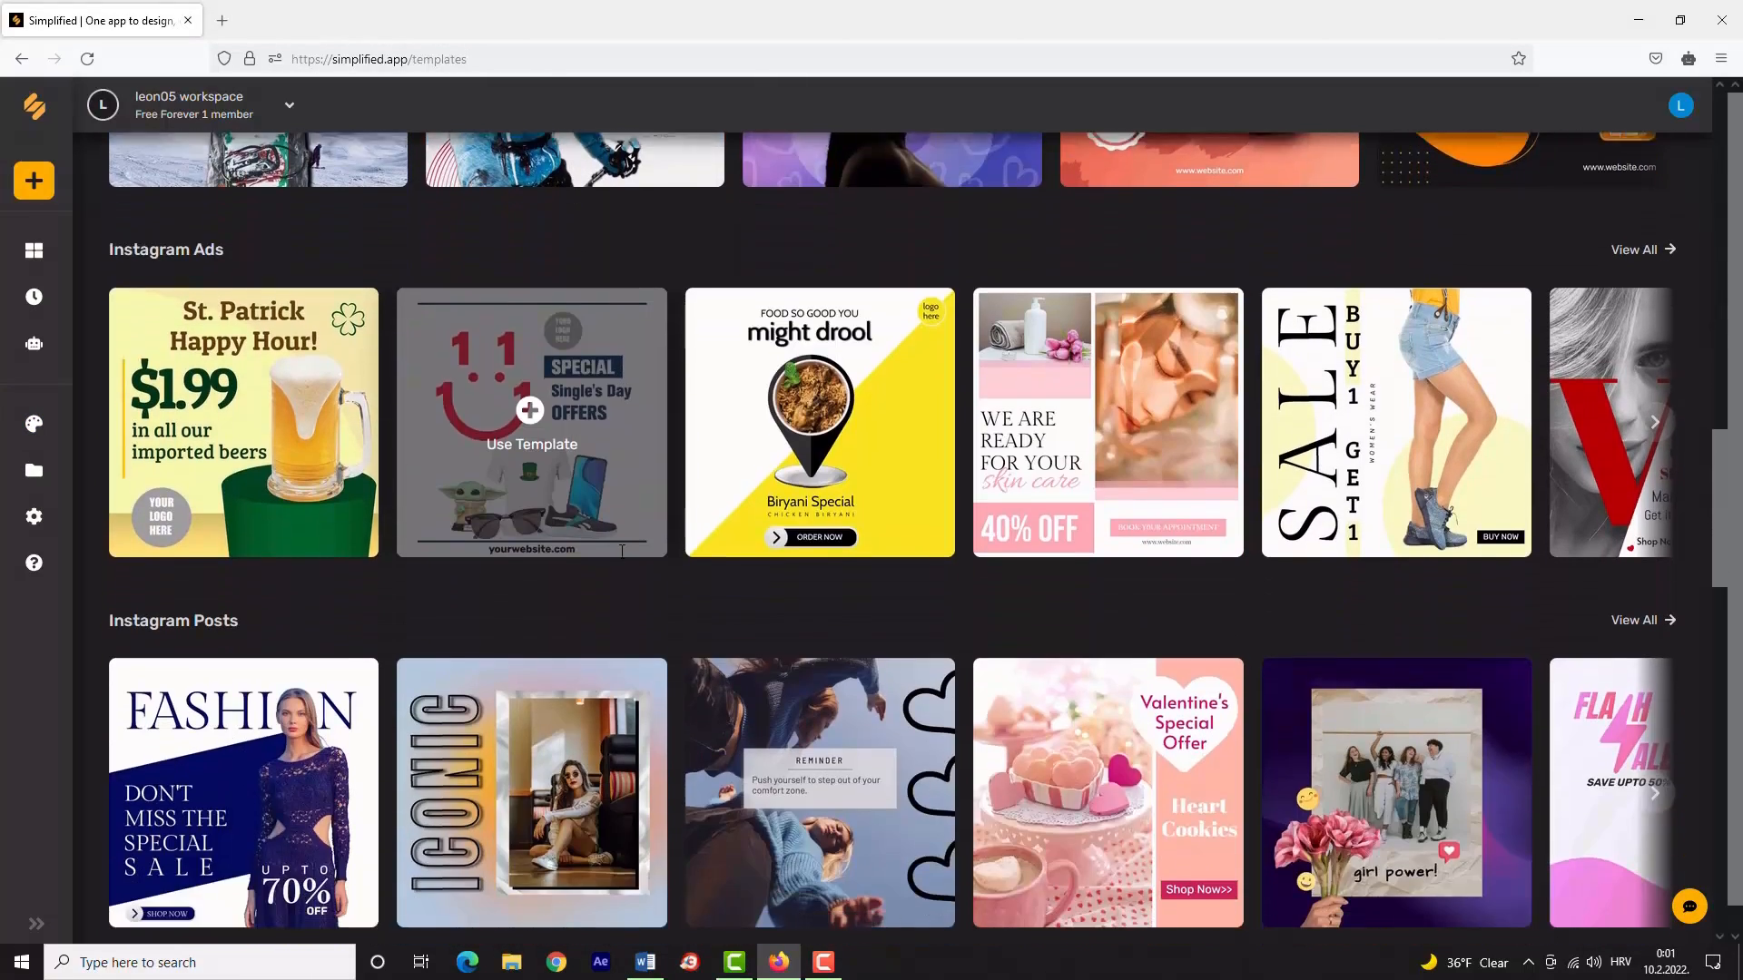
scroll(down, 3)
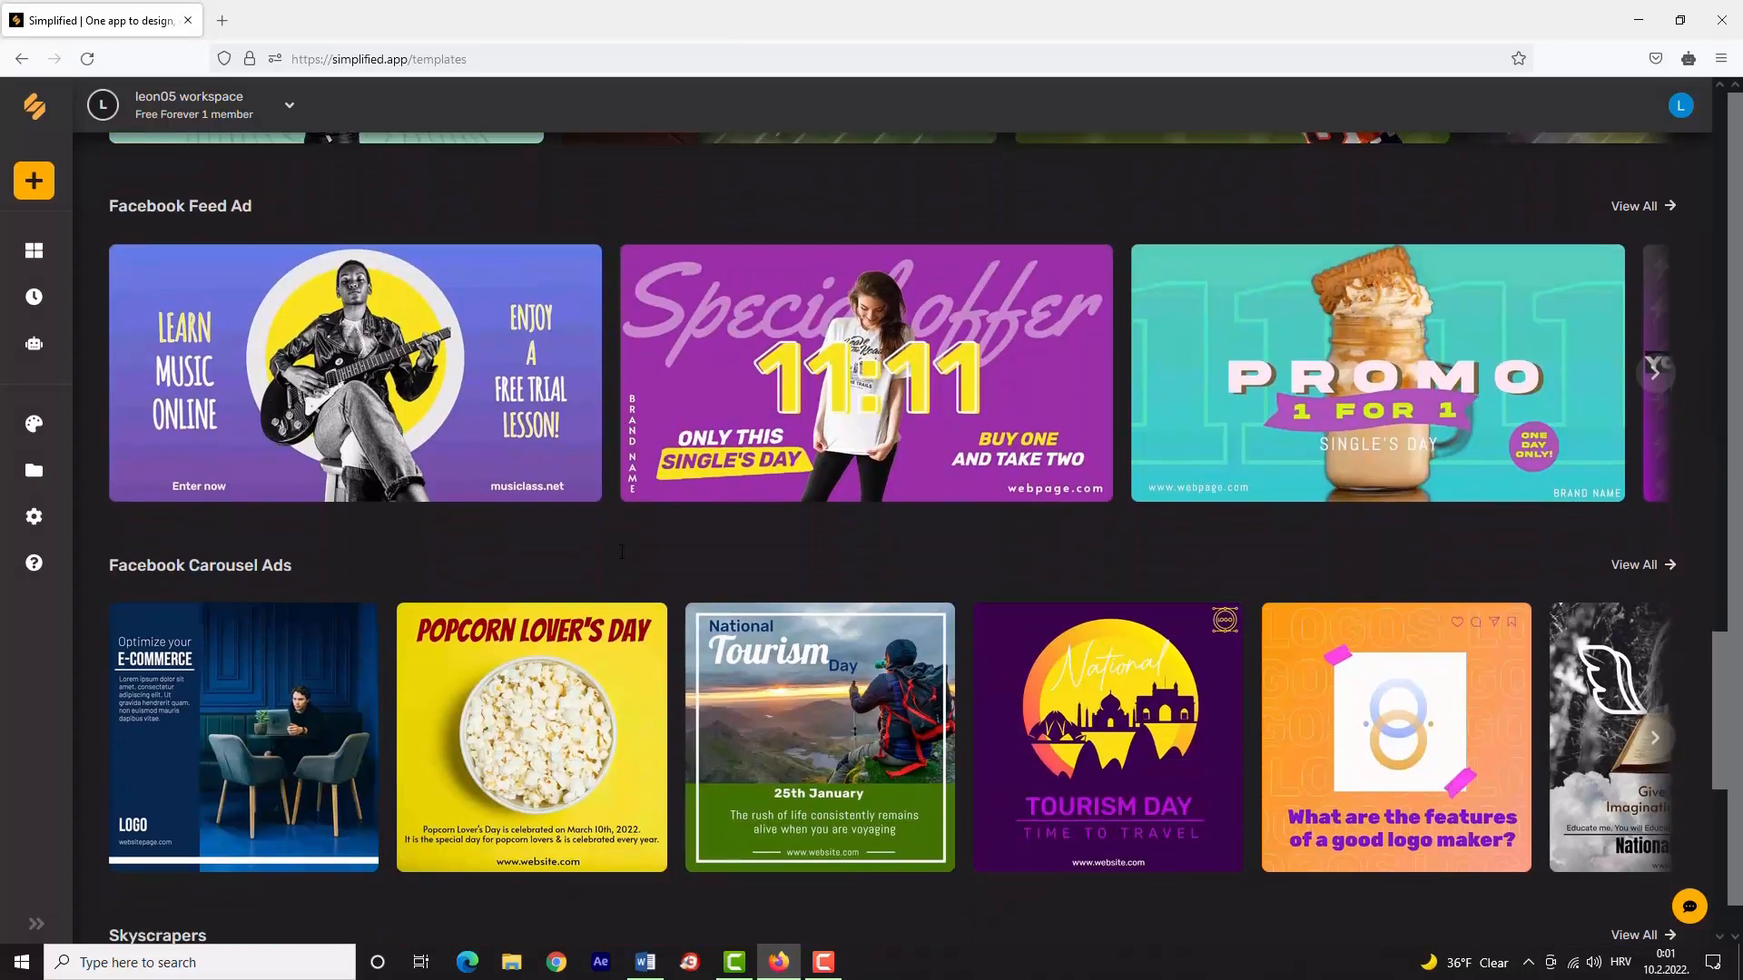
scroll(down, 3)
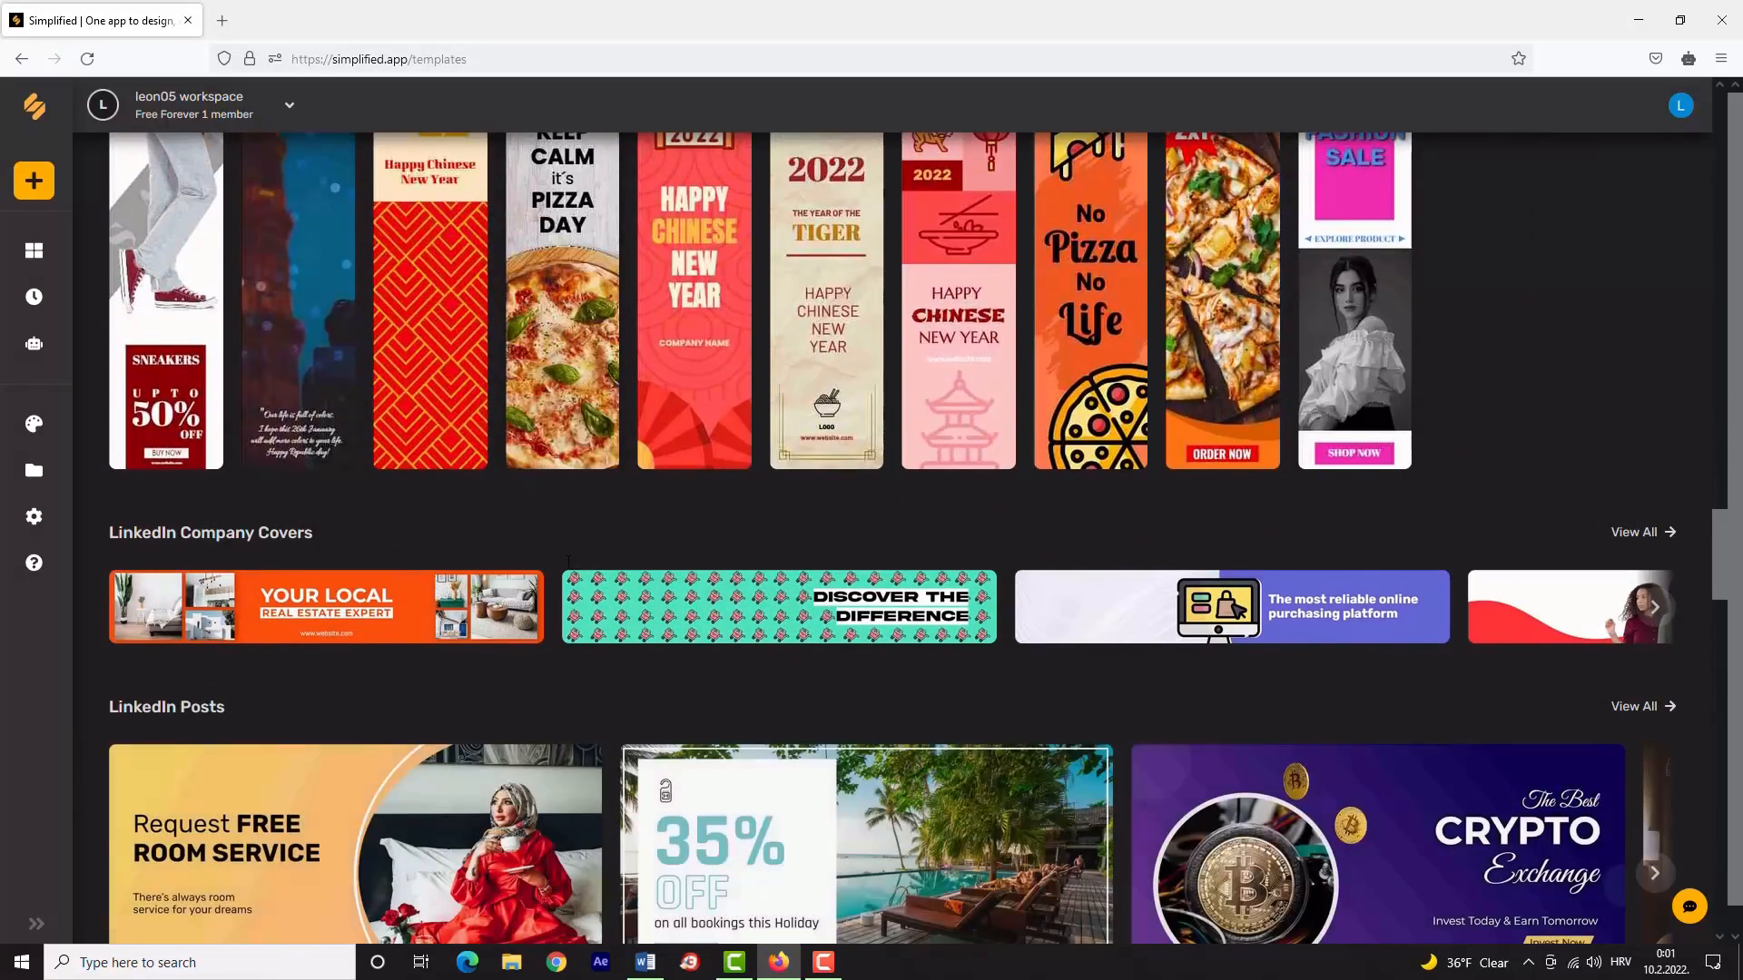
scroll(down, 3)
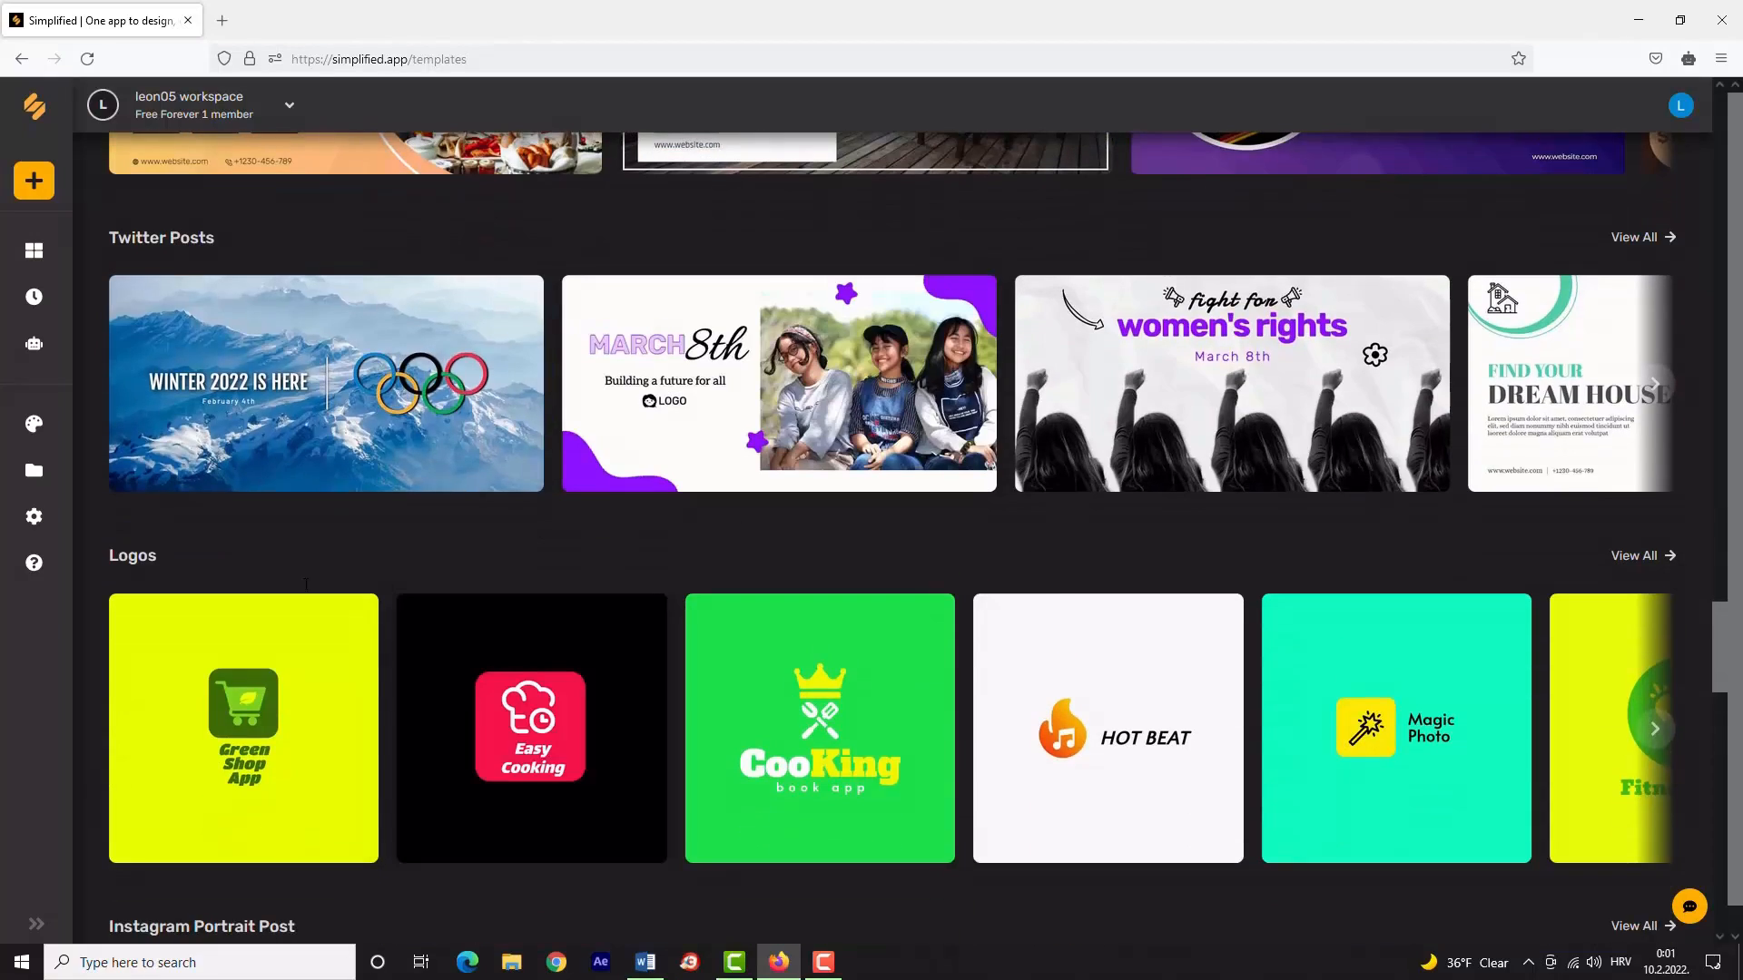
scroll(down, 3)
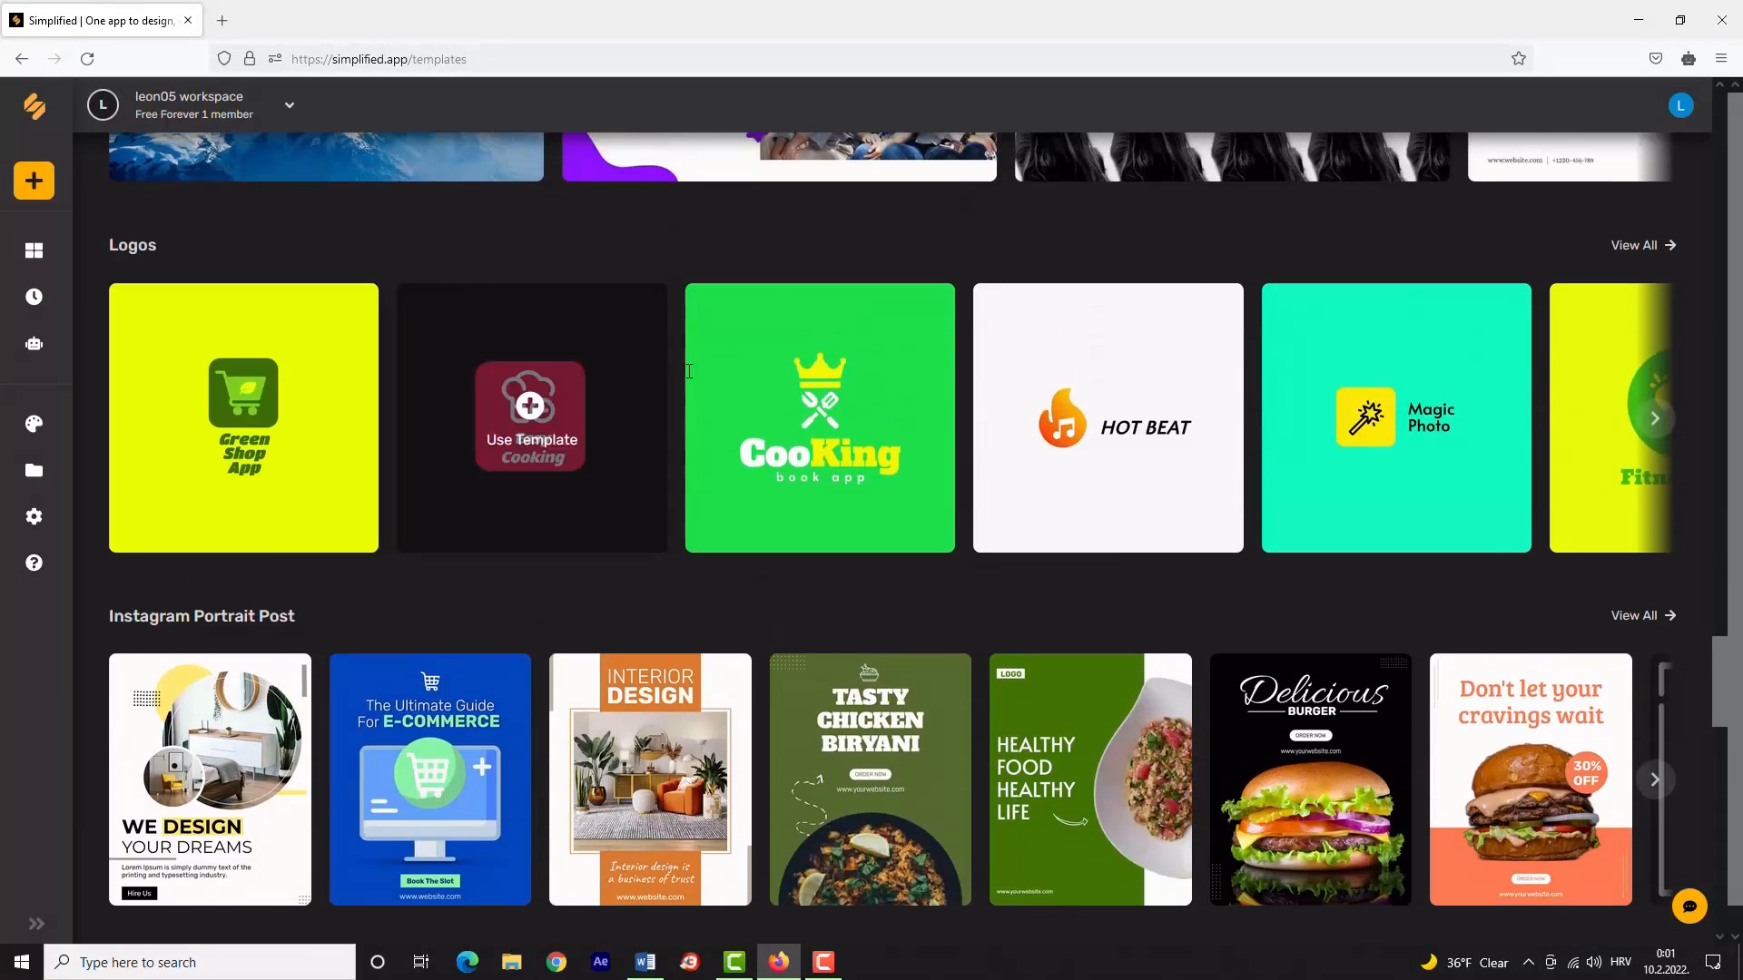
mouse_move(1394, 417)
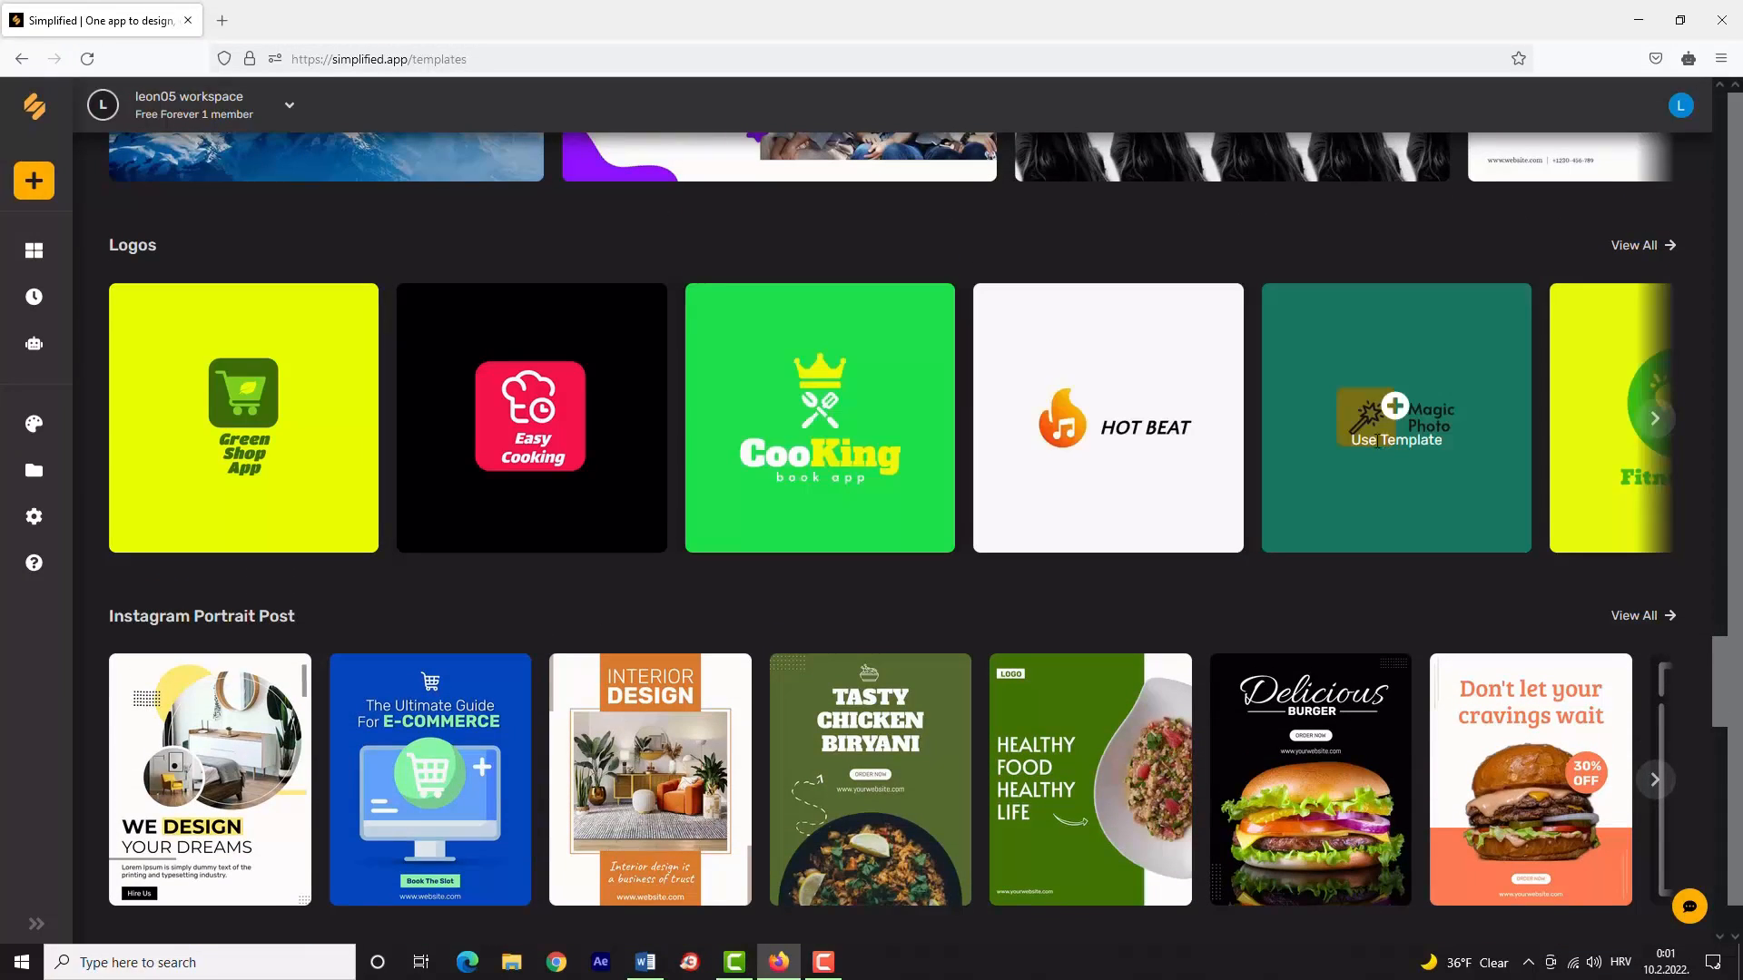
scroll(down, 3)
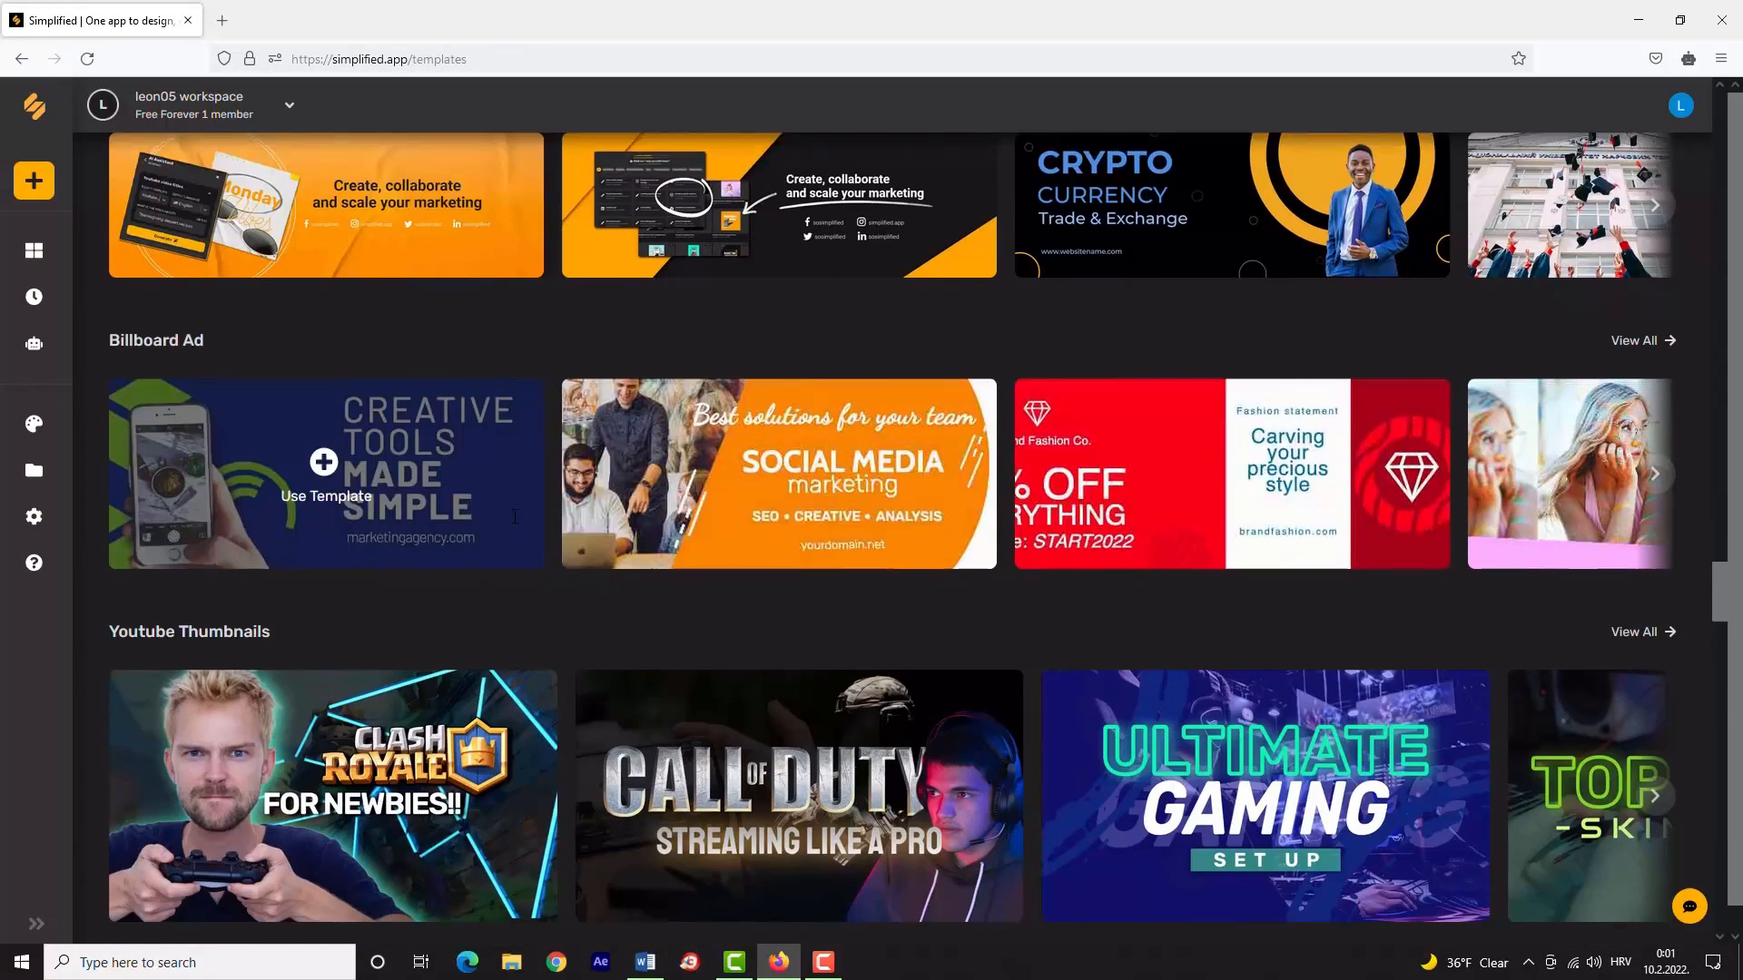
scroll(down, 3)
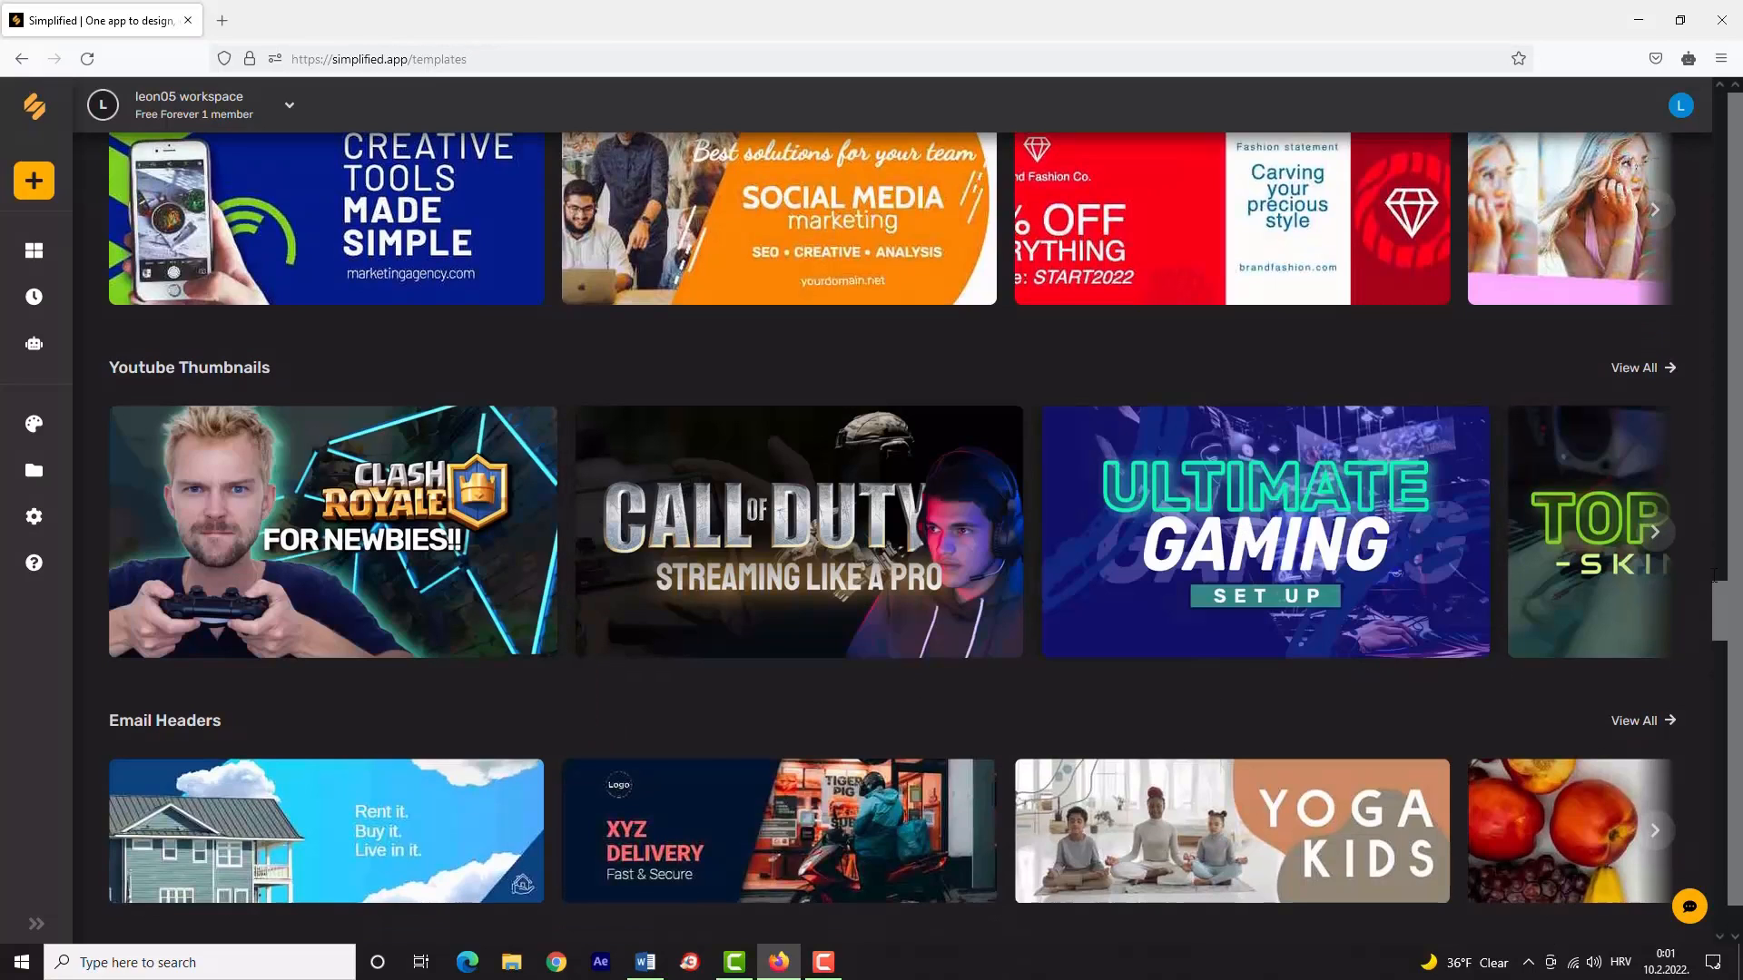
View all YouTube thumbnails, start a design from the Clash Royale template and select its photo.
click(1641, 368)
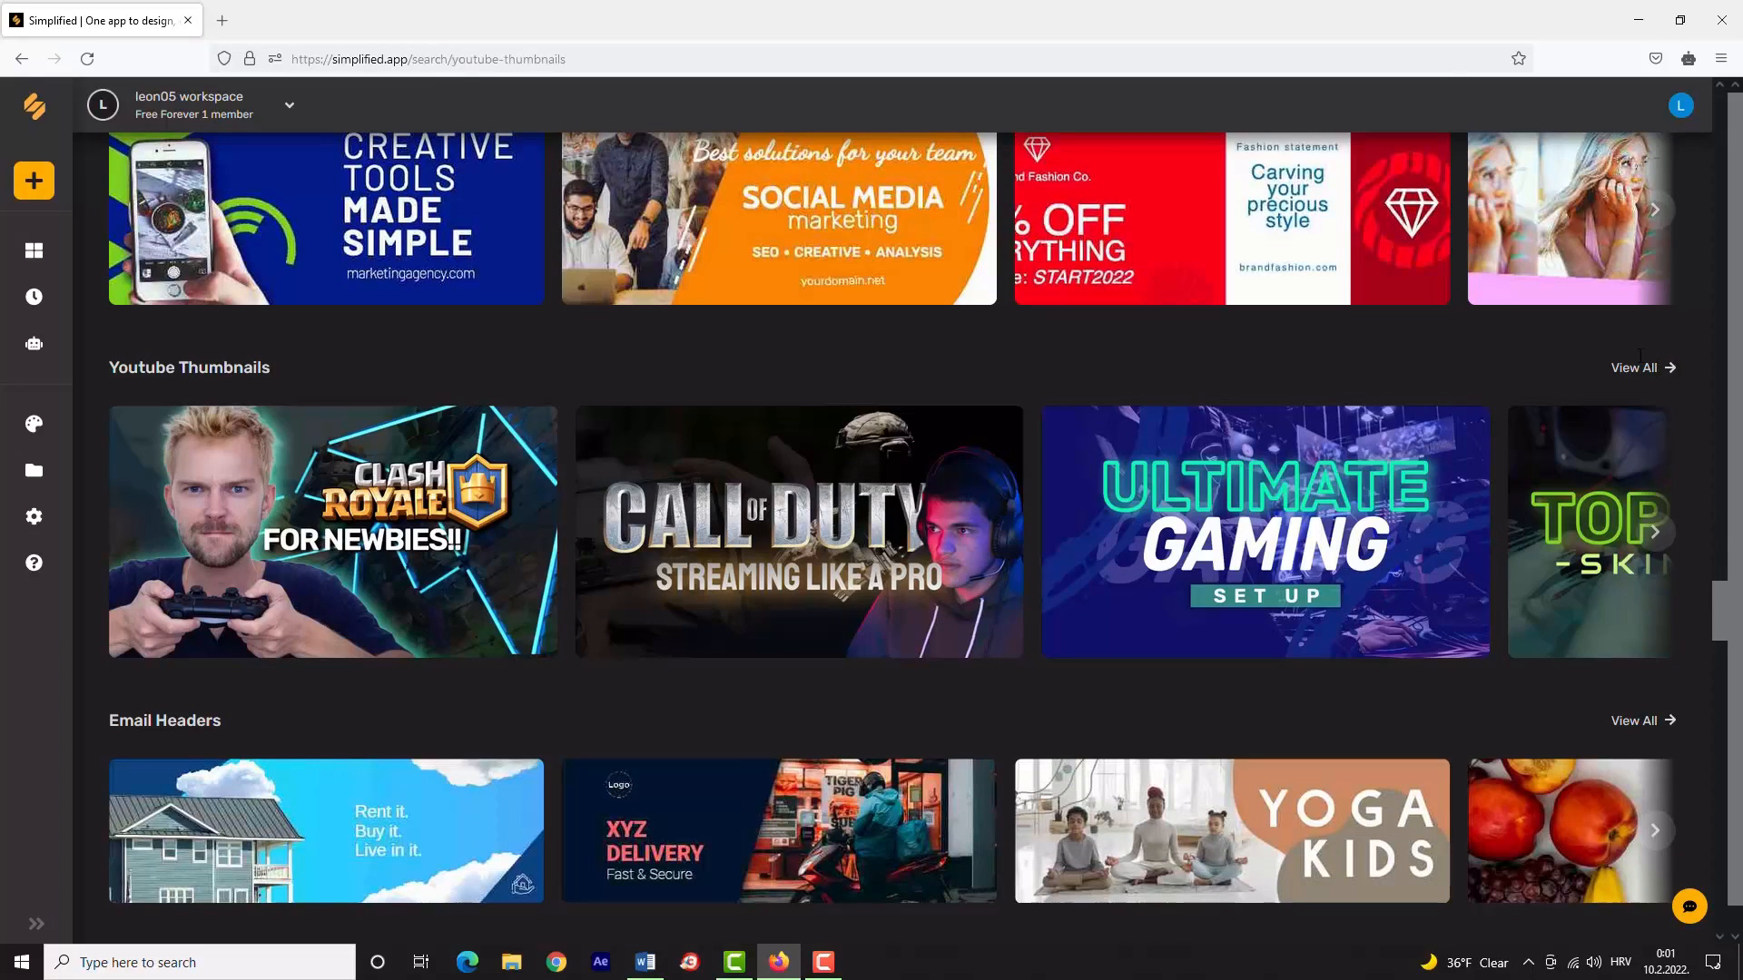
click(1634, 366)
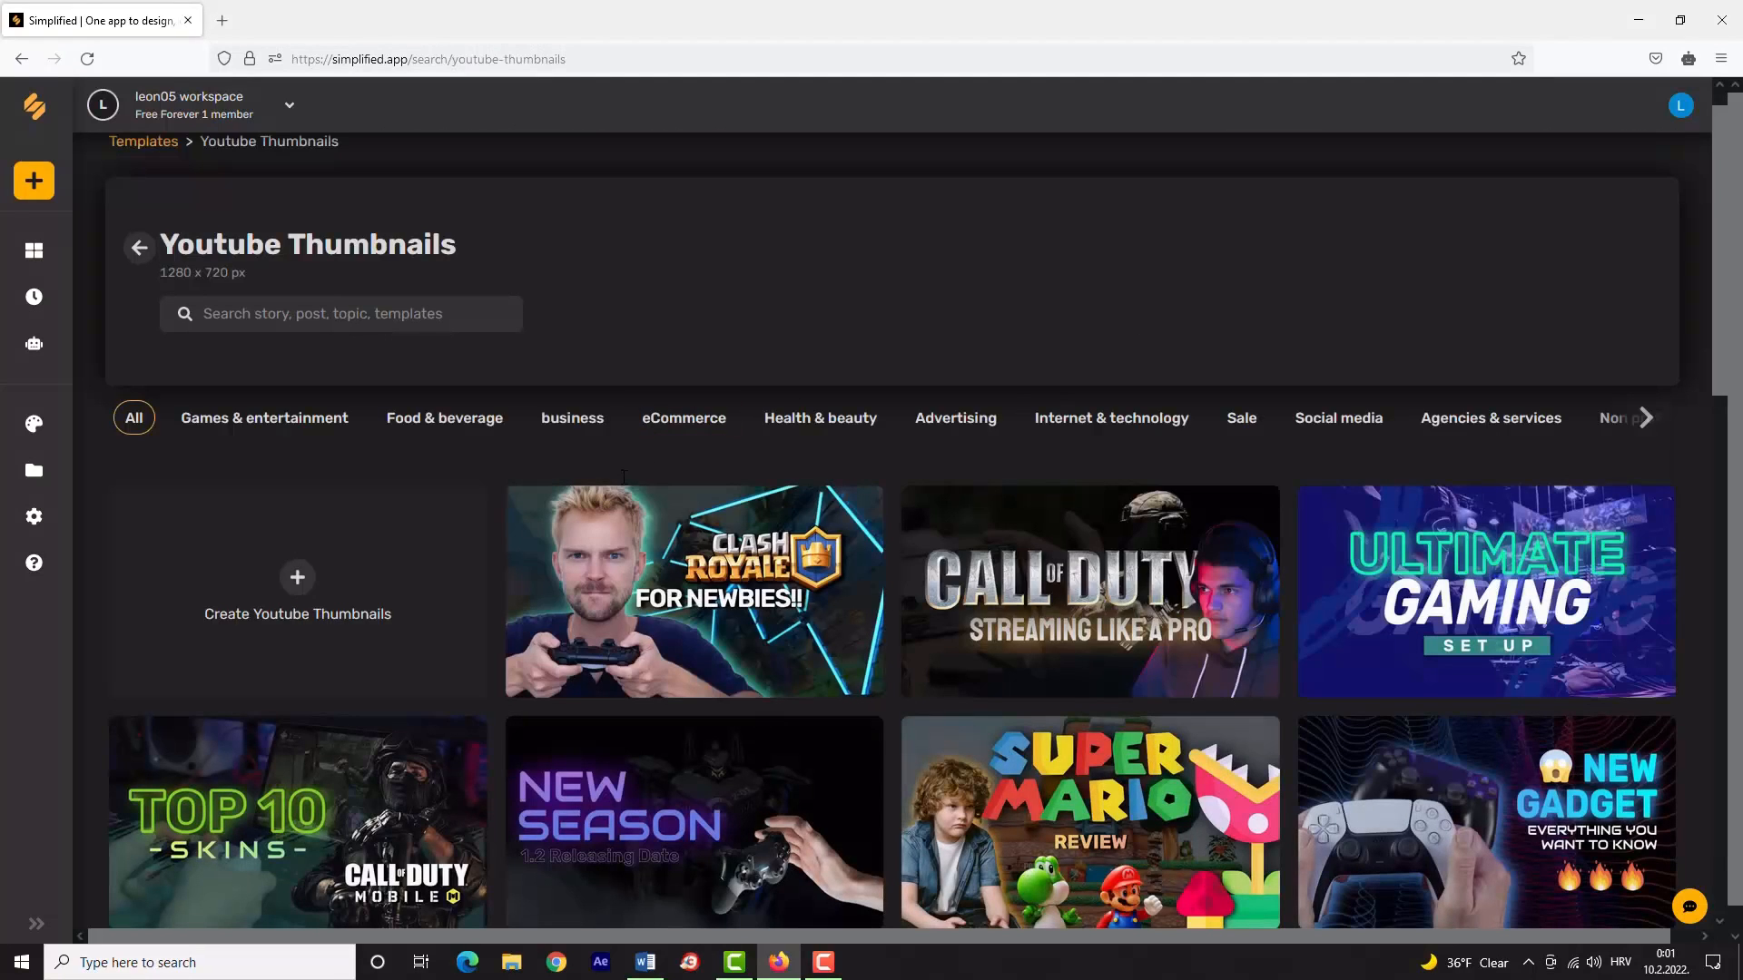
scroll(down, 3)
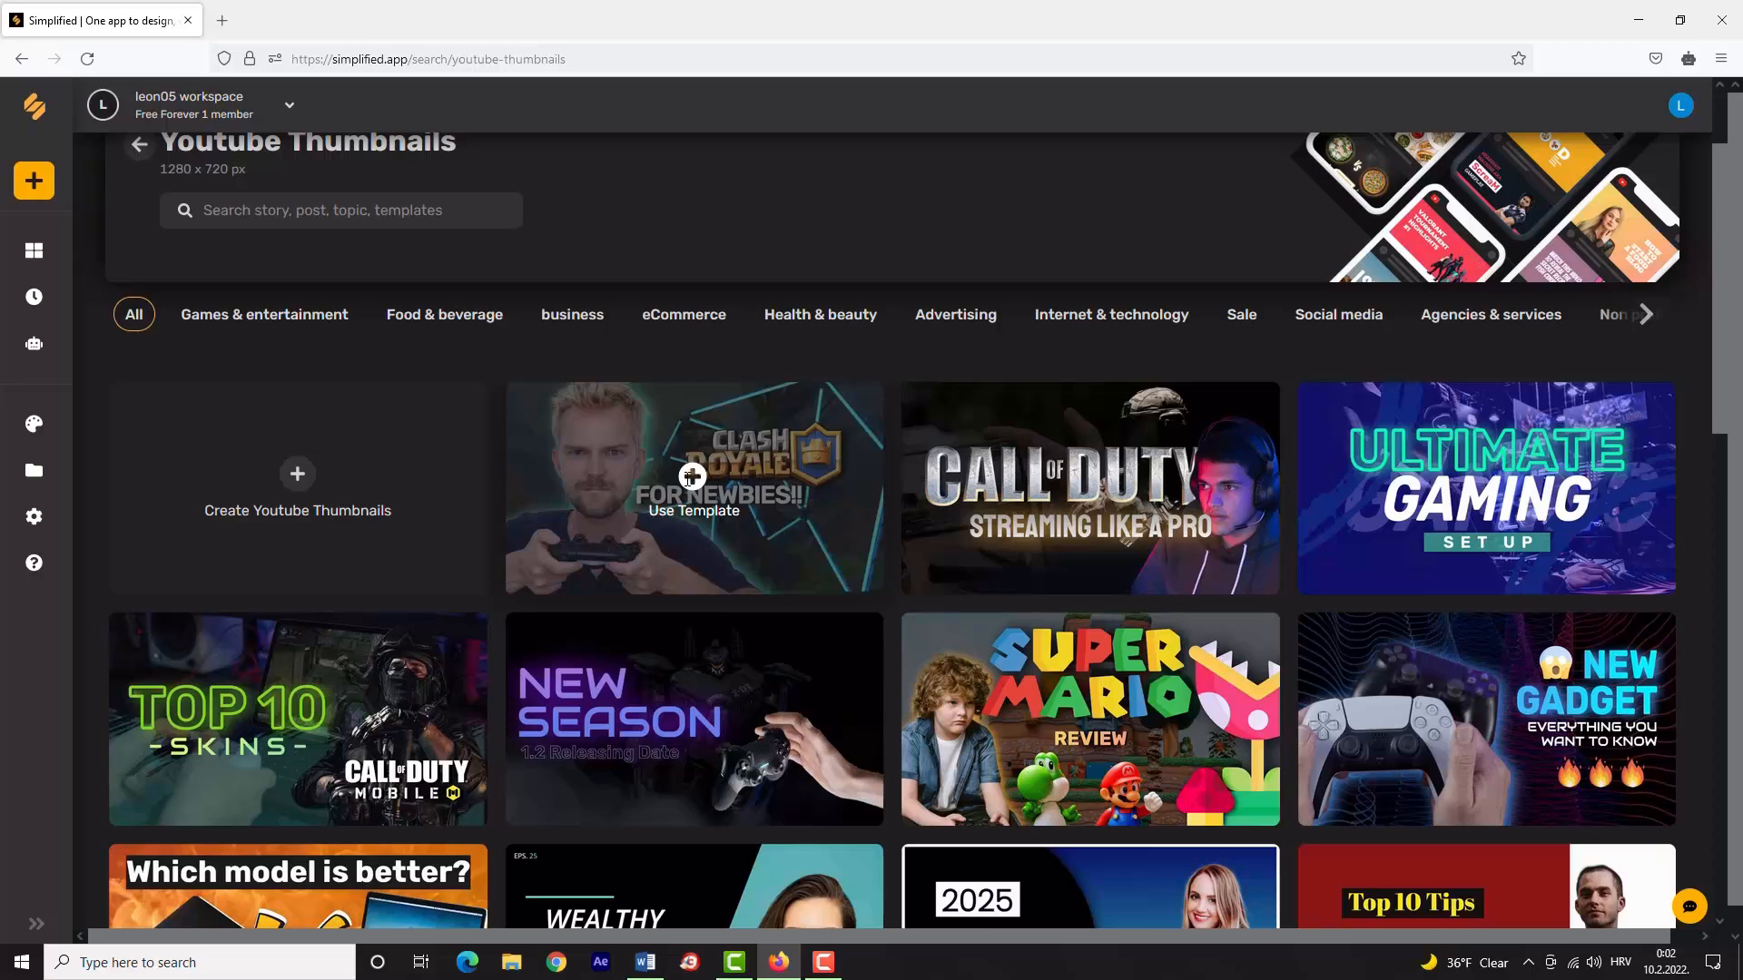
click(691, 488)
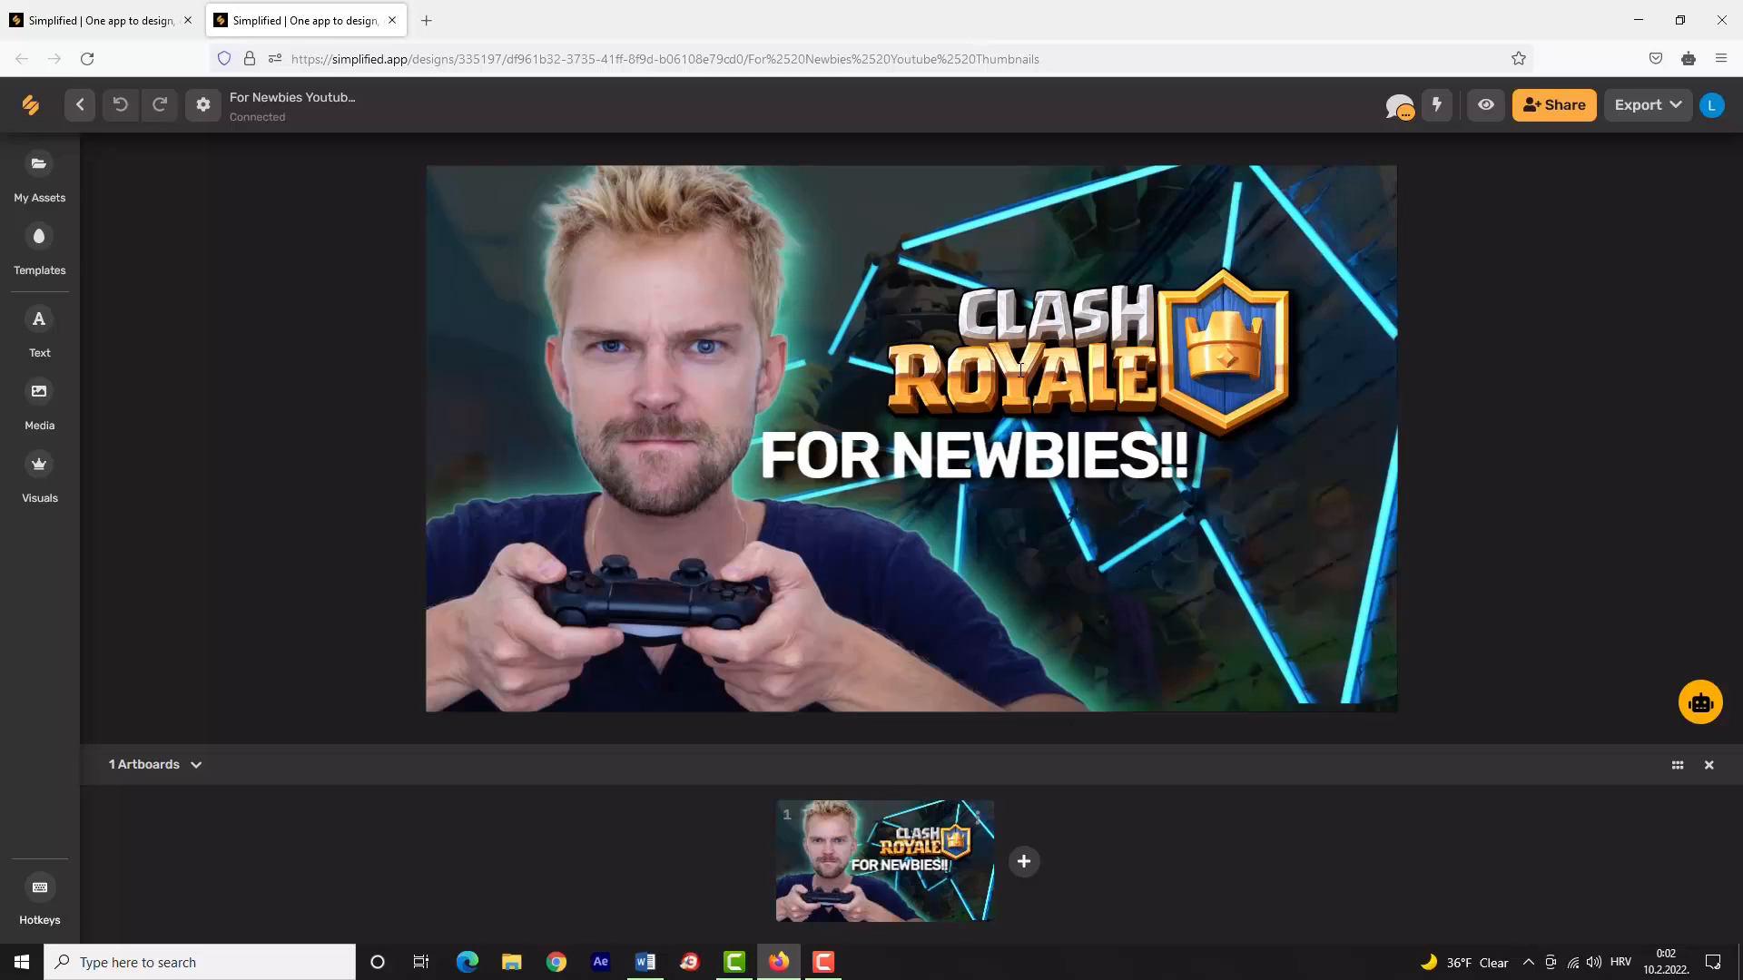
click(666, 445)
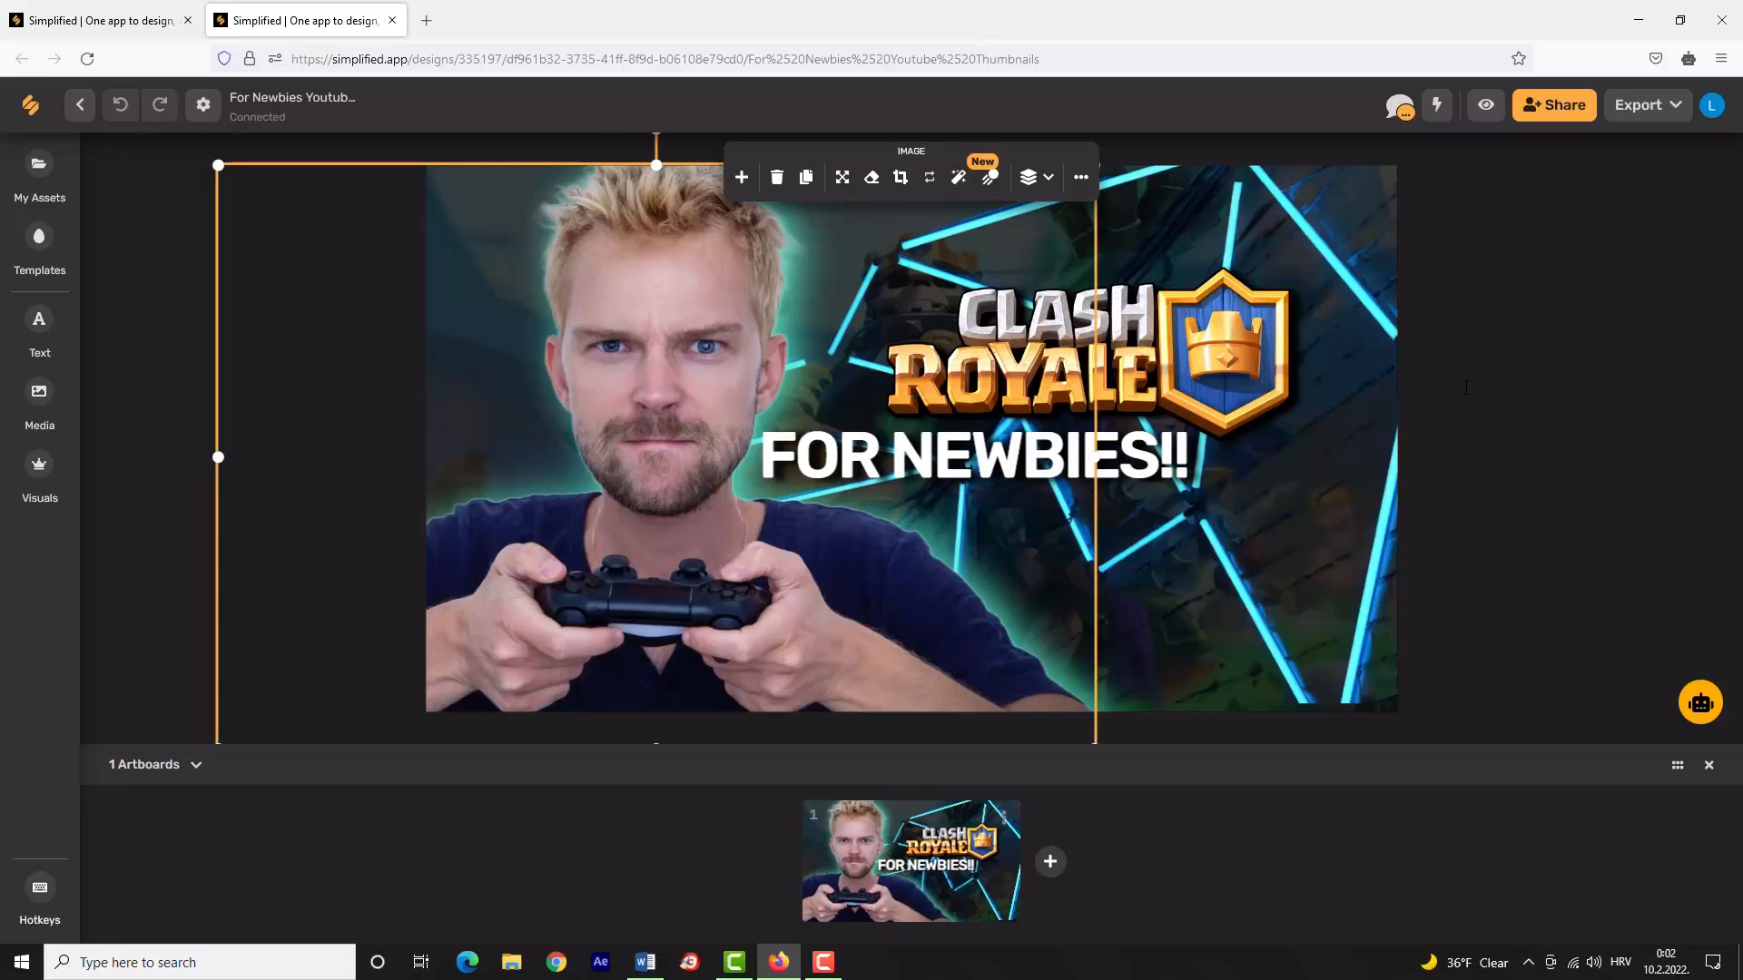